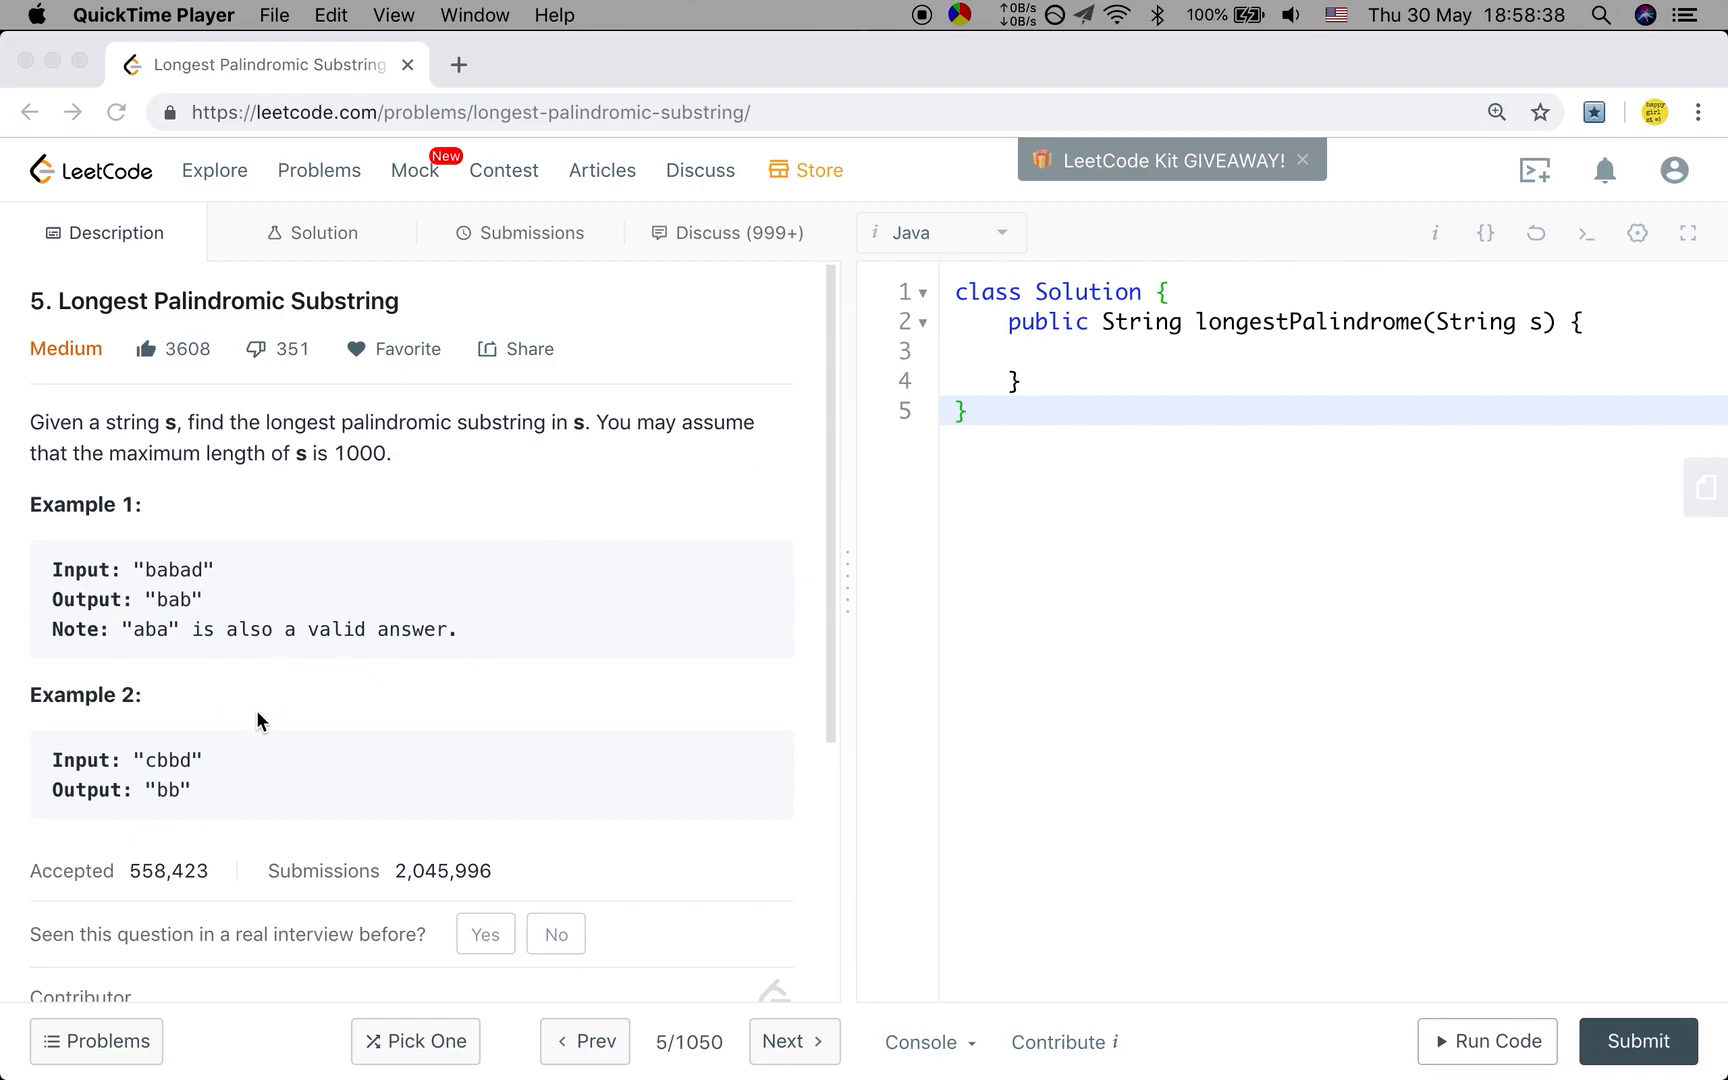
mouse_move(284, 609)
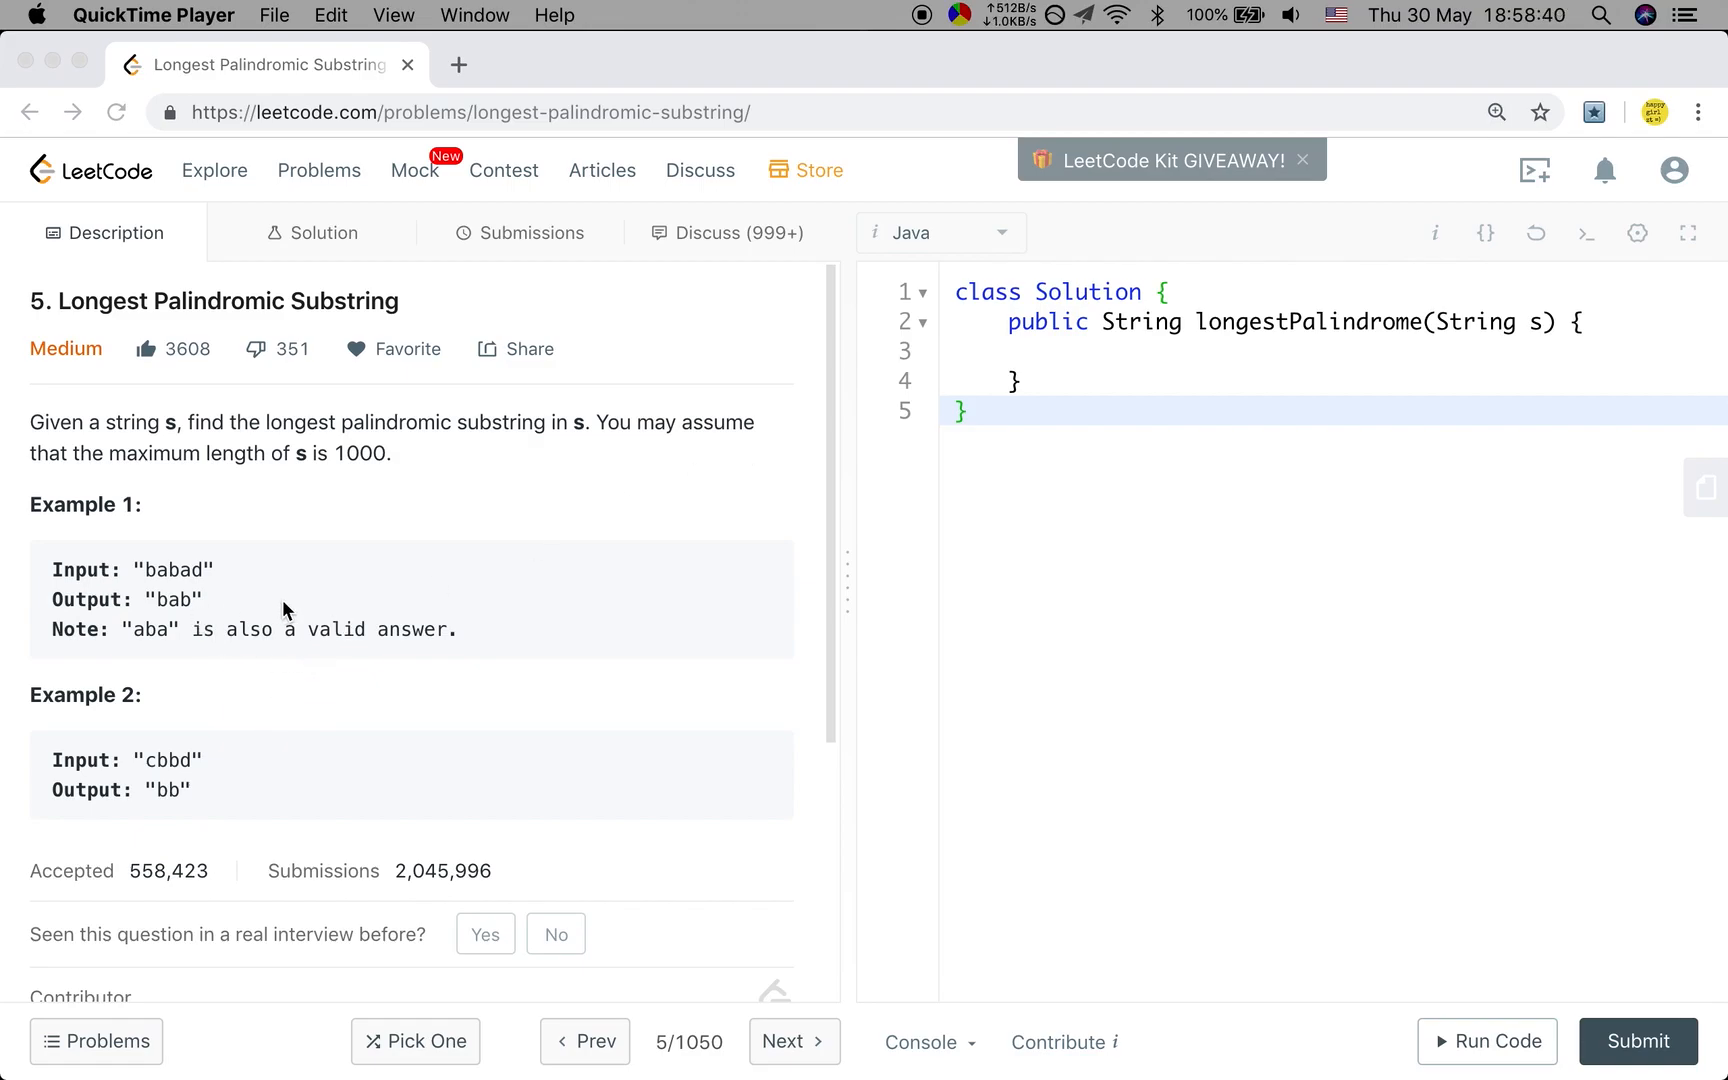
mouse_move(168, 660)
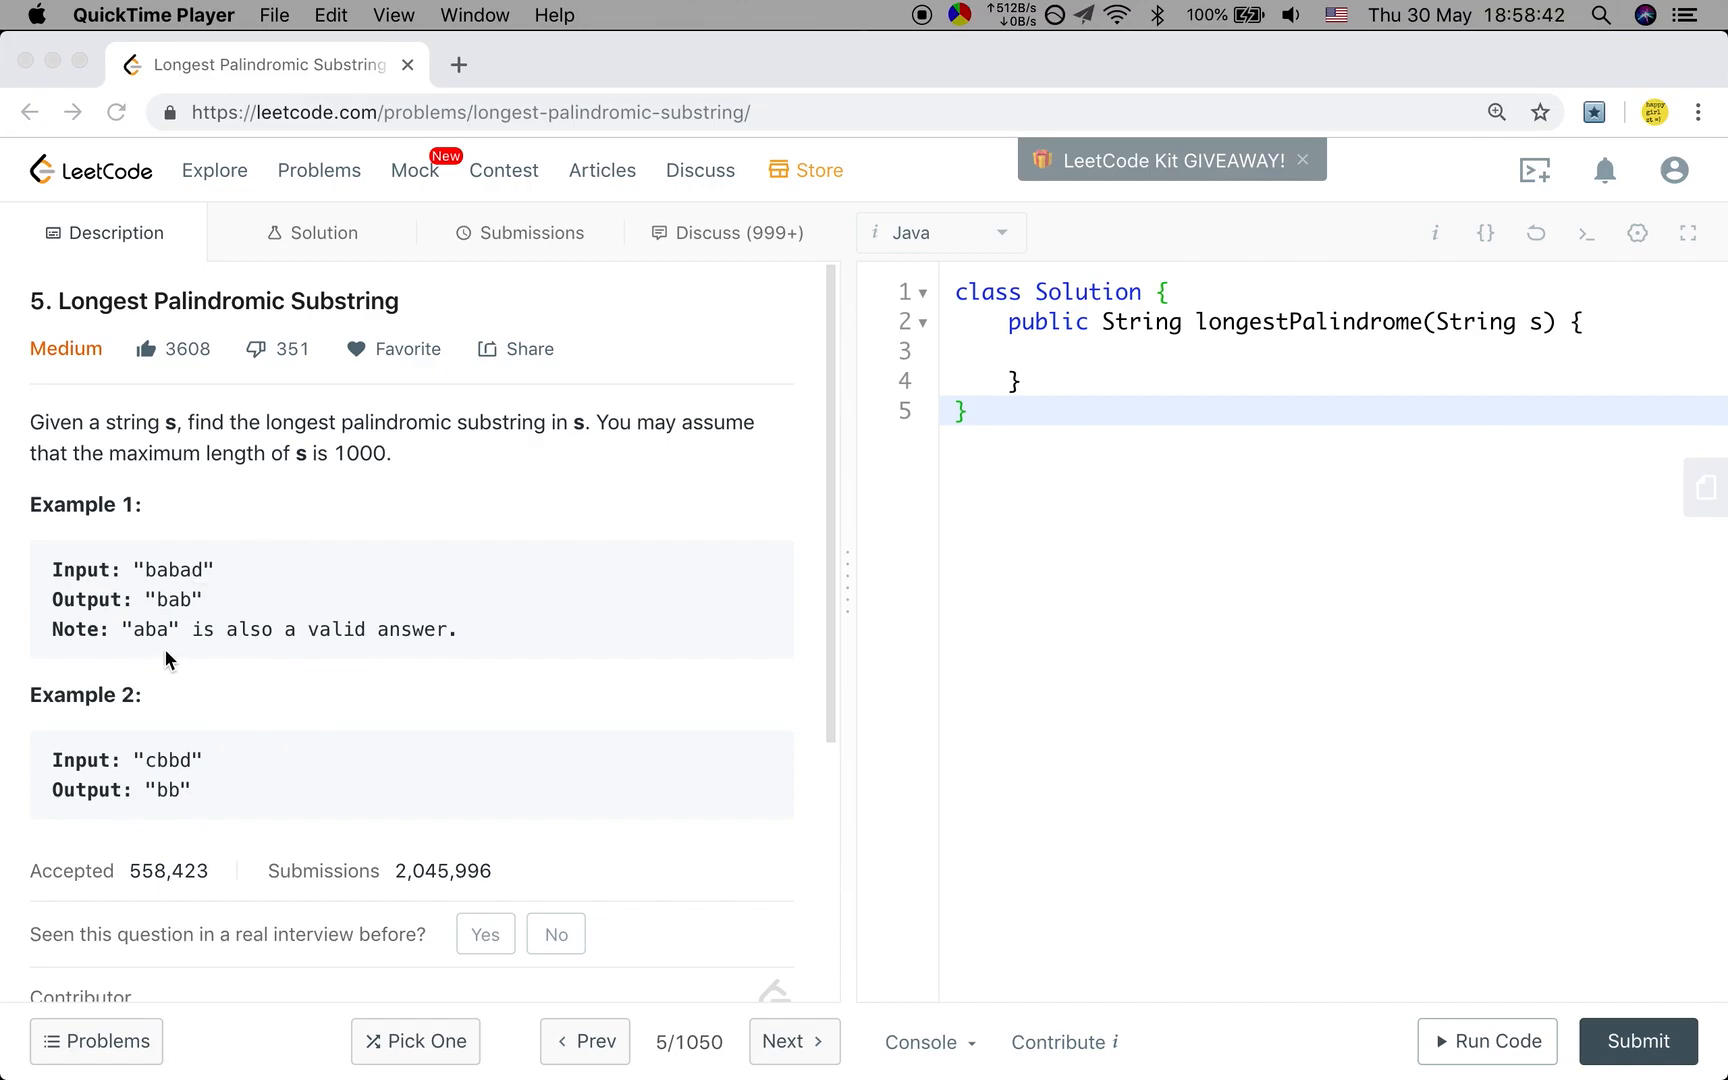
mouse_move(140, 647)
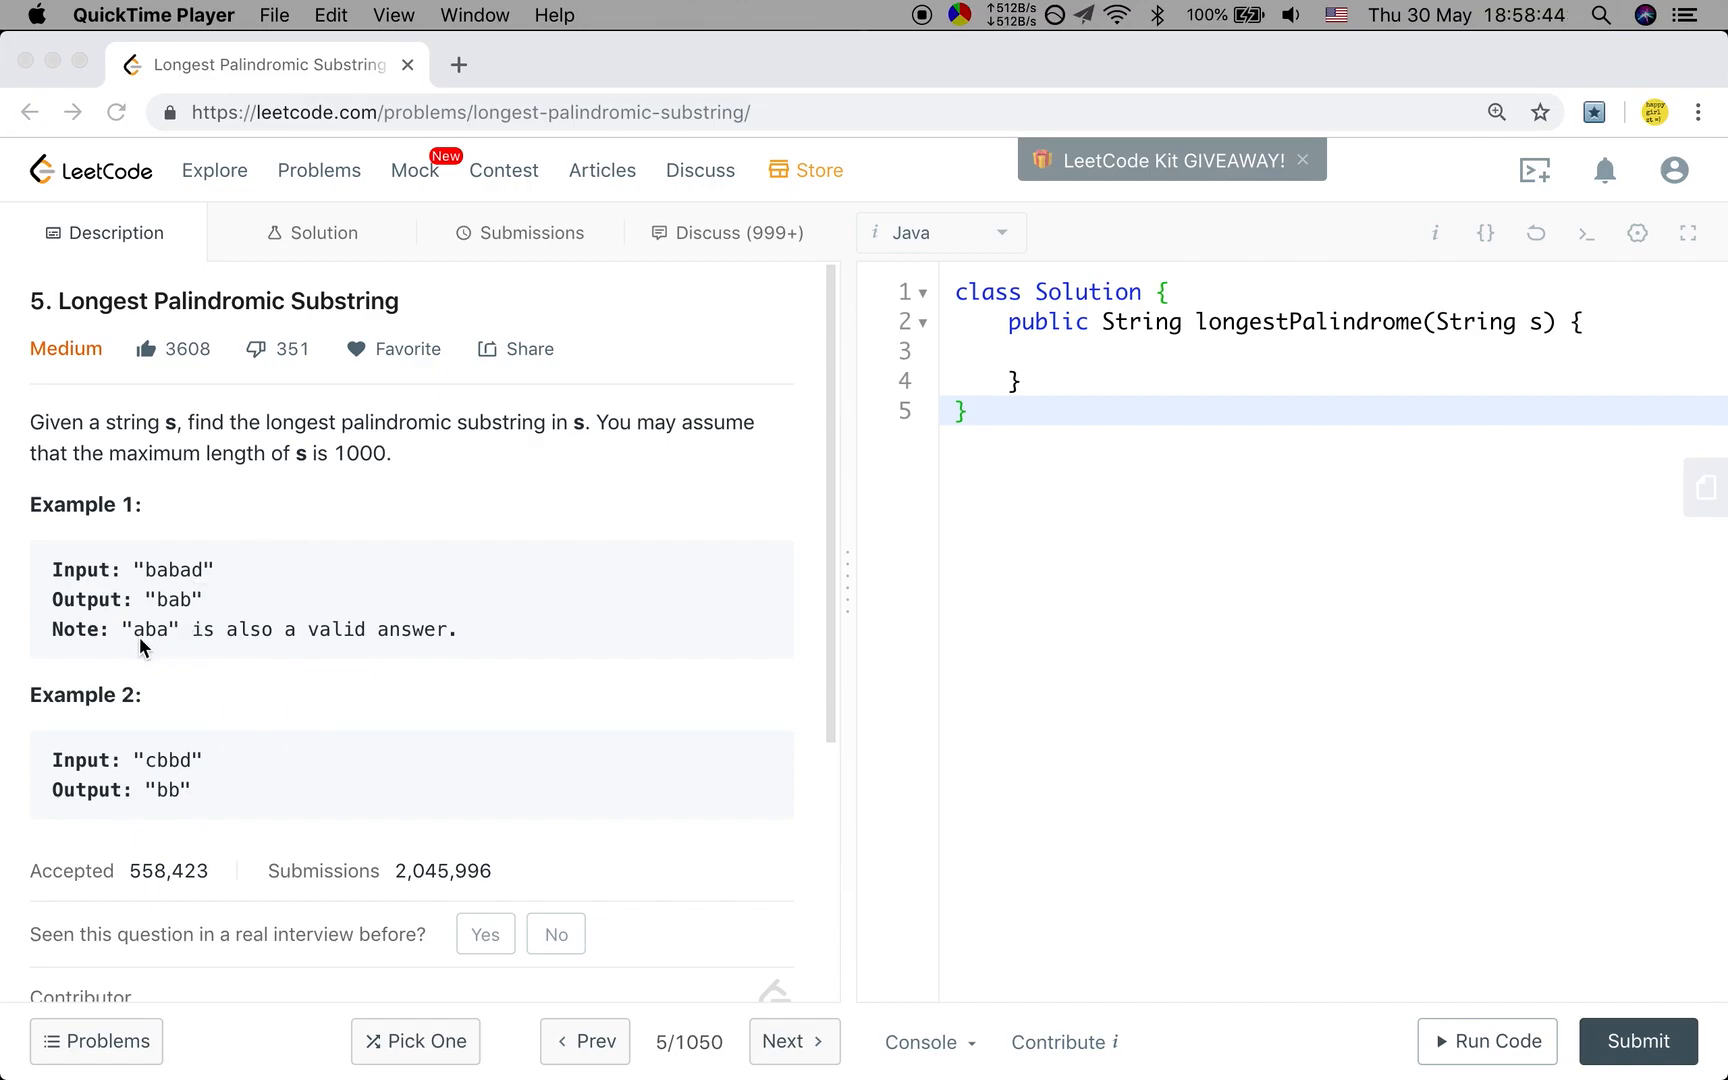
mouse_move(209, 645)
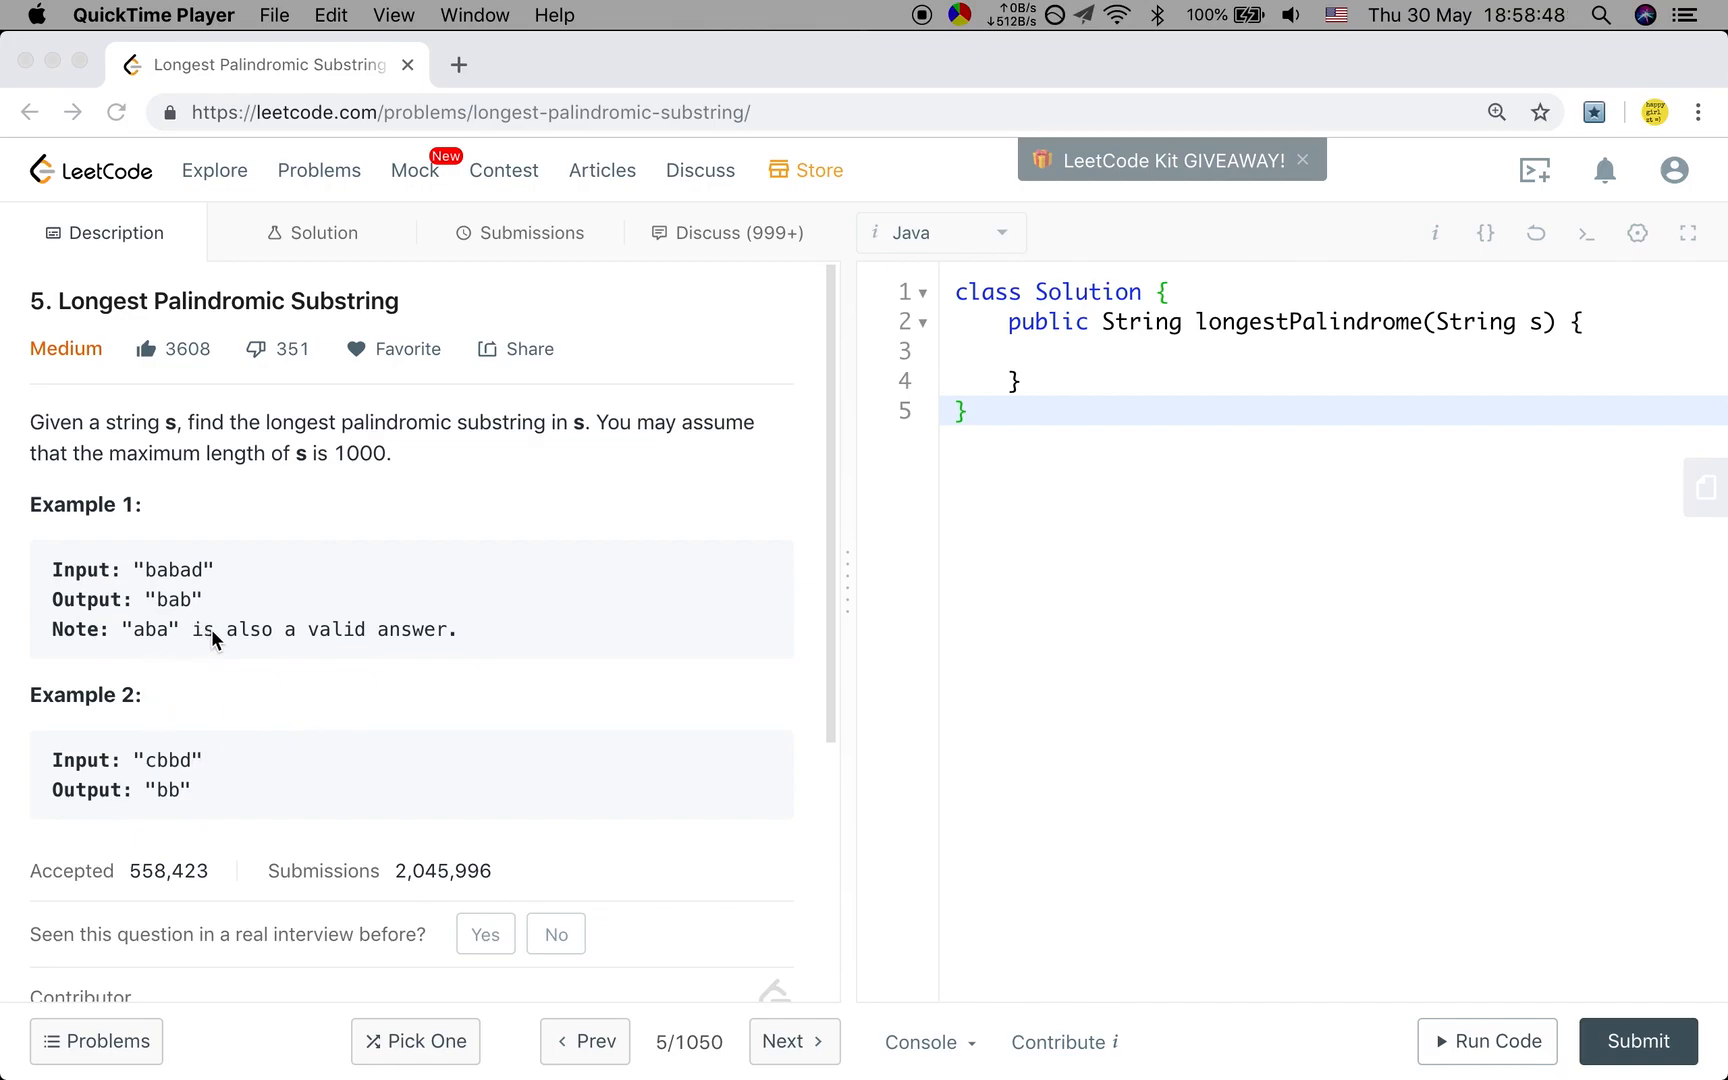
mouse_move(425, 801)
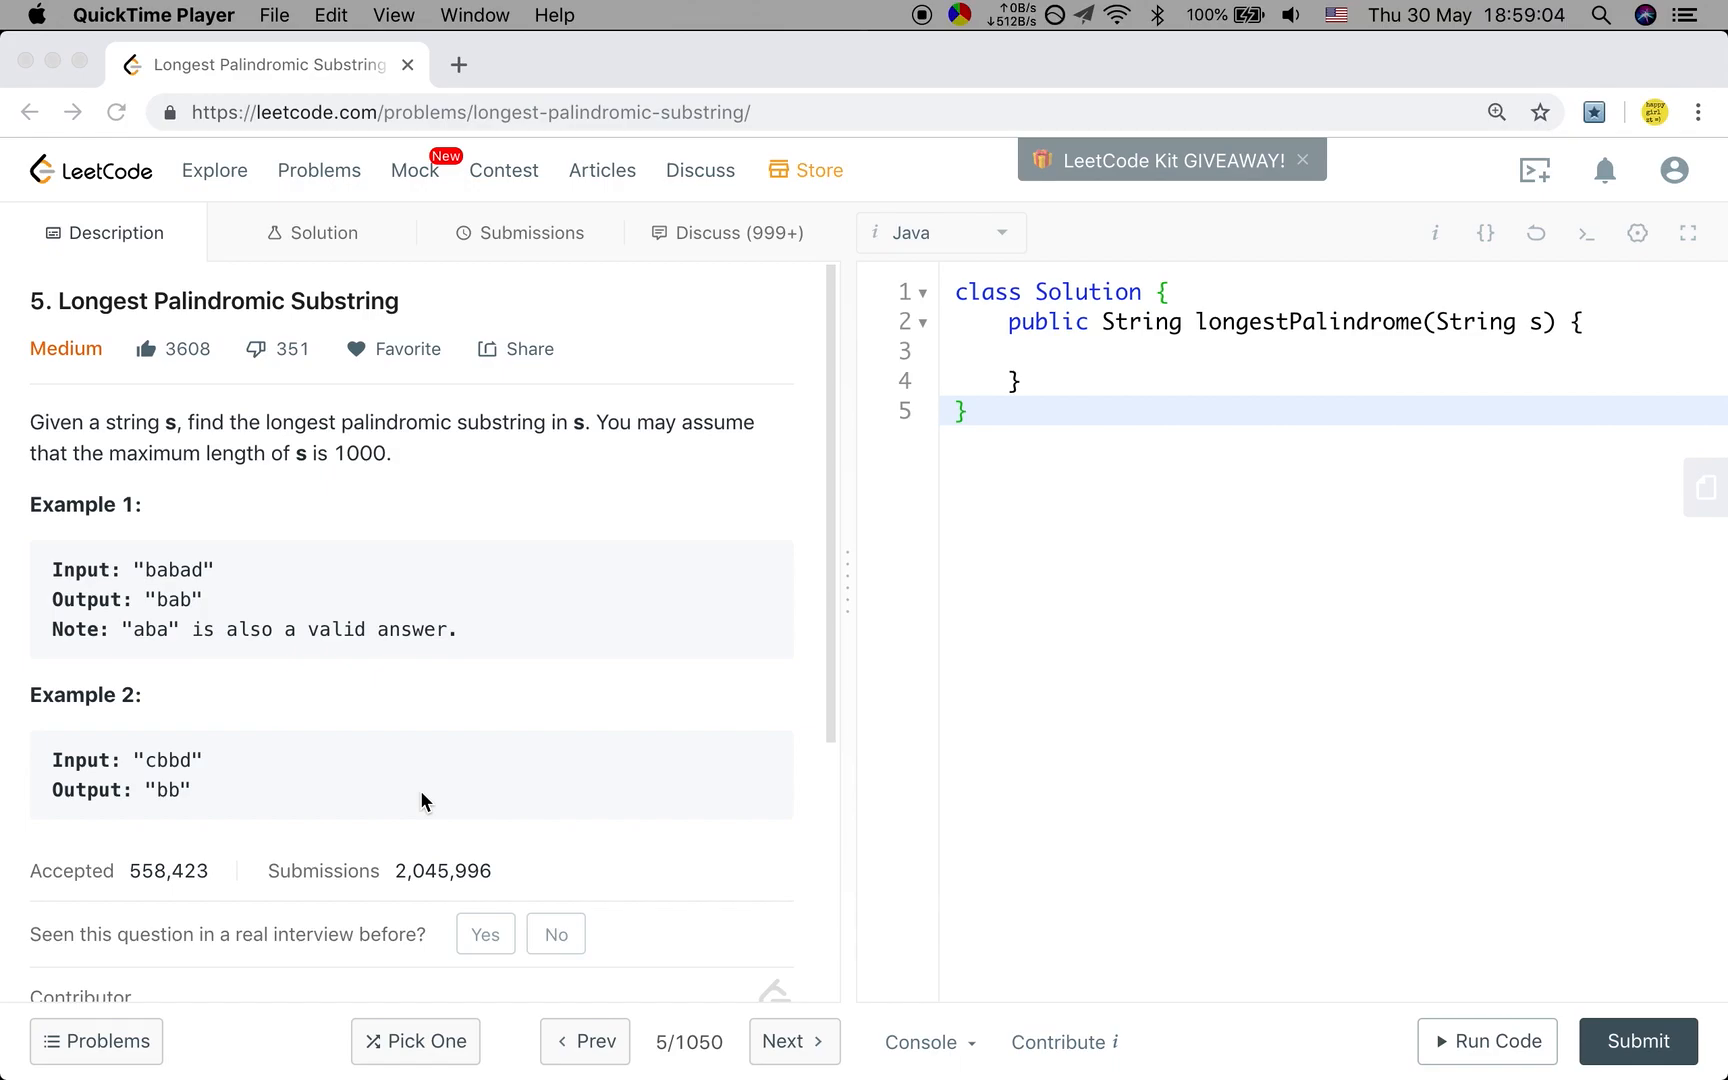
mouse_move(1209, 289)
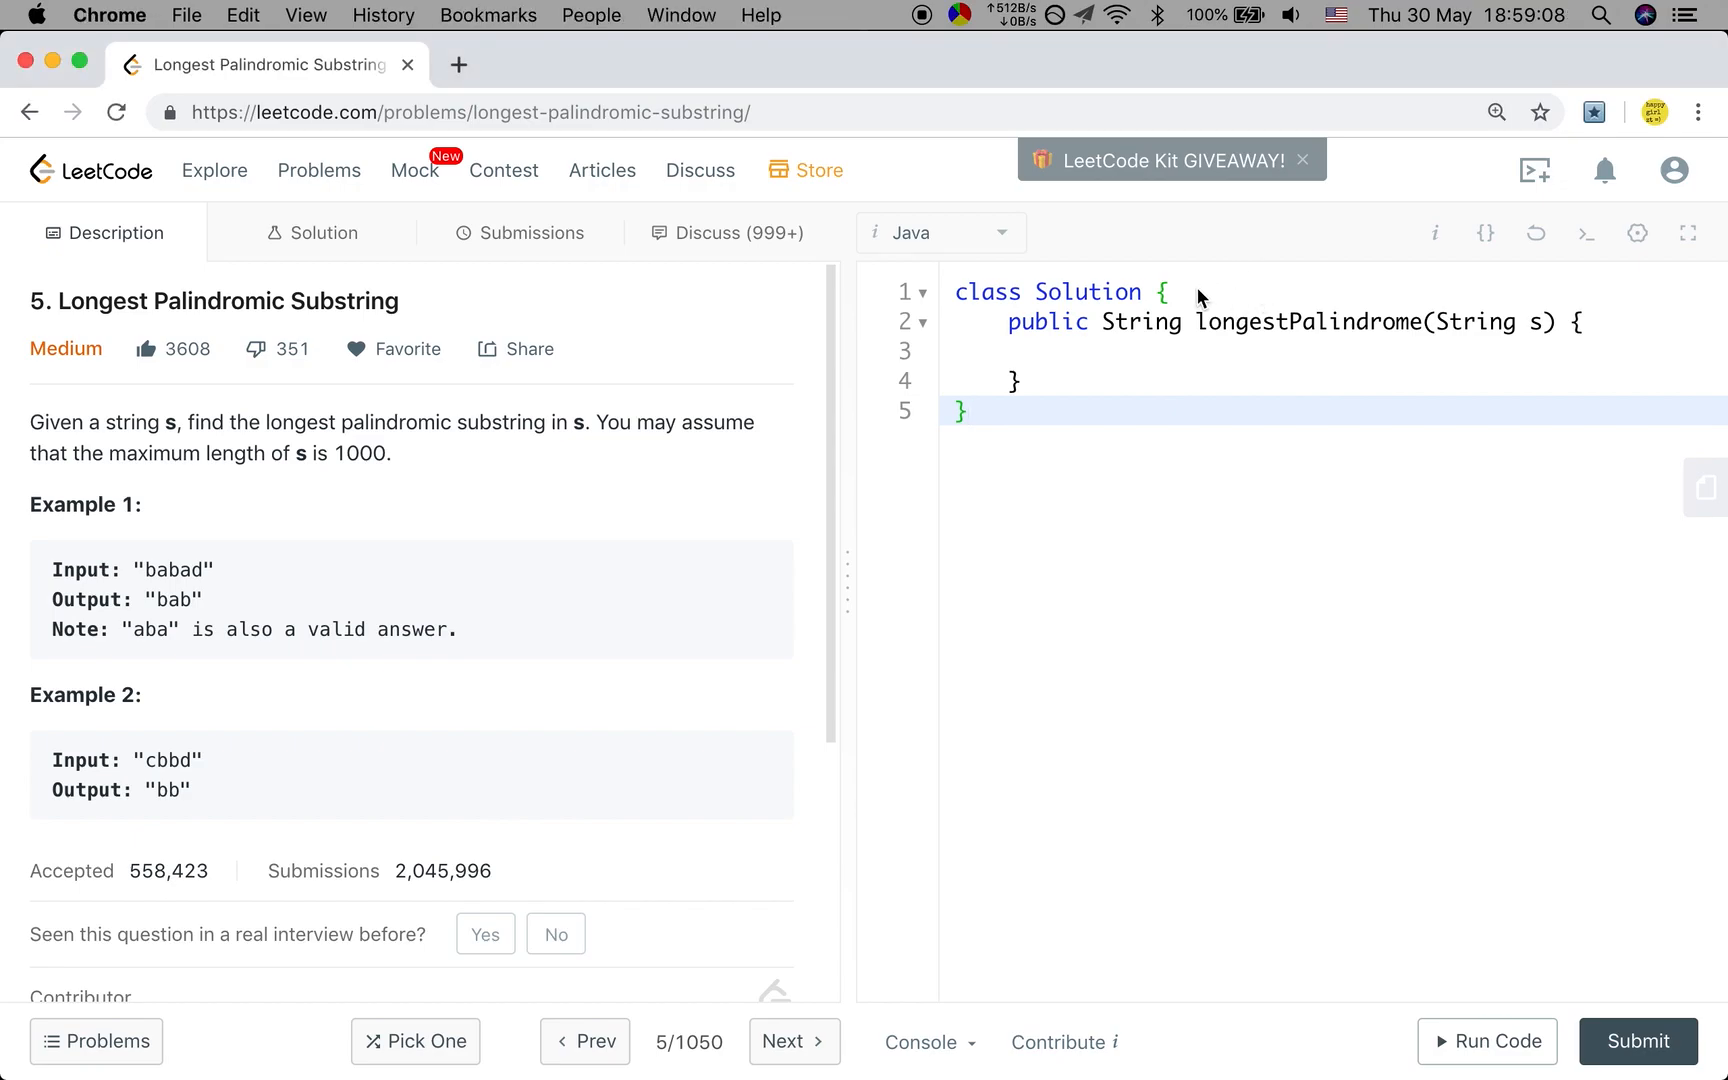
Write the example comments // bab and // baab above the longestPalindrome method
left_click(968, 410)
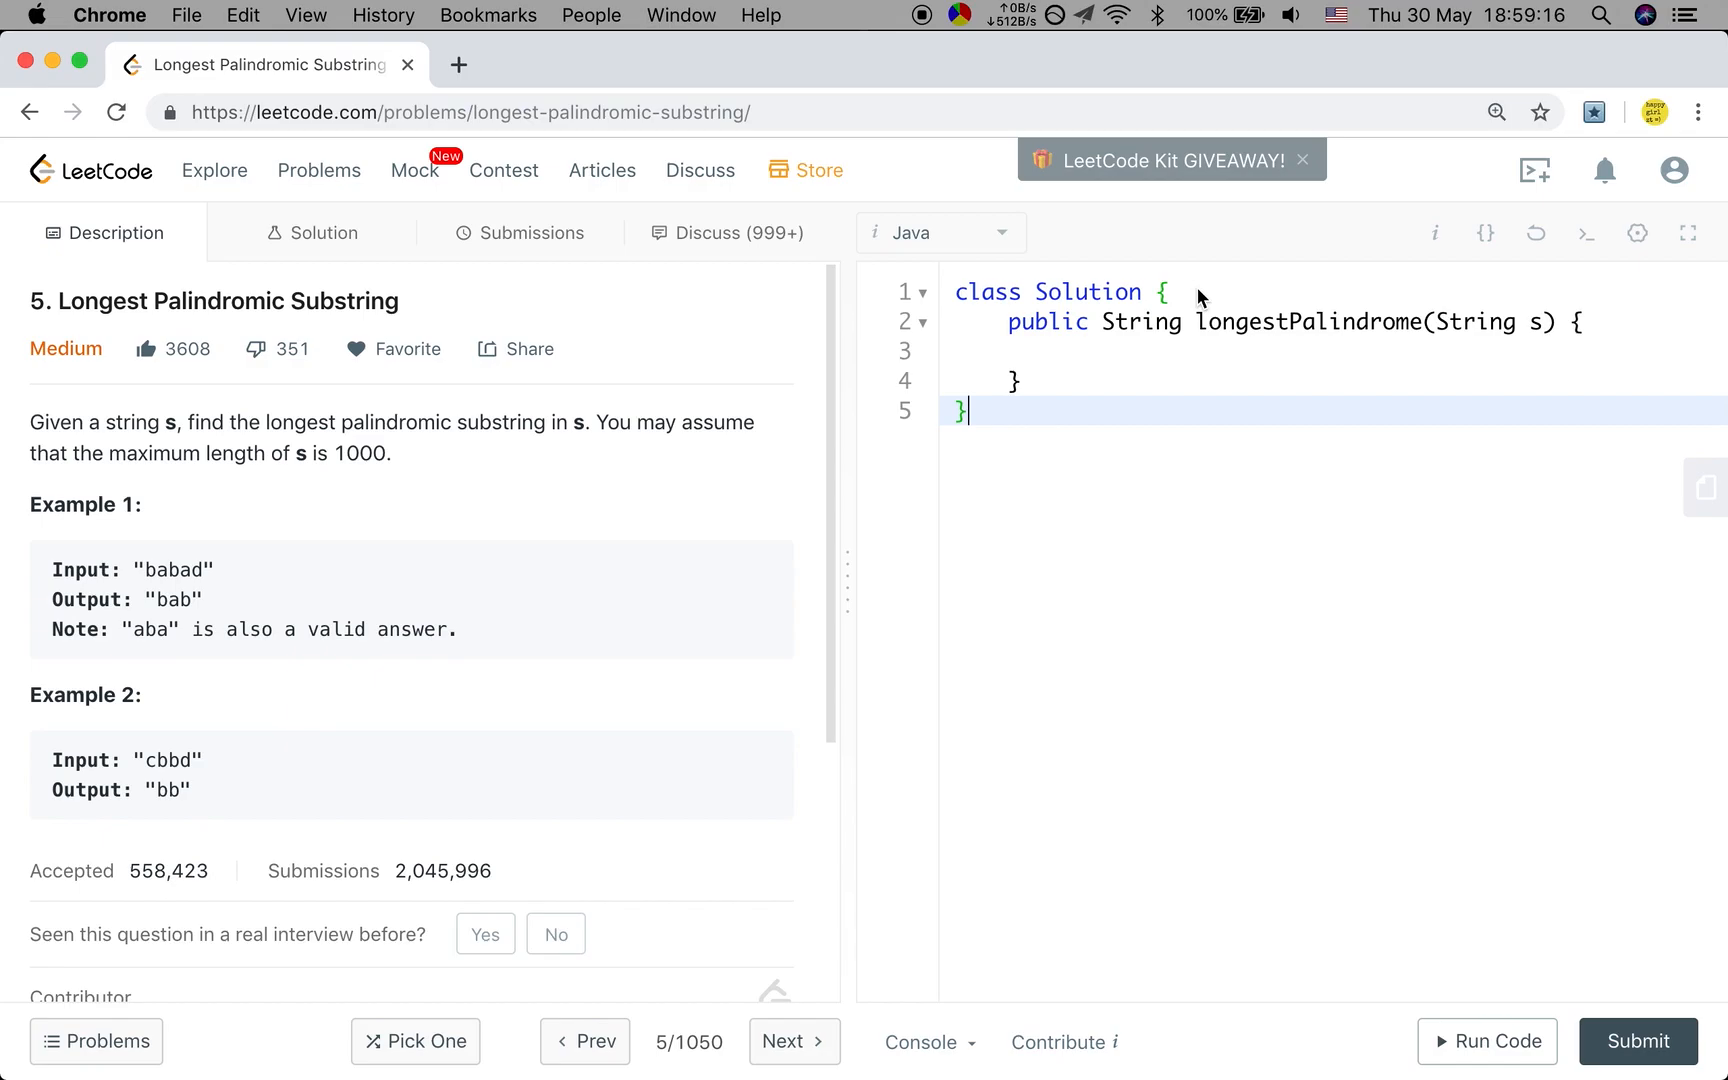
type("//")
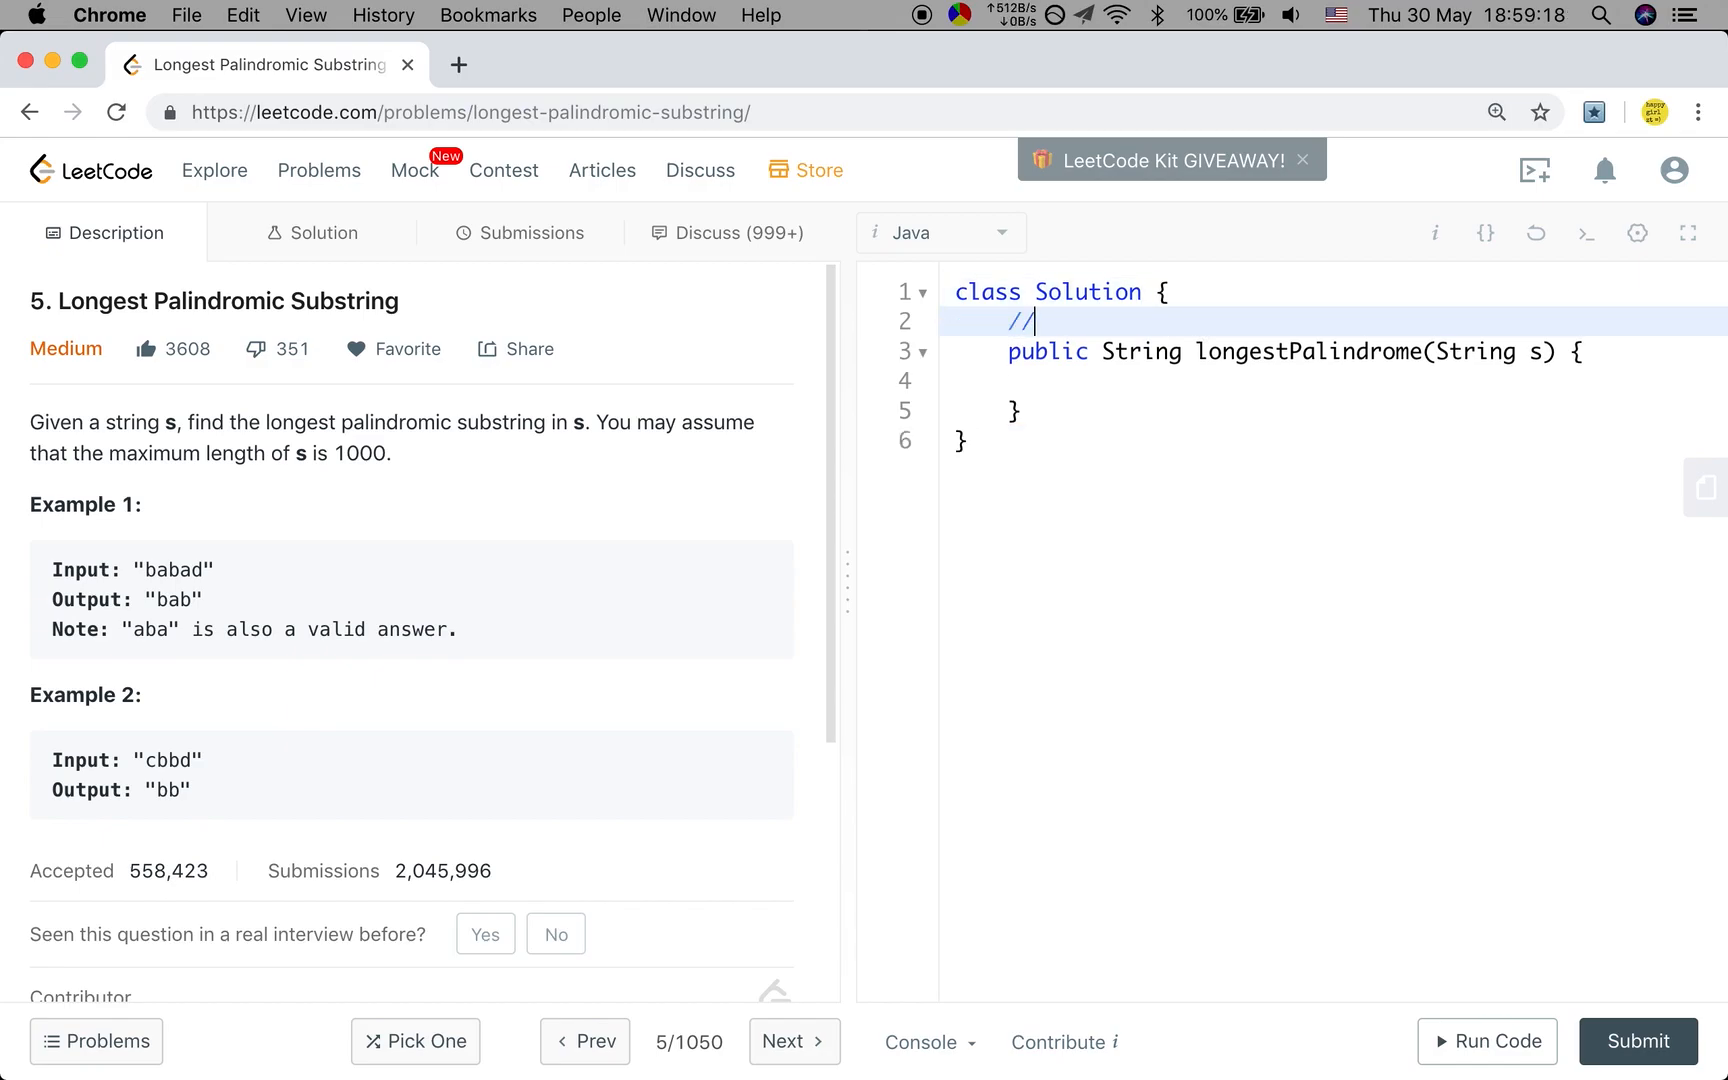
type("bab")
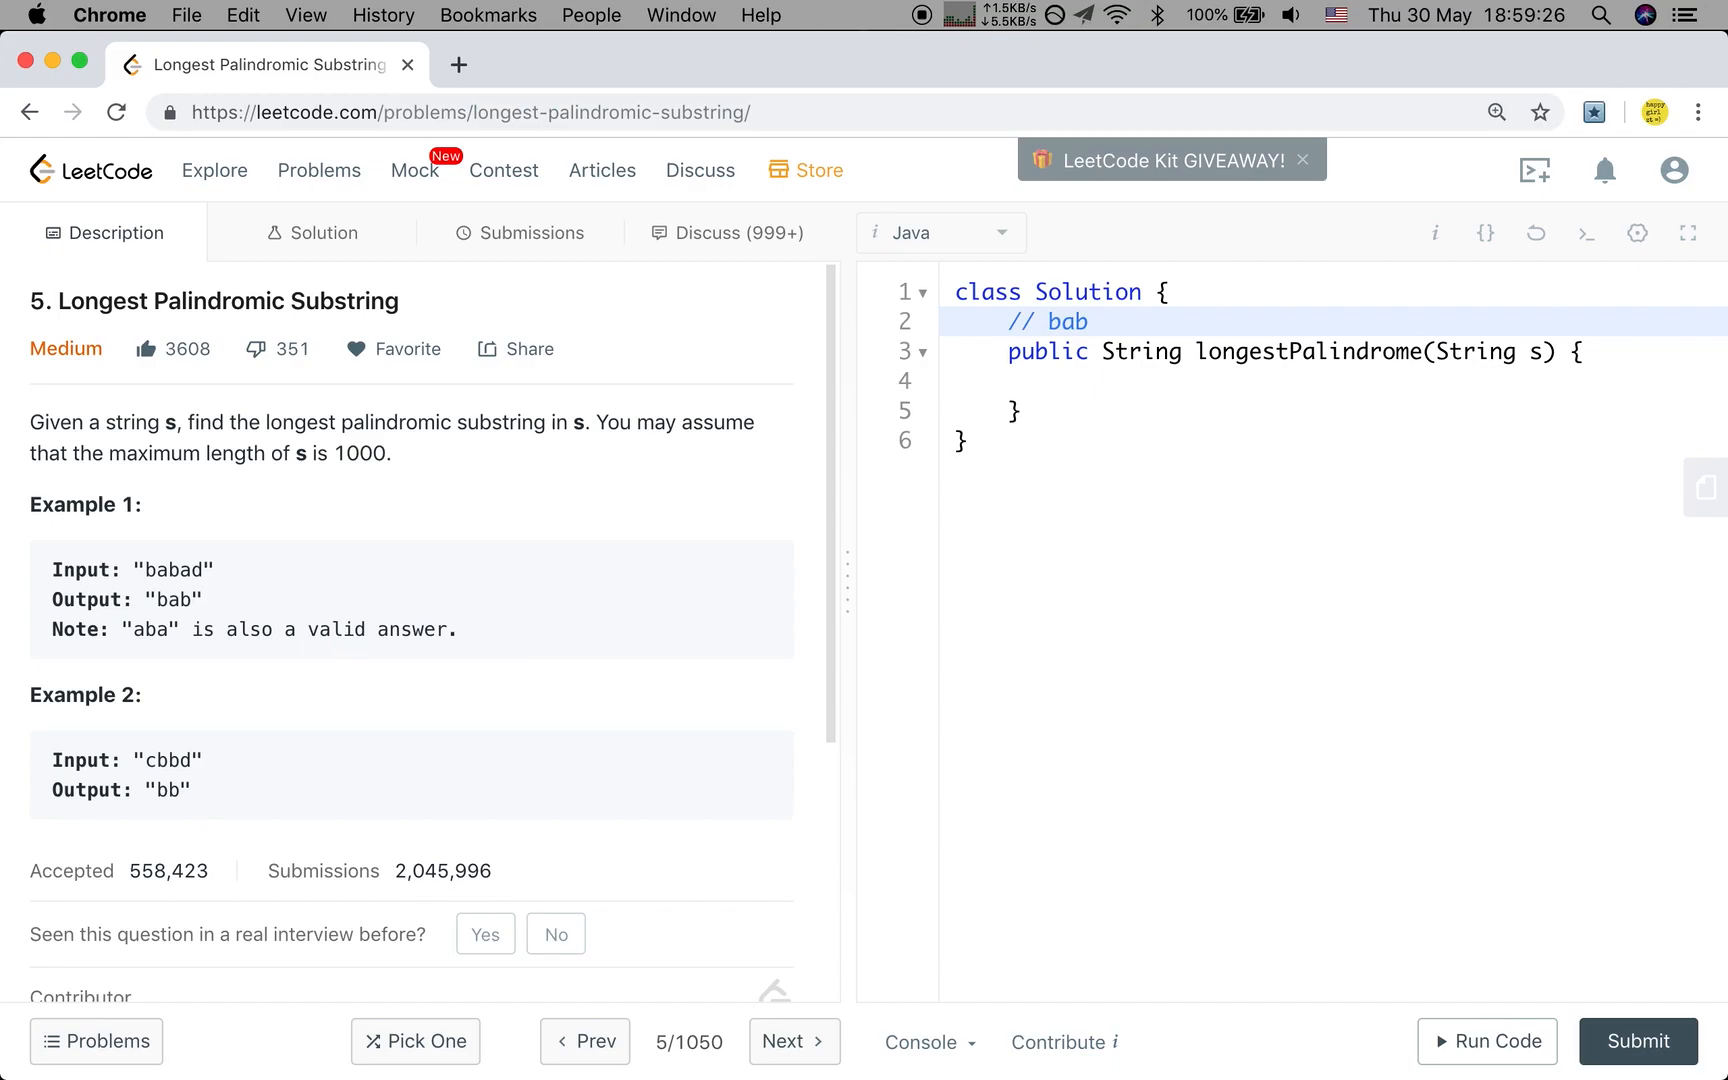
left_click(1074, 322)
type("//")
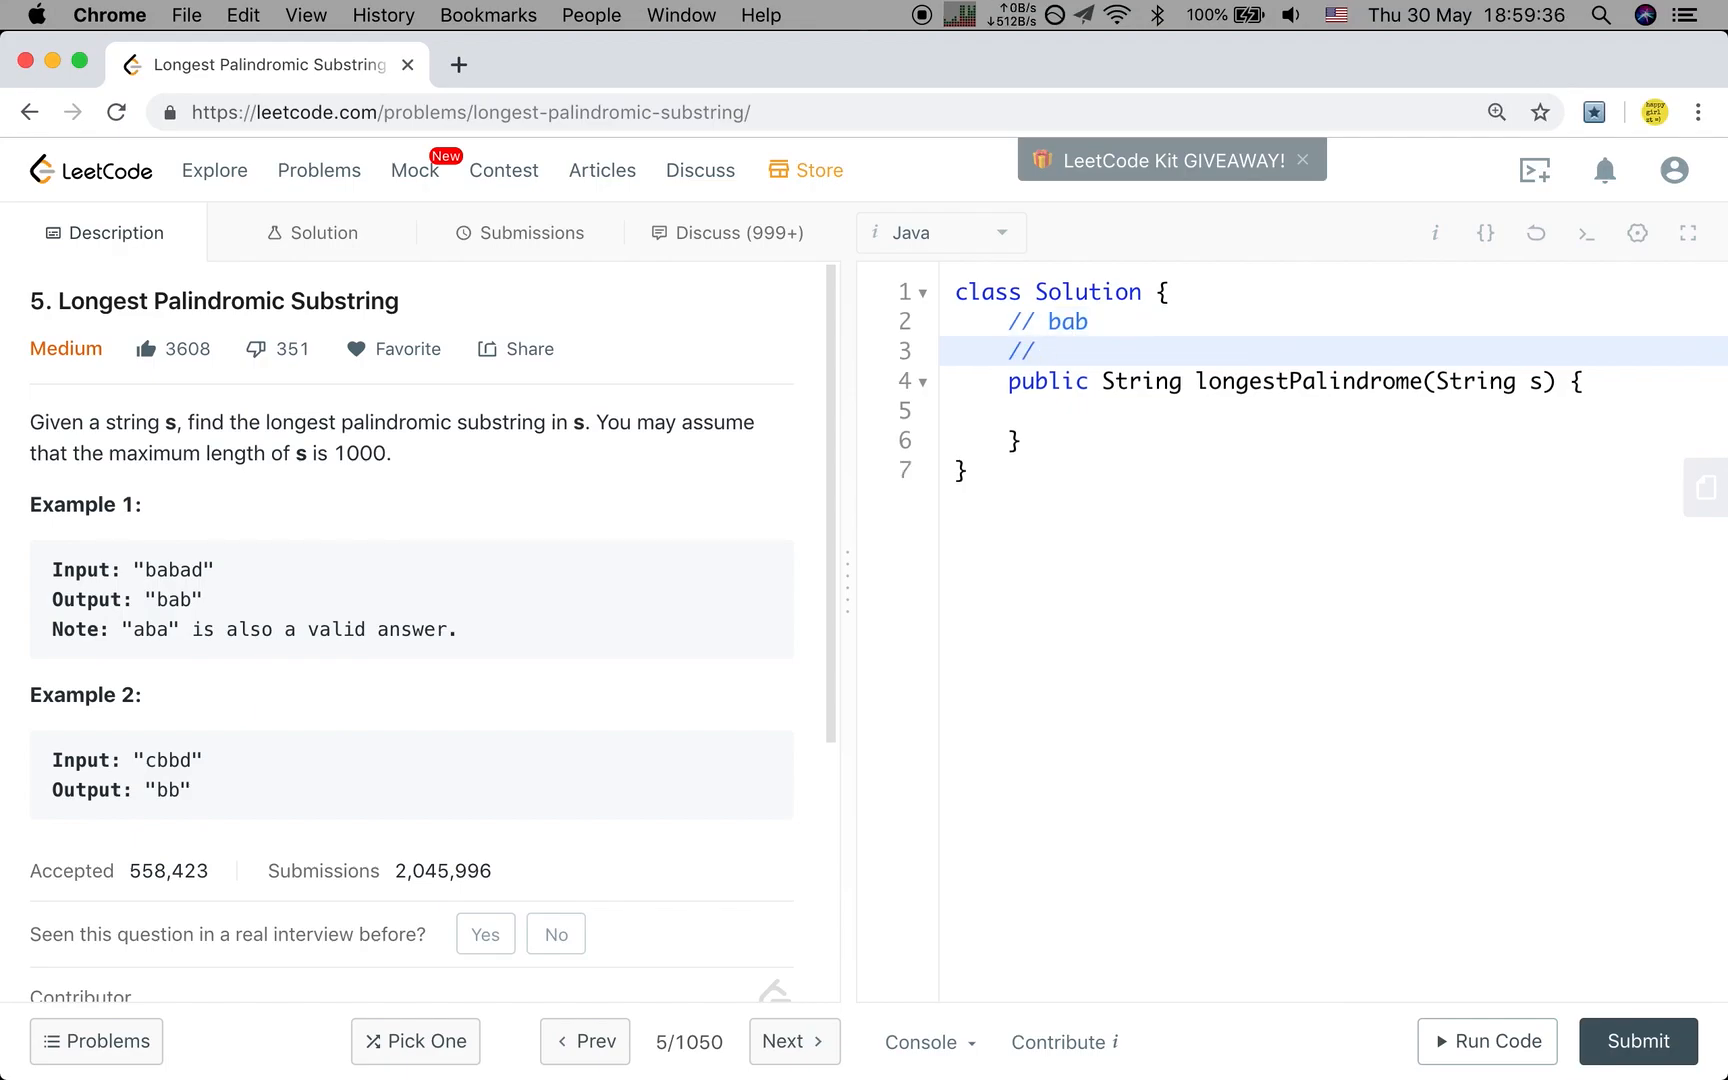
type("b")
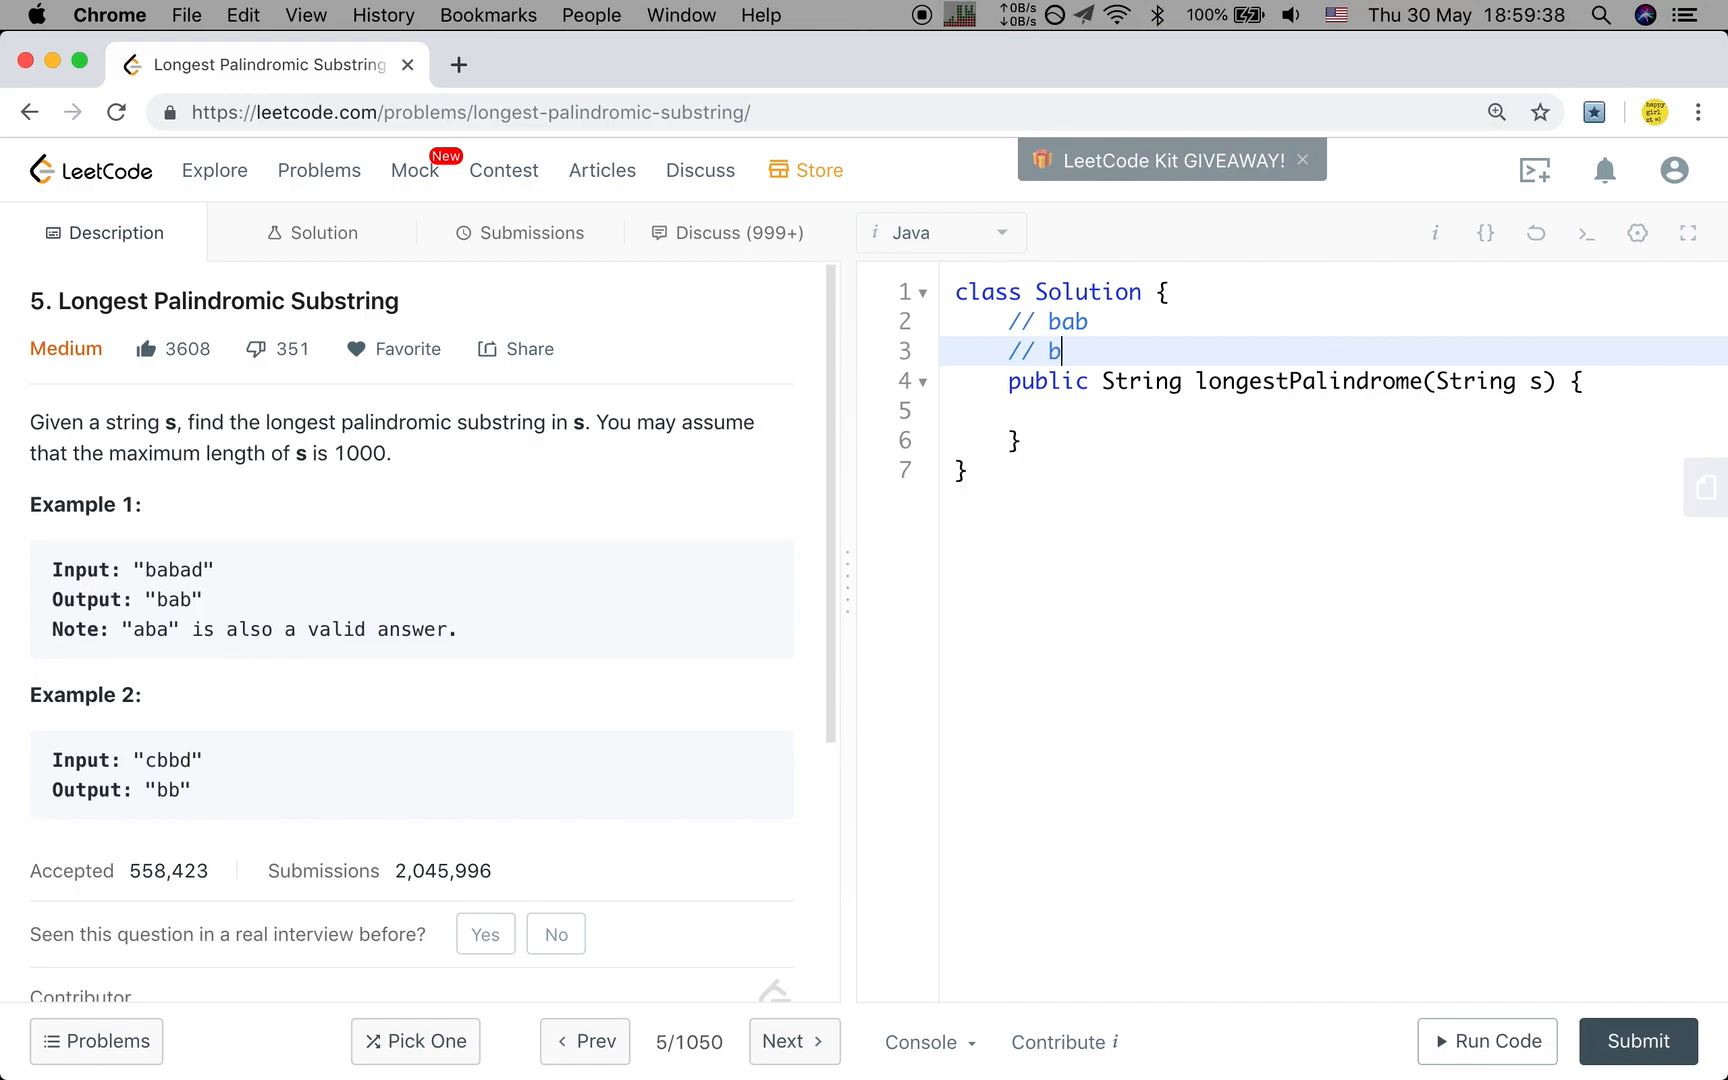
type("aab")
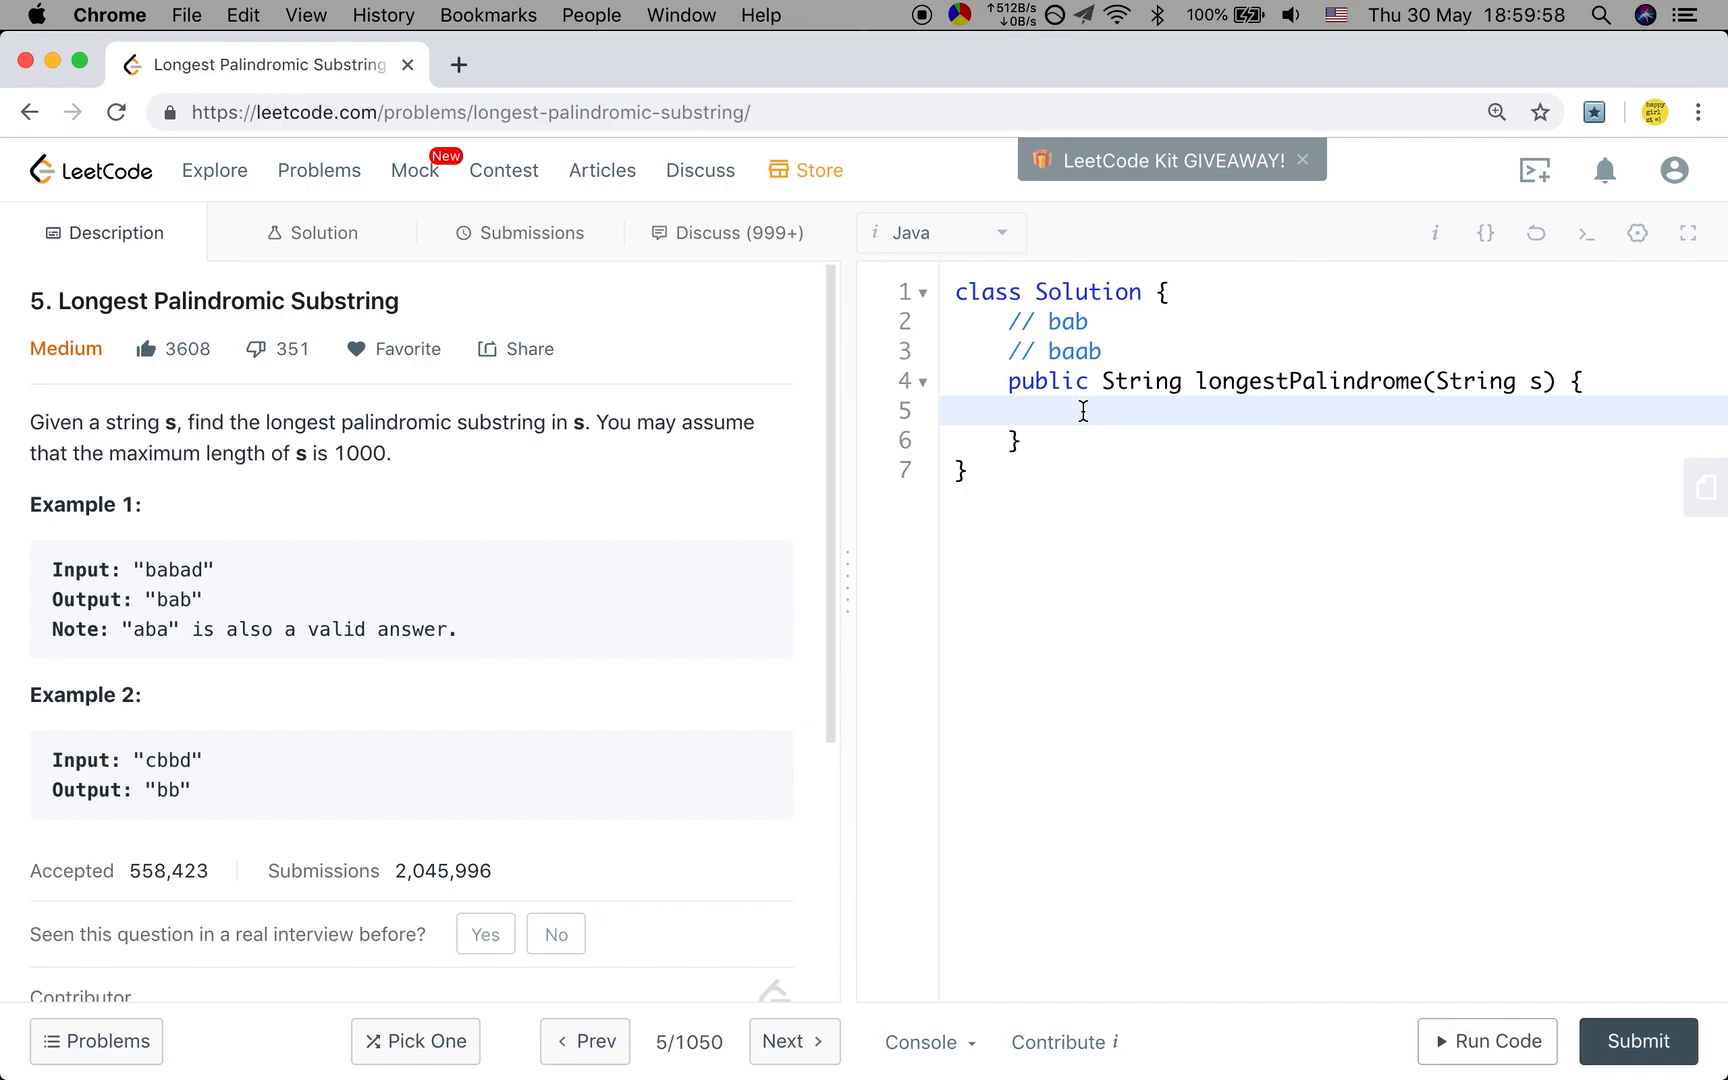
mouse_move(1534, 381)
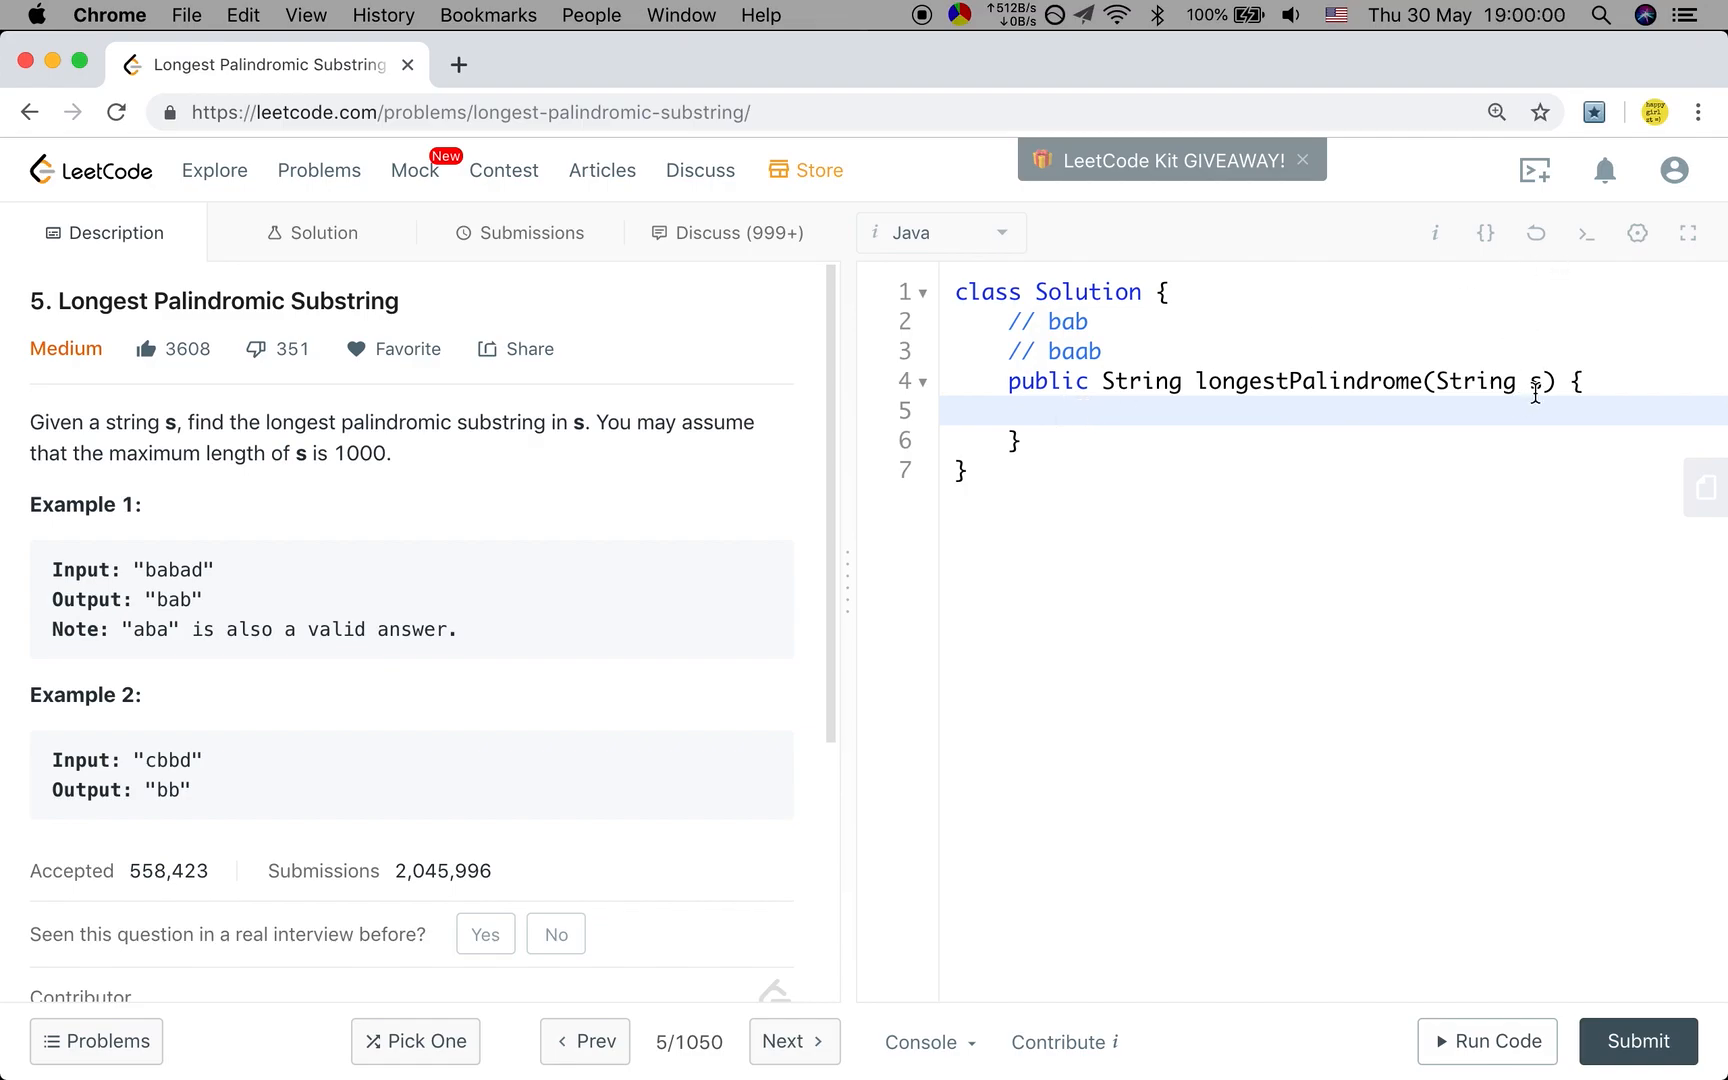
mouse_move(1526, 411)
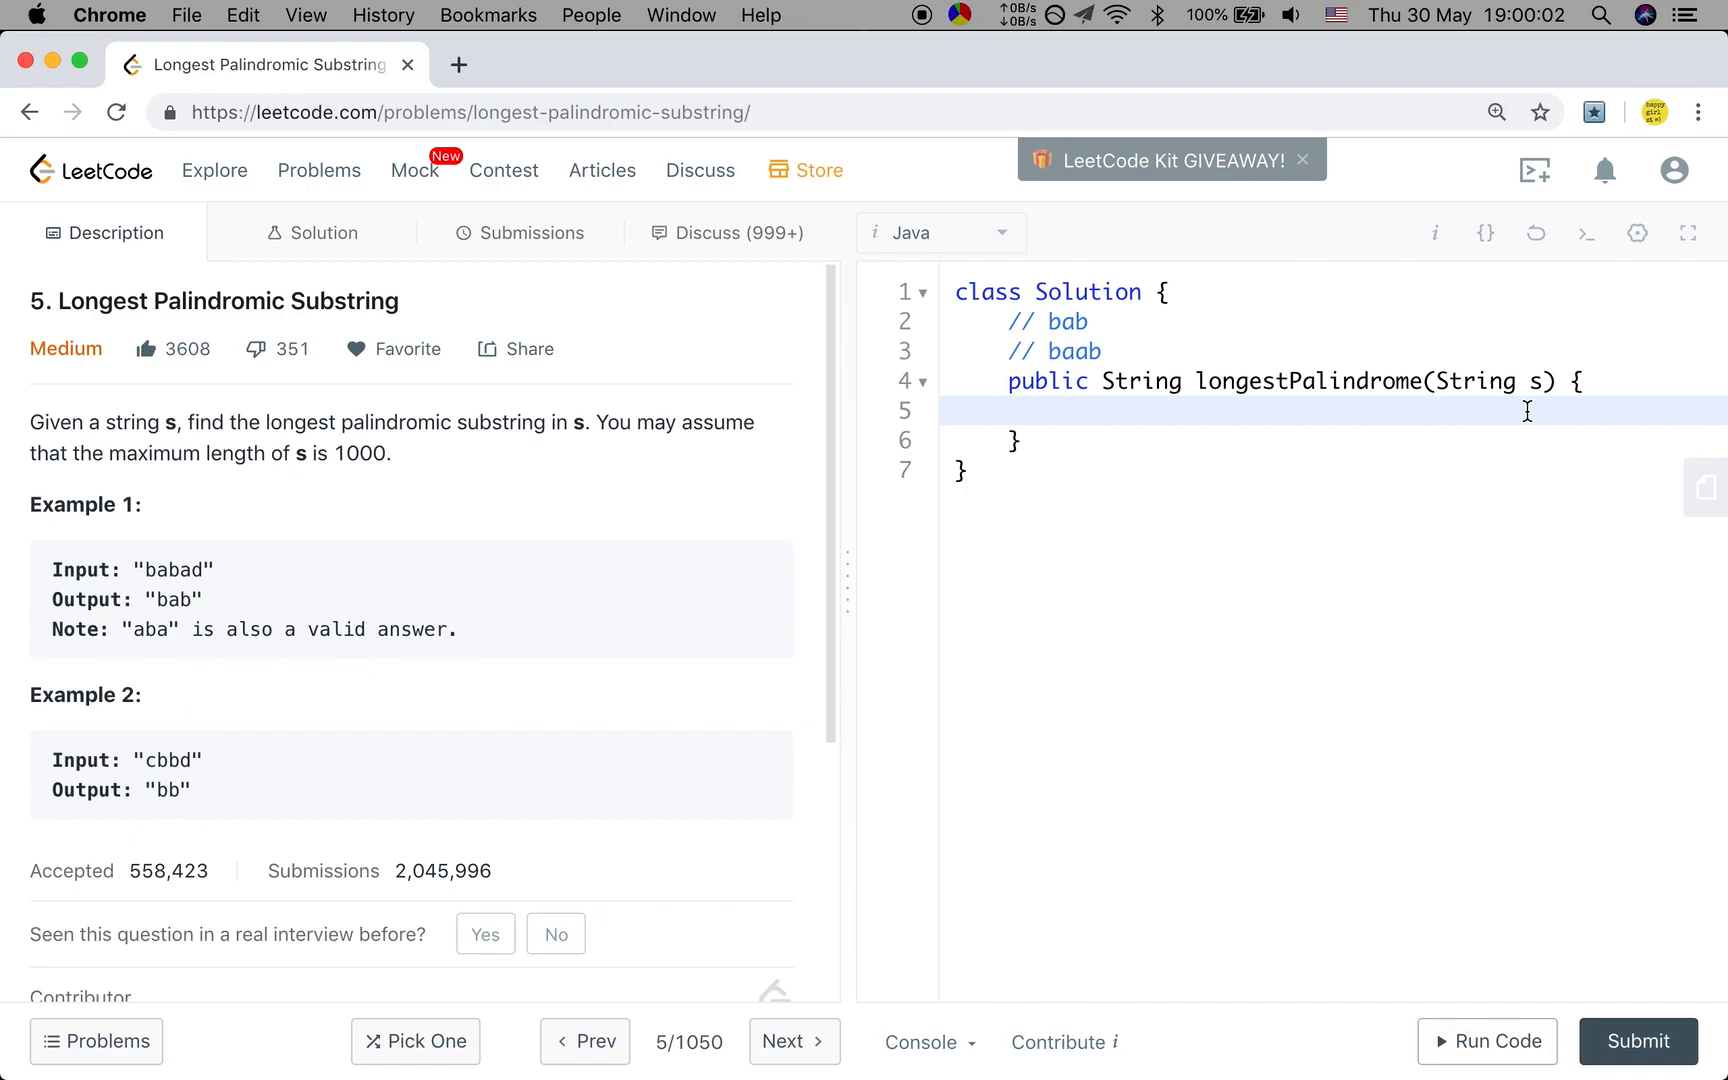
mouse_move(1497, 413)
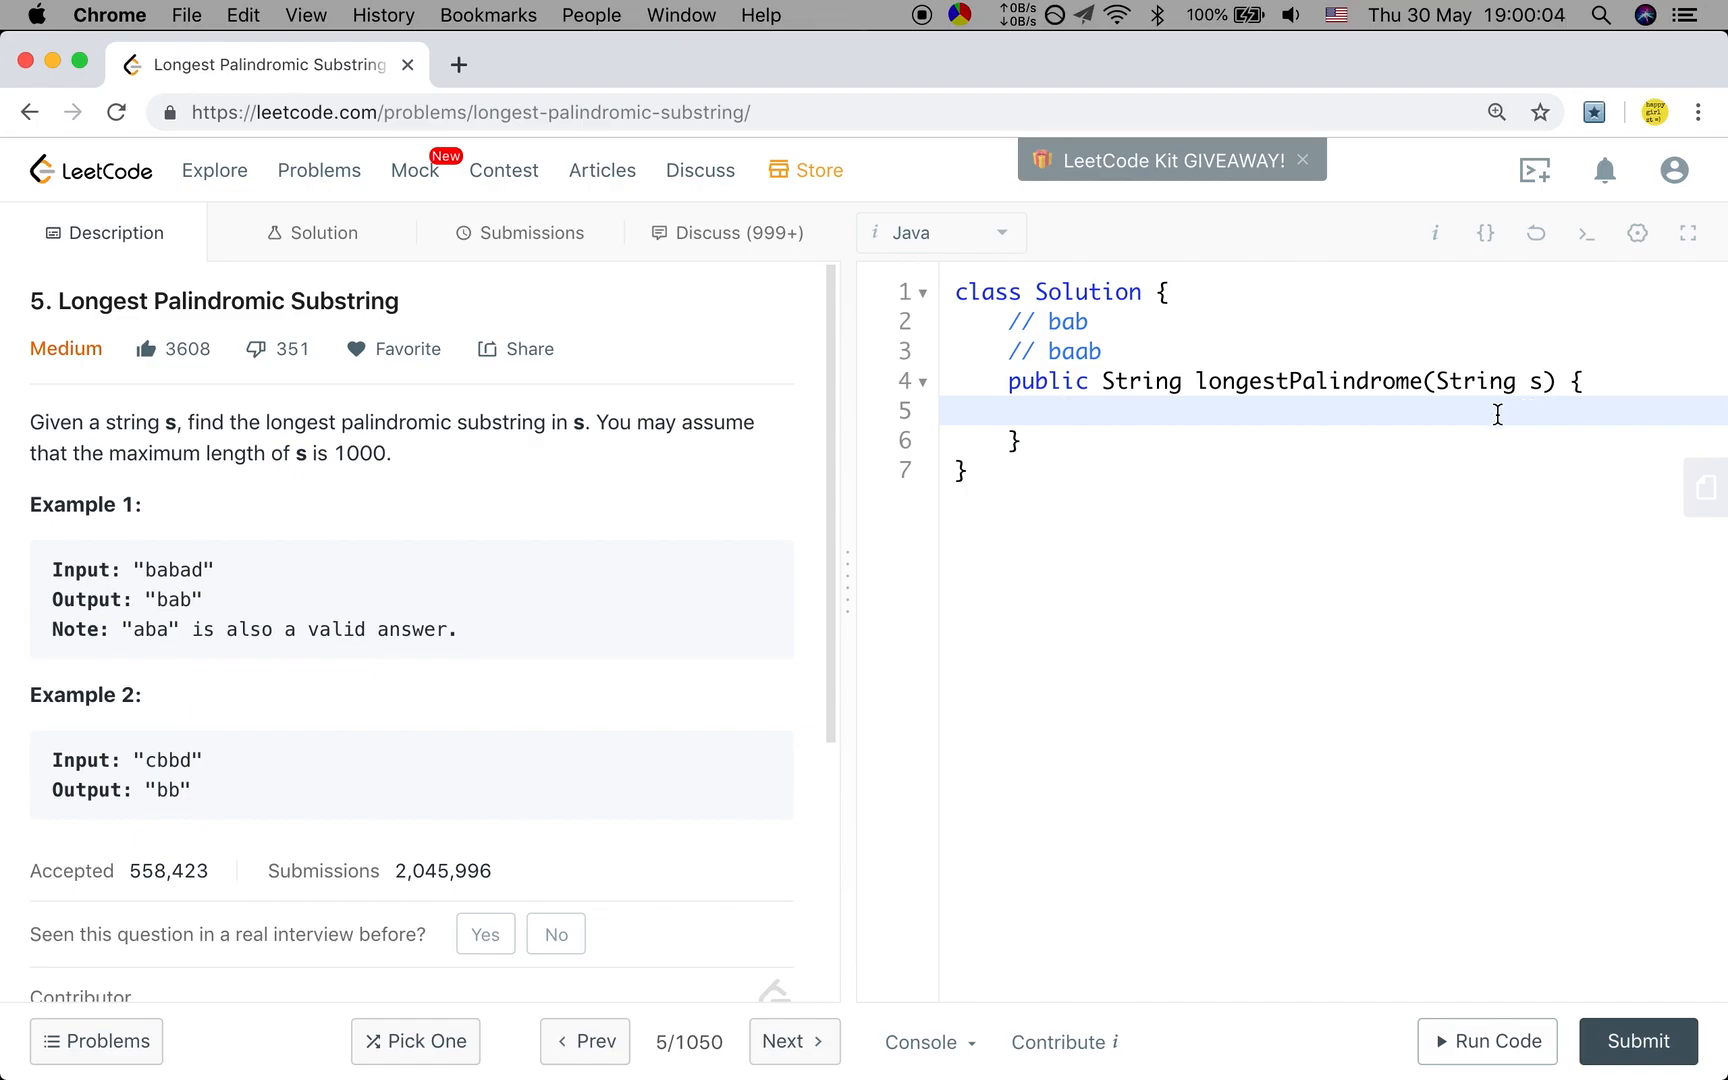
Write the comment // 2 * n - 1 as the first line of the method body
type("// 2 * n - 1")
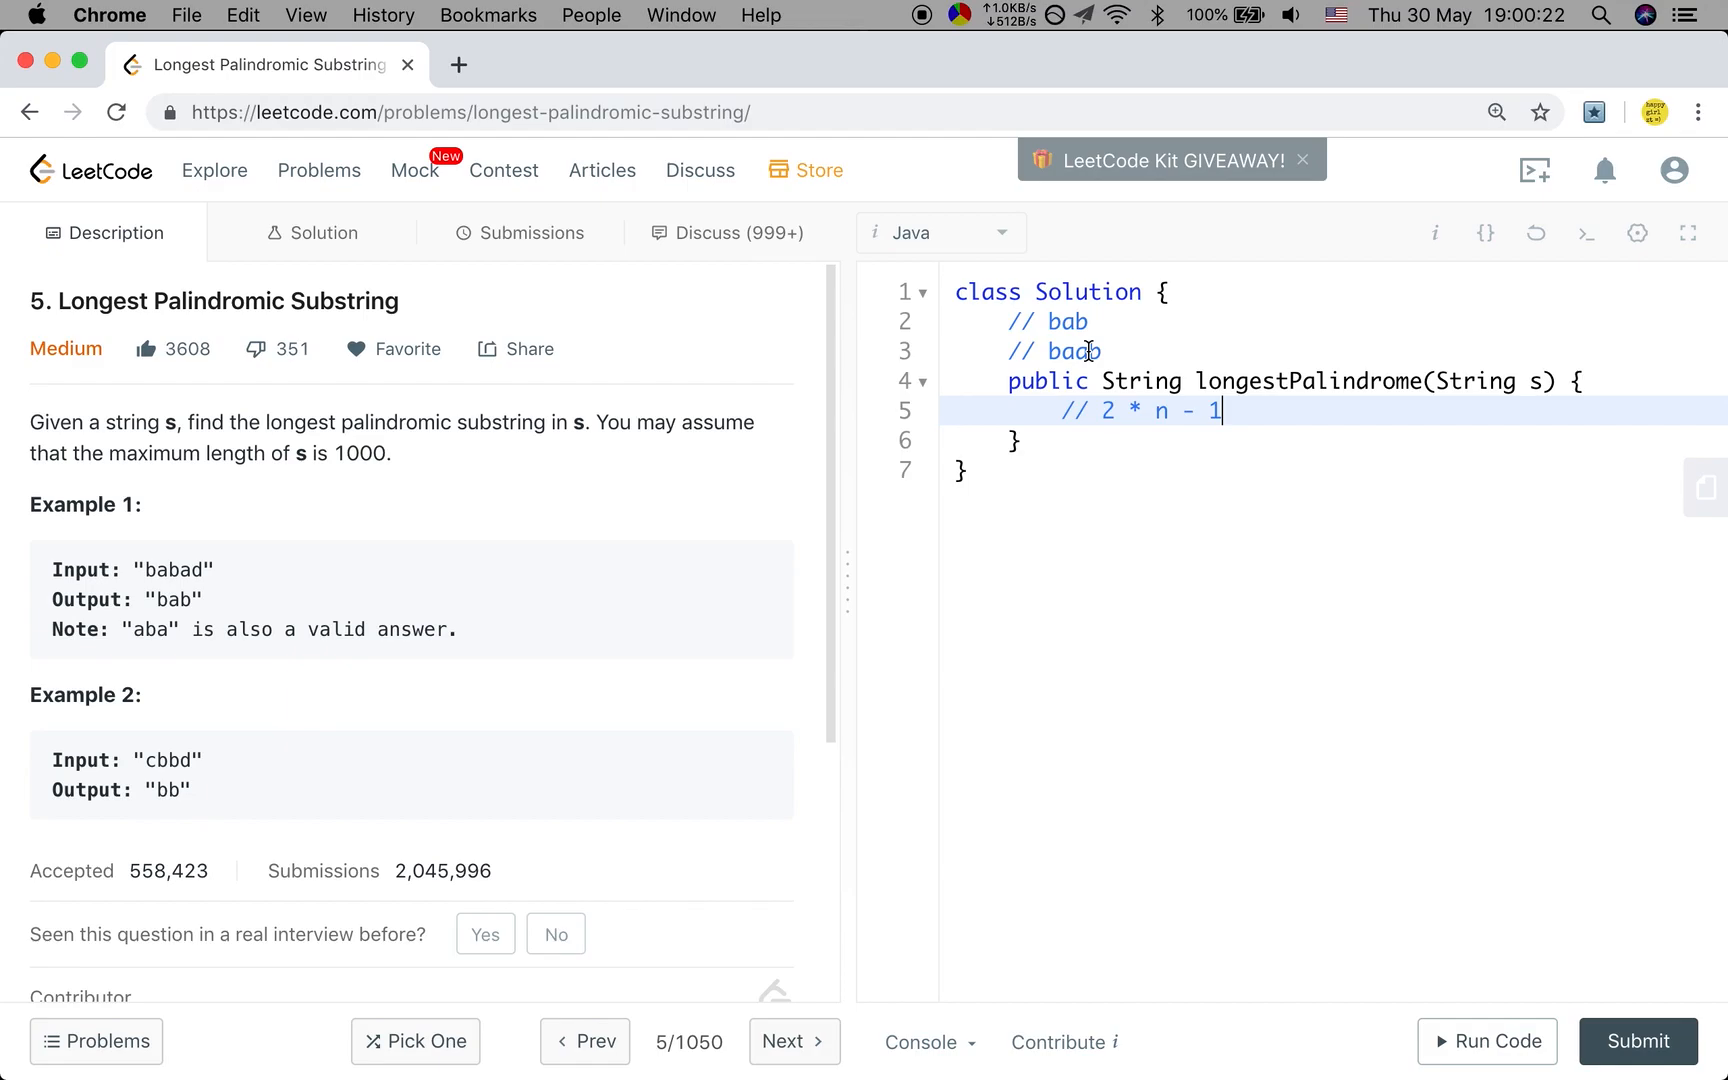
type("a")
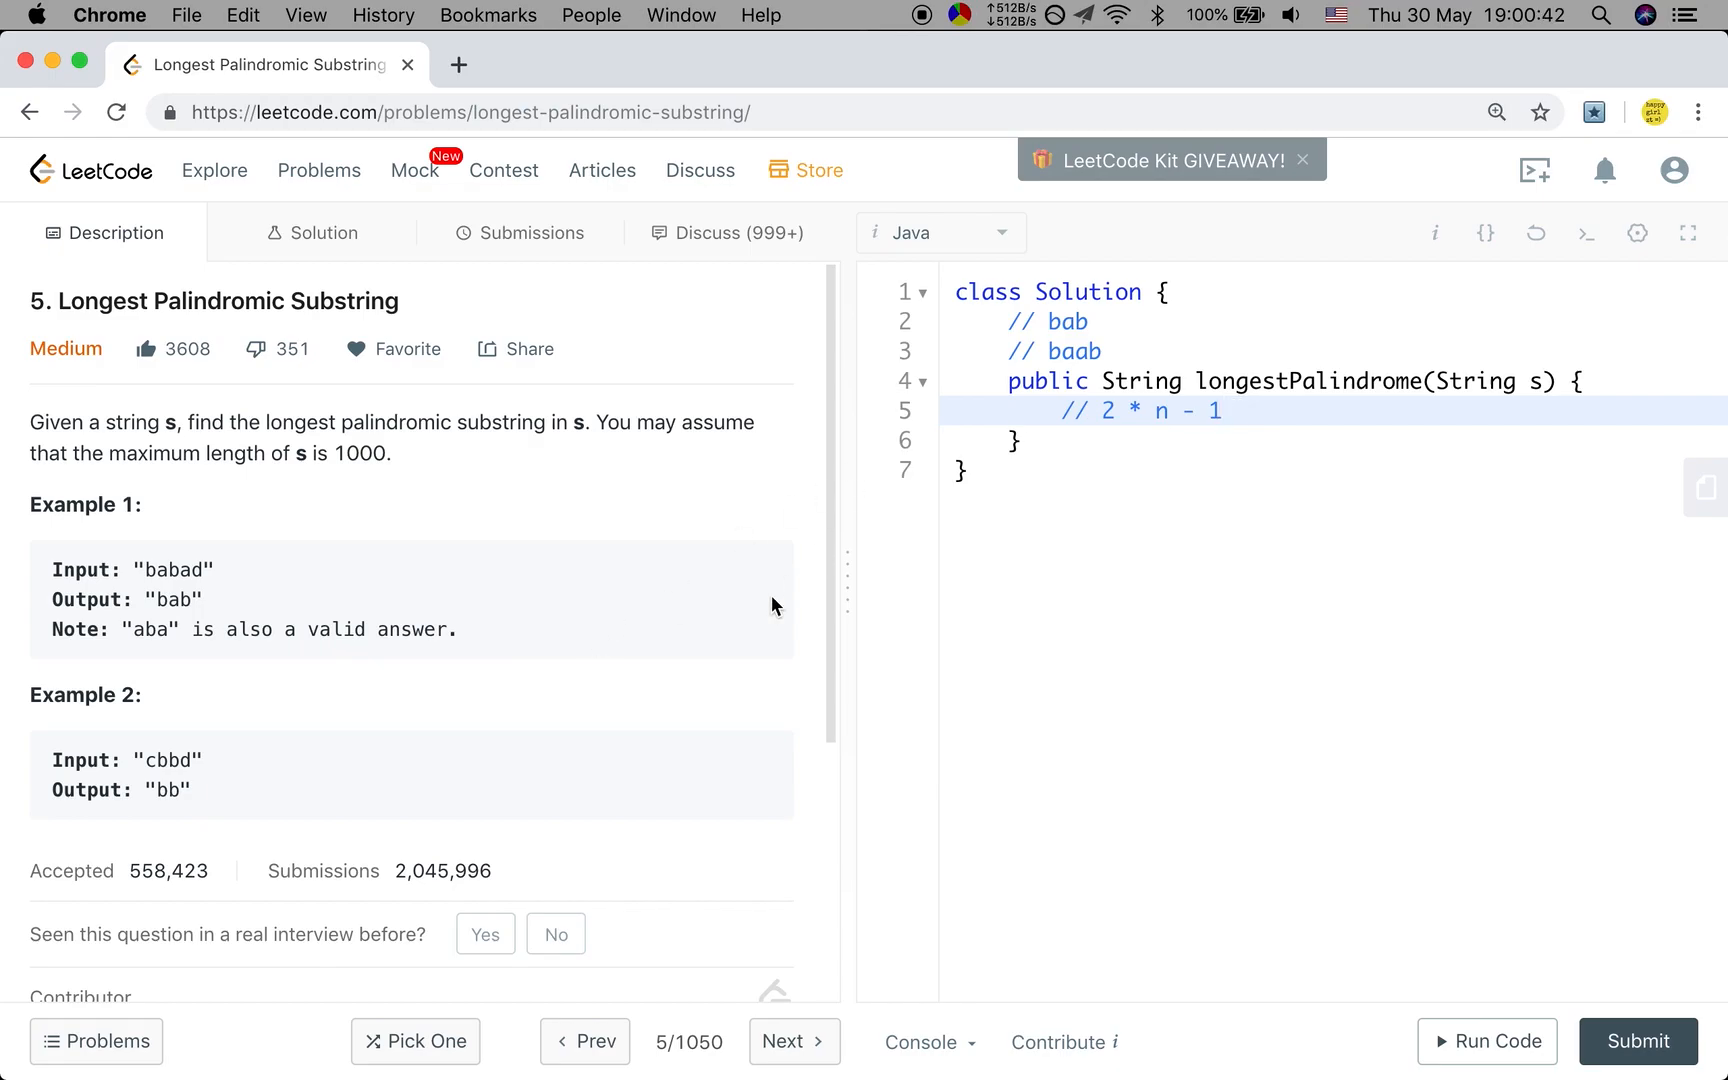
mouse_move(633, 622)
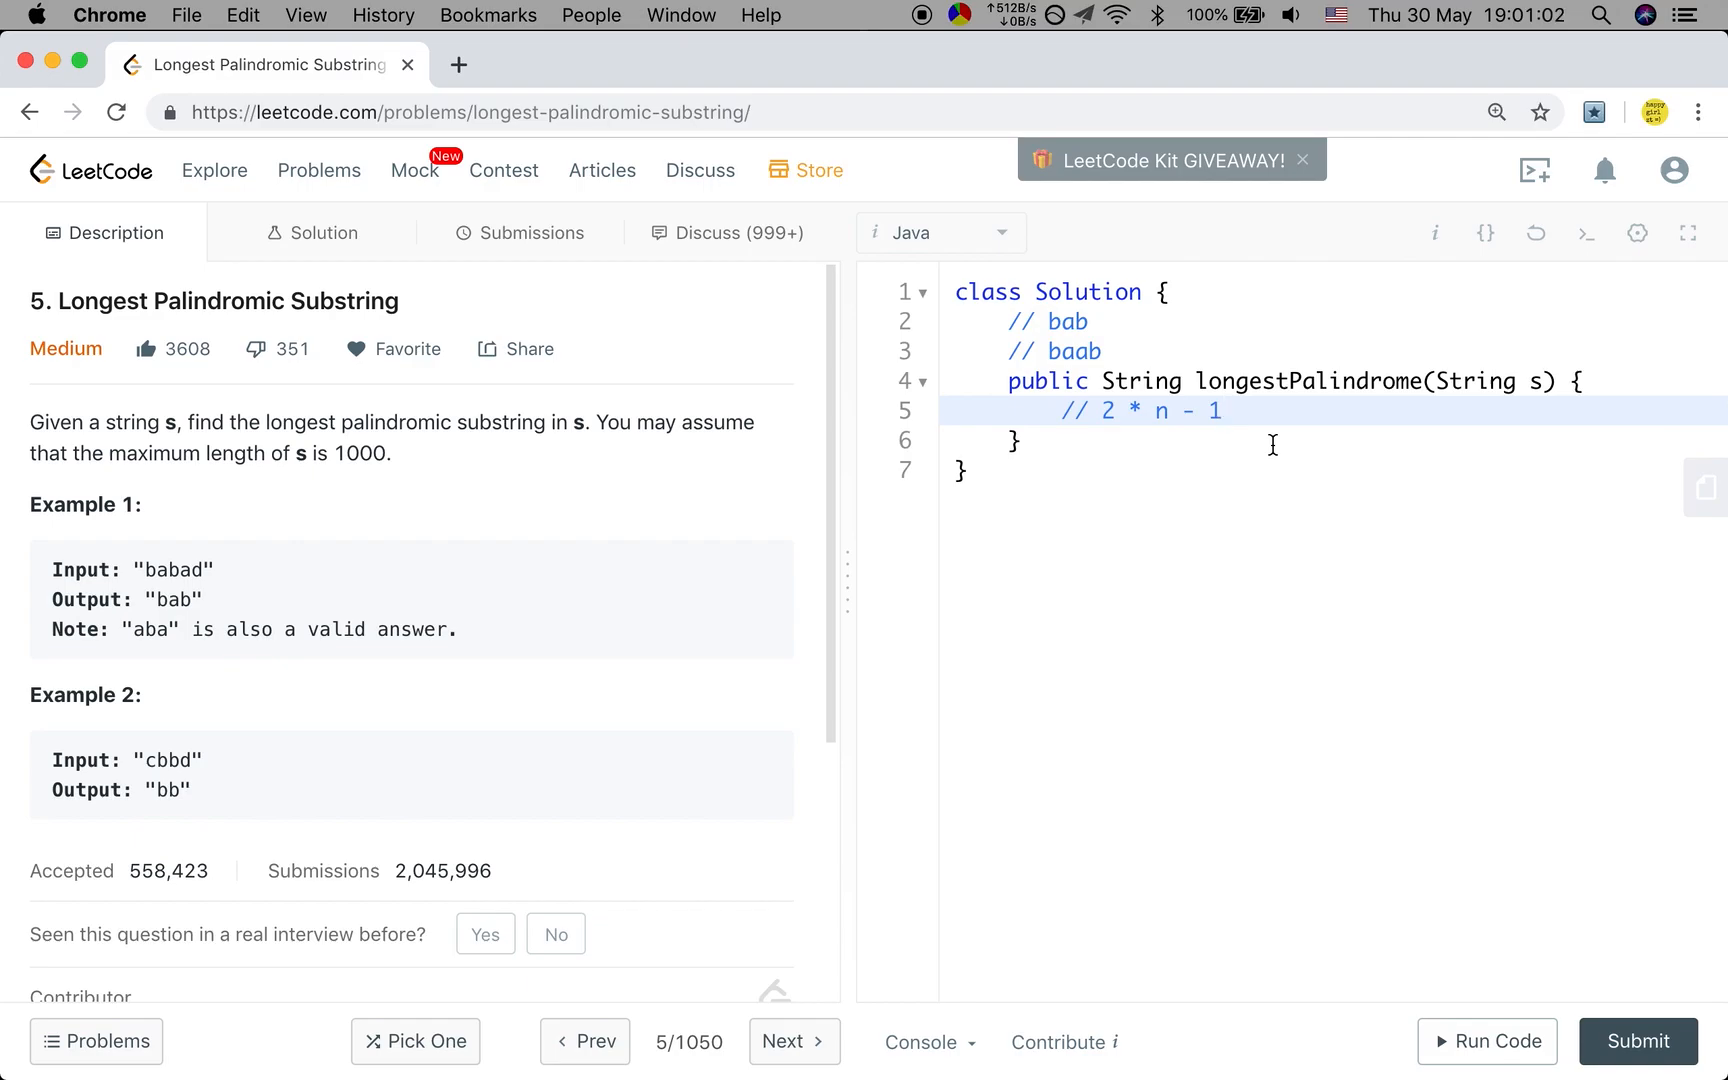
Add the guard returning "" when s is null or has length 0
key("Enter")
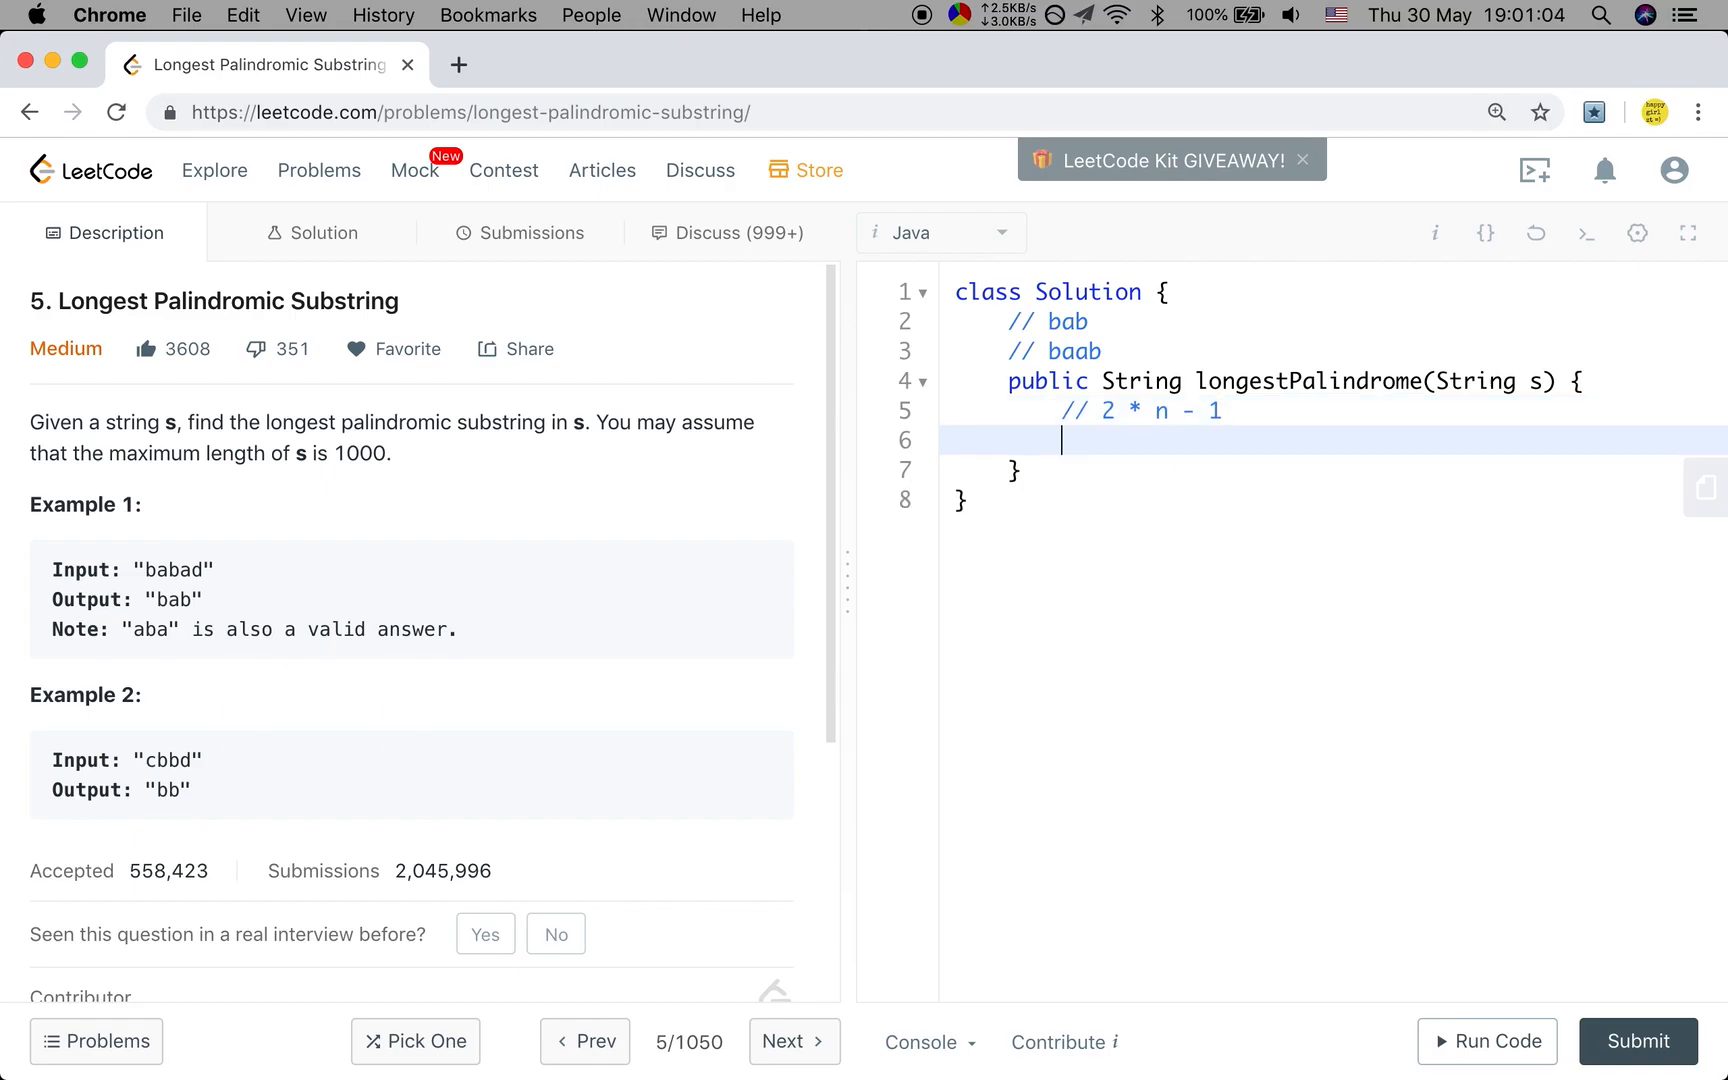
type("if (")
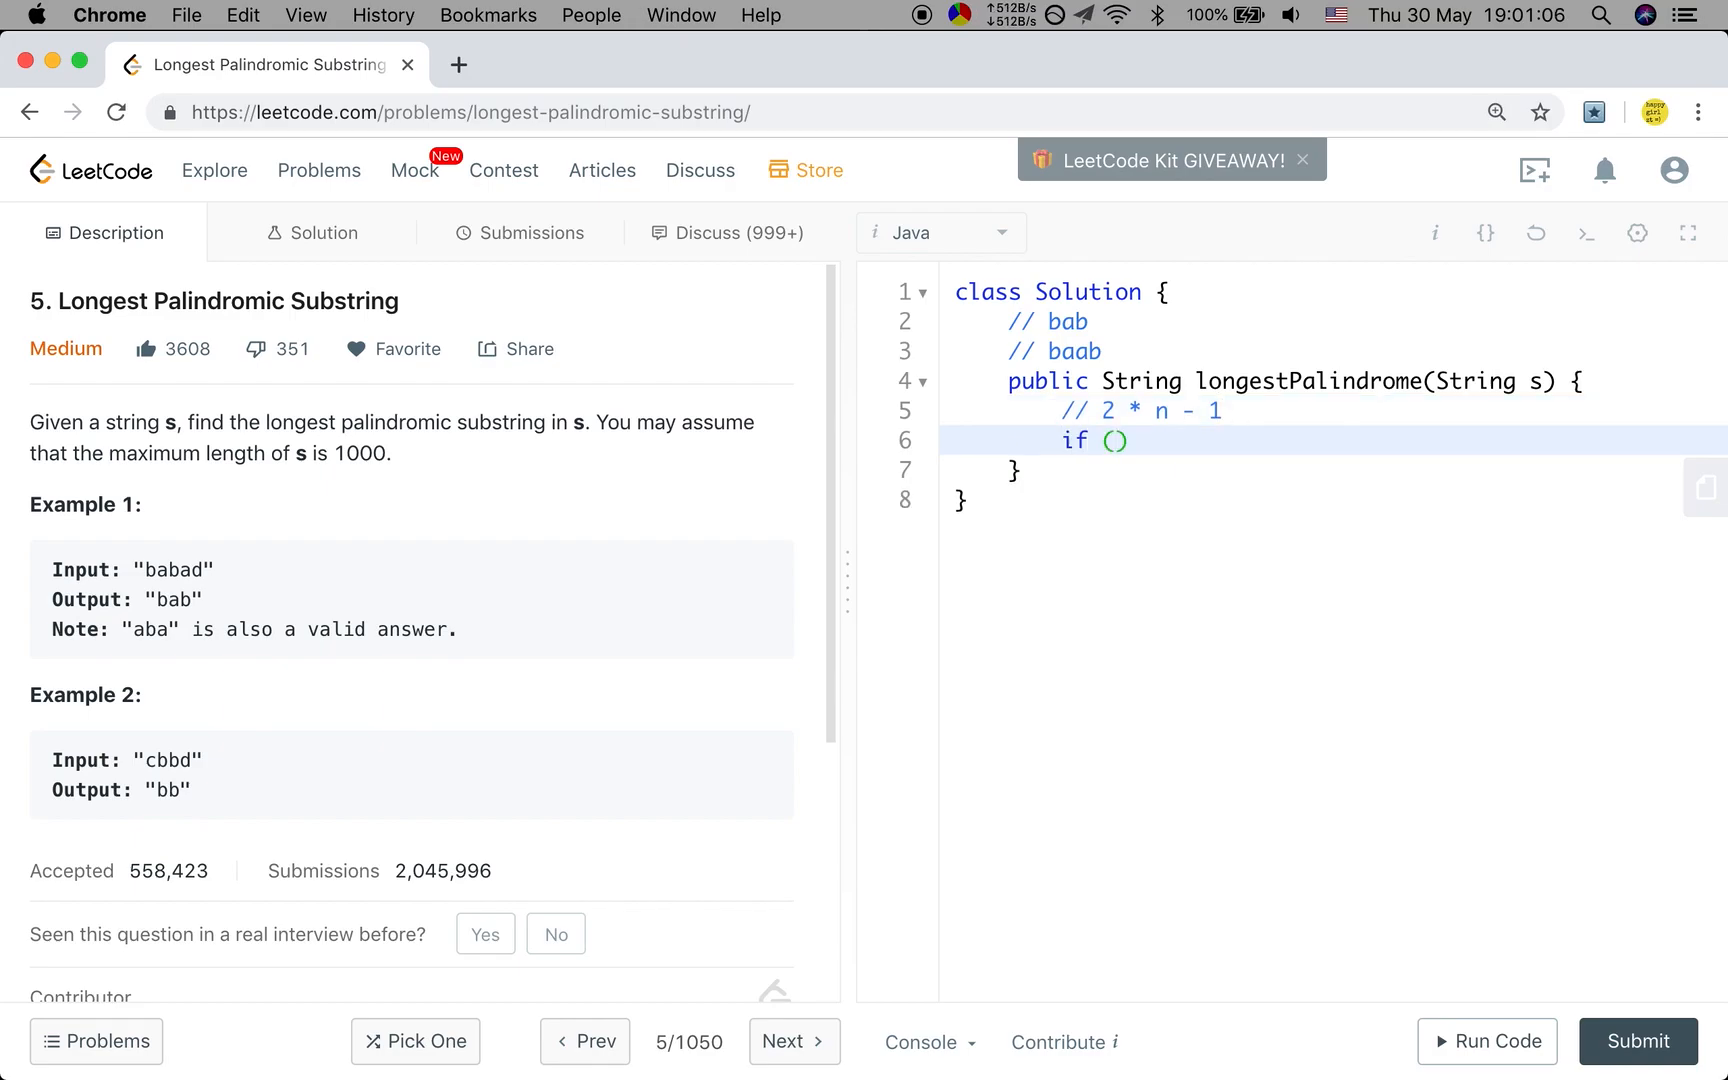
type("s == null || s.")
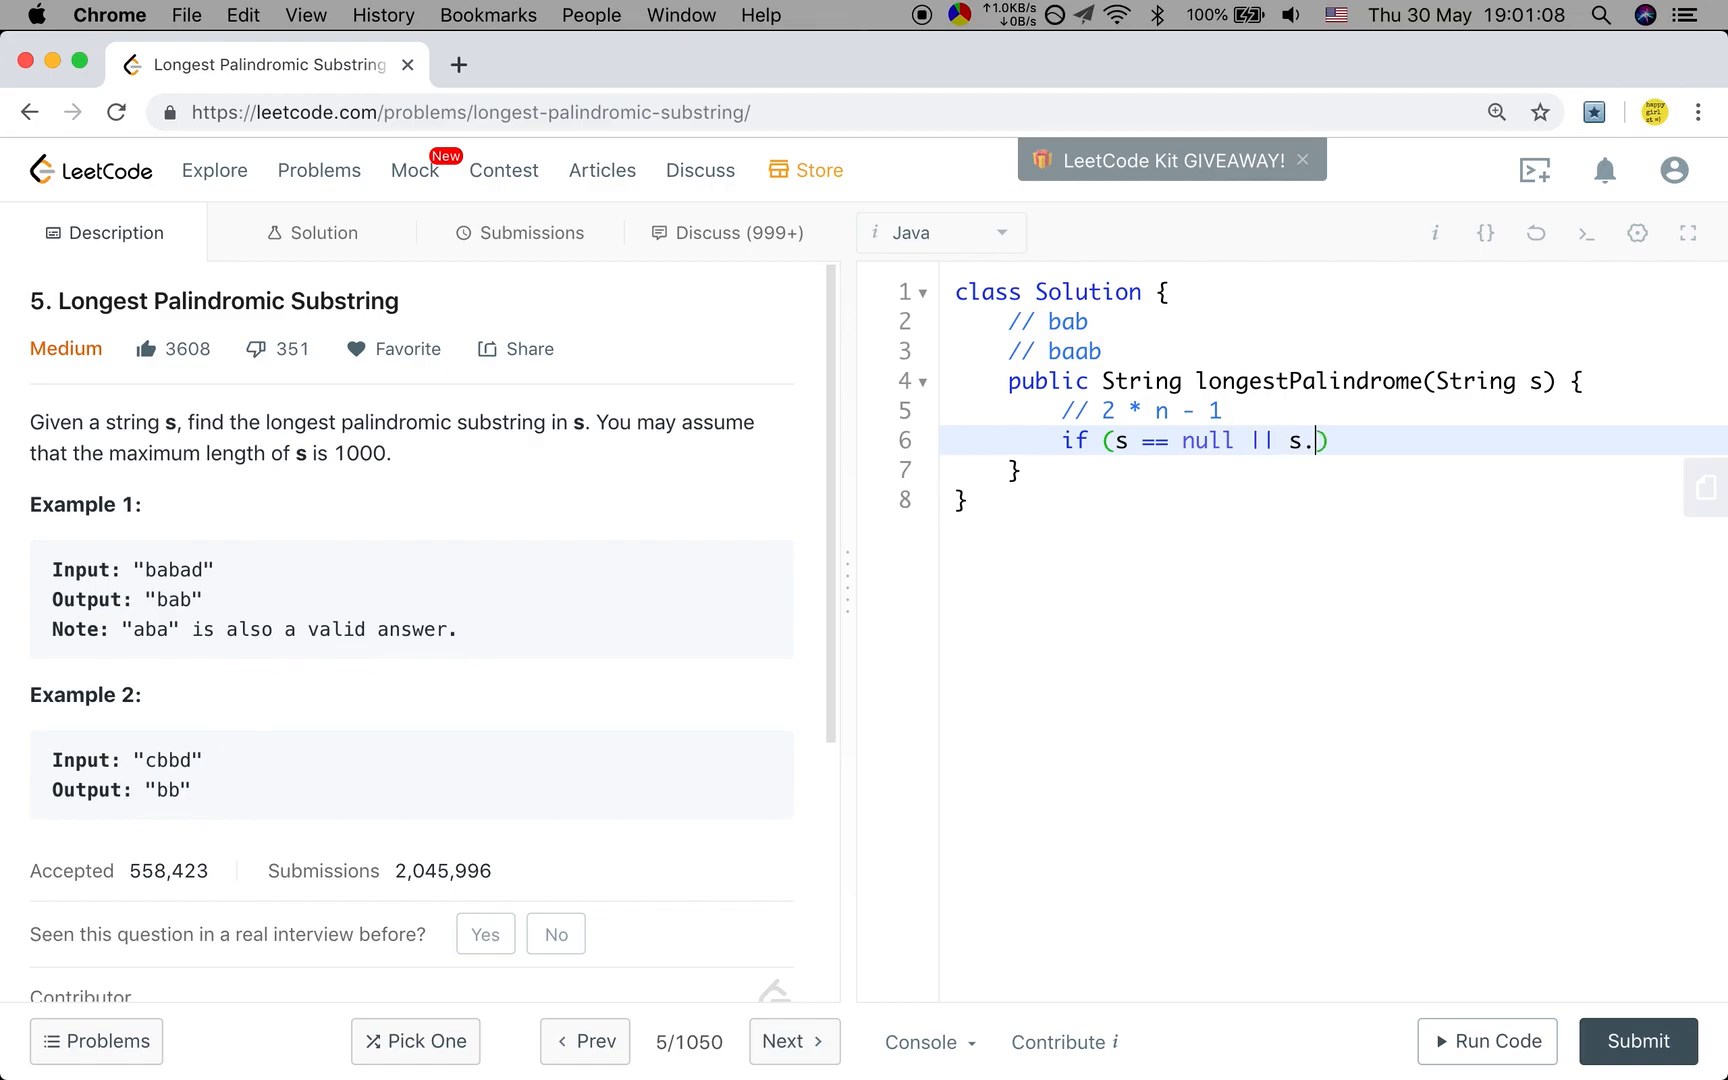
type("length() == 0")
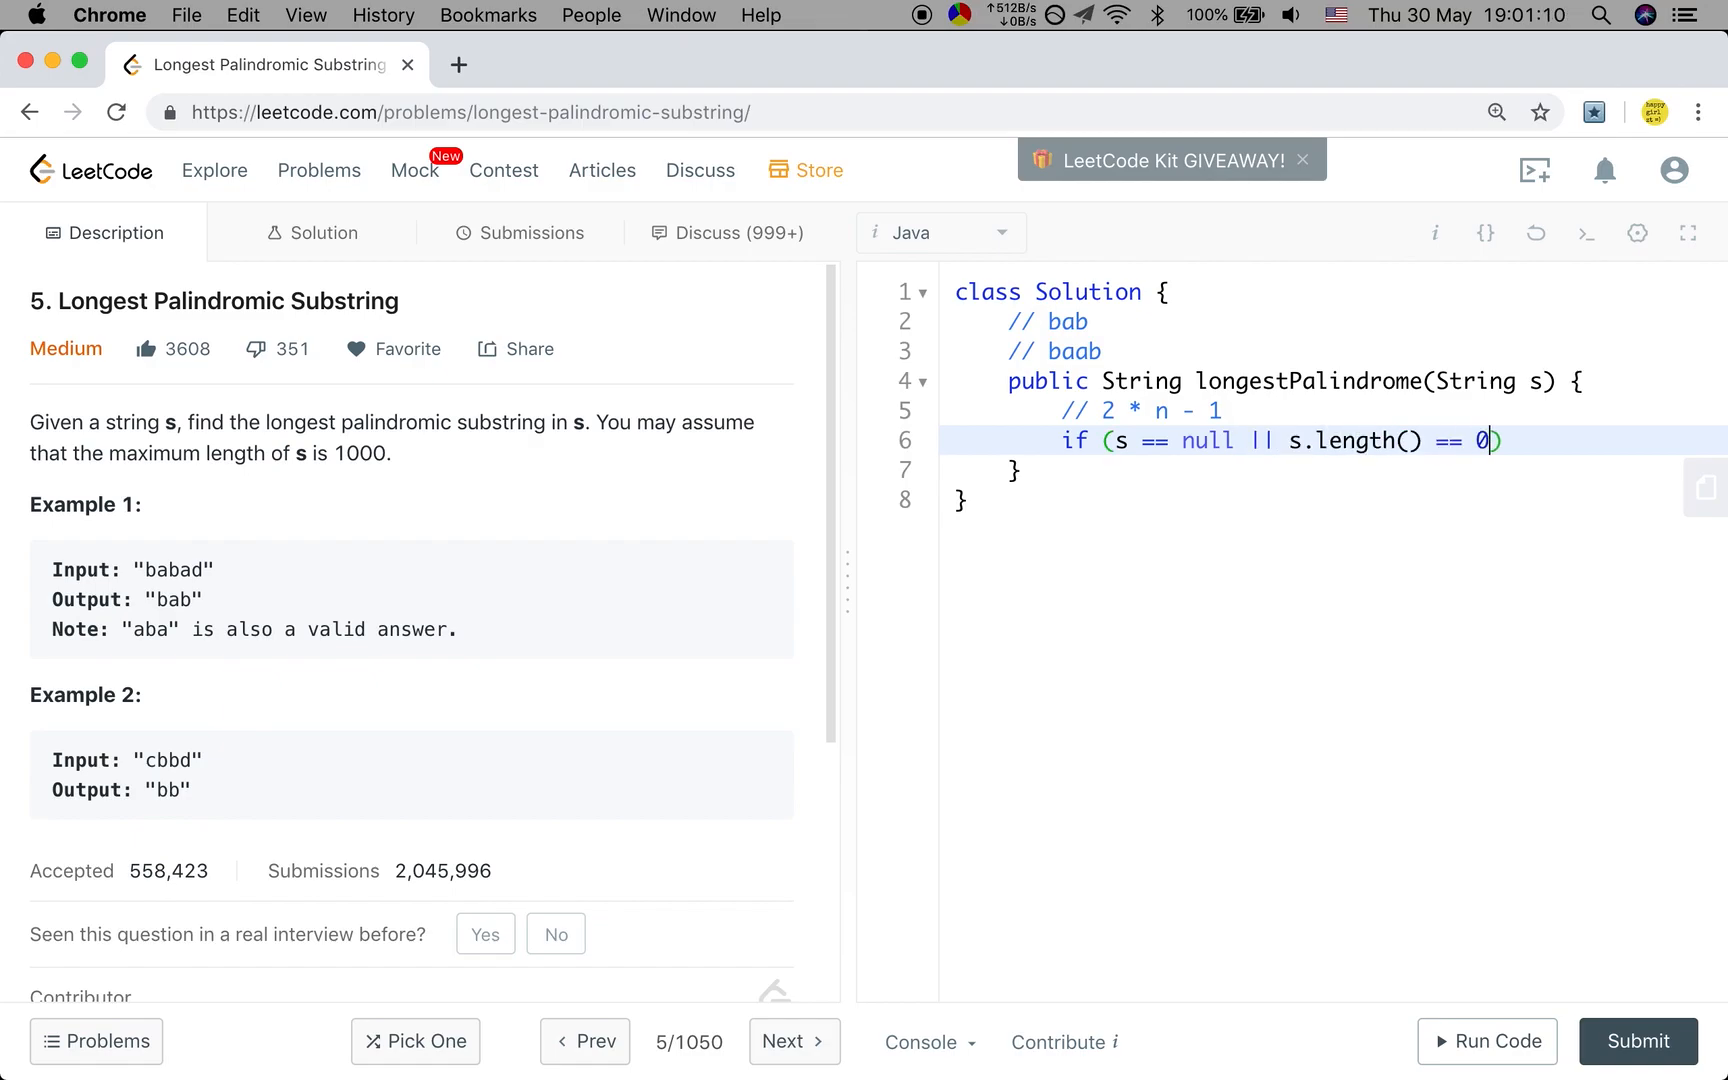
type("return \"\";")
type("int n =")
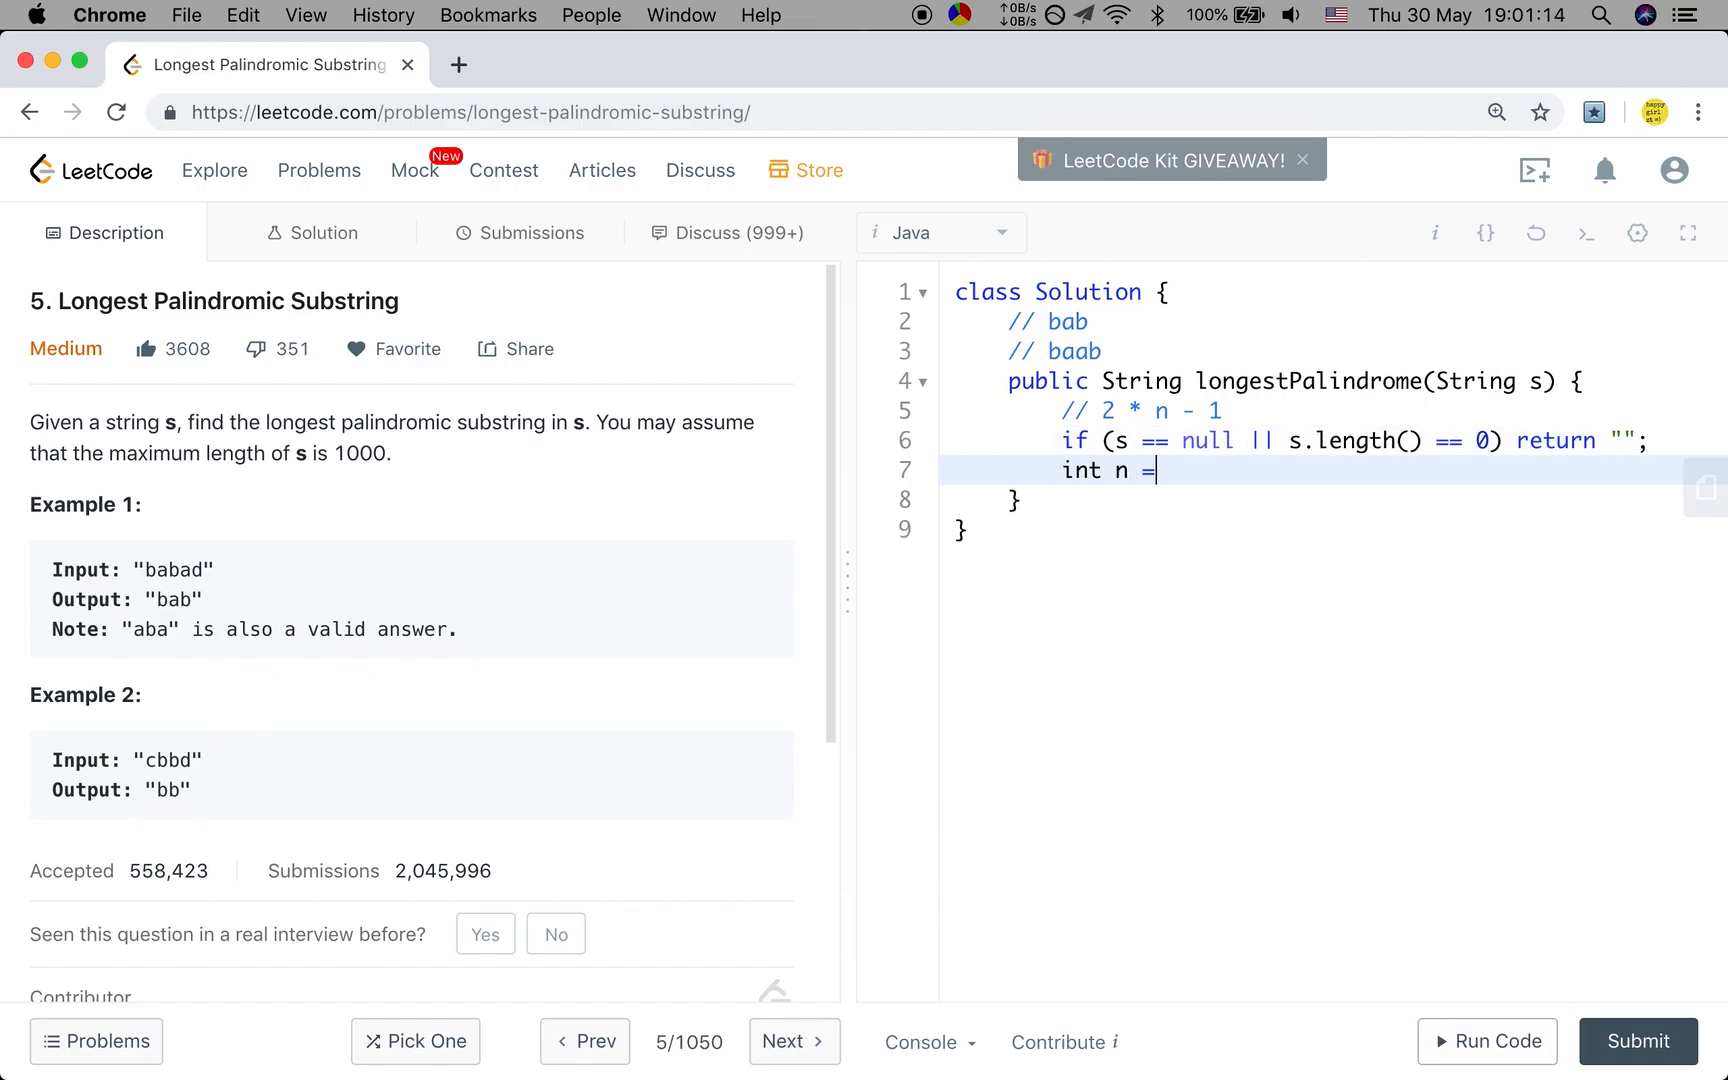
Declare n = s.length(), maxLen = 0, and start = 0, end = 0
type("s")
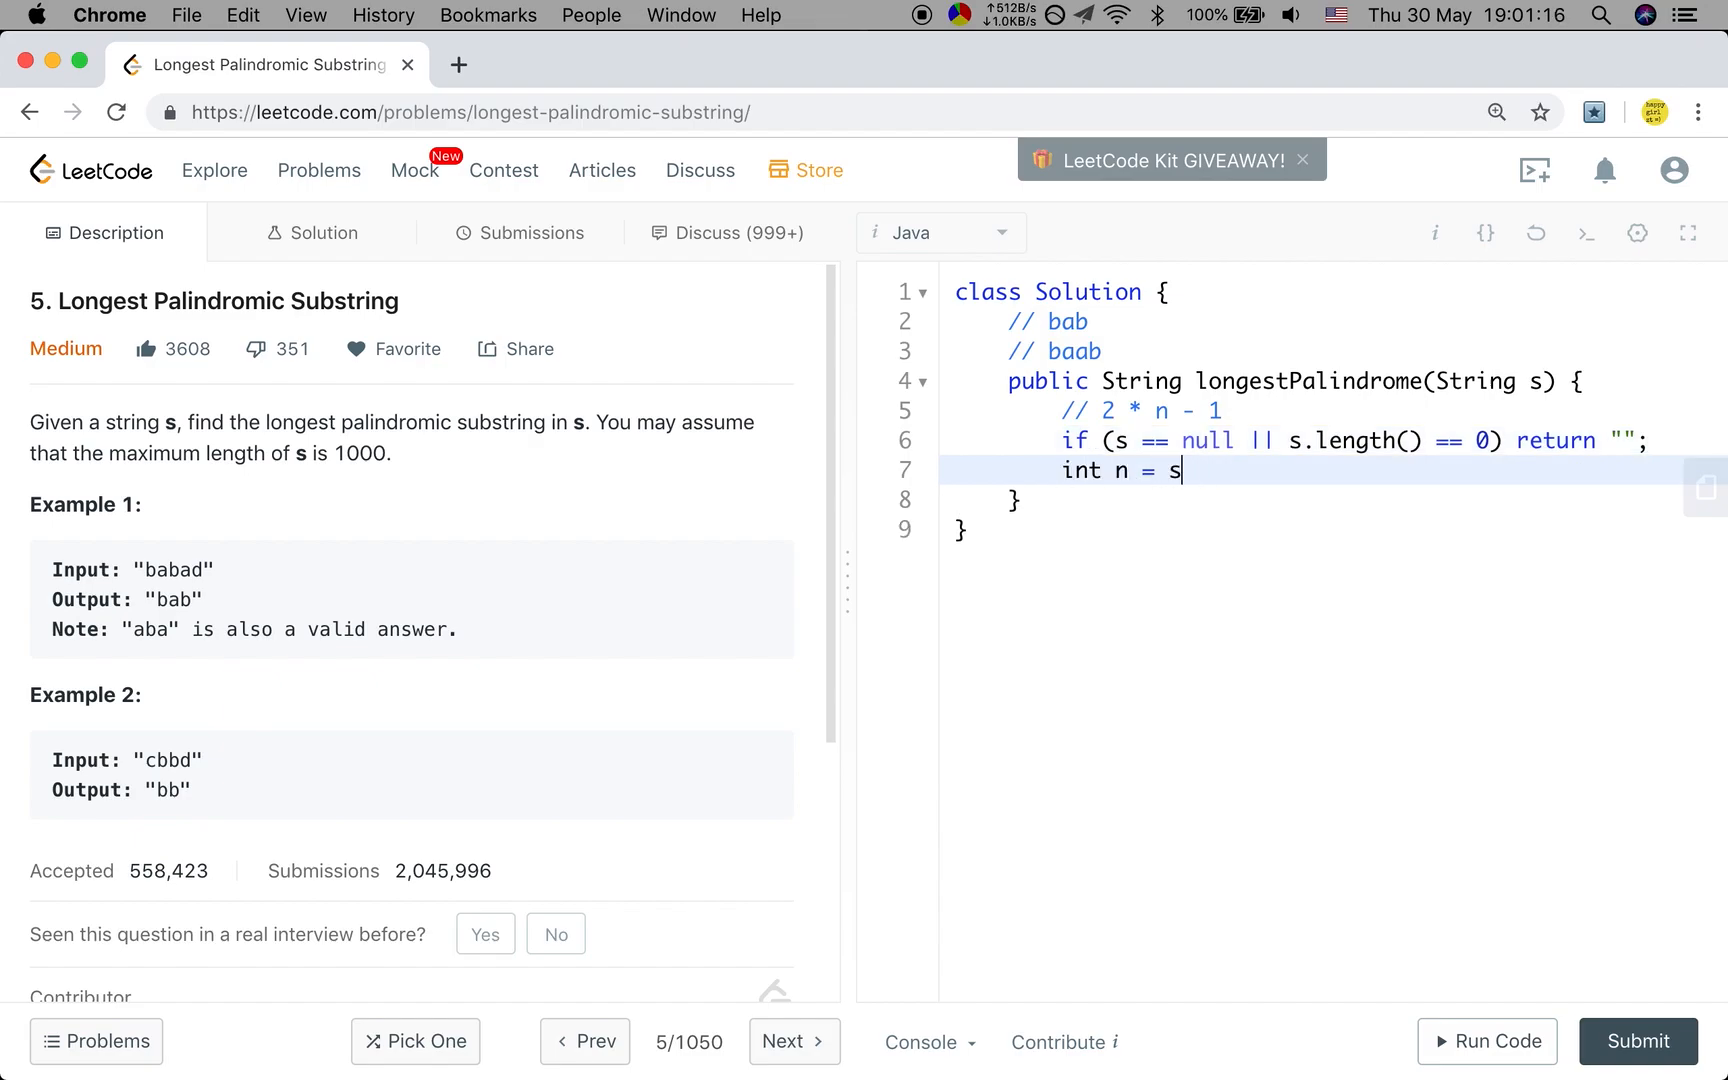
type(".length();")
type("int")
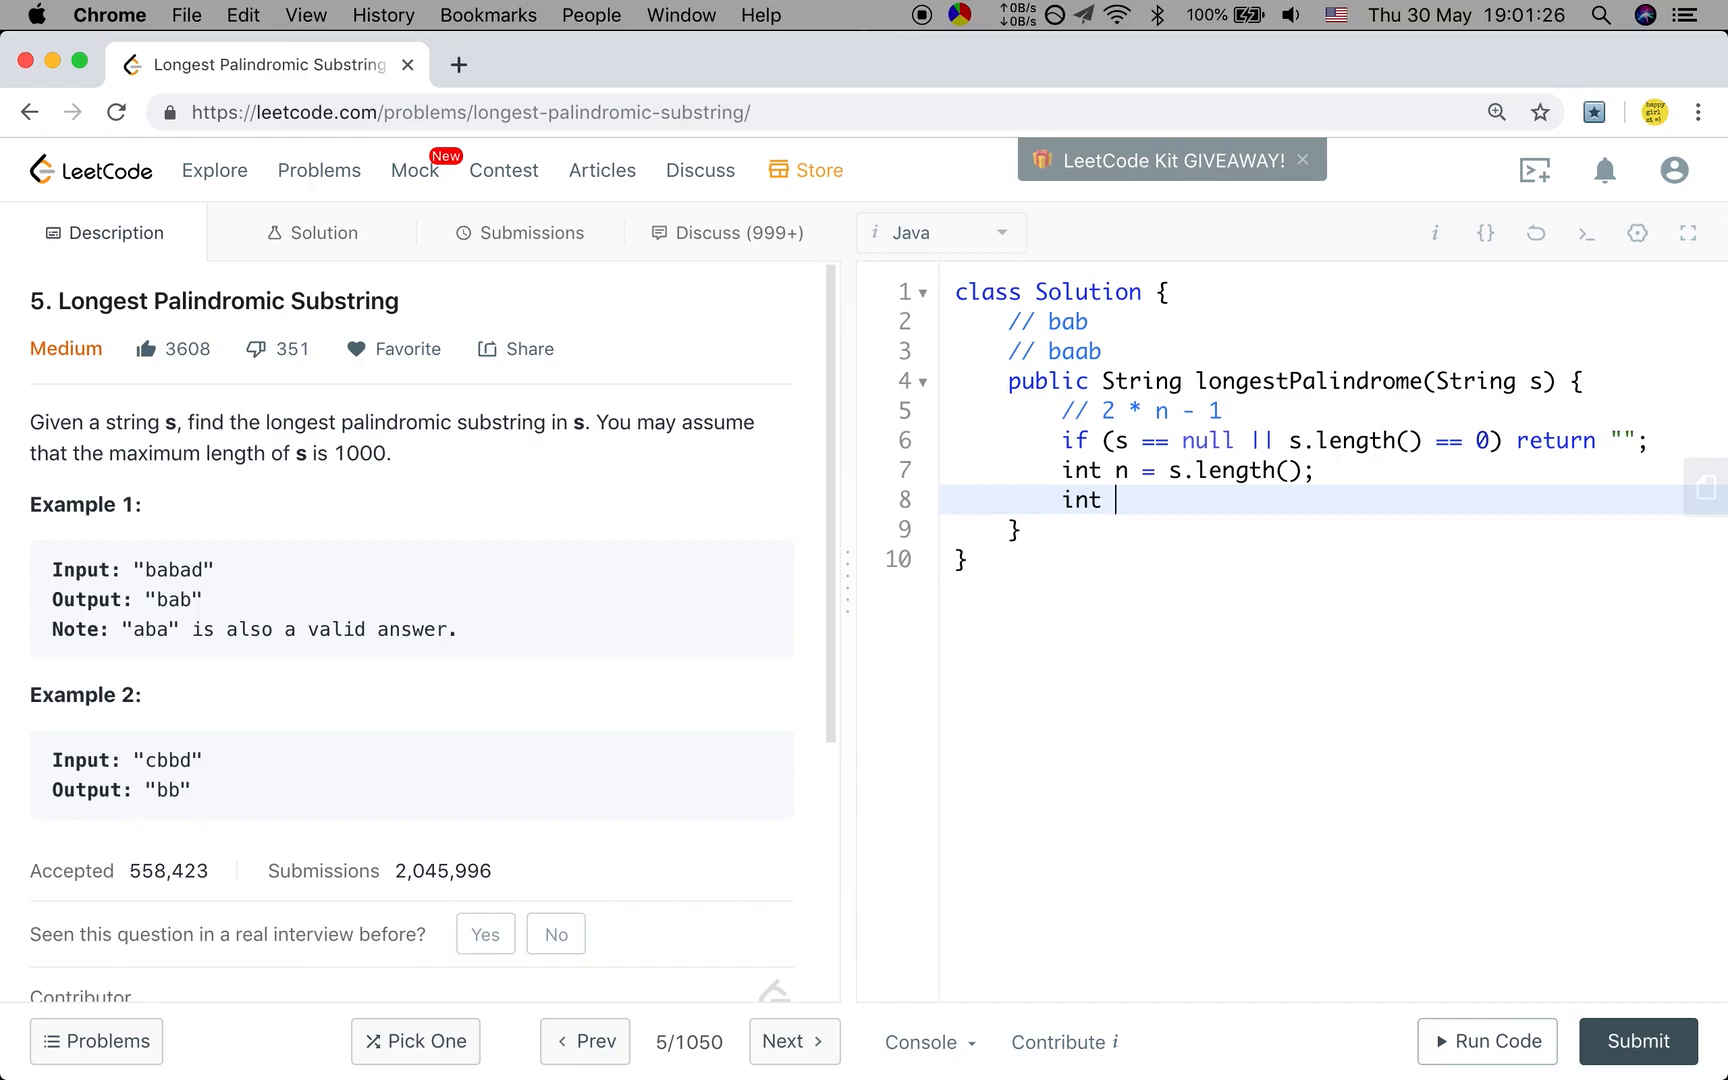
type("ma")
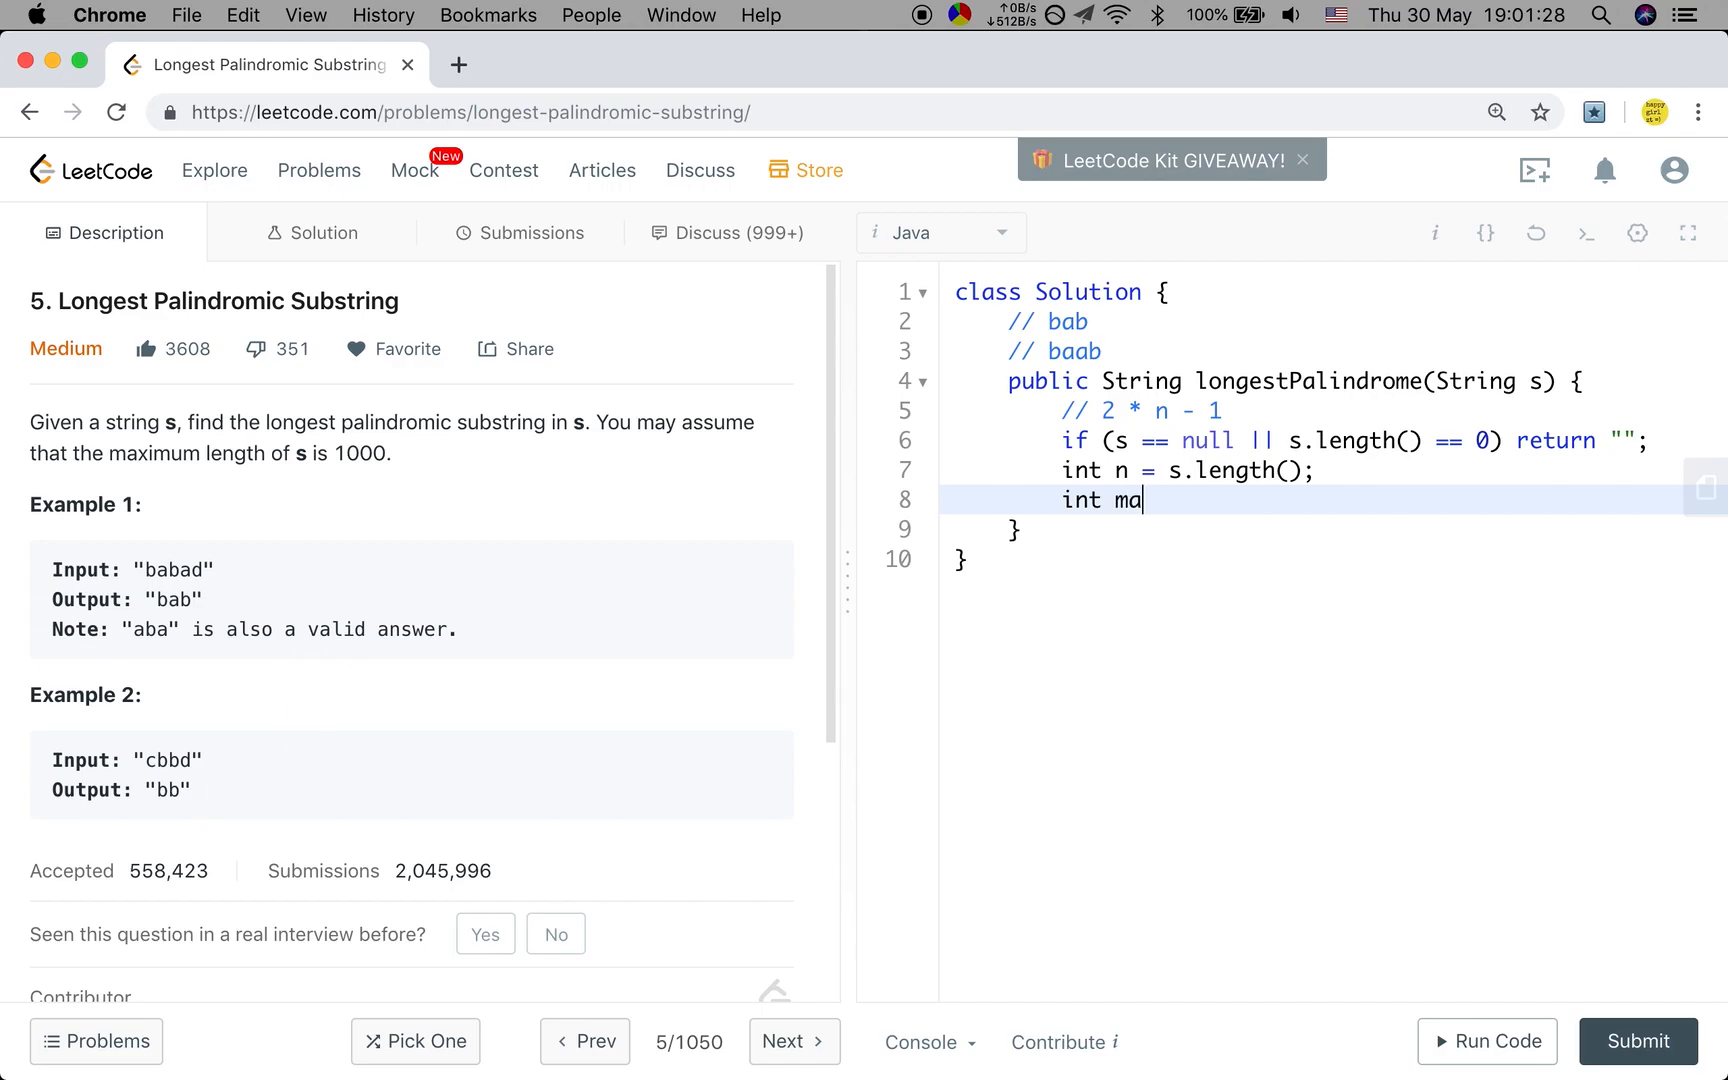
type("xLen =")
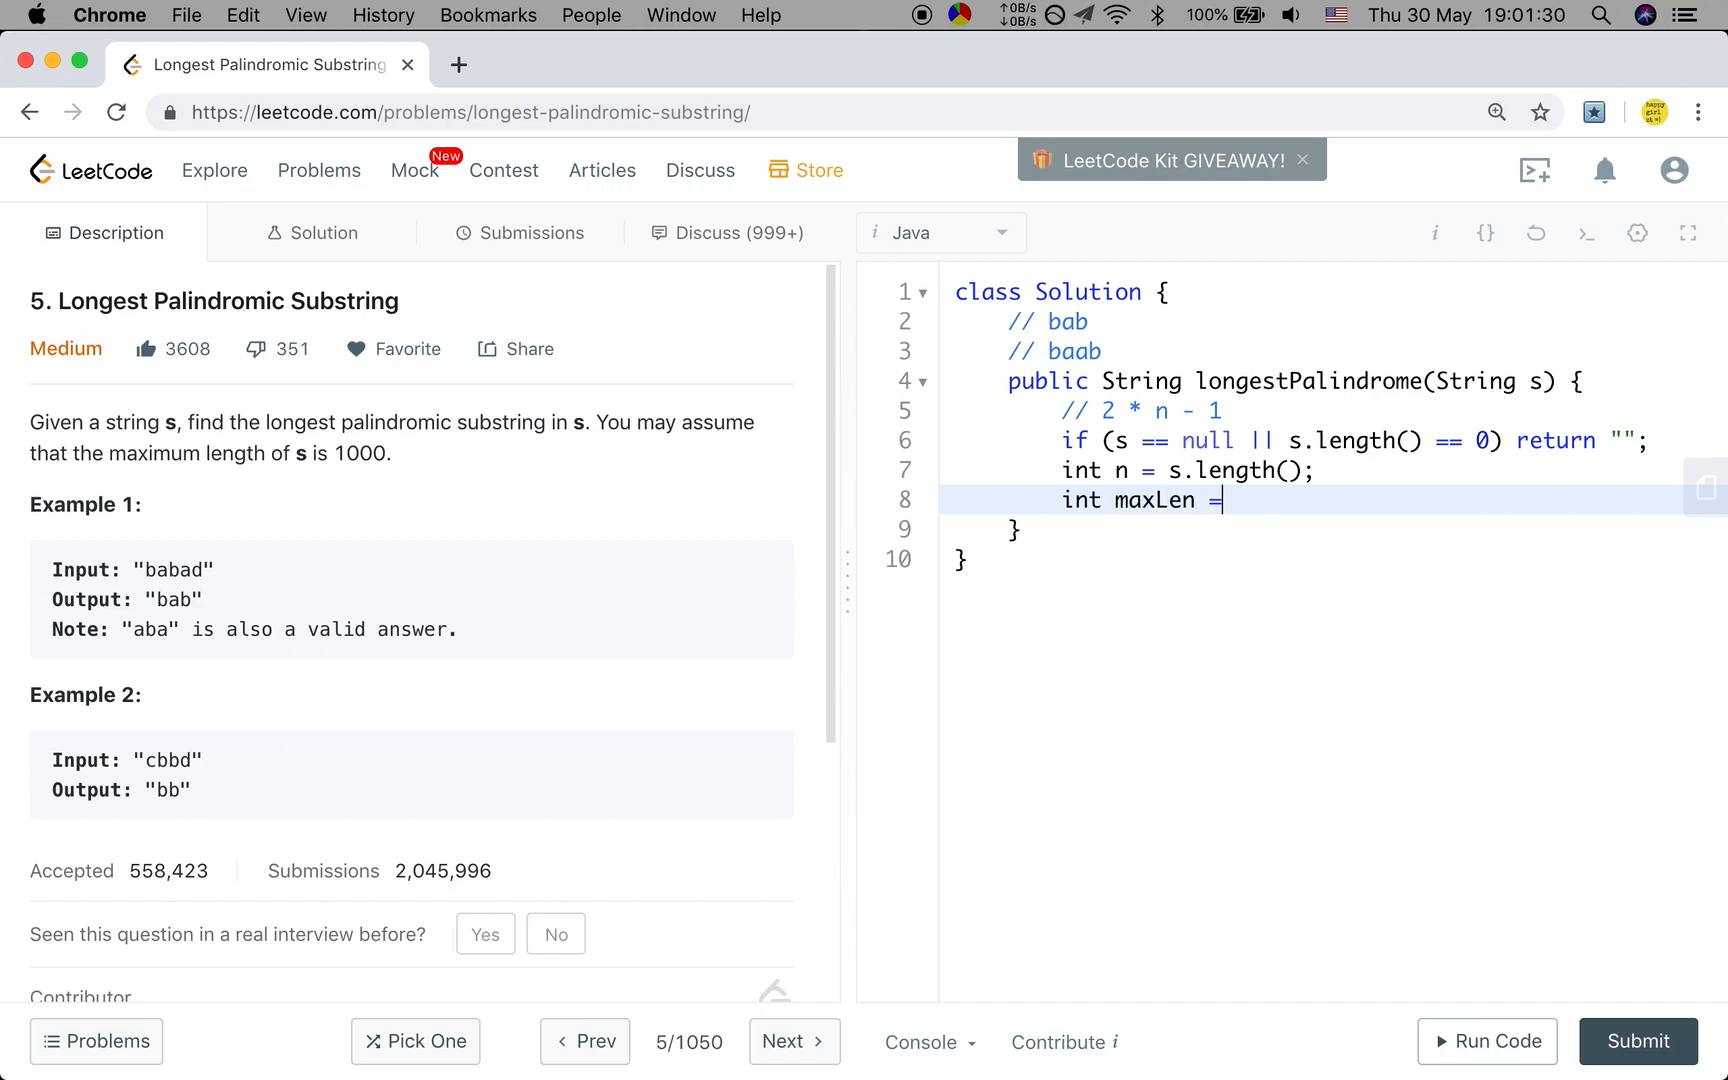
type("0;")
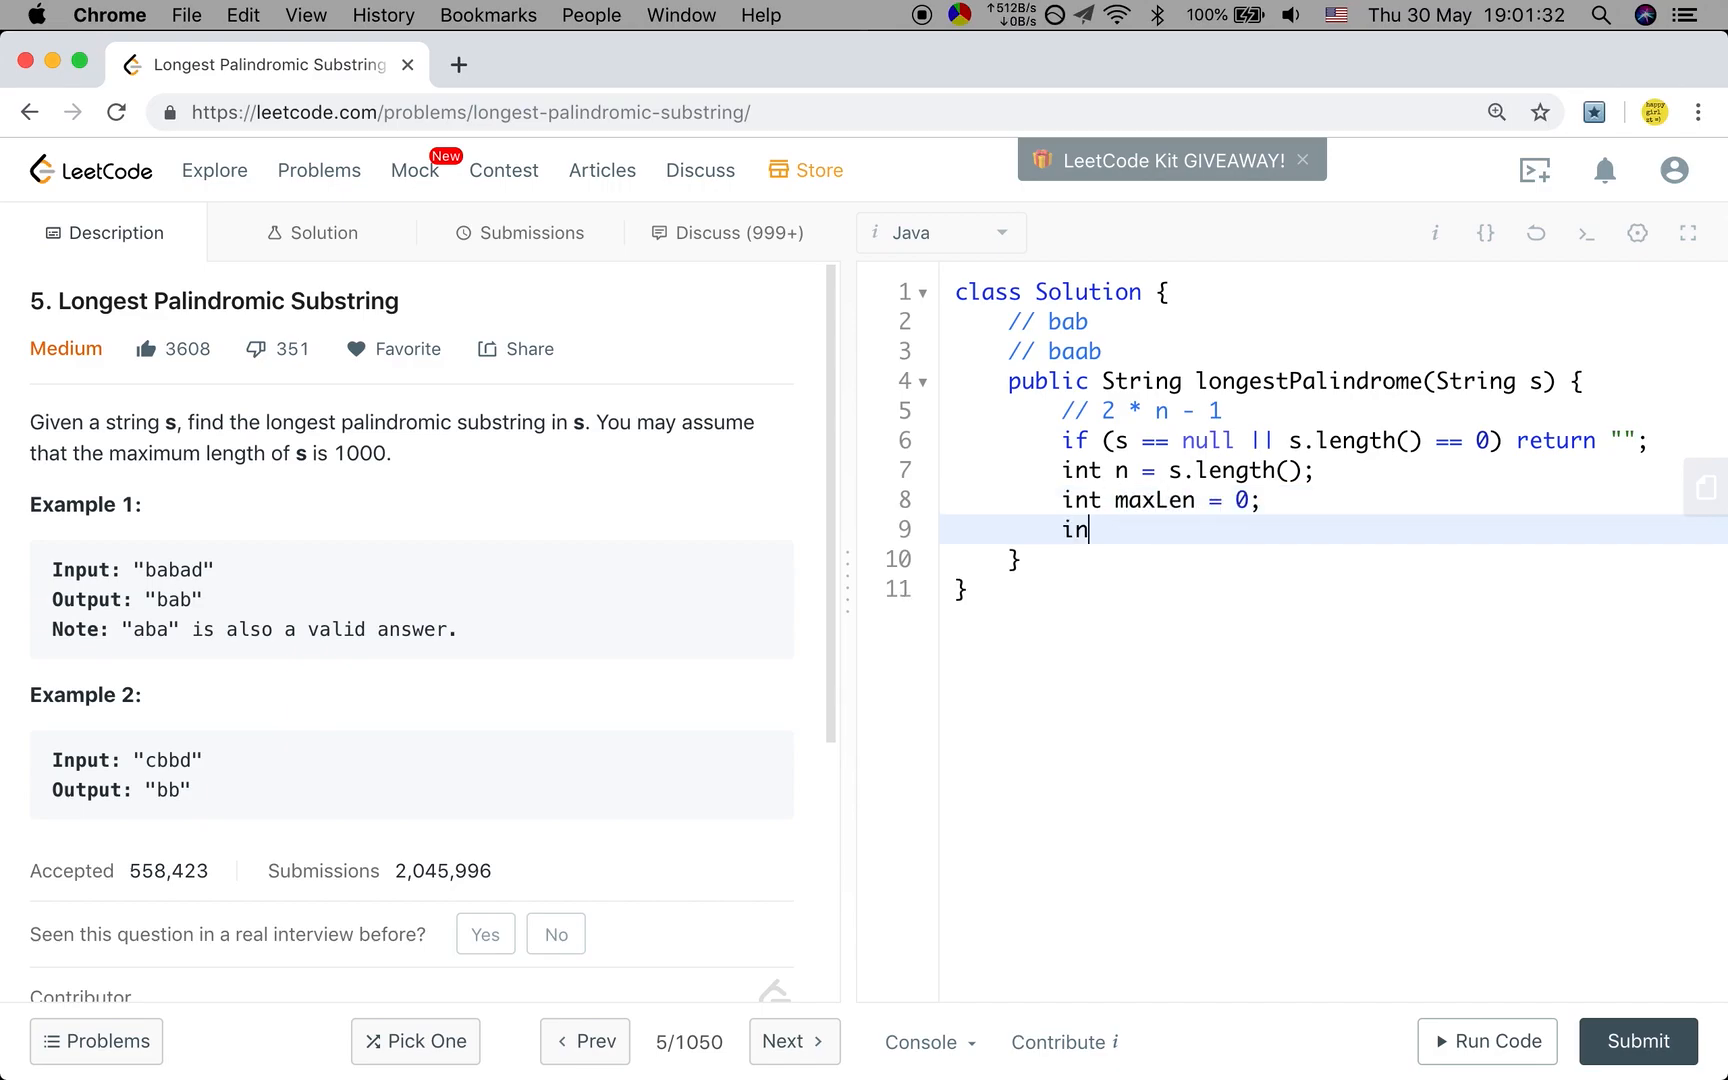
type("t")
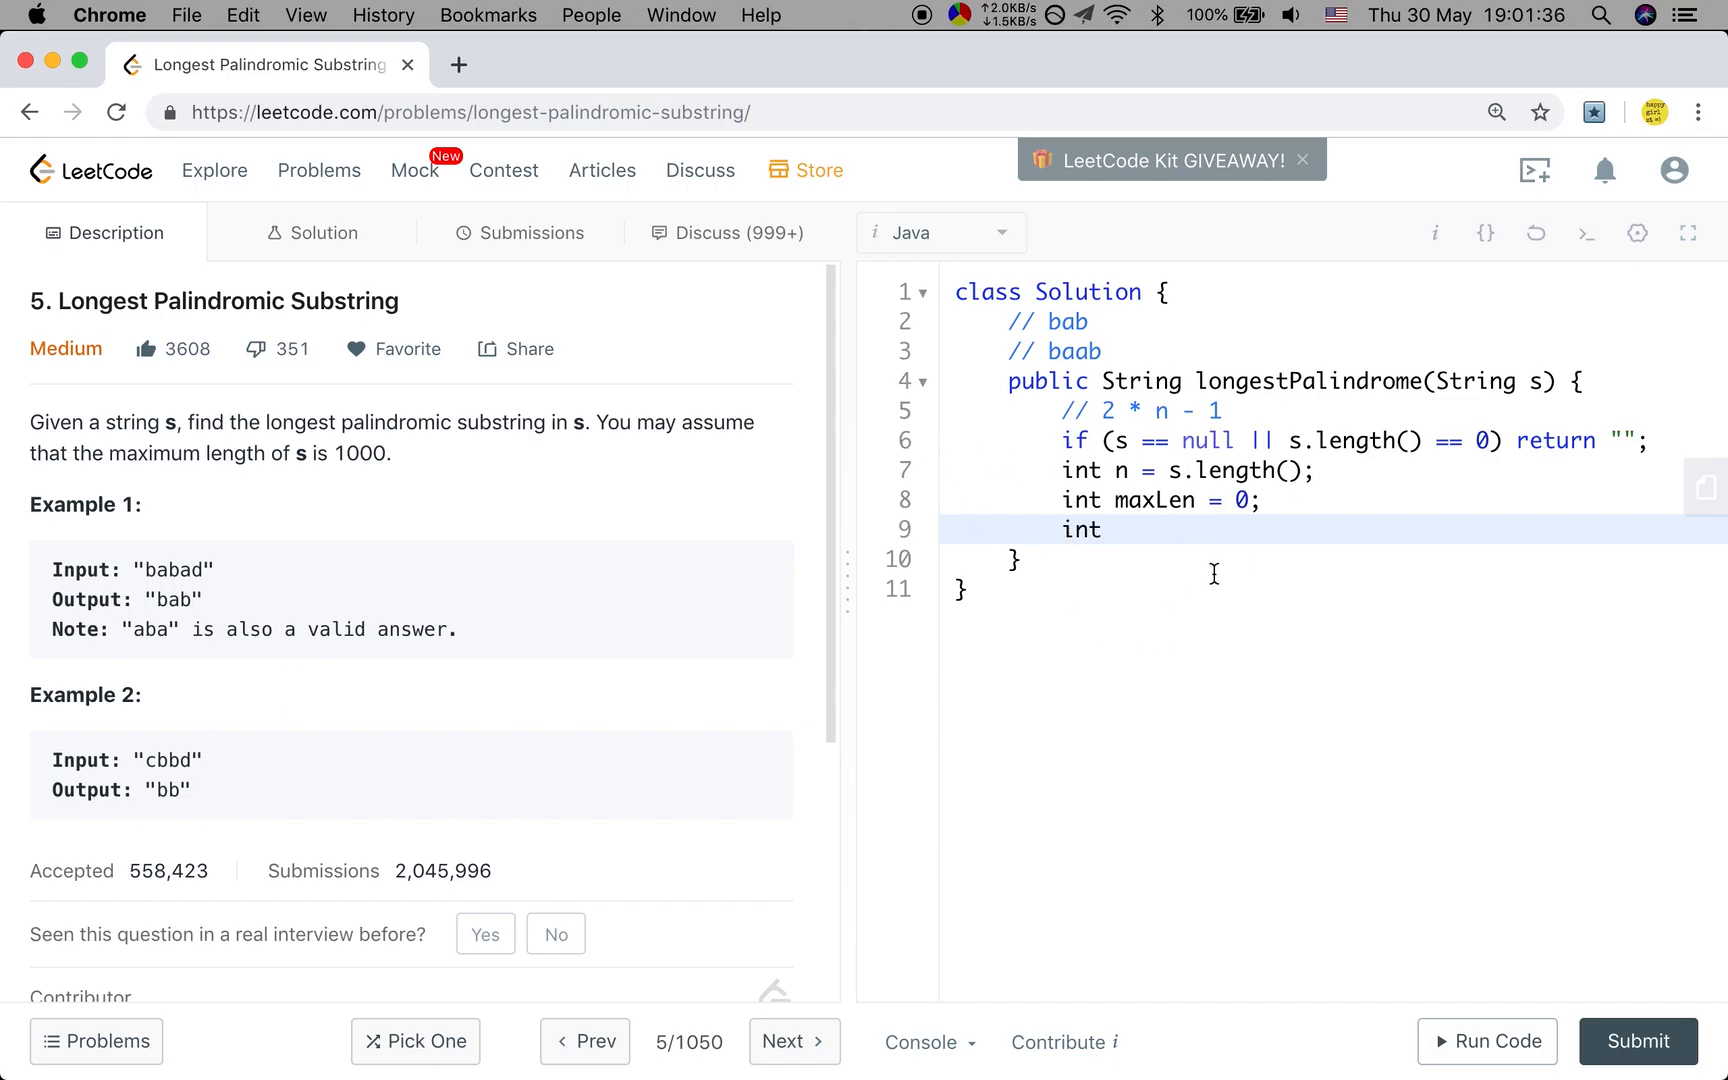
type("int")
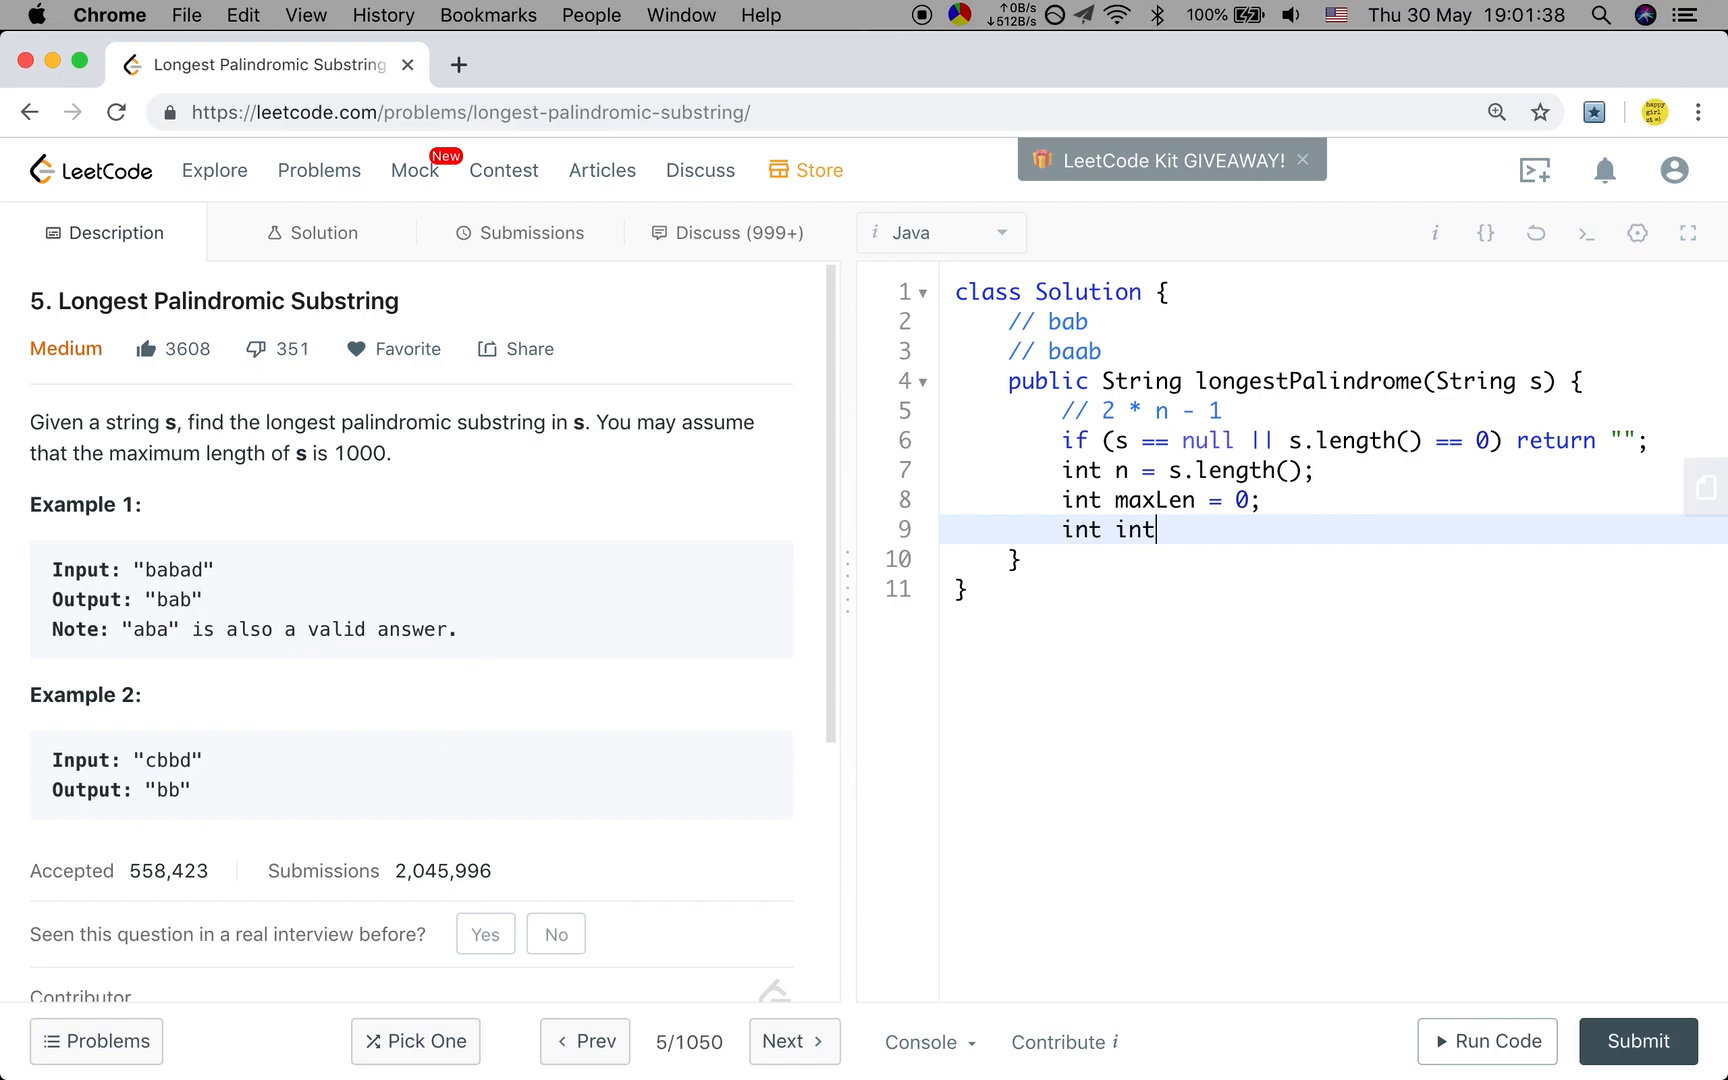
type("start")
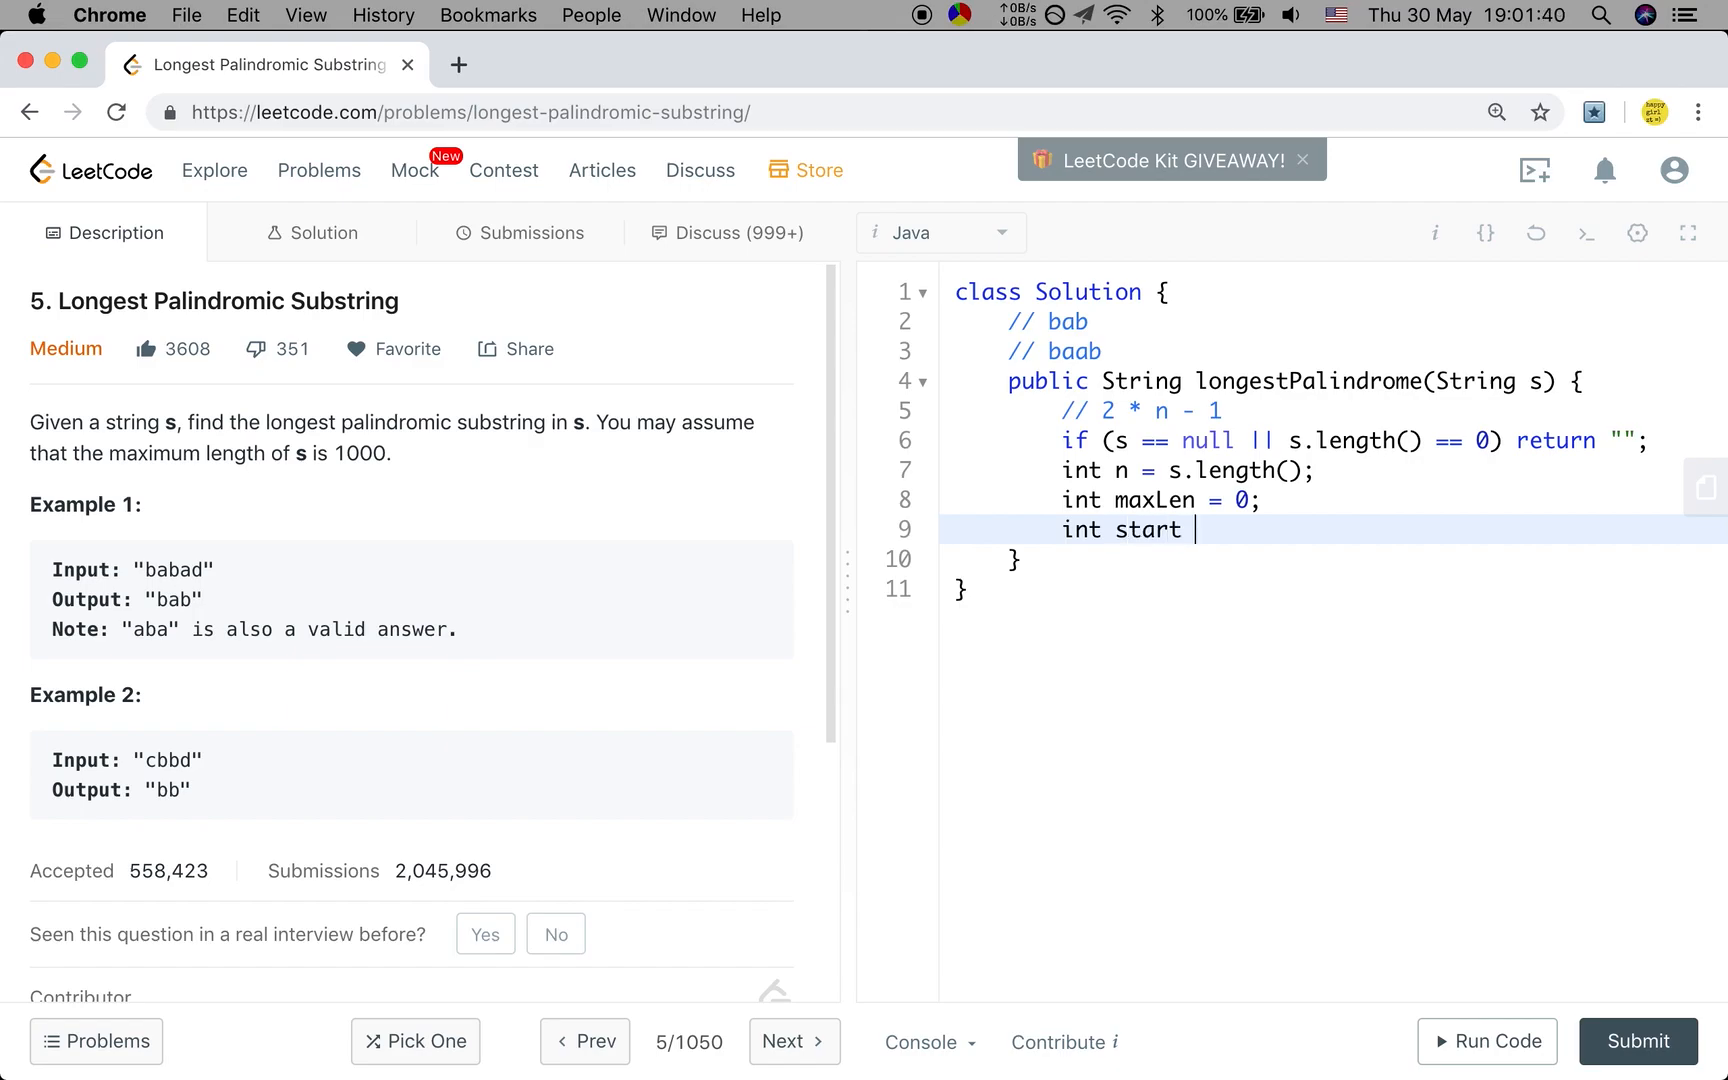
type("= 0, end = 0;")
type("f")
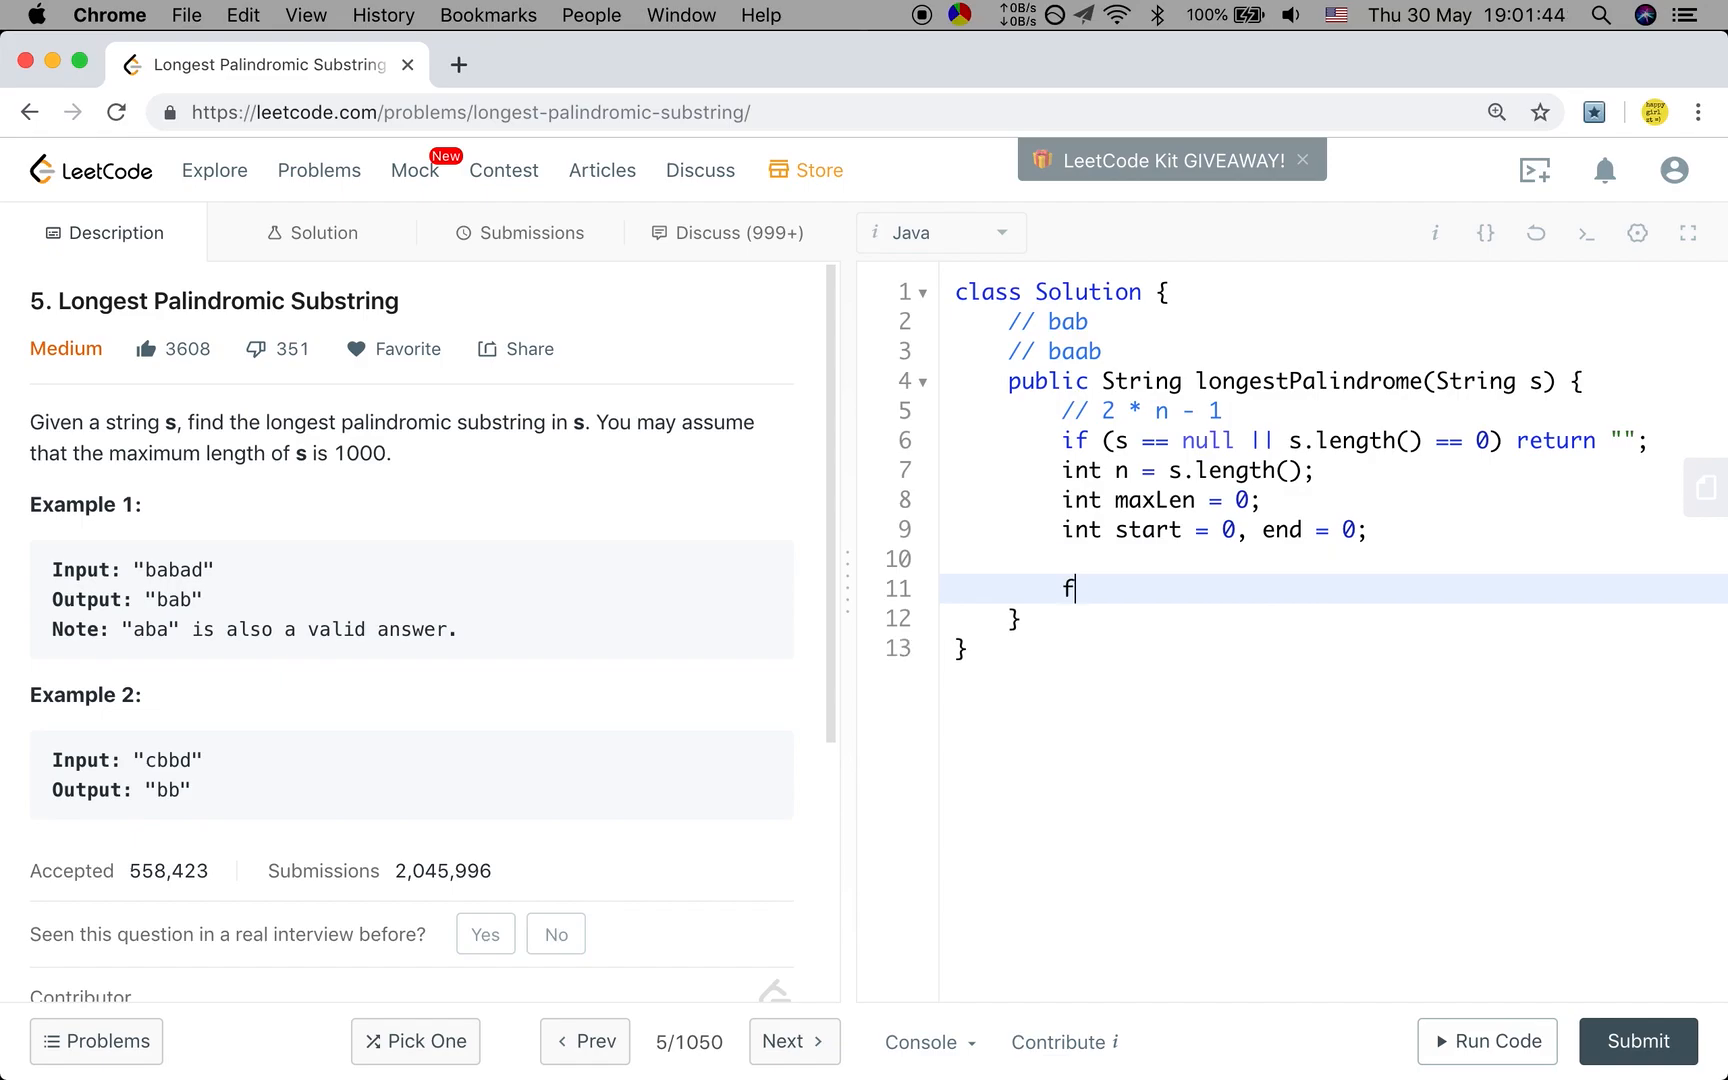
Write the loop header for (int i = 1; i < n; i++) { and begin int len inside it
type("or (int i = 1")
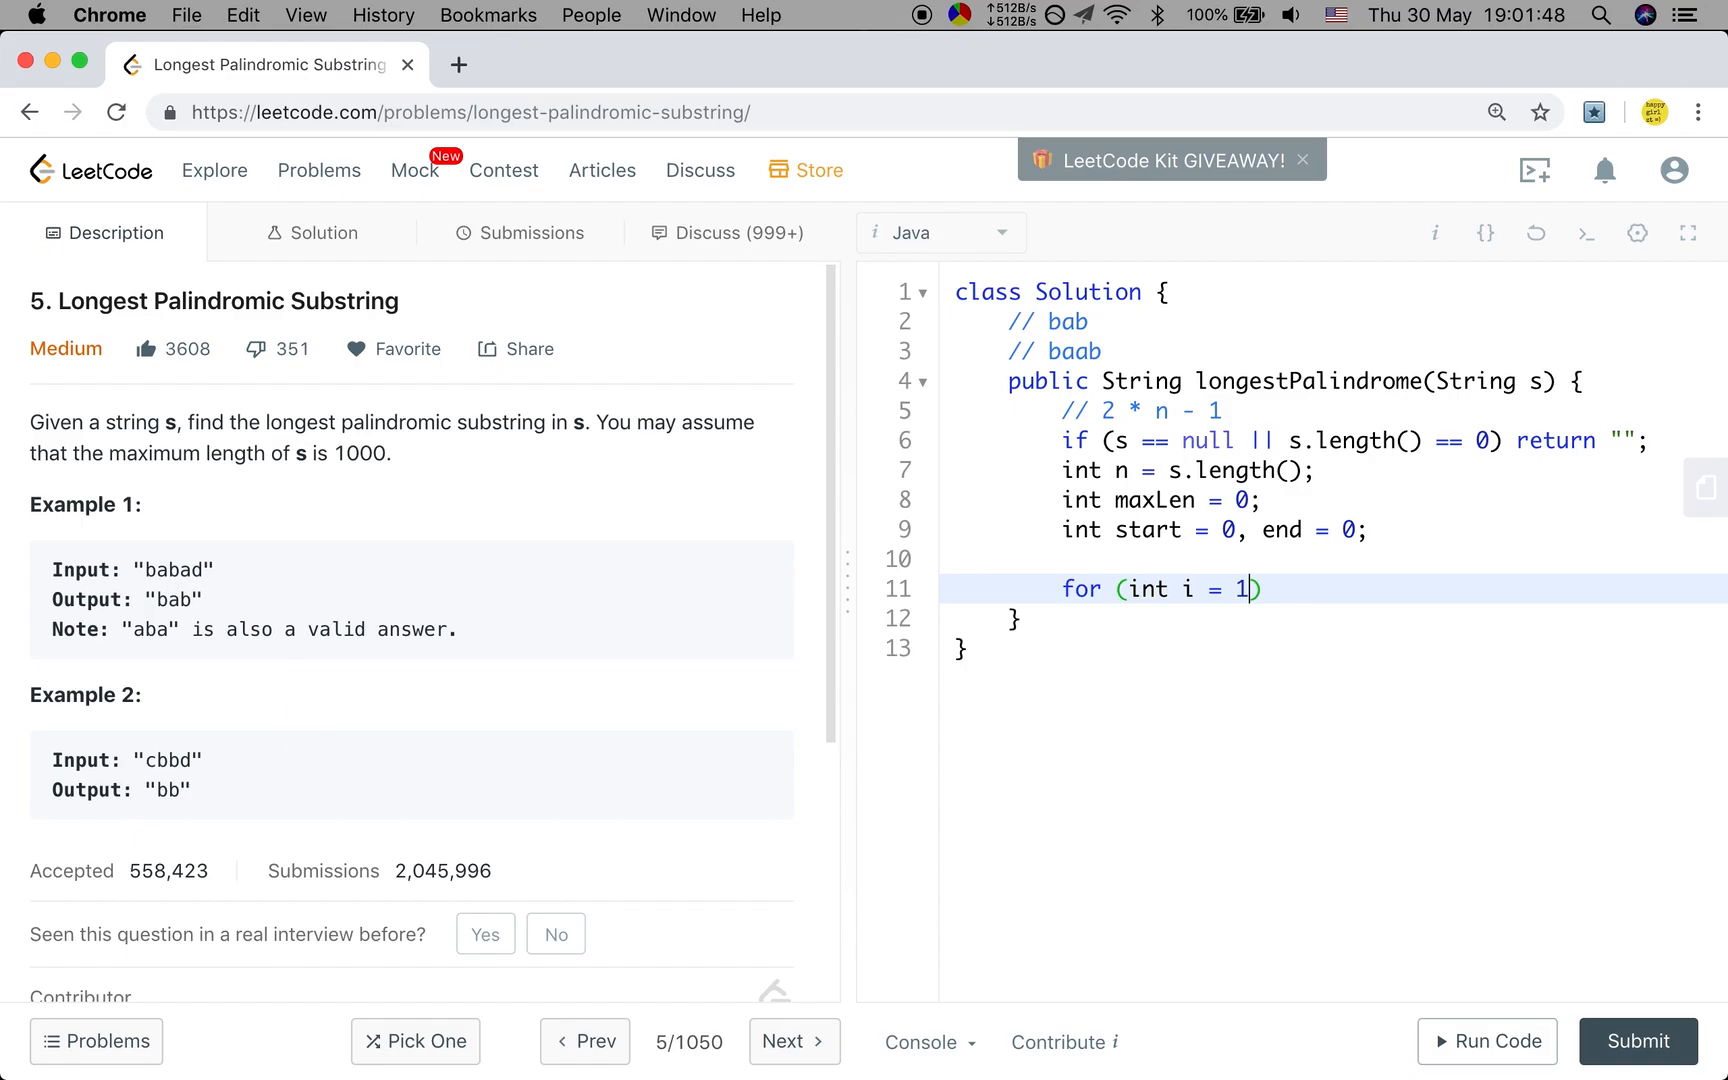
type(";")
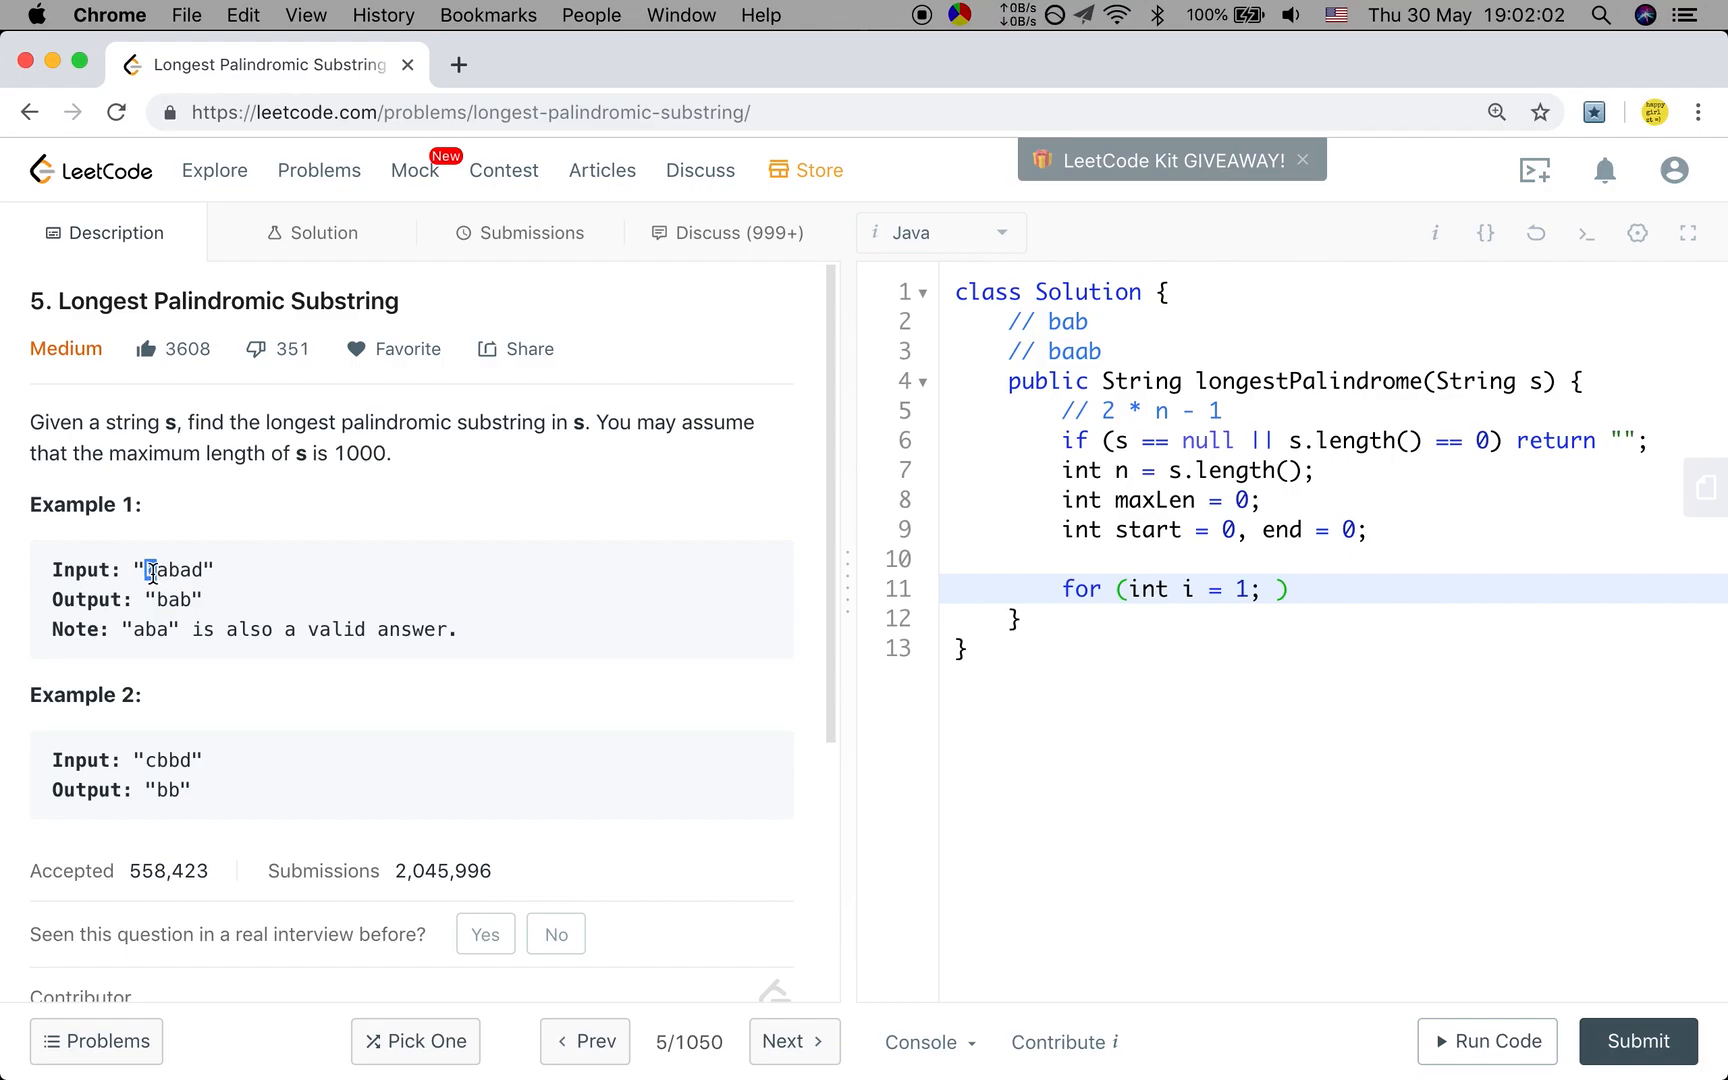
double_click(148, 570)
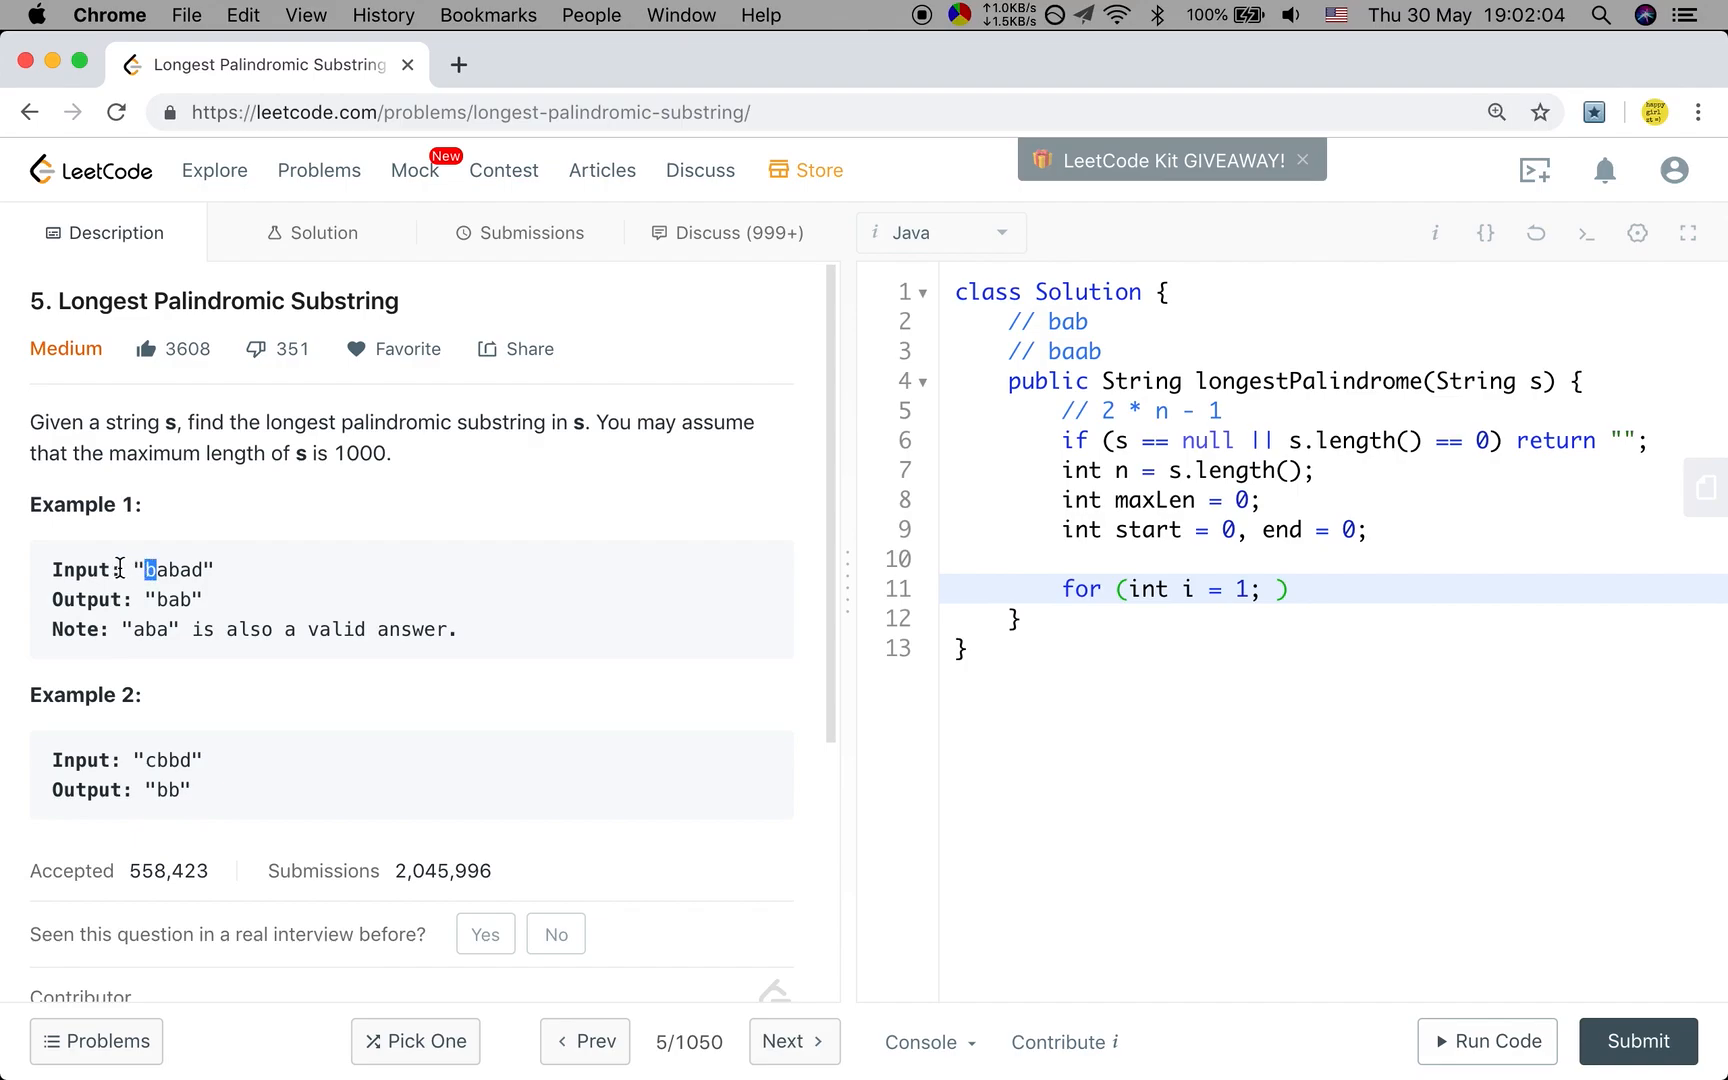
mouse_move(158, 592)
type("i ")
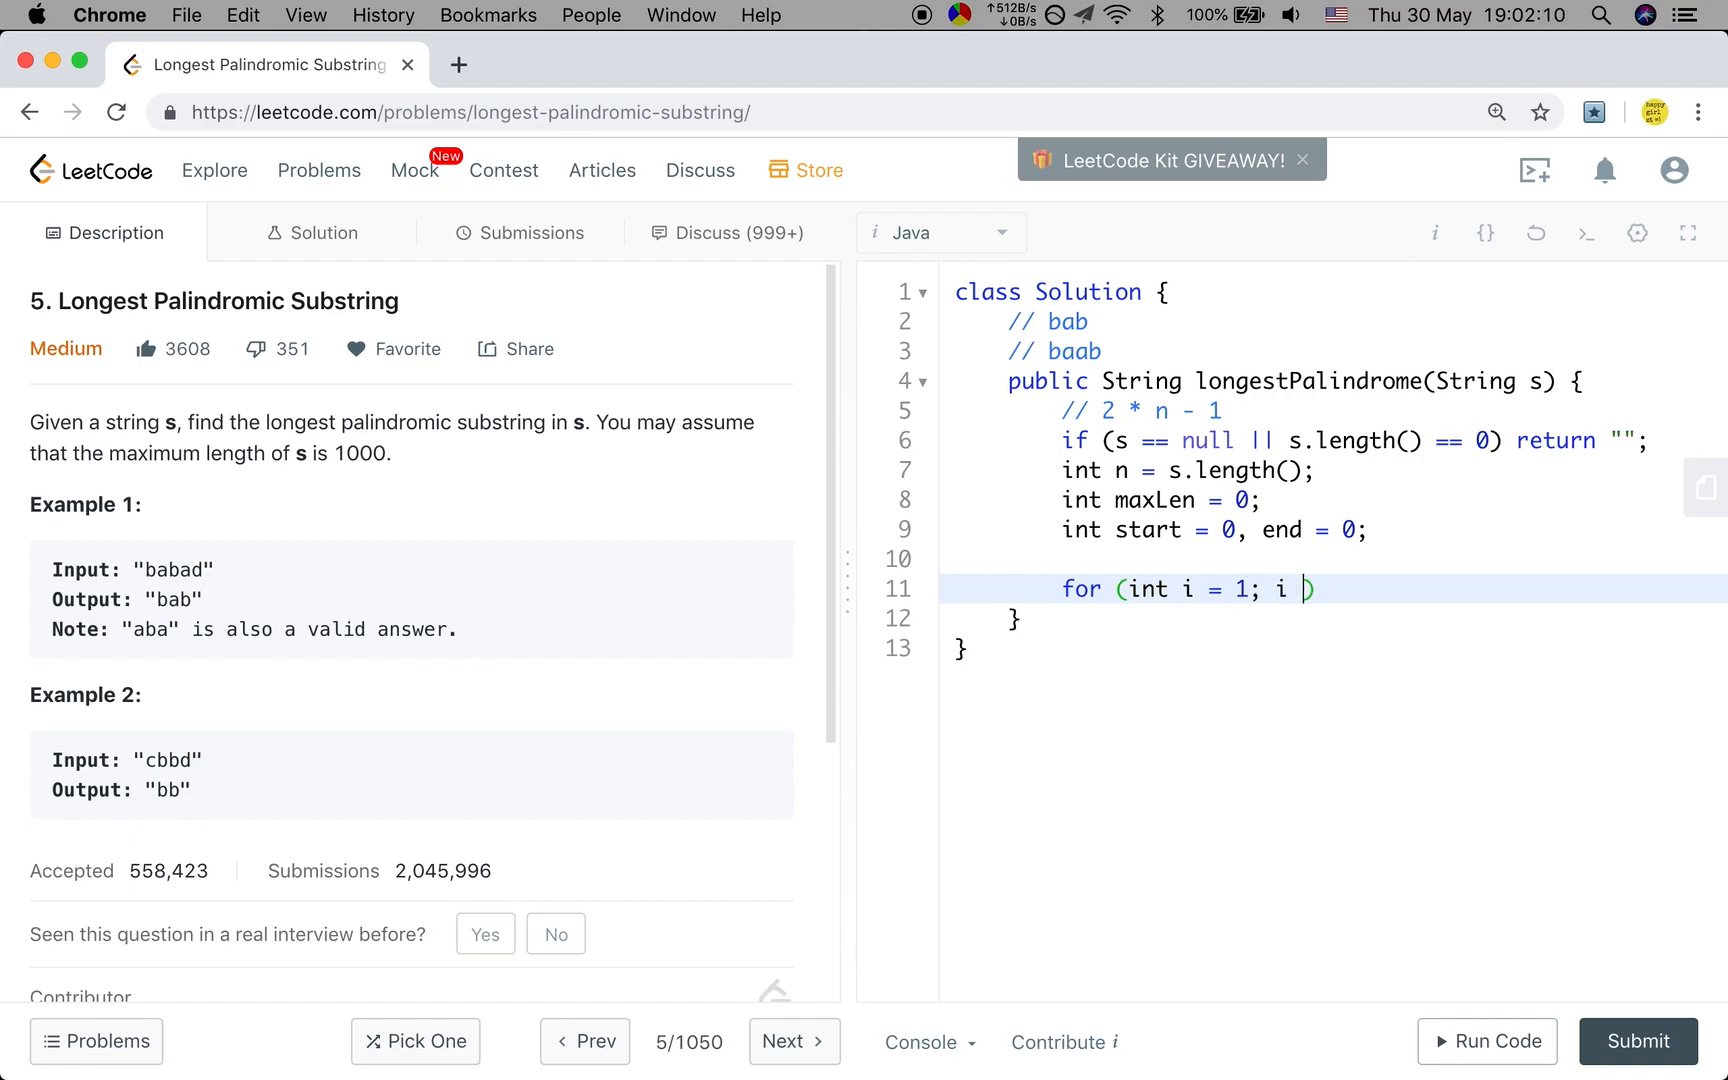
type("< n; i++")
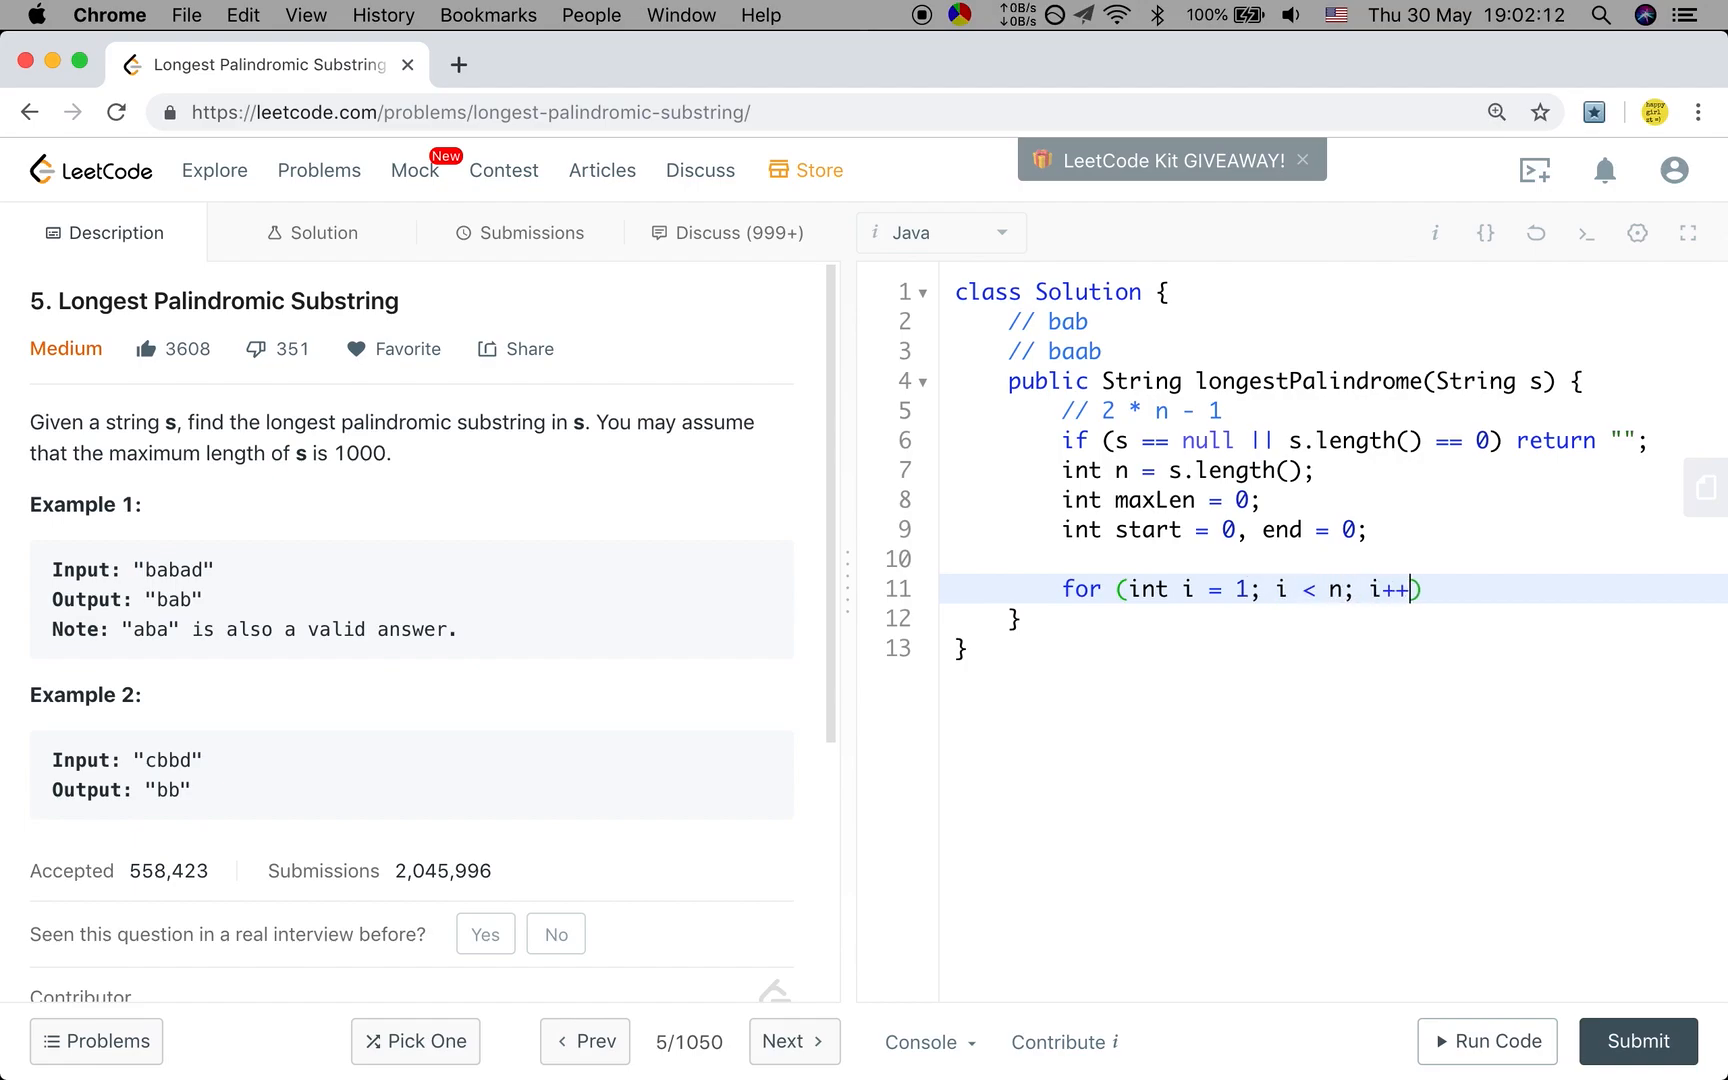
type("{")
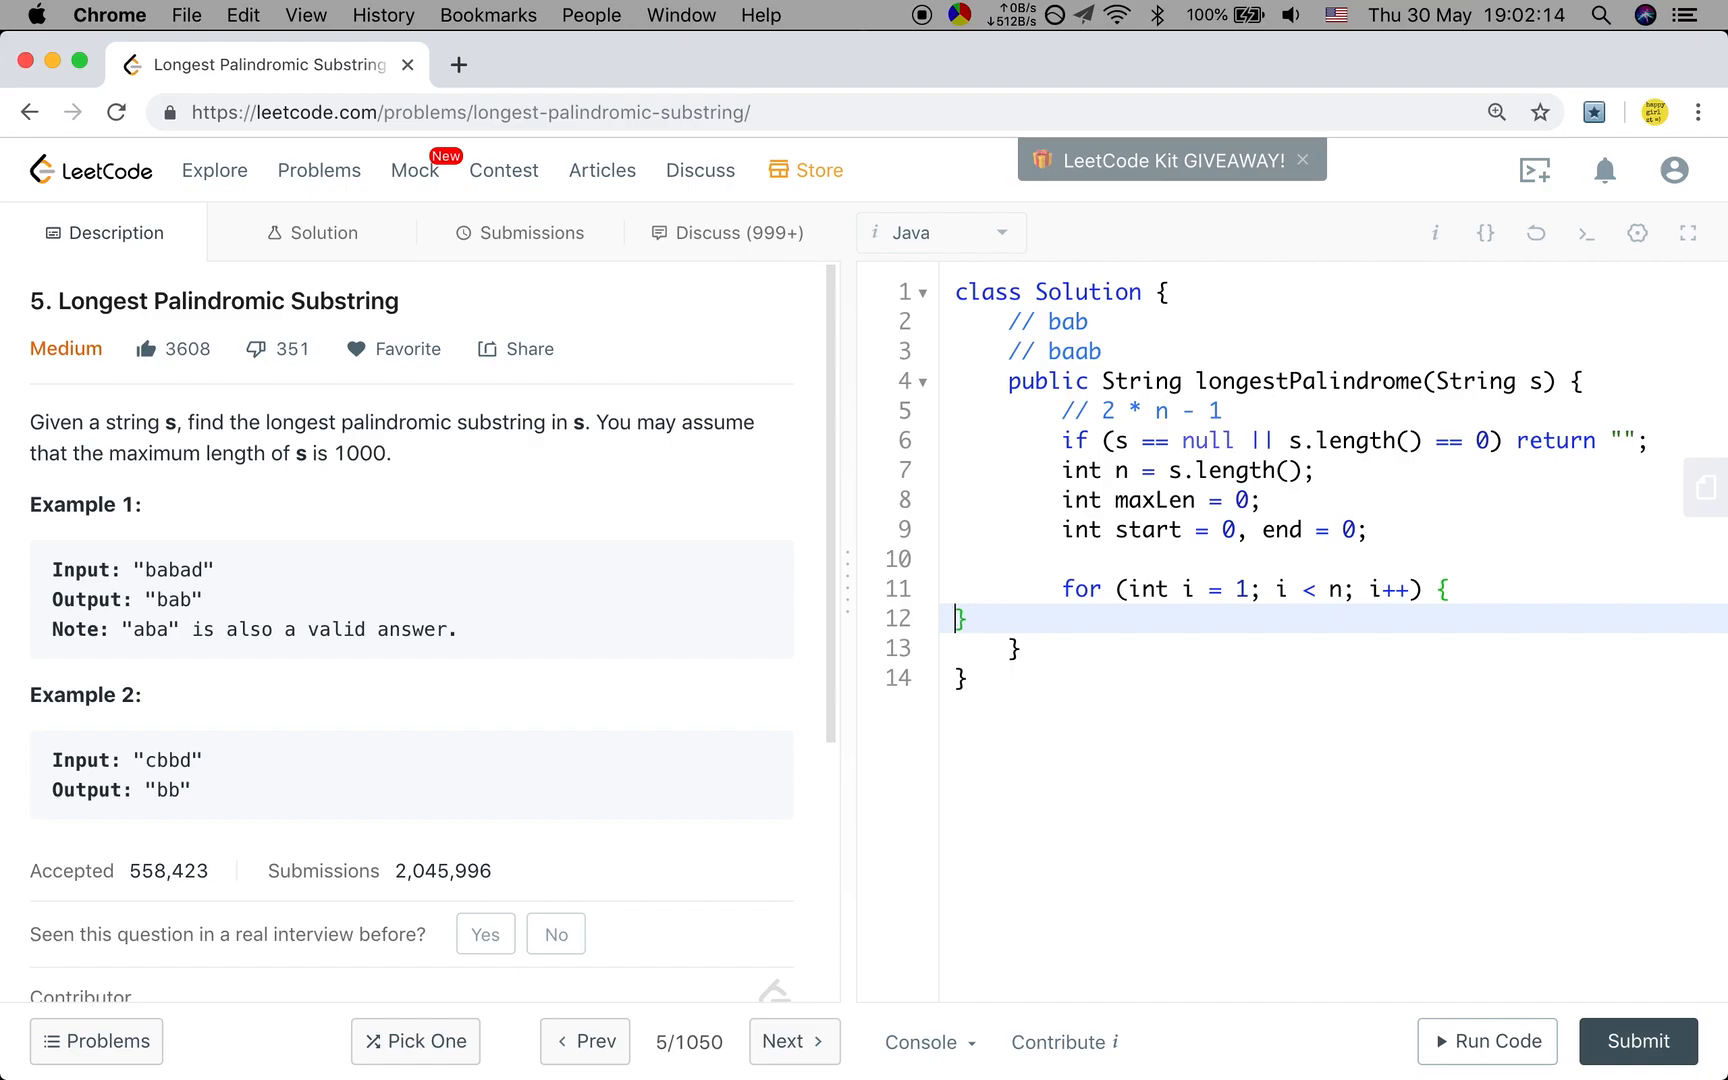
type("int len1 =")
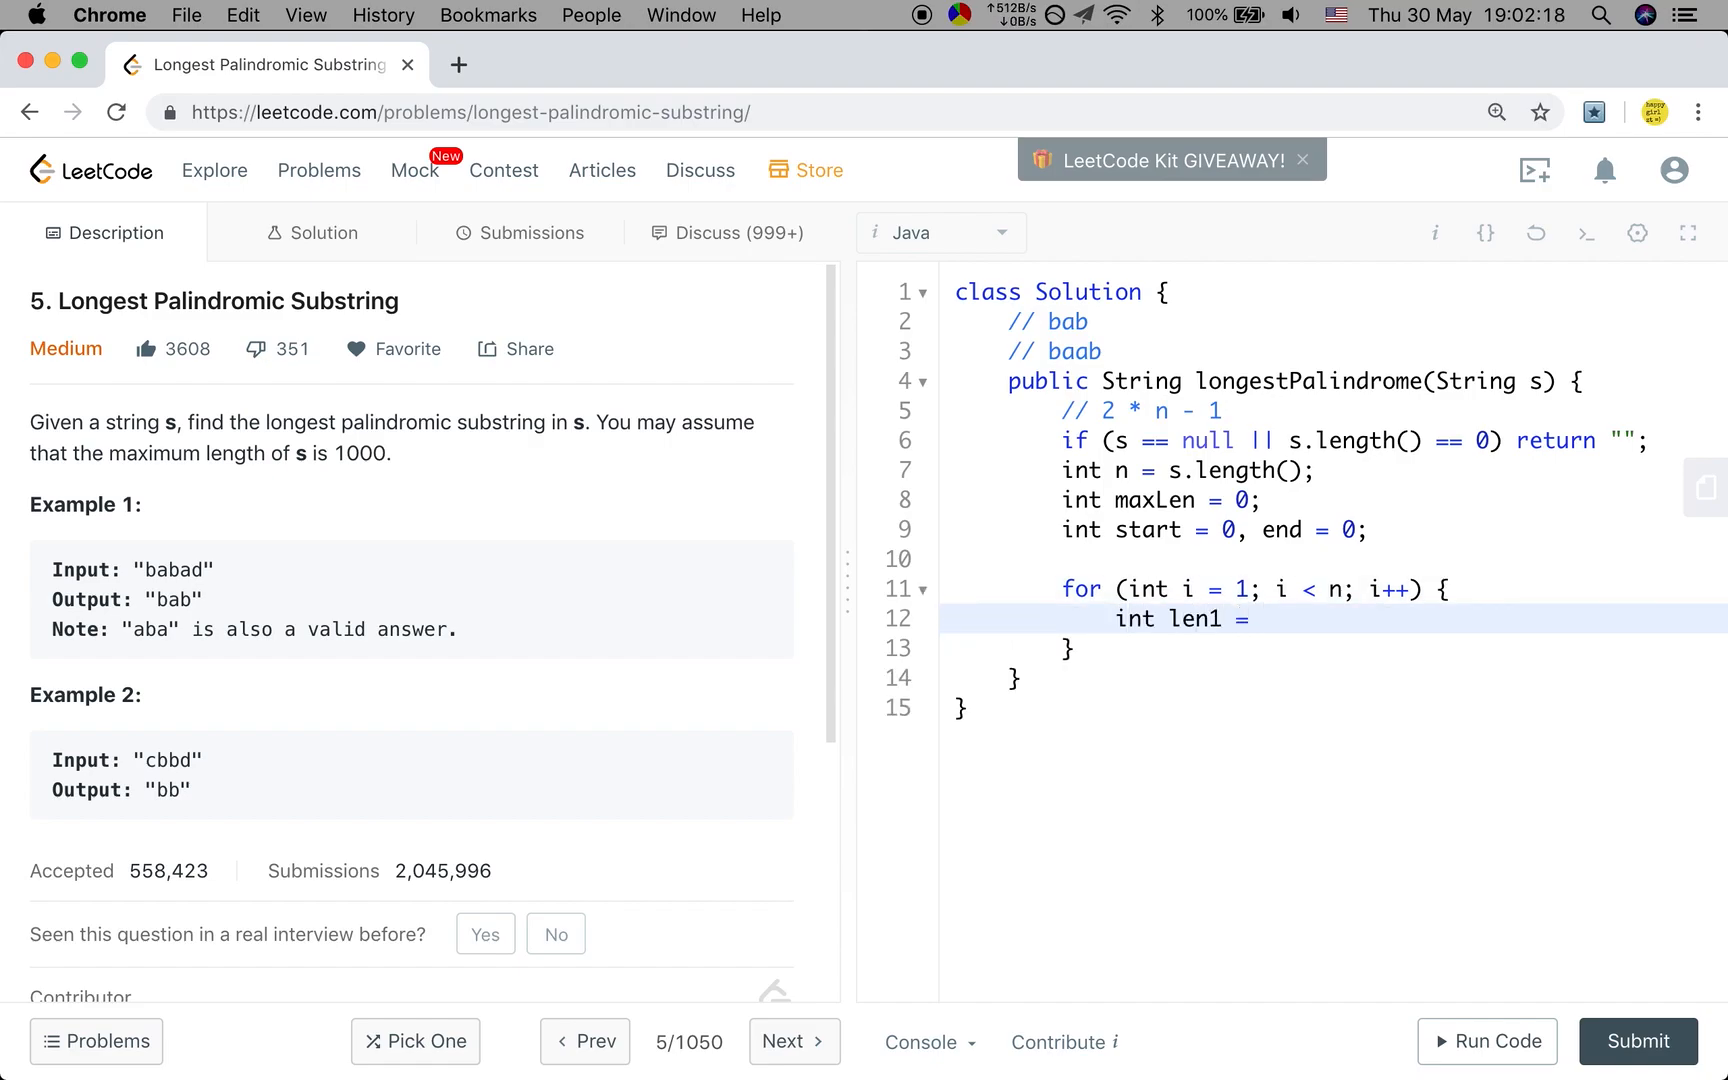
Set len1 = extendByCenter(s, i, i) for the odd-length center
type("e")
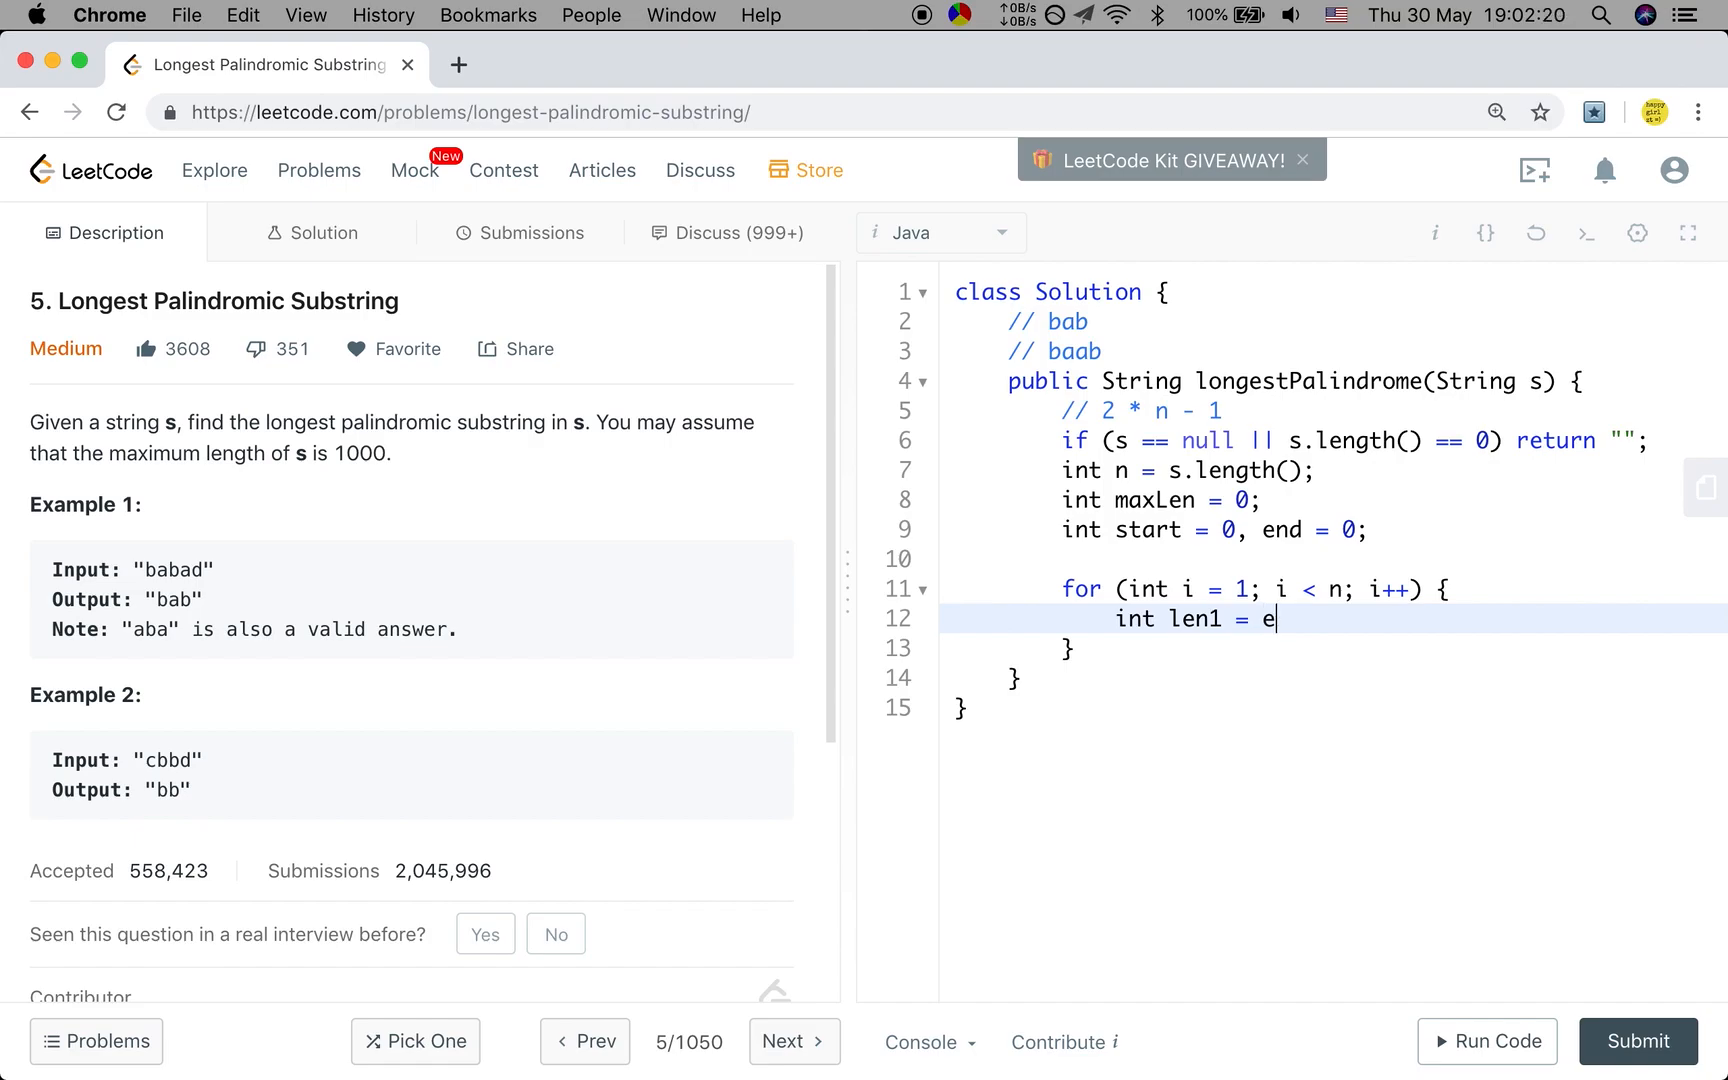
type("xtendB")
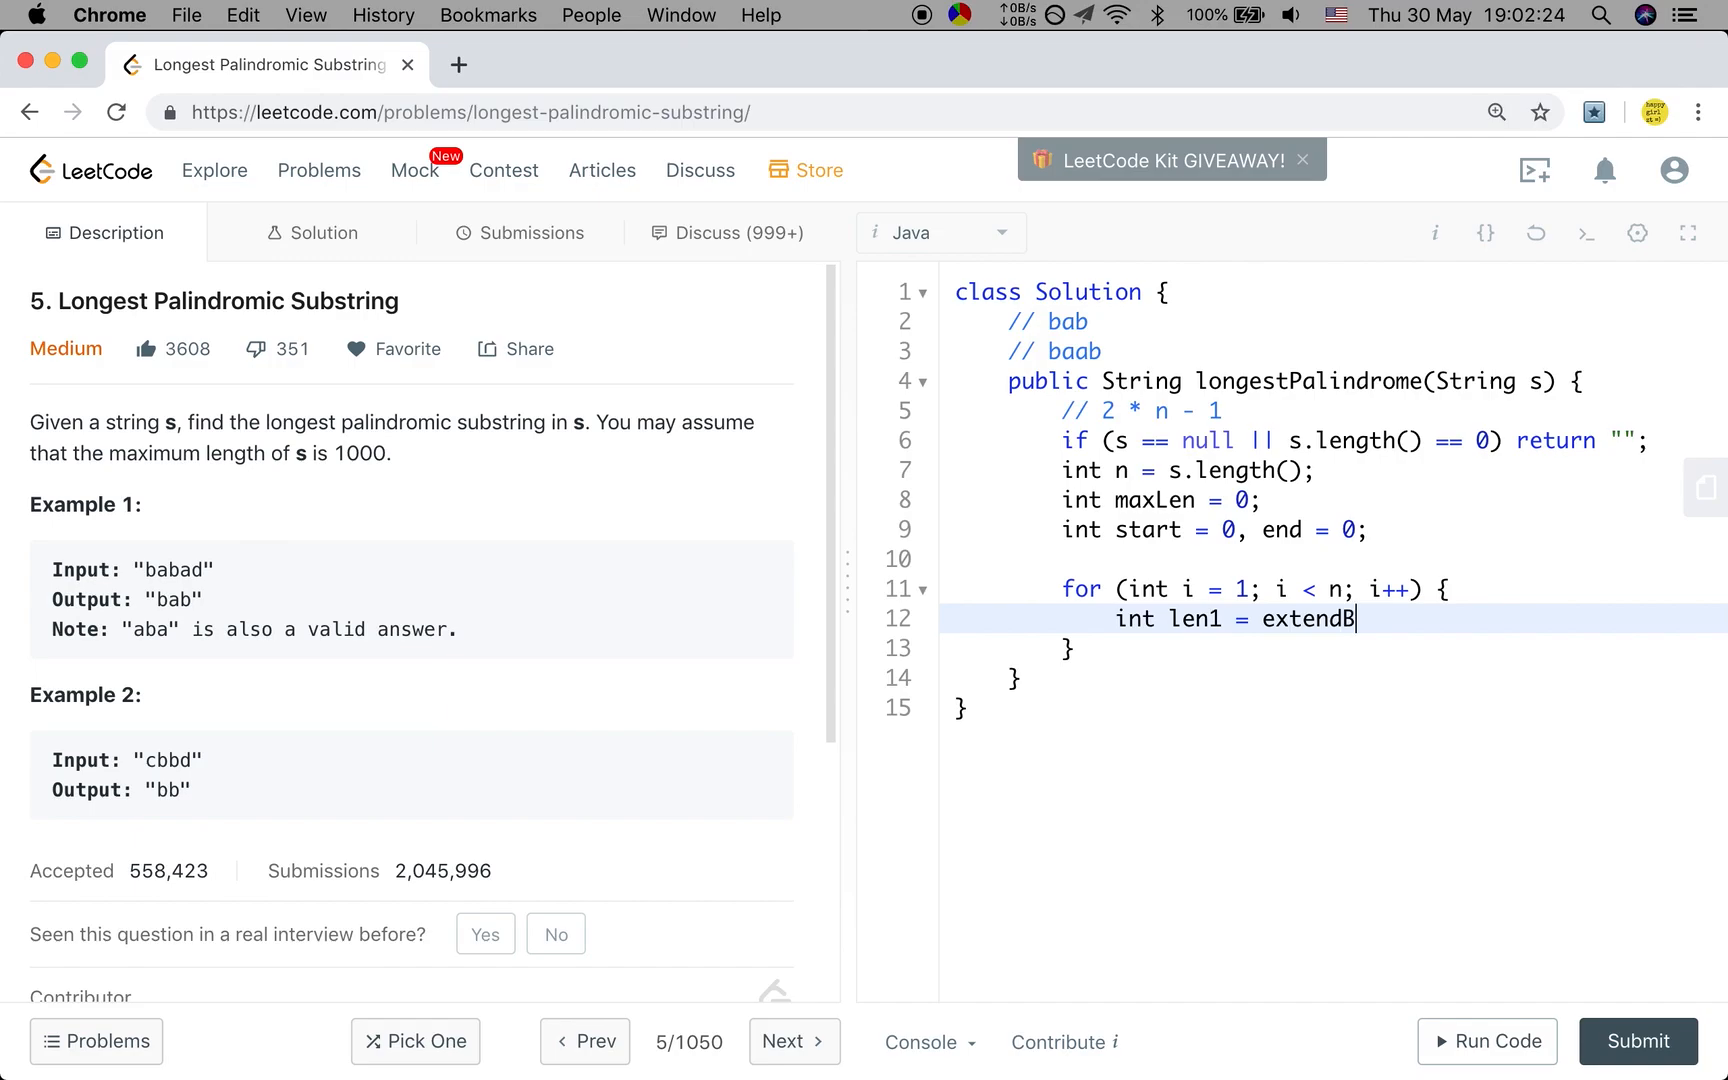
type("yCenter(s,")
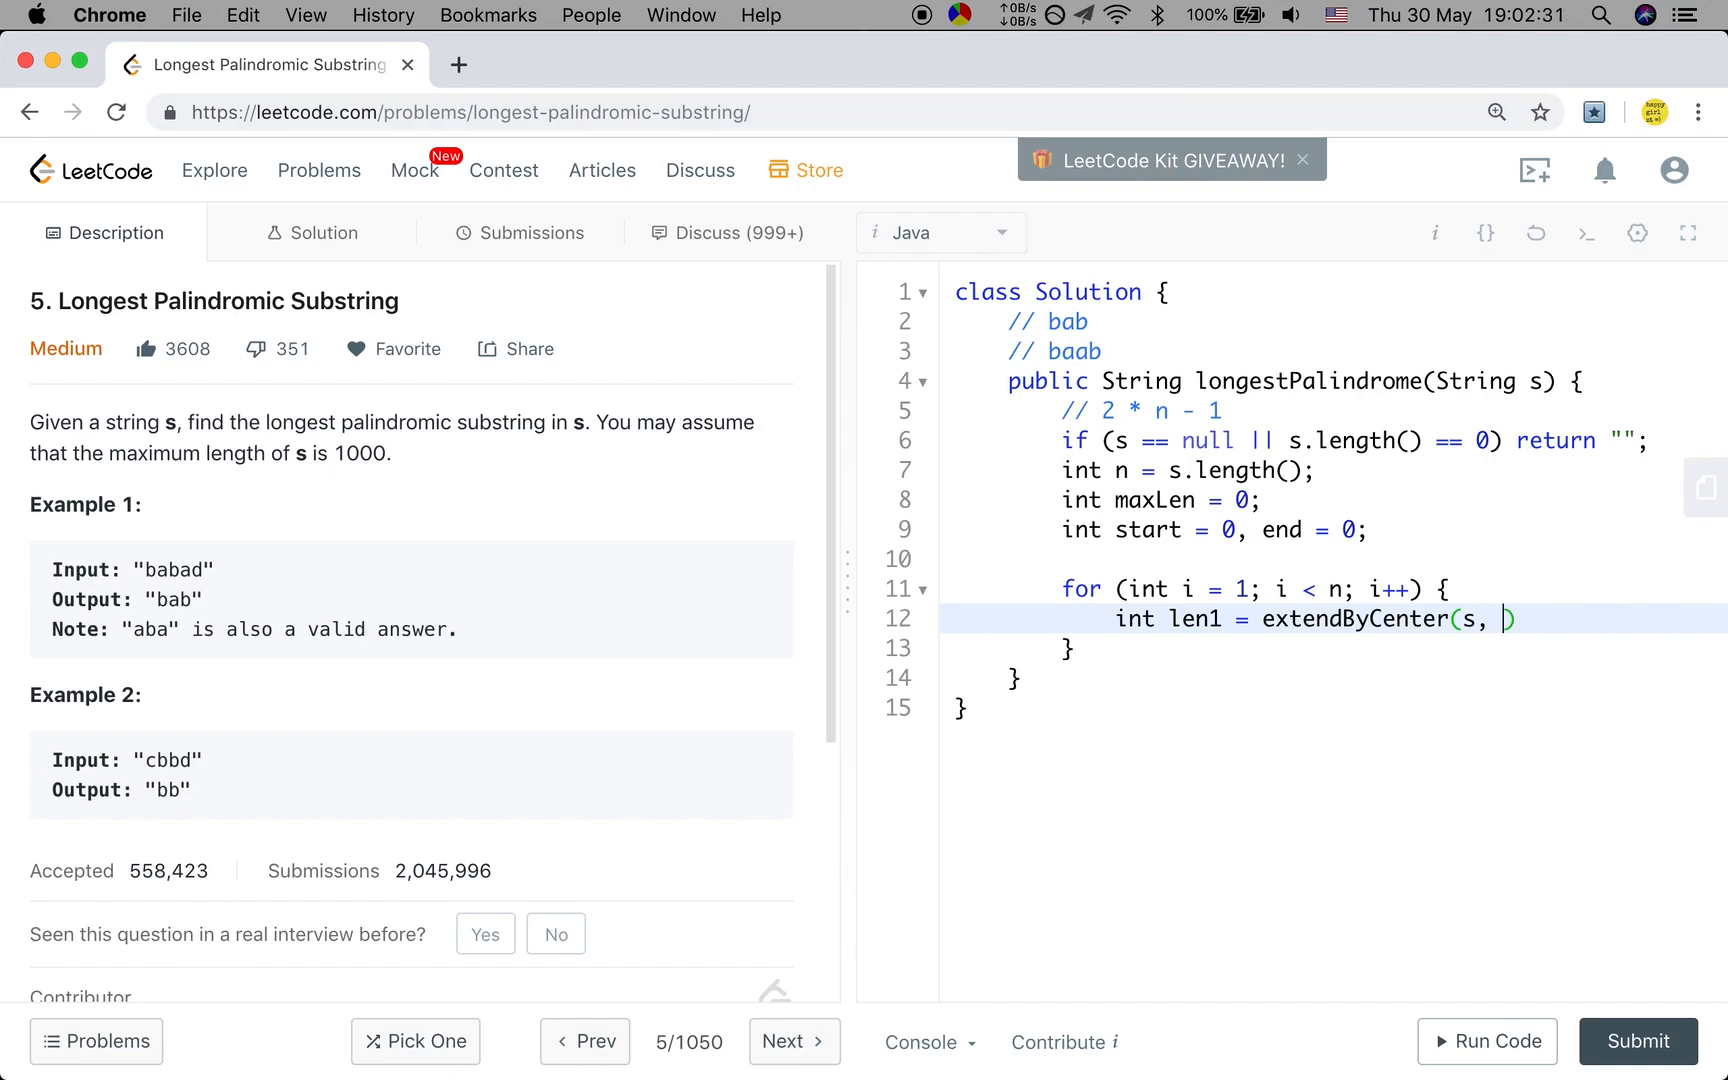
mouse_move(163, 604)
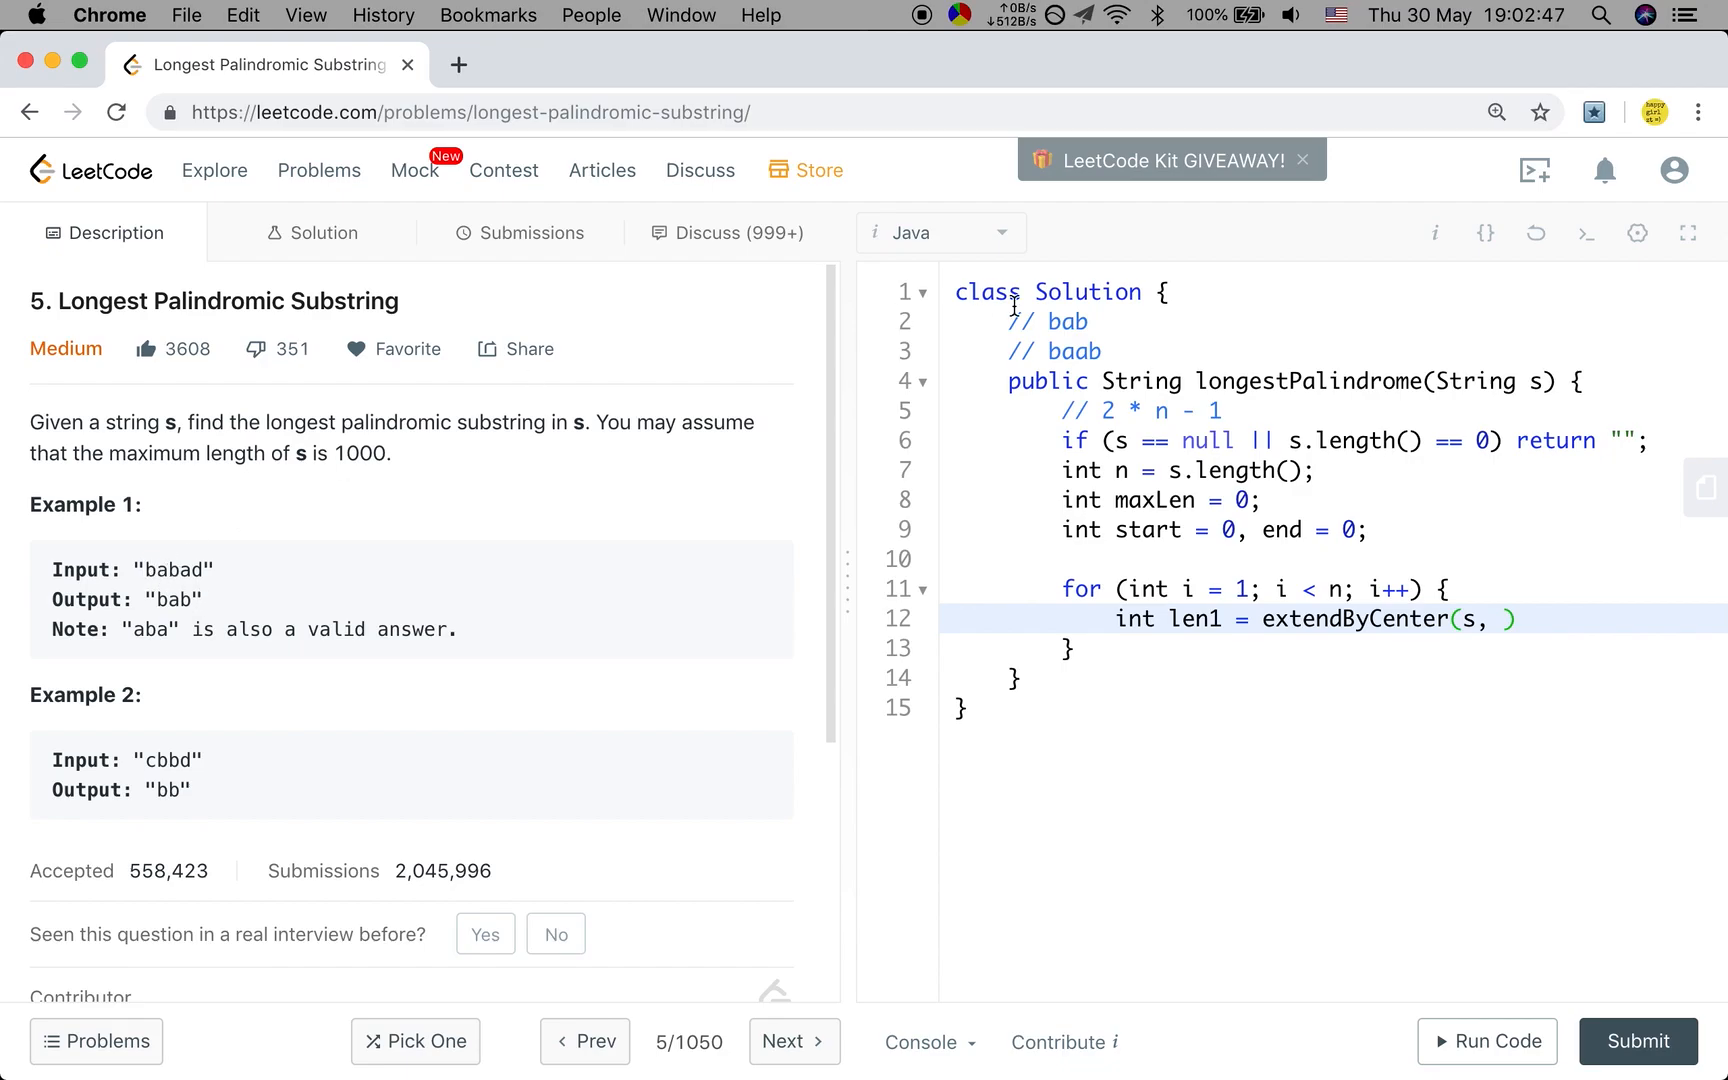
double_click(1067, 321)
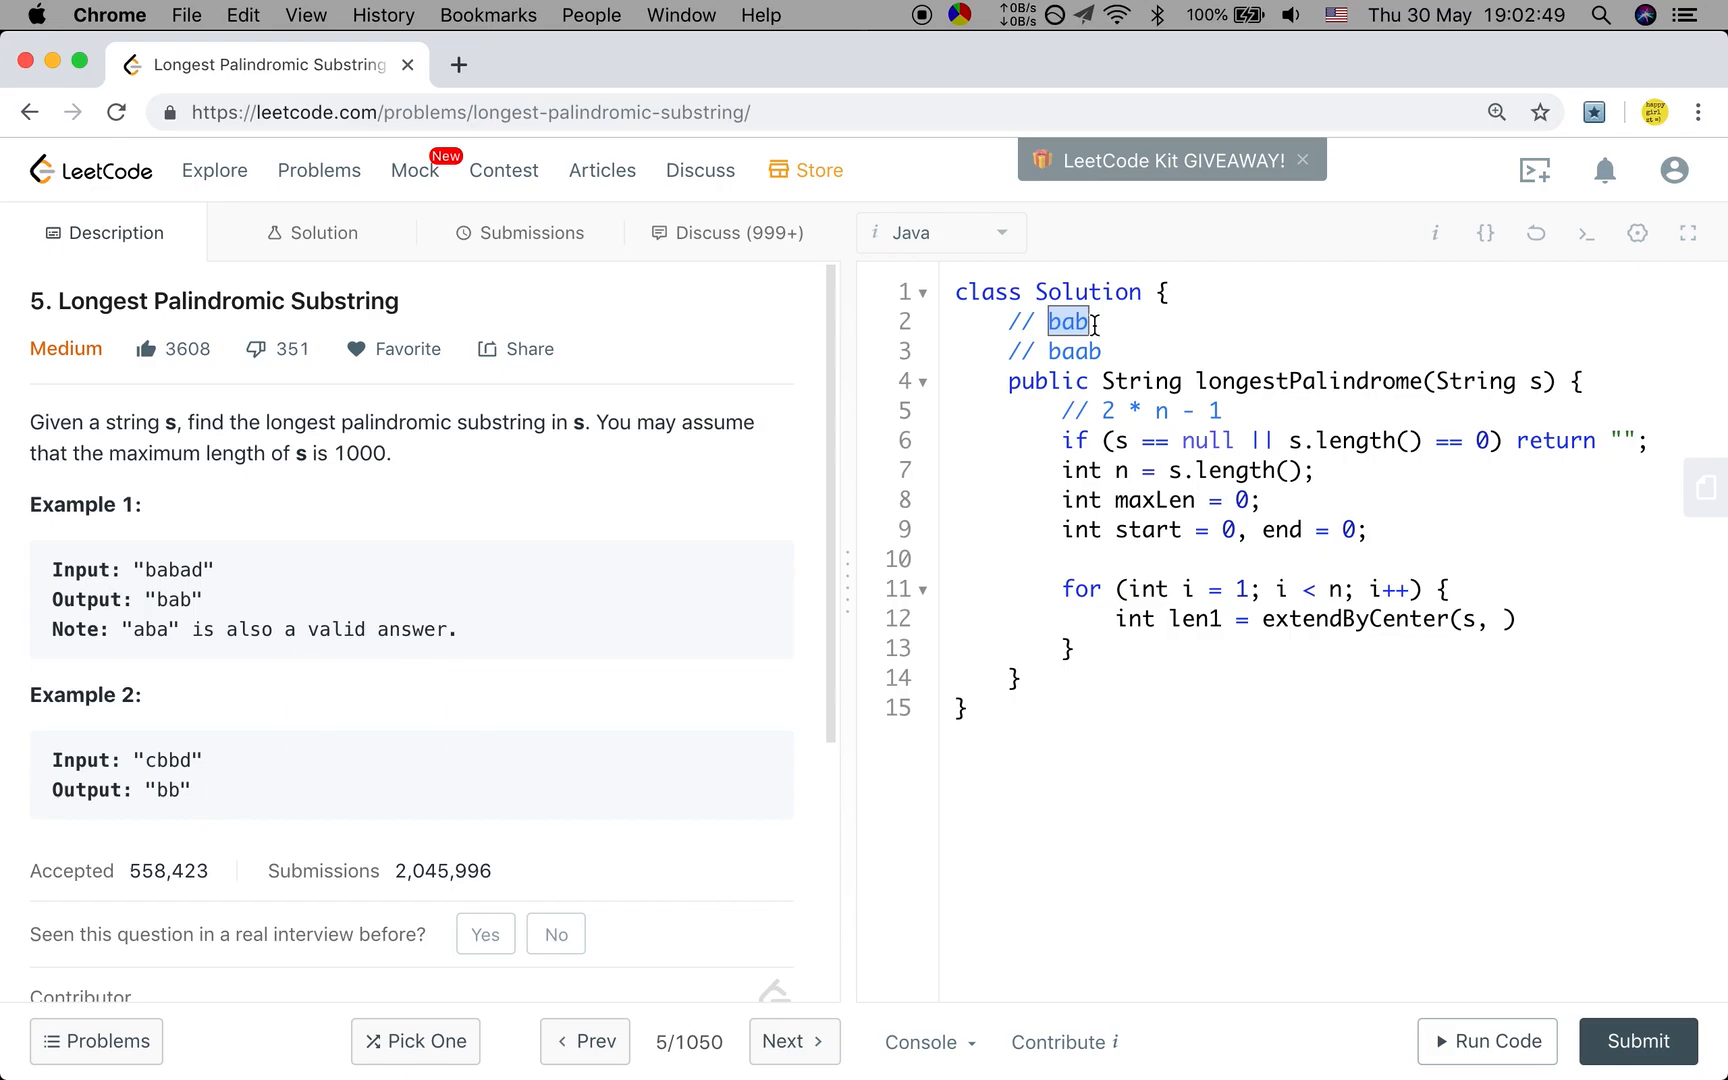
left_click(1067, 321)
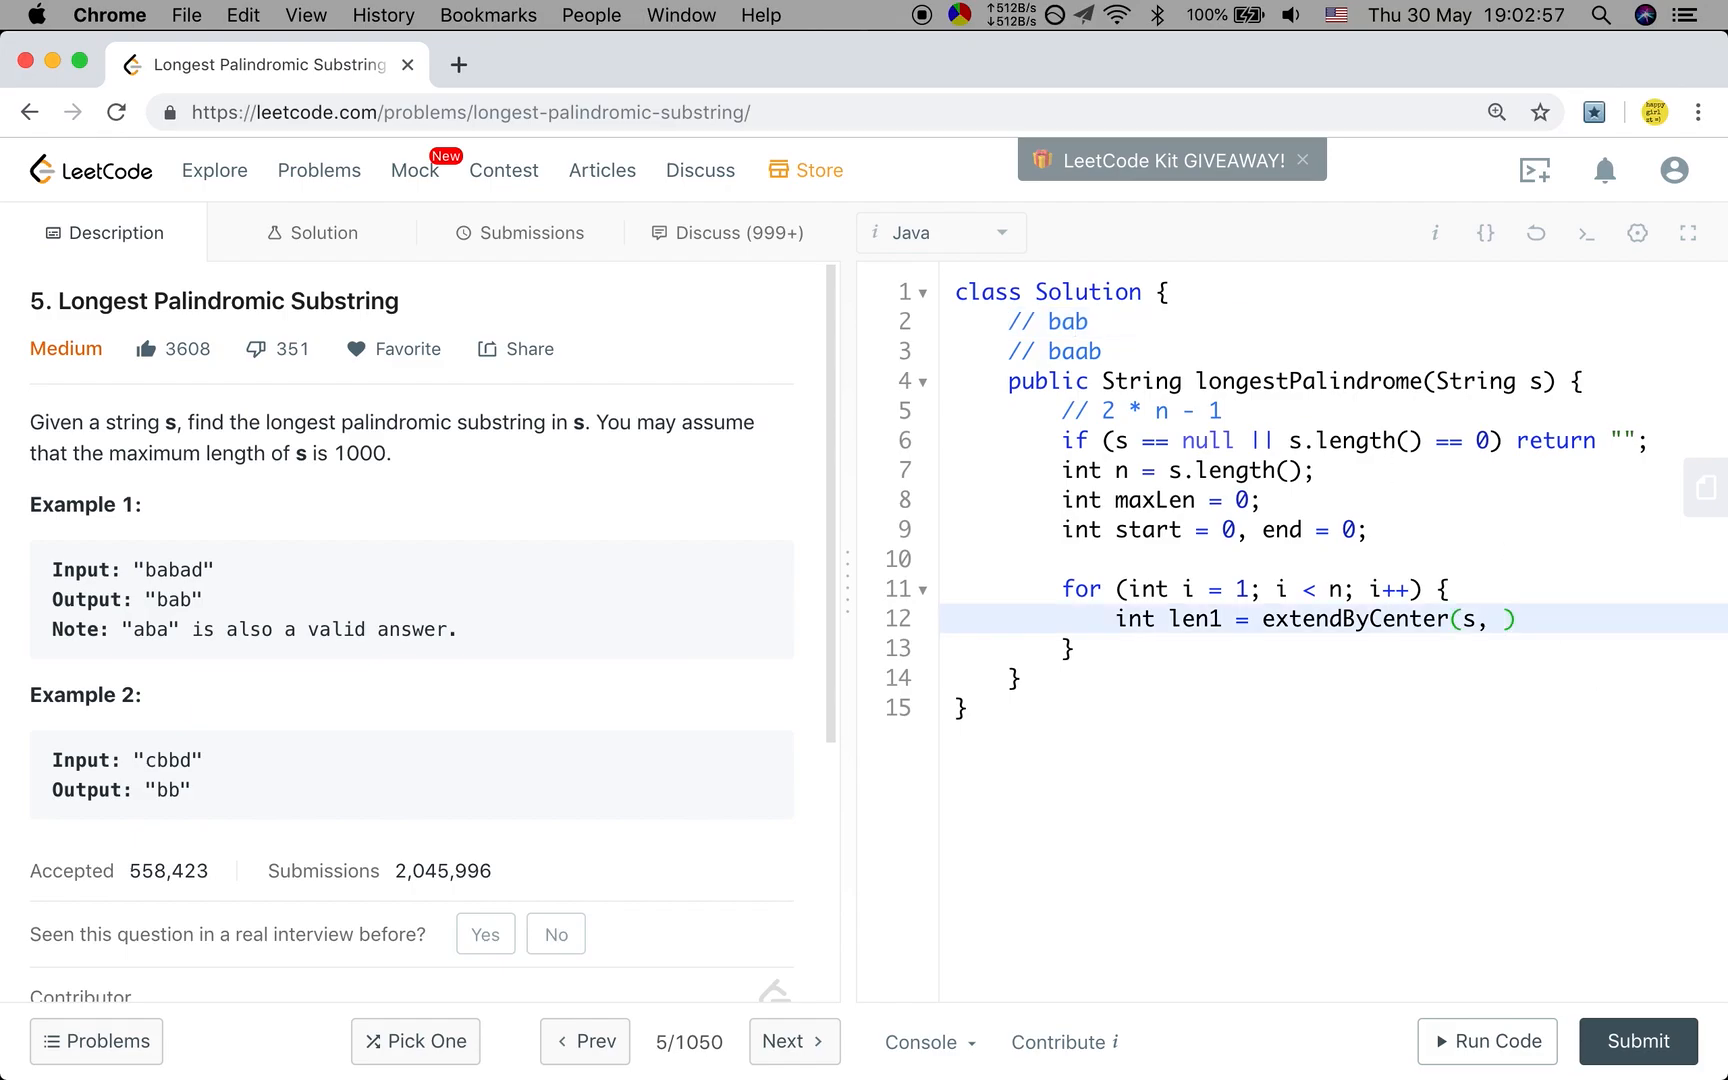
type("i, i")
type("int")
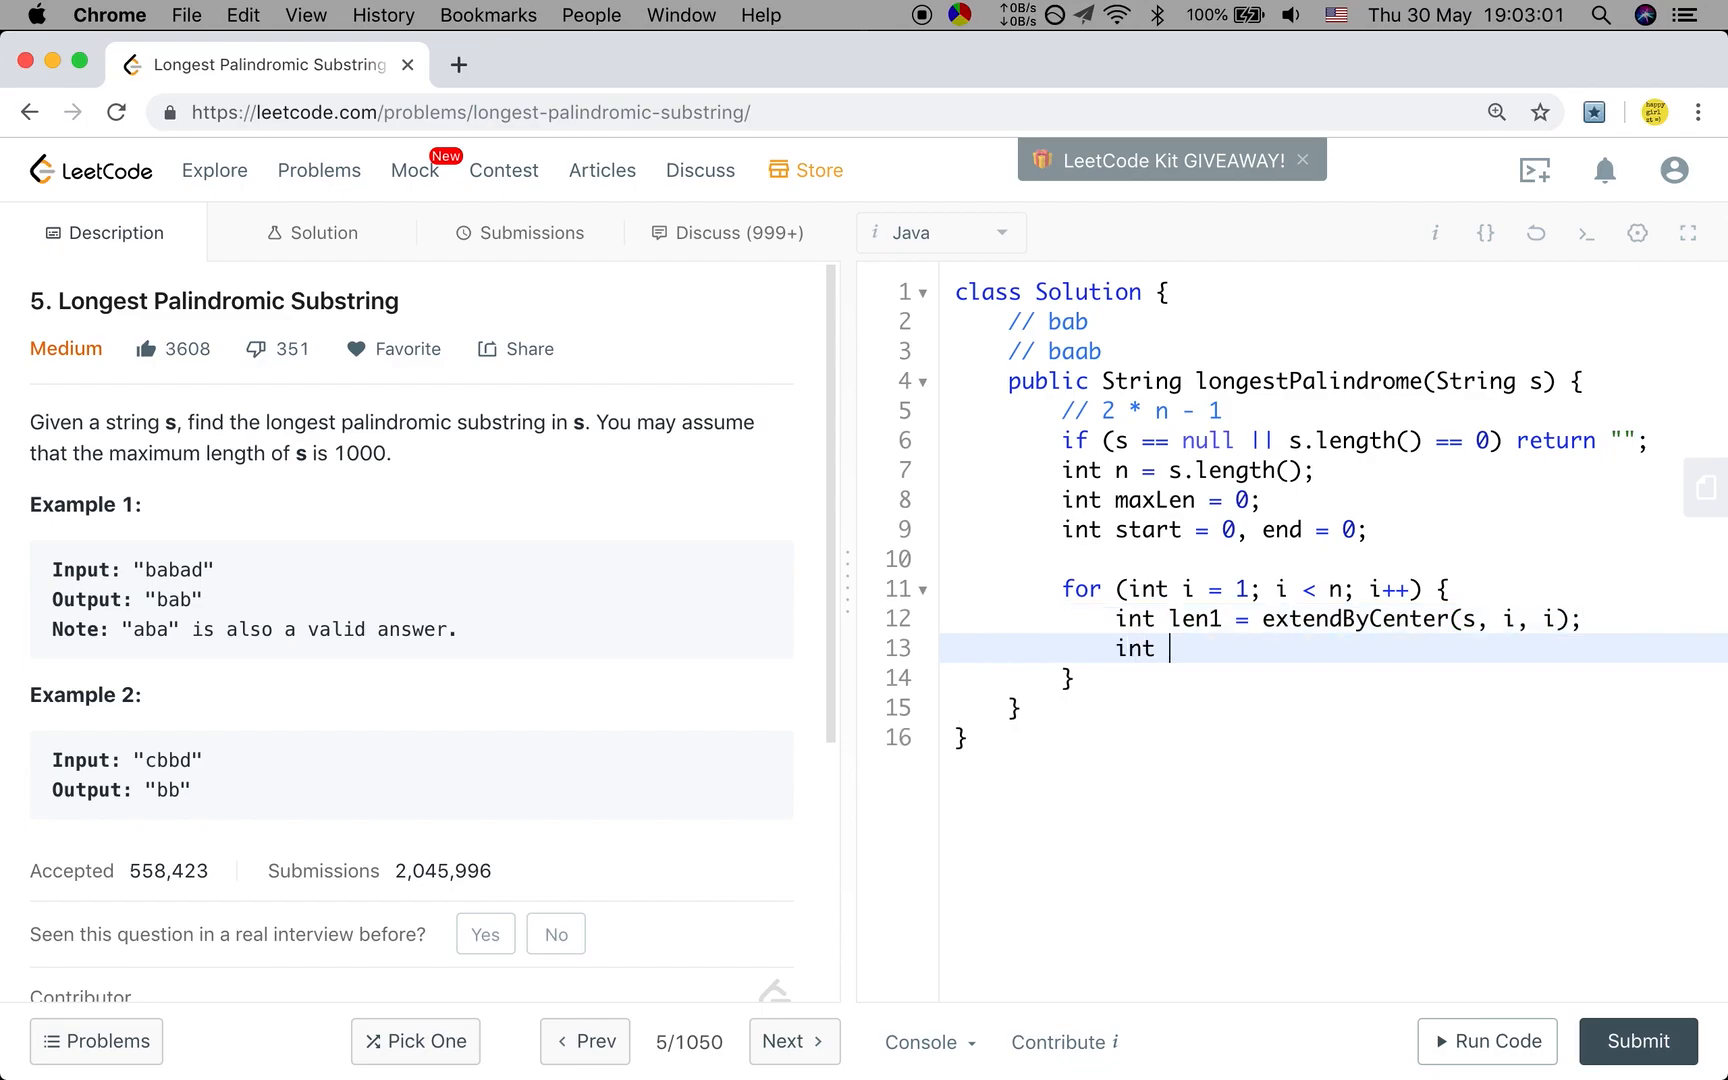
Set len2 = extendByCenter(s, i - 1, i) for the even center and begin an if condition
type("len2 = extend")
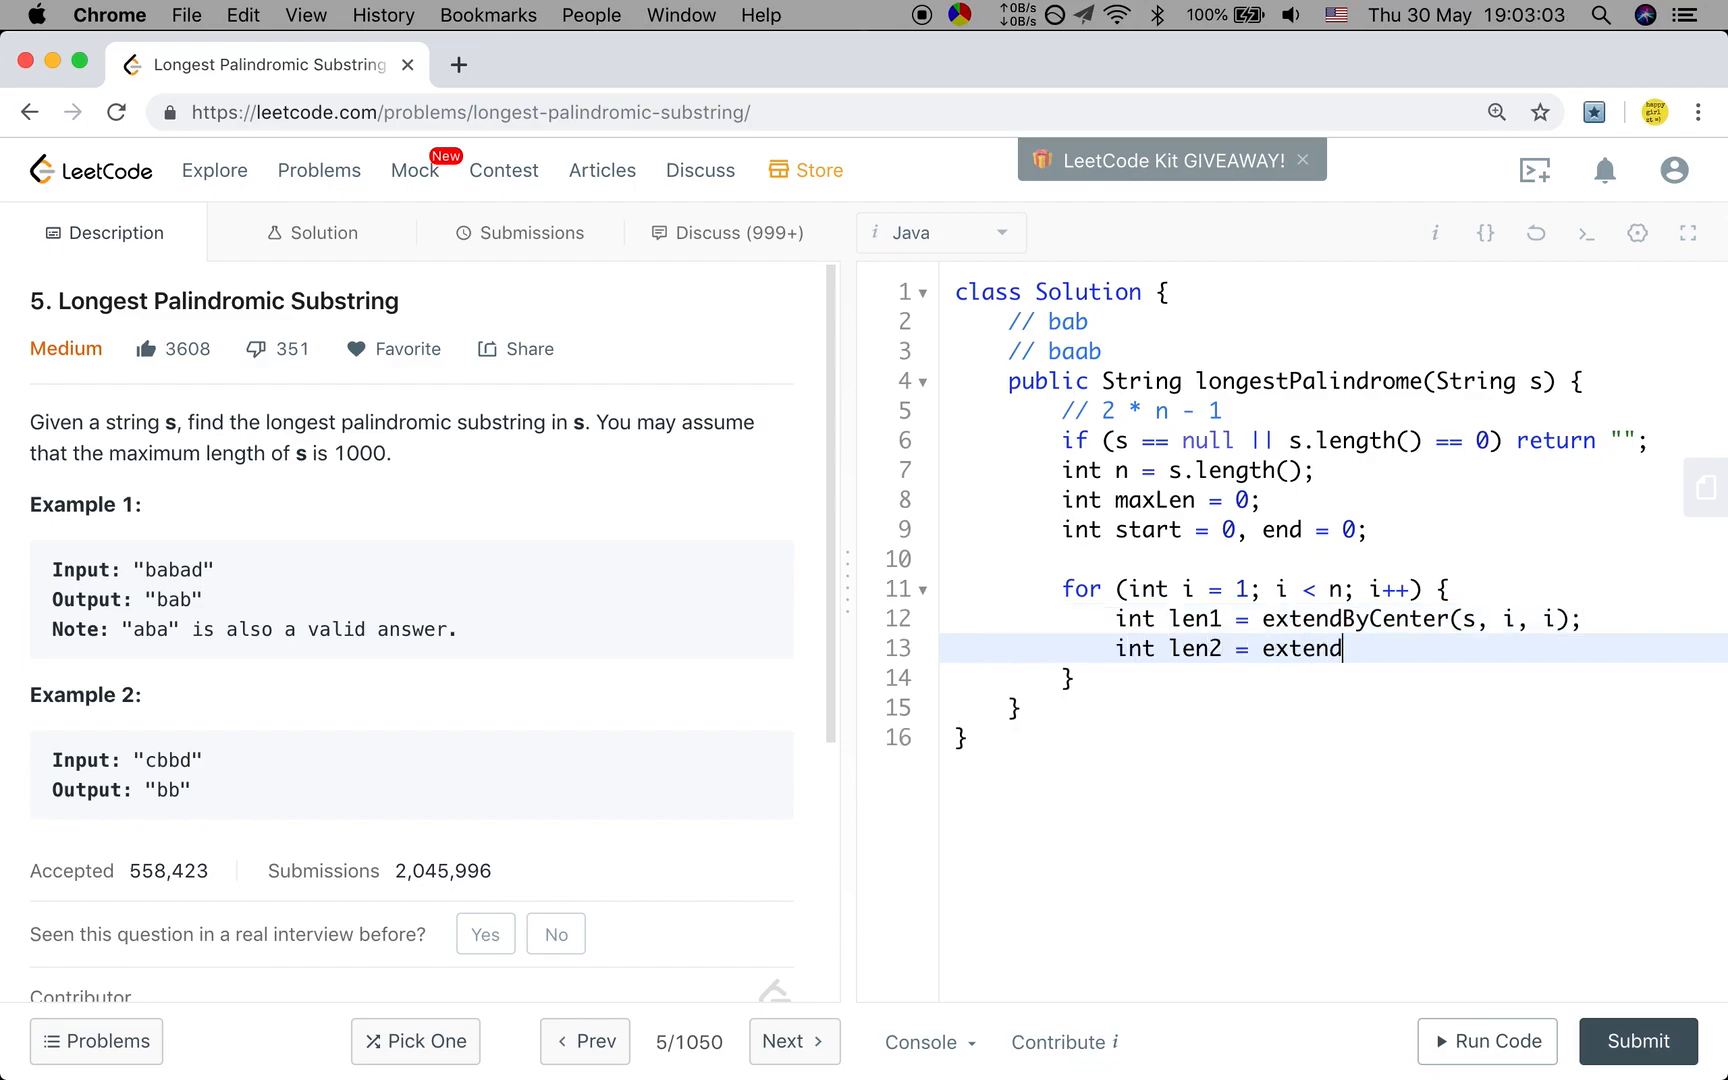
type("ByCenter(s, i - 1, i")
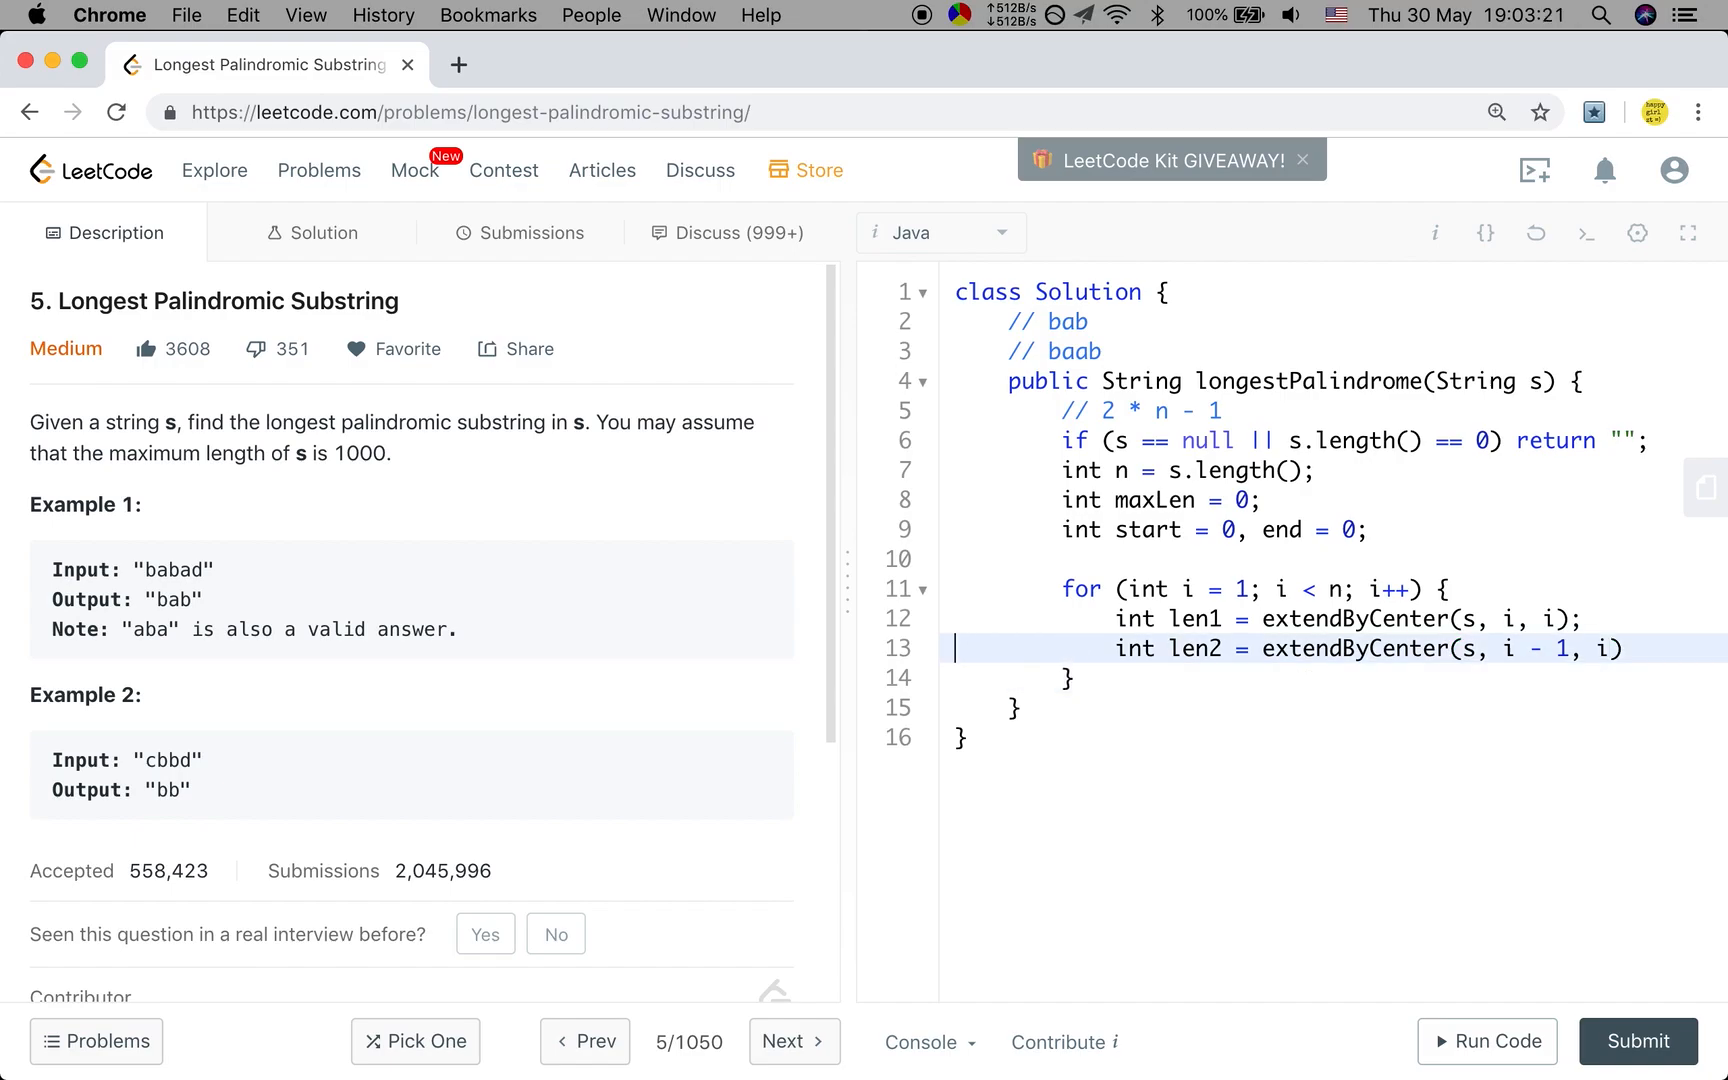
type("if ()")
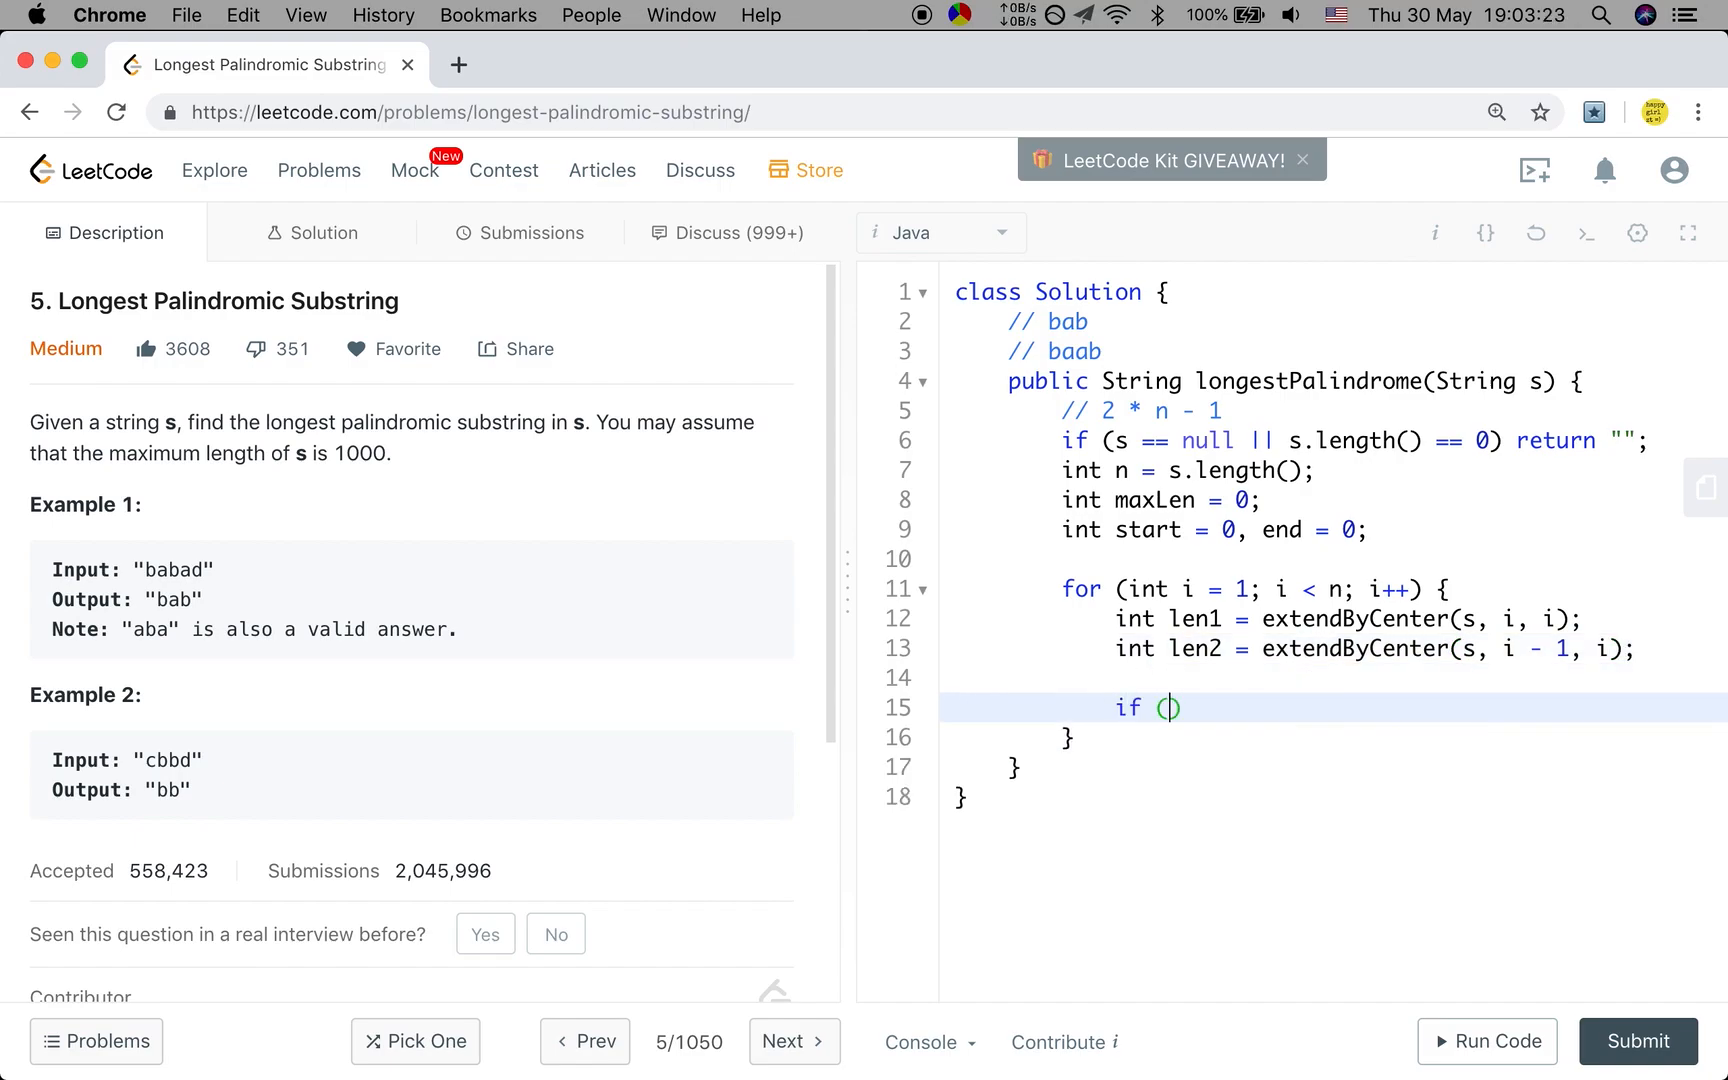
When len1 > maxLen, set maxLen = len1, start = i - len1 / 2, end = i + len1 / 2
type("len1 > maxLen")
type("maxLen =")
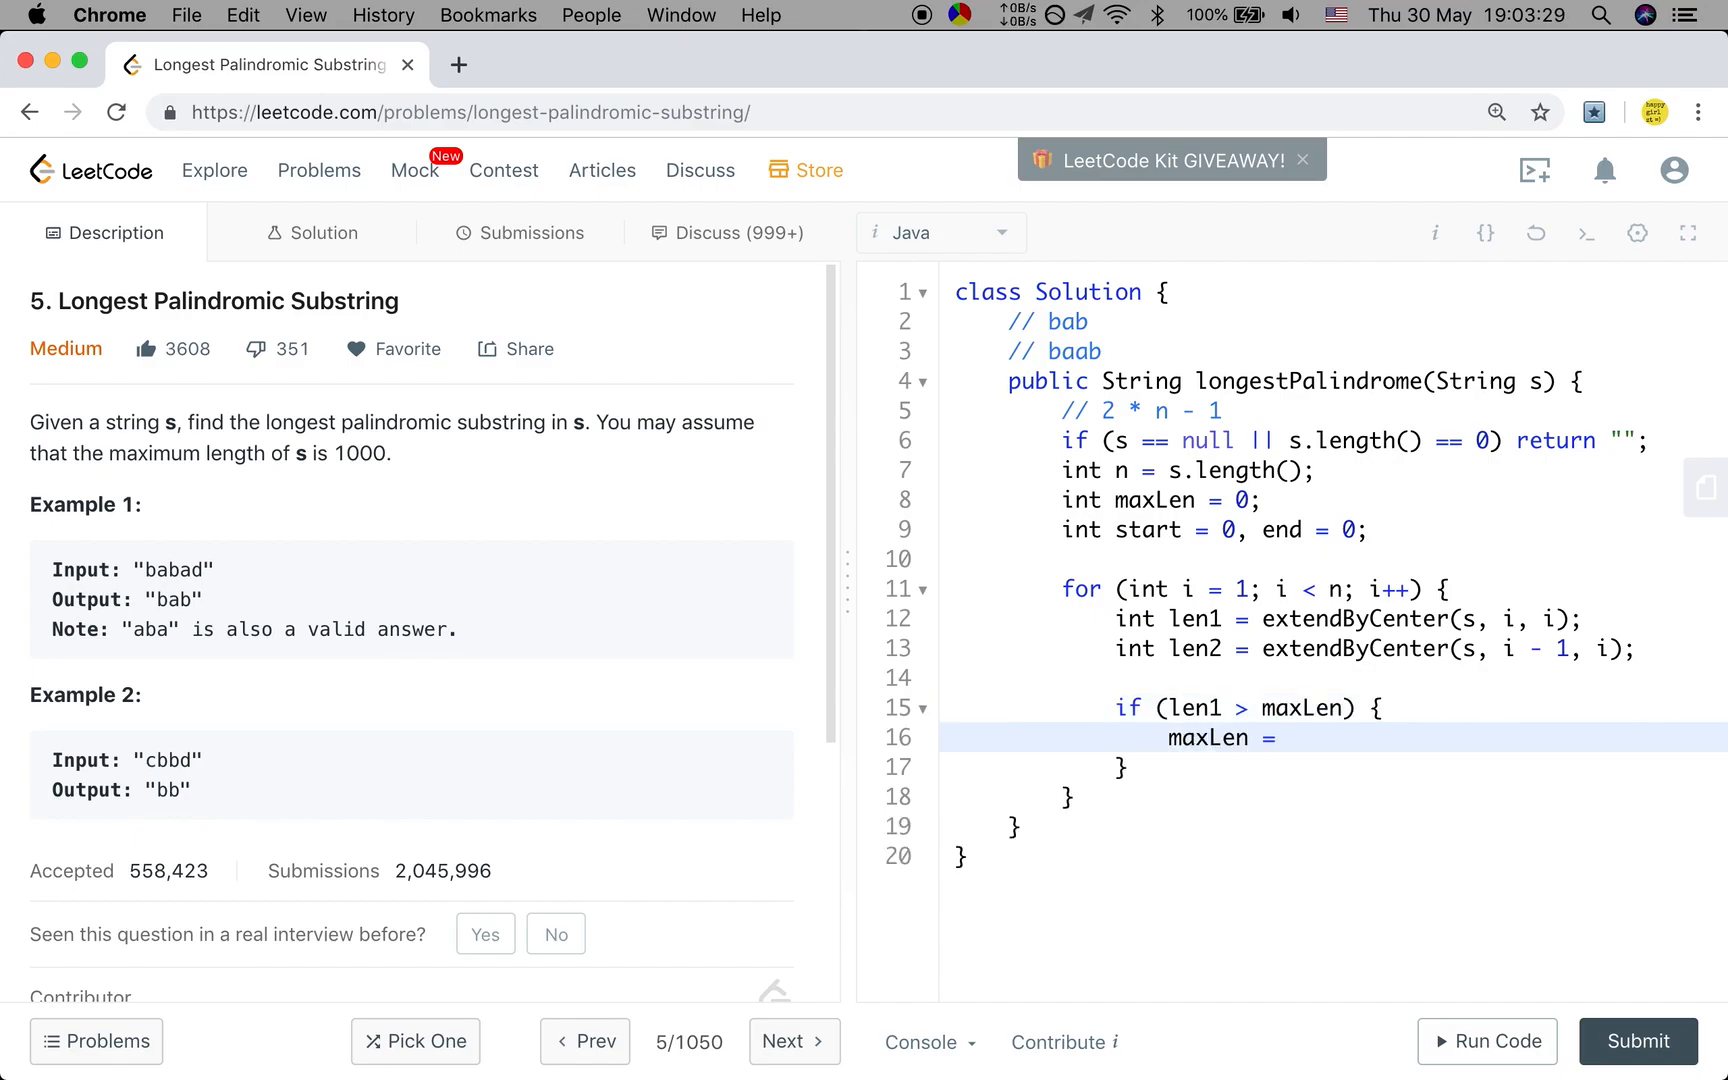
type("len1;")
type("start")
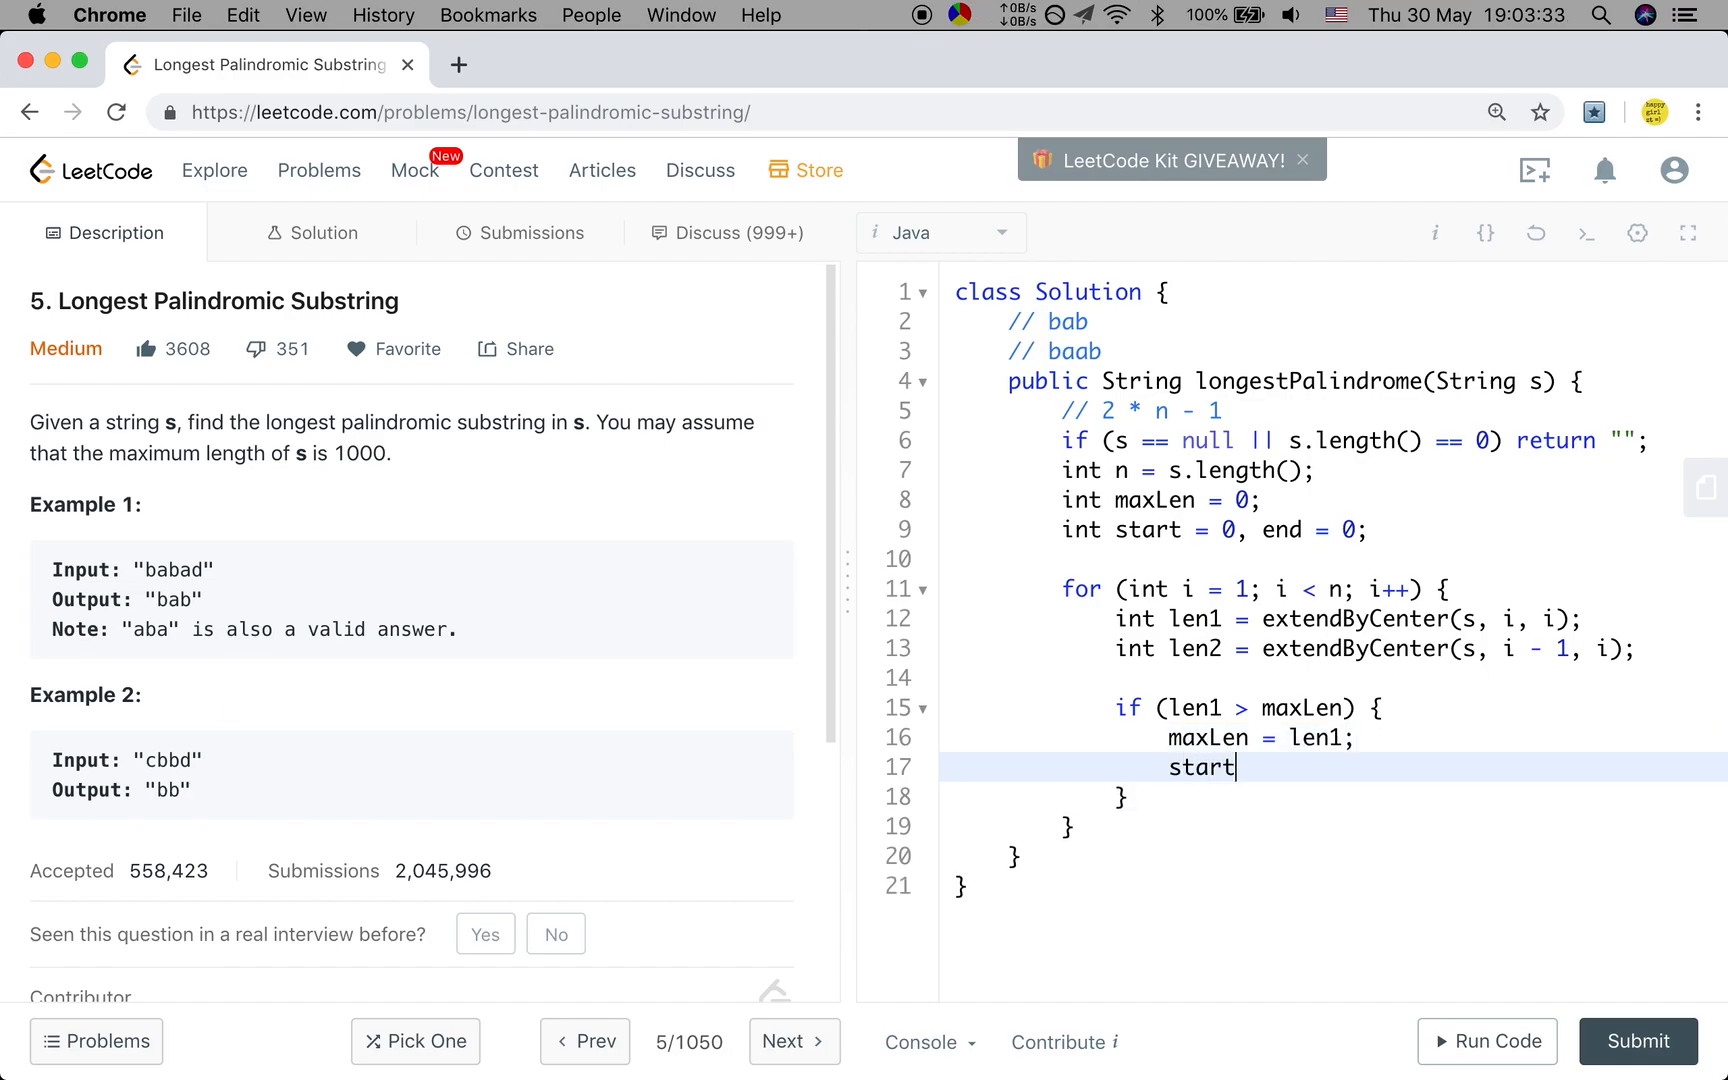
type("= i;")
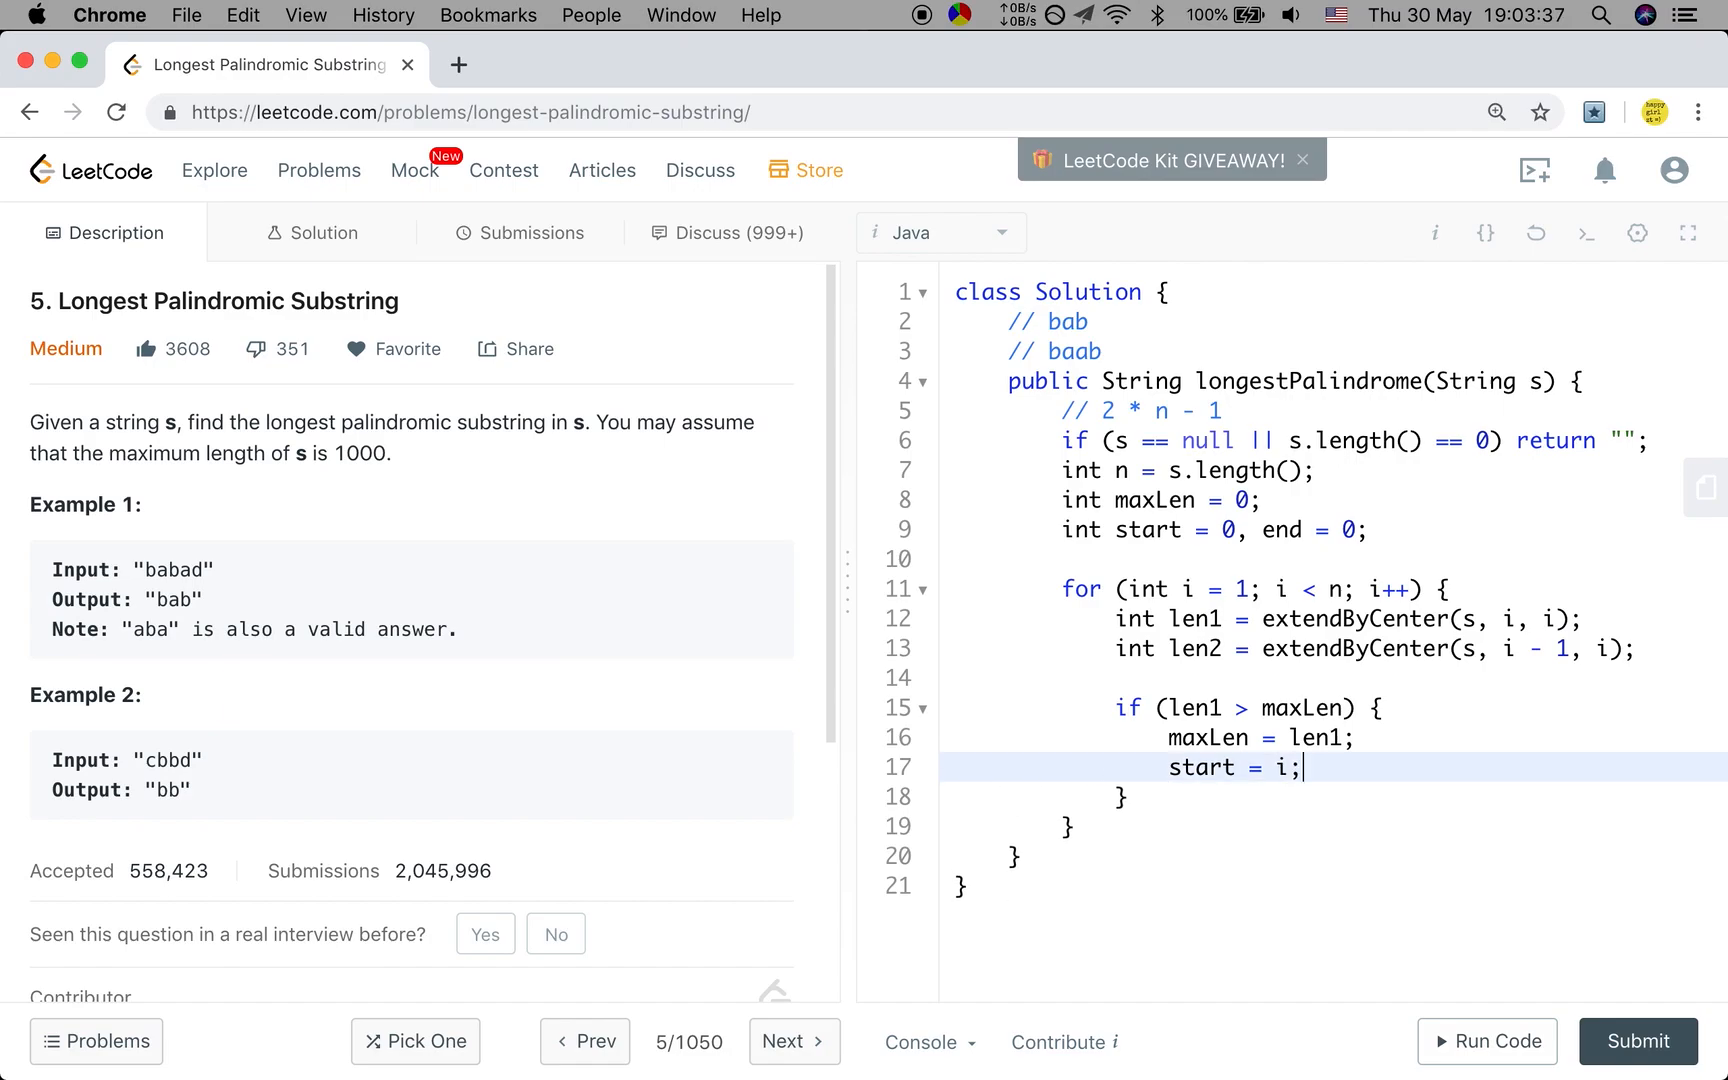
type("- len1 / 2")
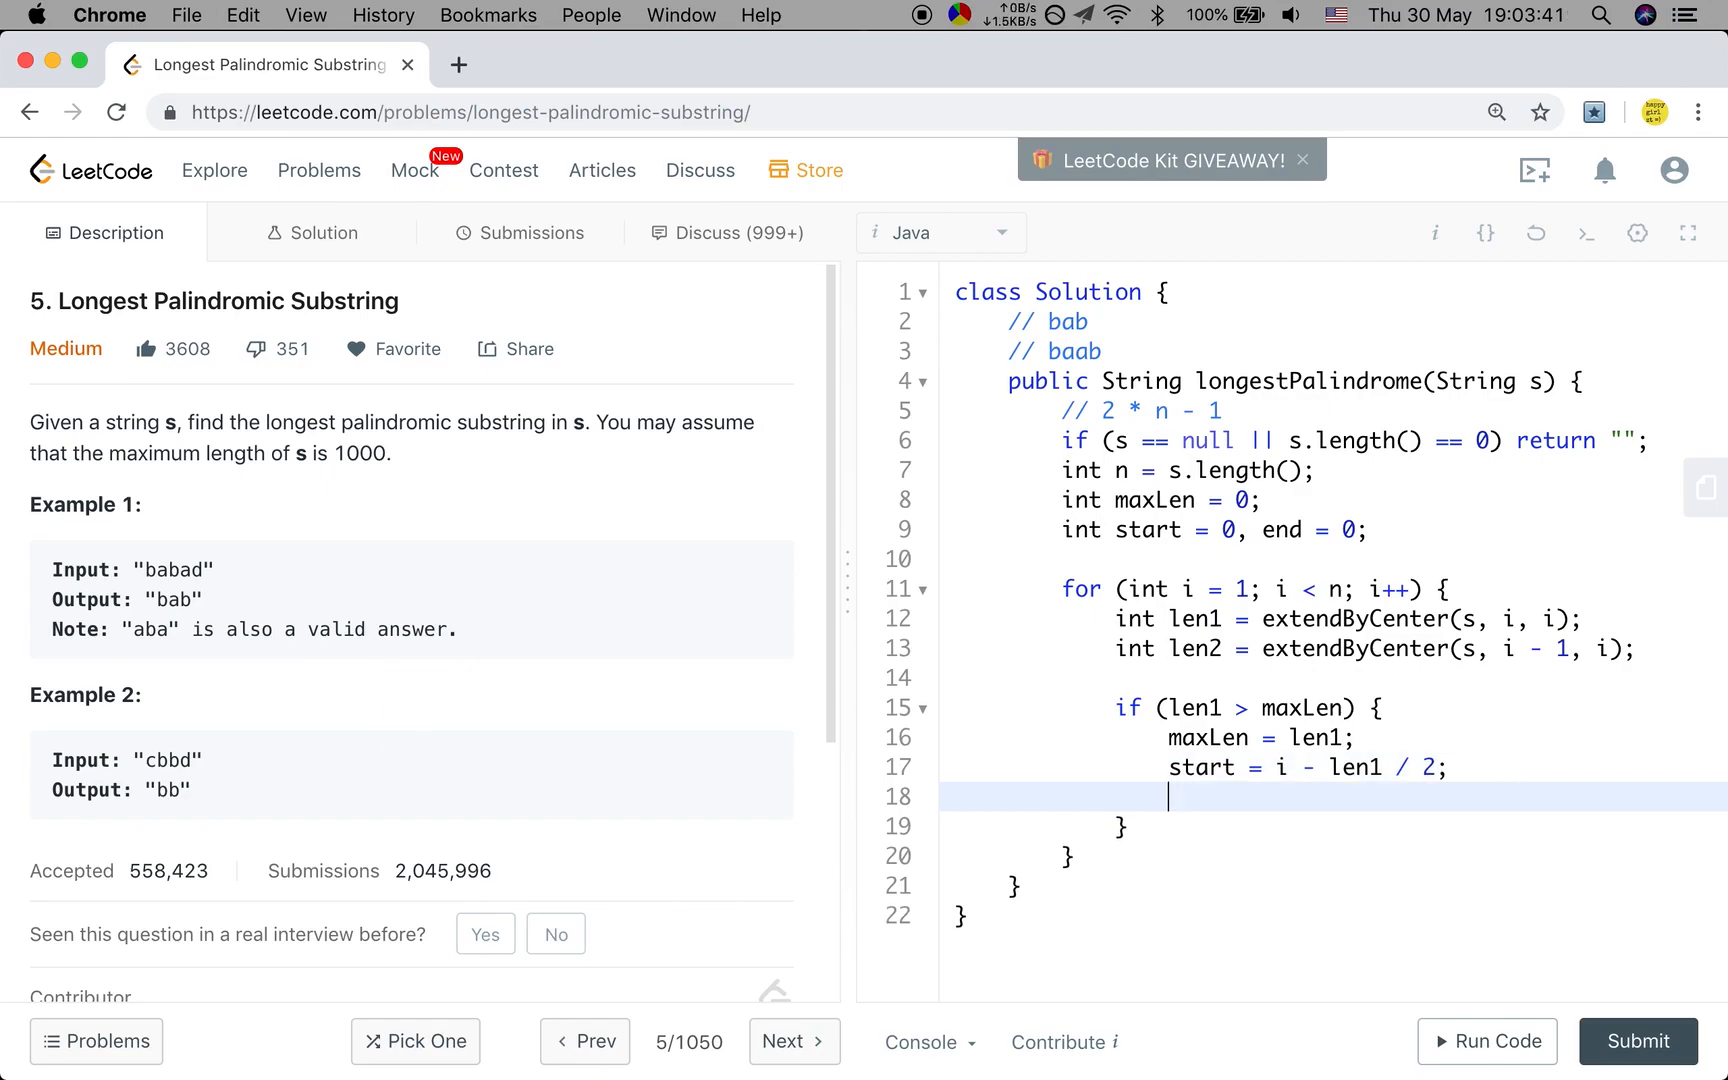
type("end = i + len1 / 2;")
type("if (len2 > ")
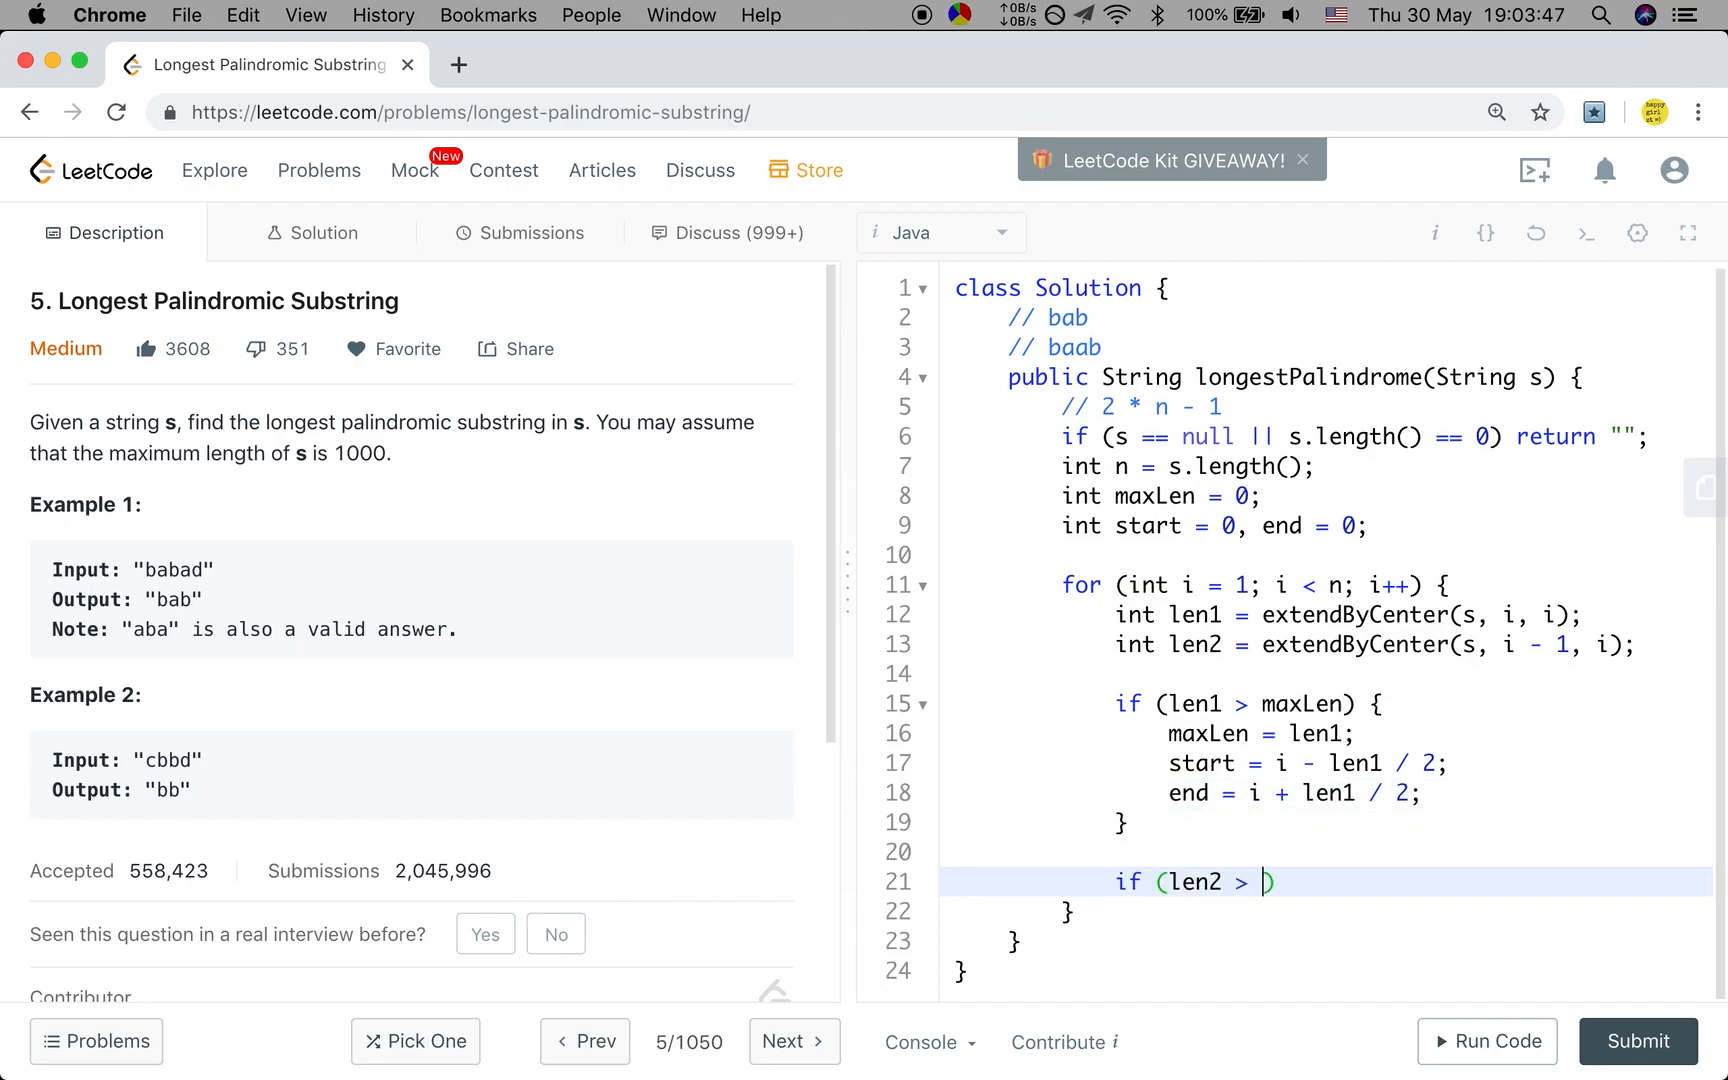
When len2 > maxLen, set maxLen = len2, start = i - len2 / 2, end = i - 1 + len2 / 2
type("maxLen) {")
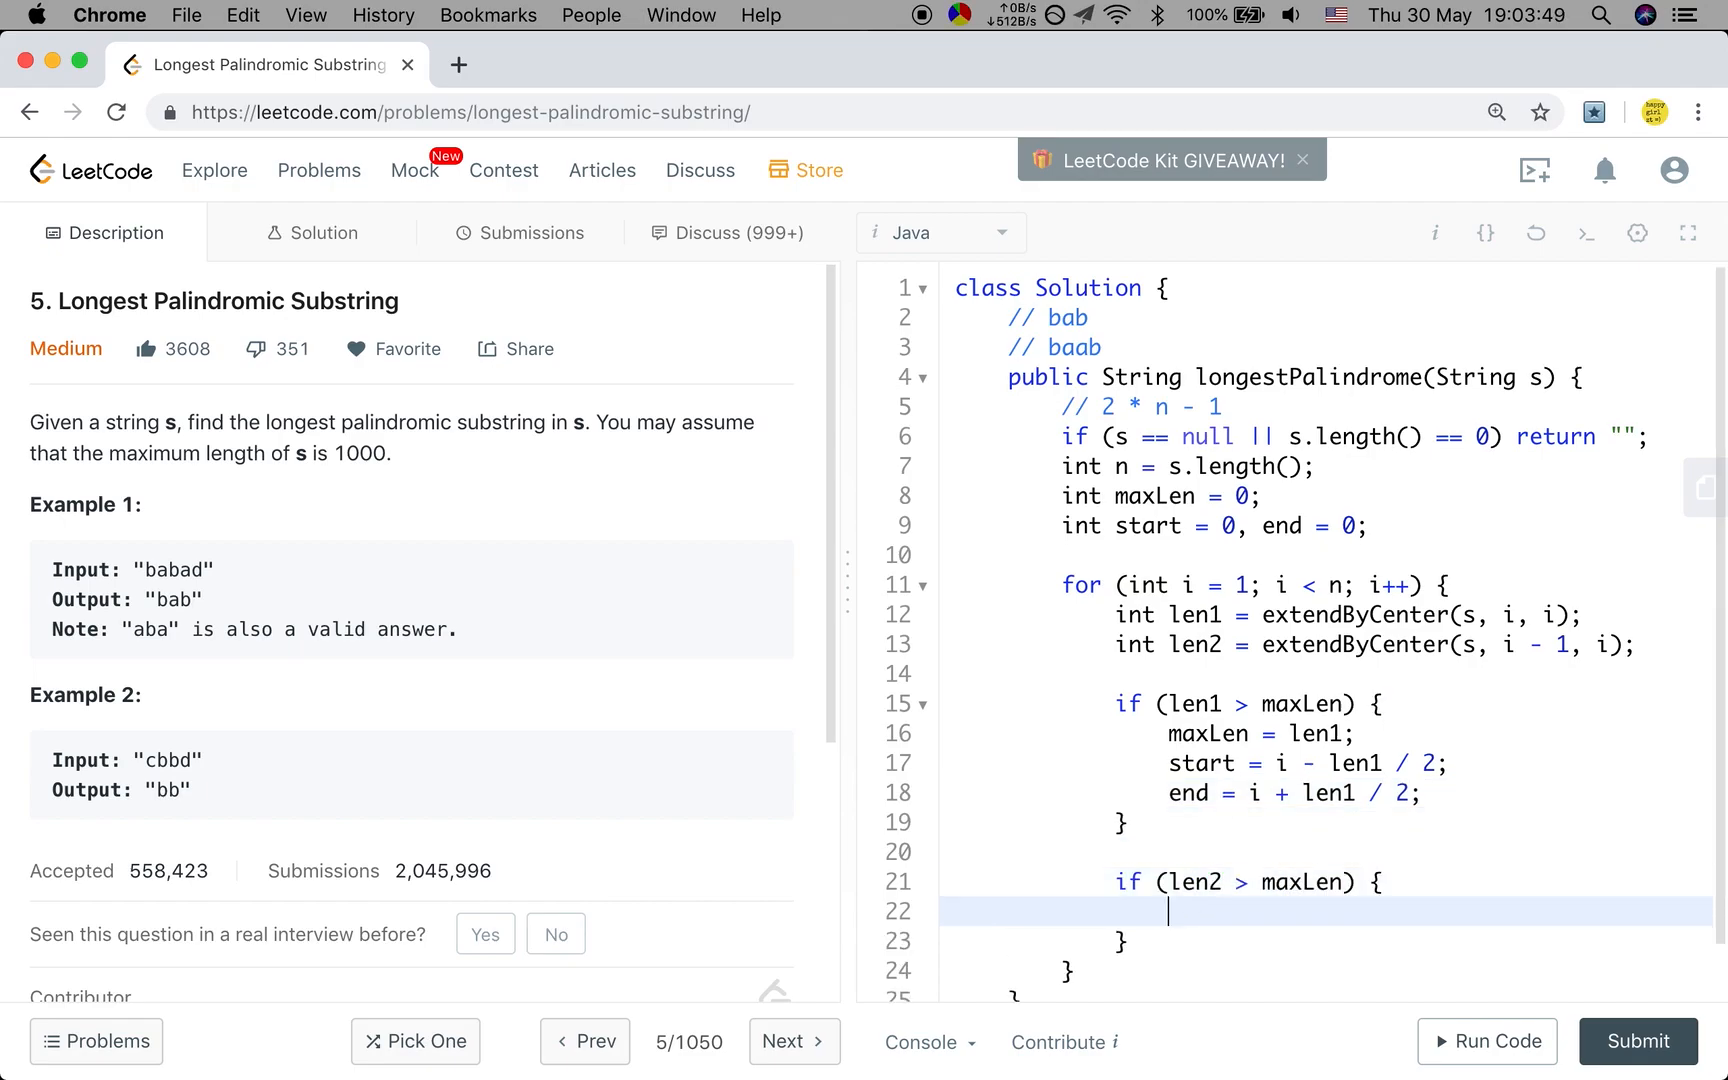
type("maxLen = l")
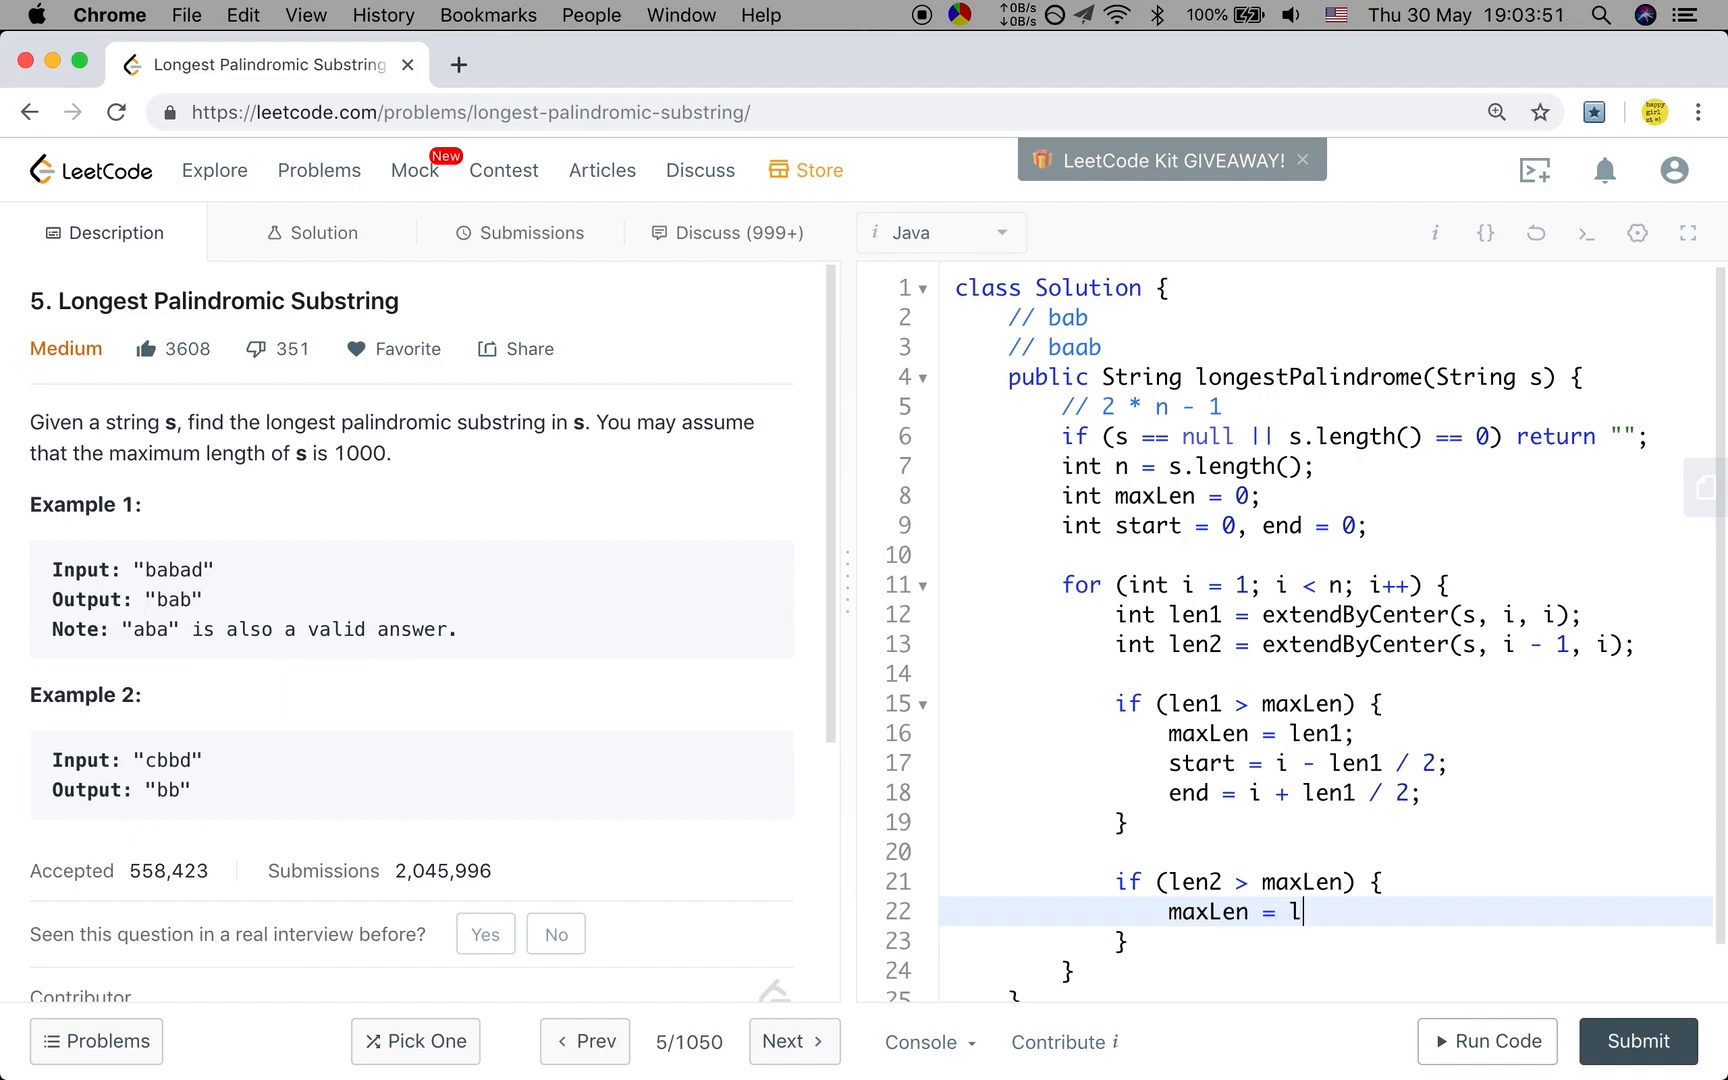
type("en2;")
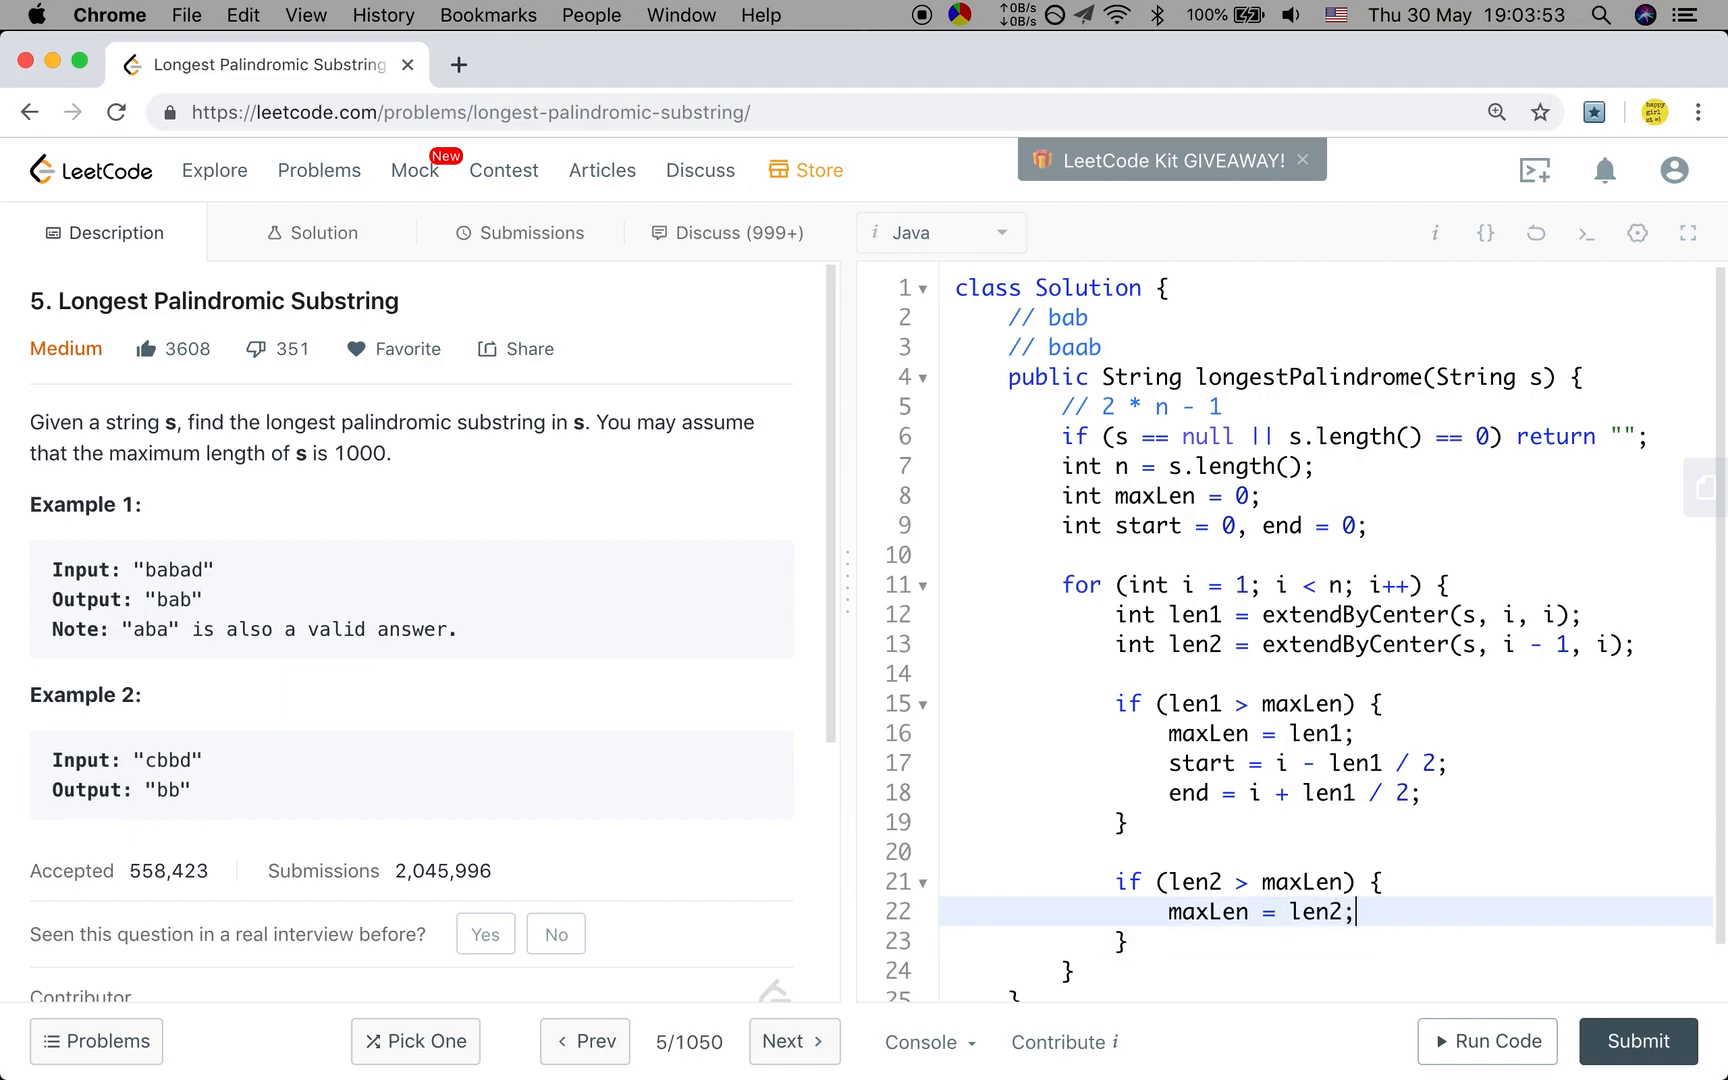
type("start = i")
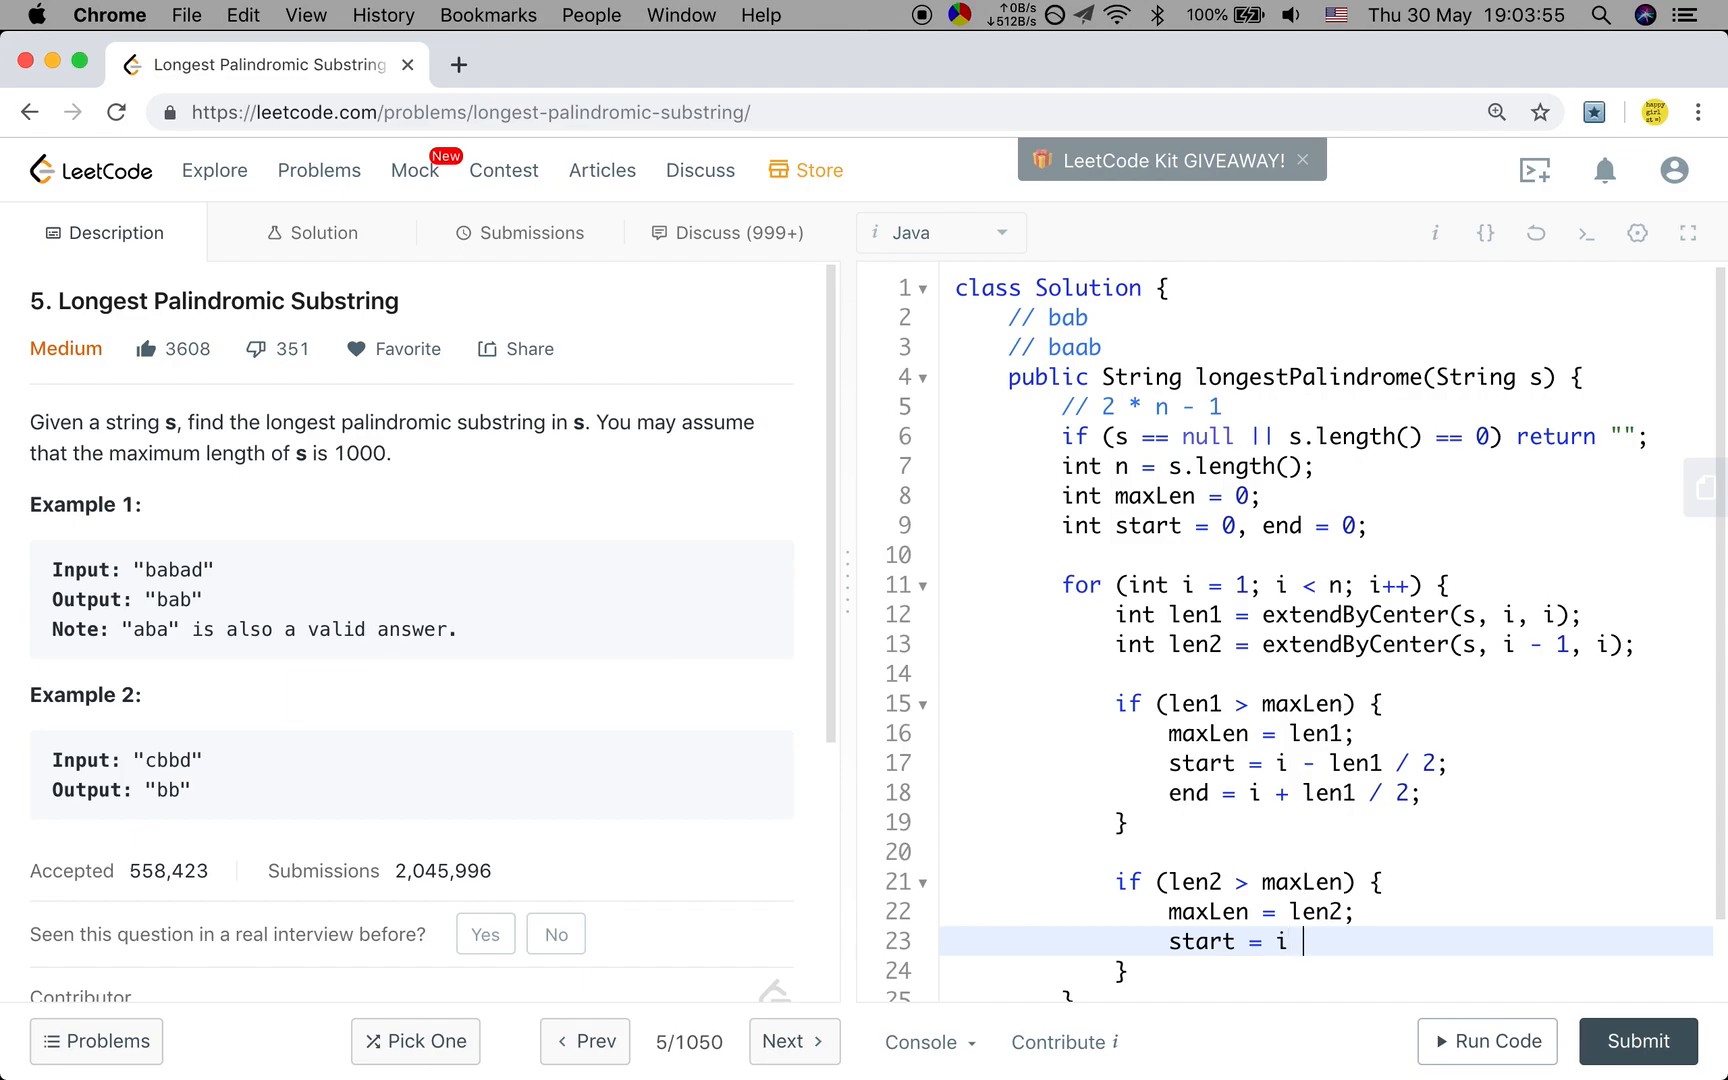
type("- len2 / 2;")
type("end = i")
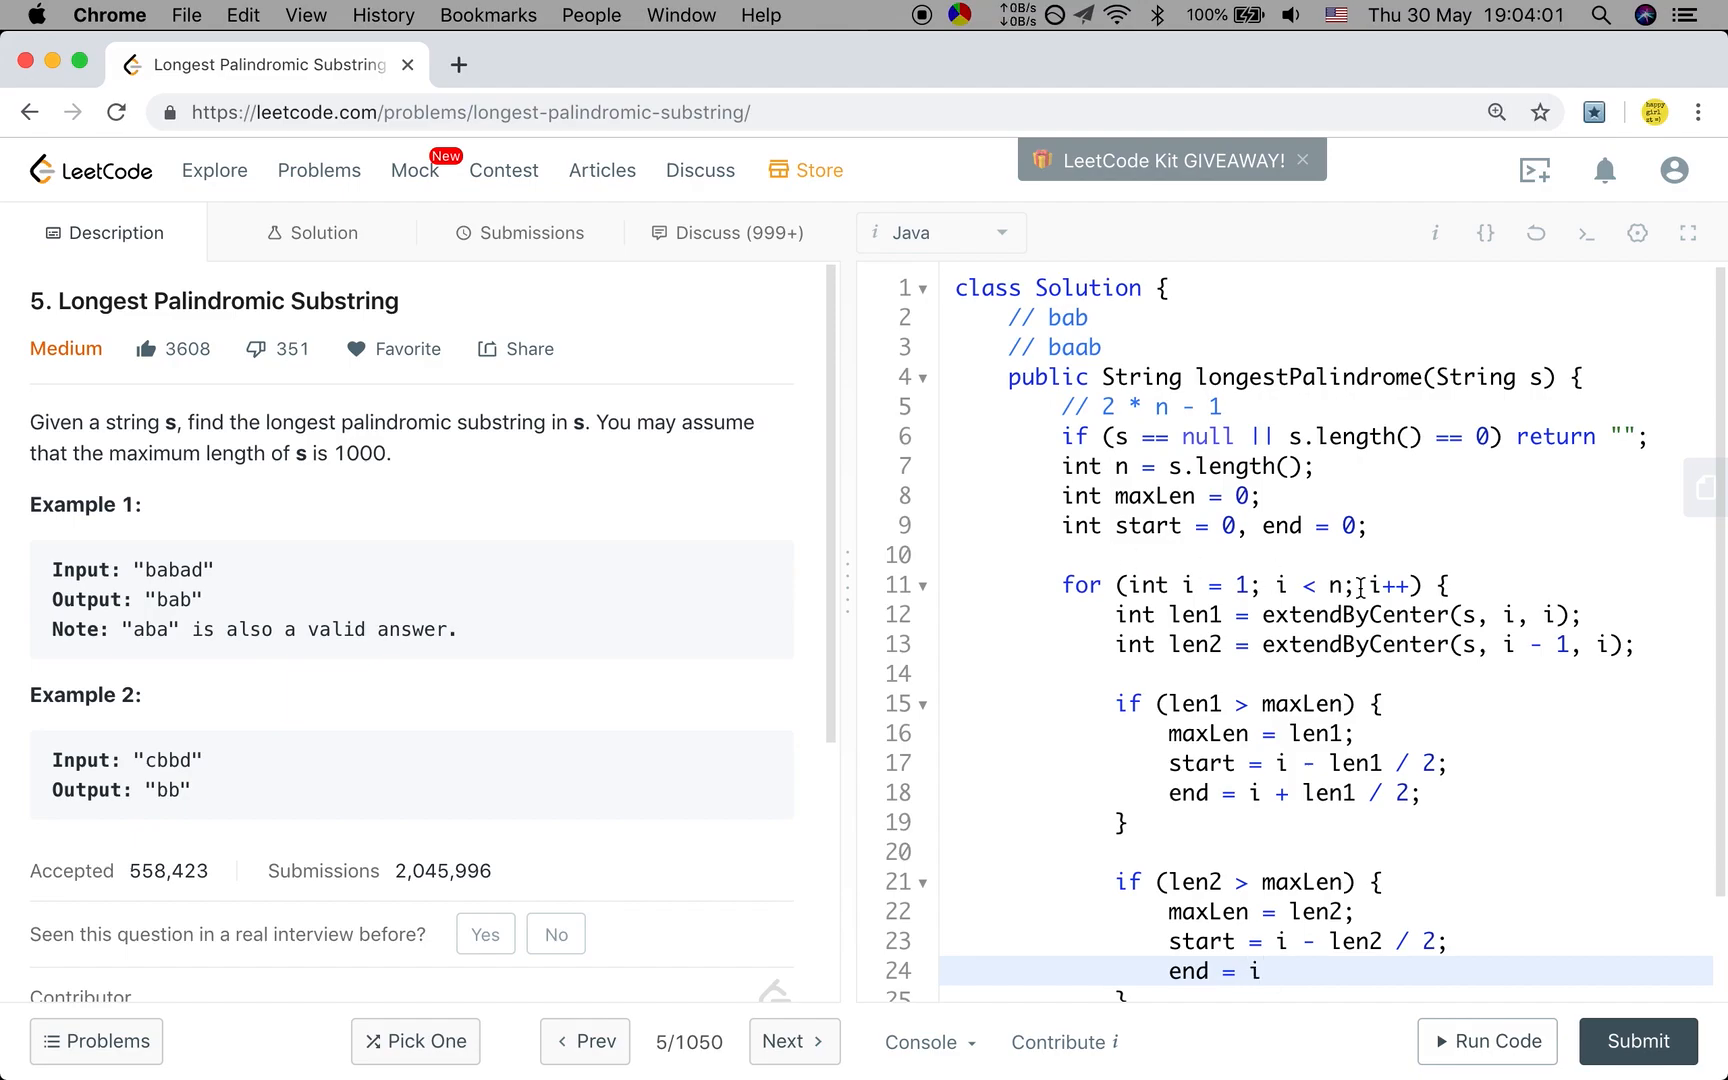
type("- 1 +")
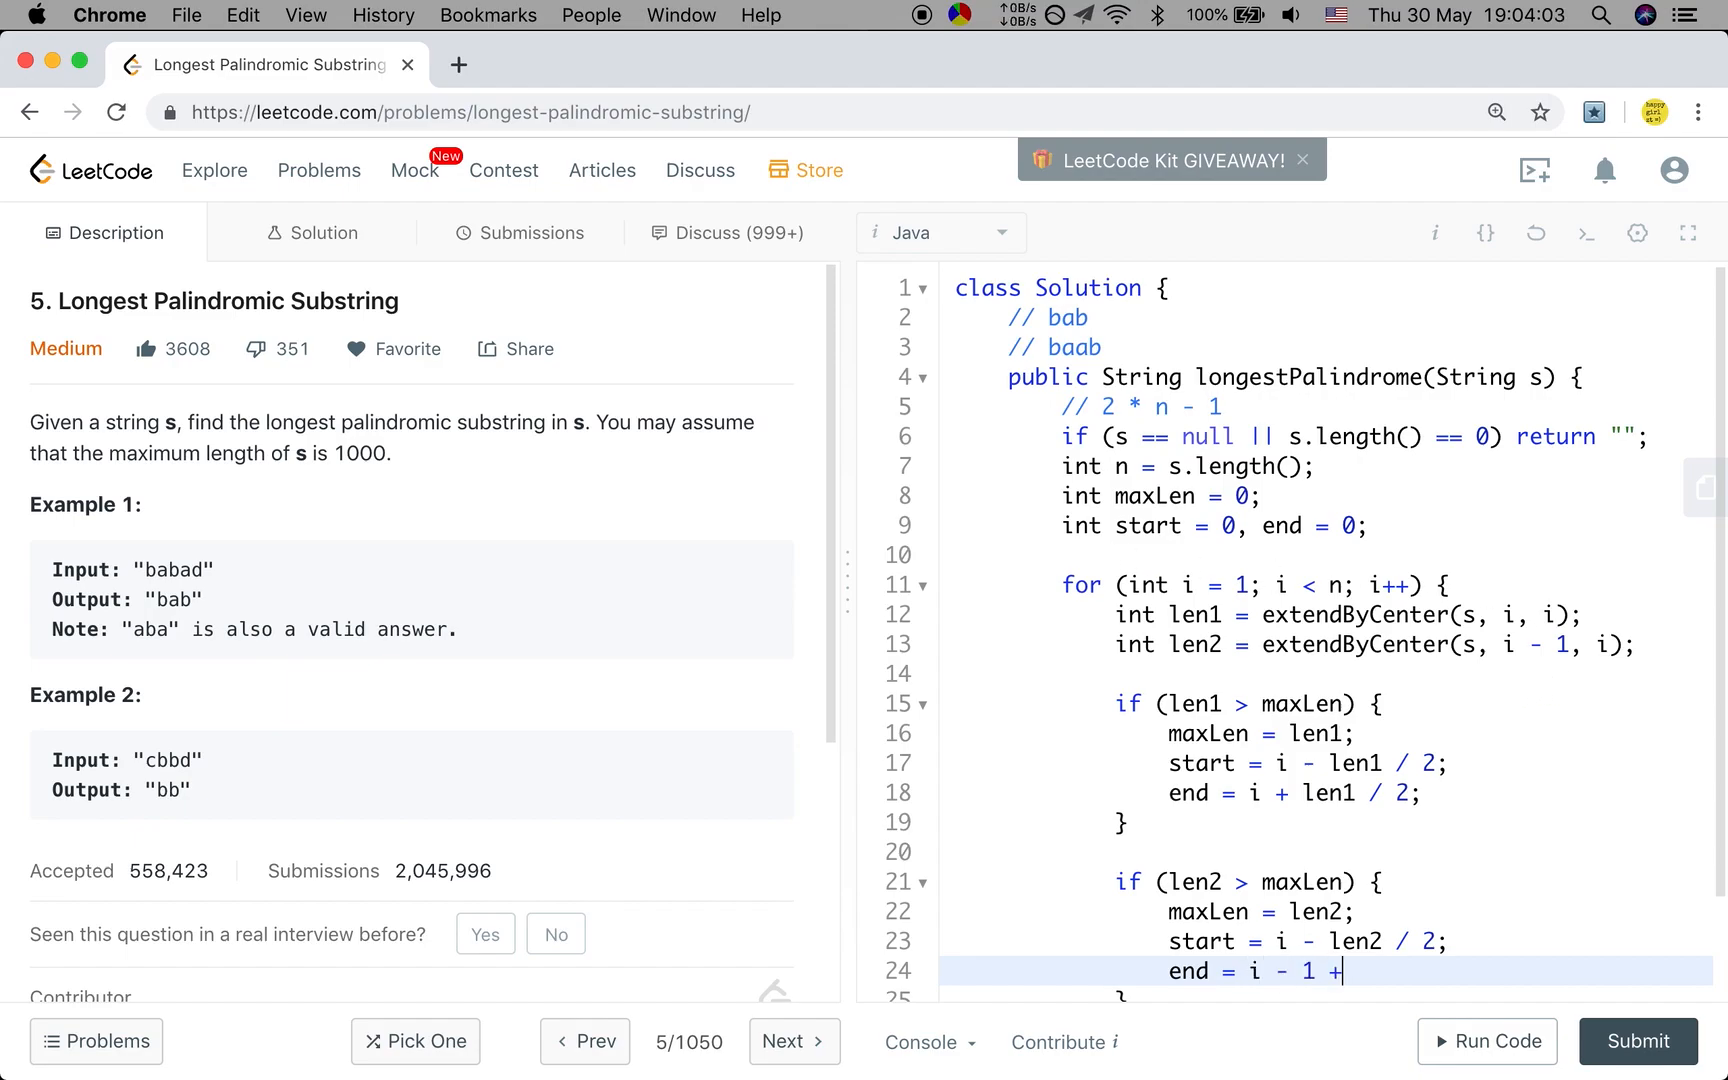
type("len2")
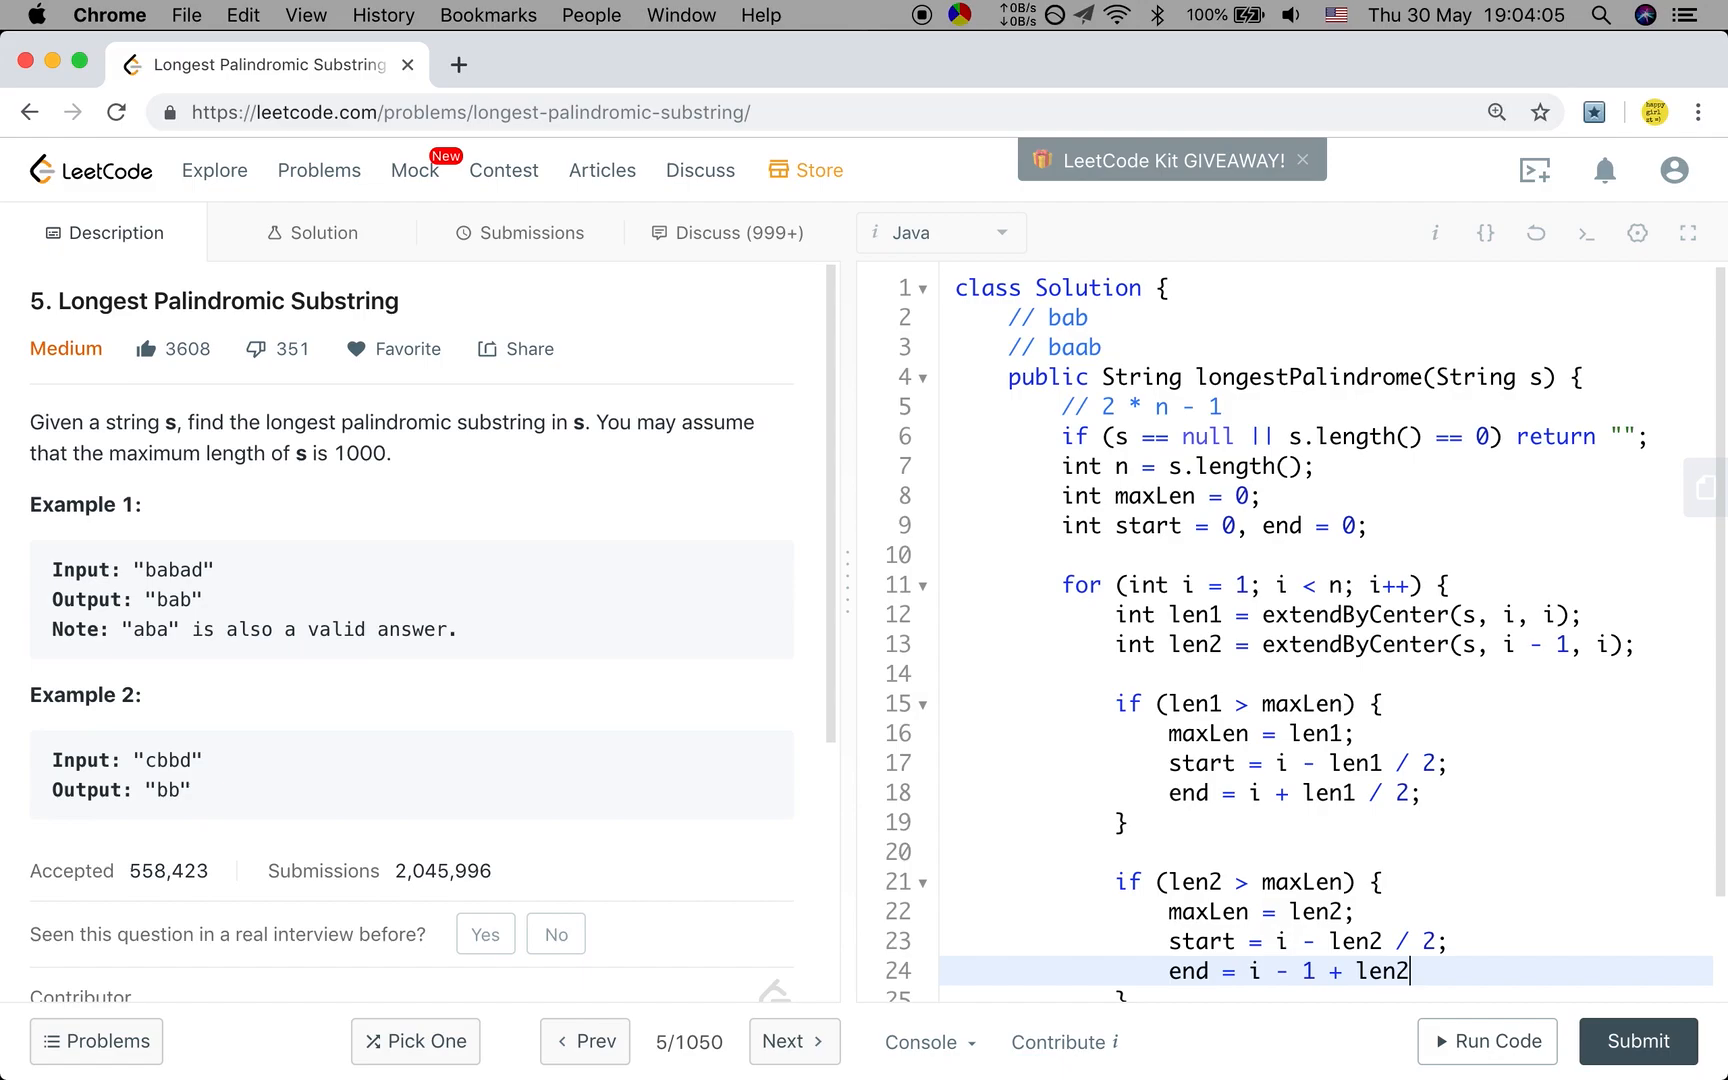
type("/ 2;")
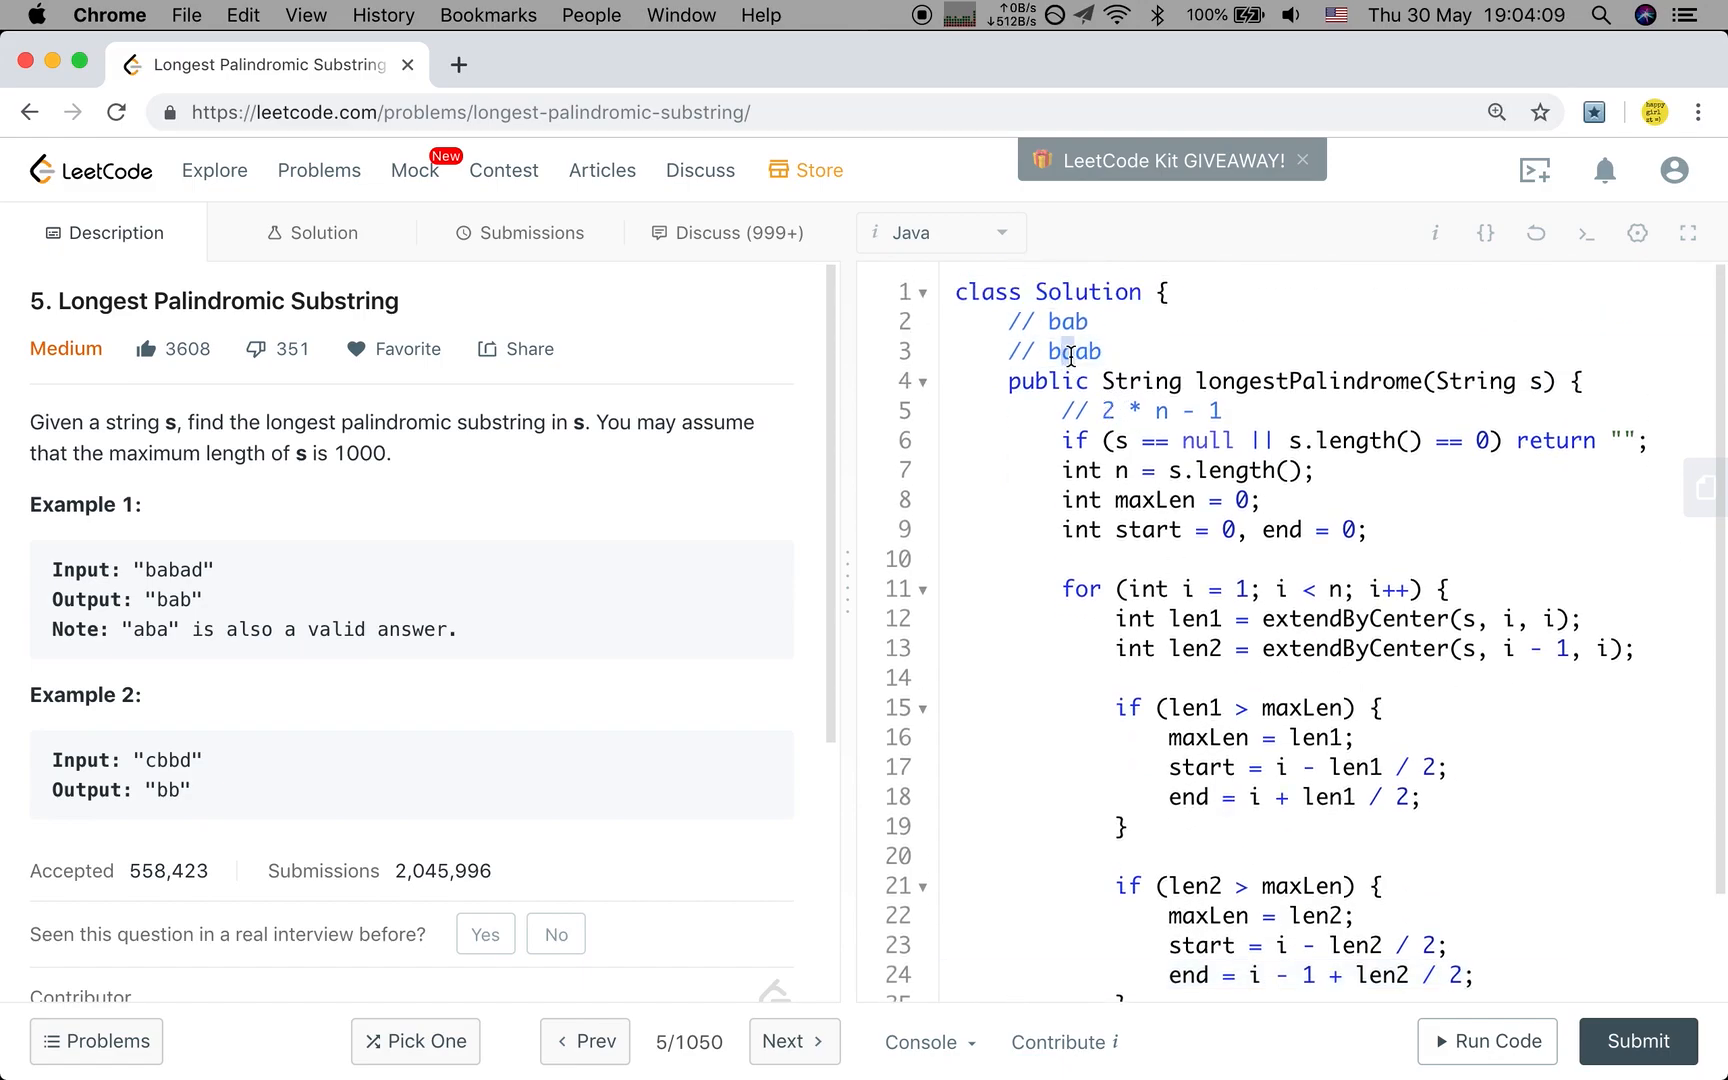
left_click(1066, 352)
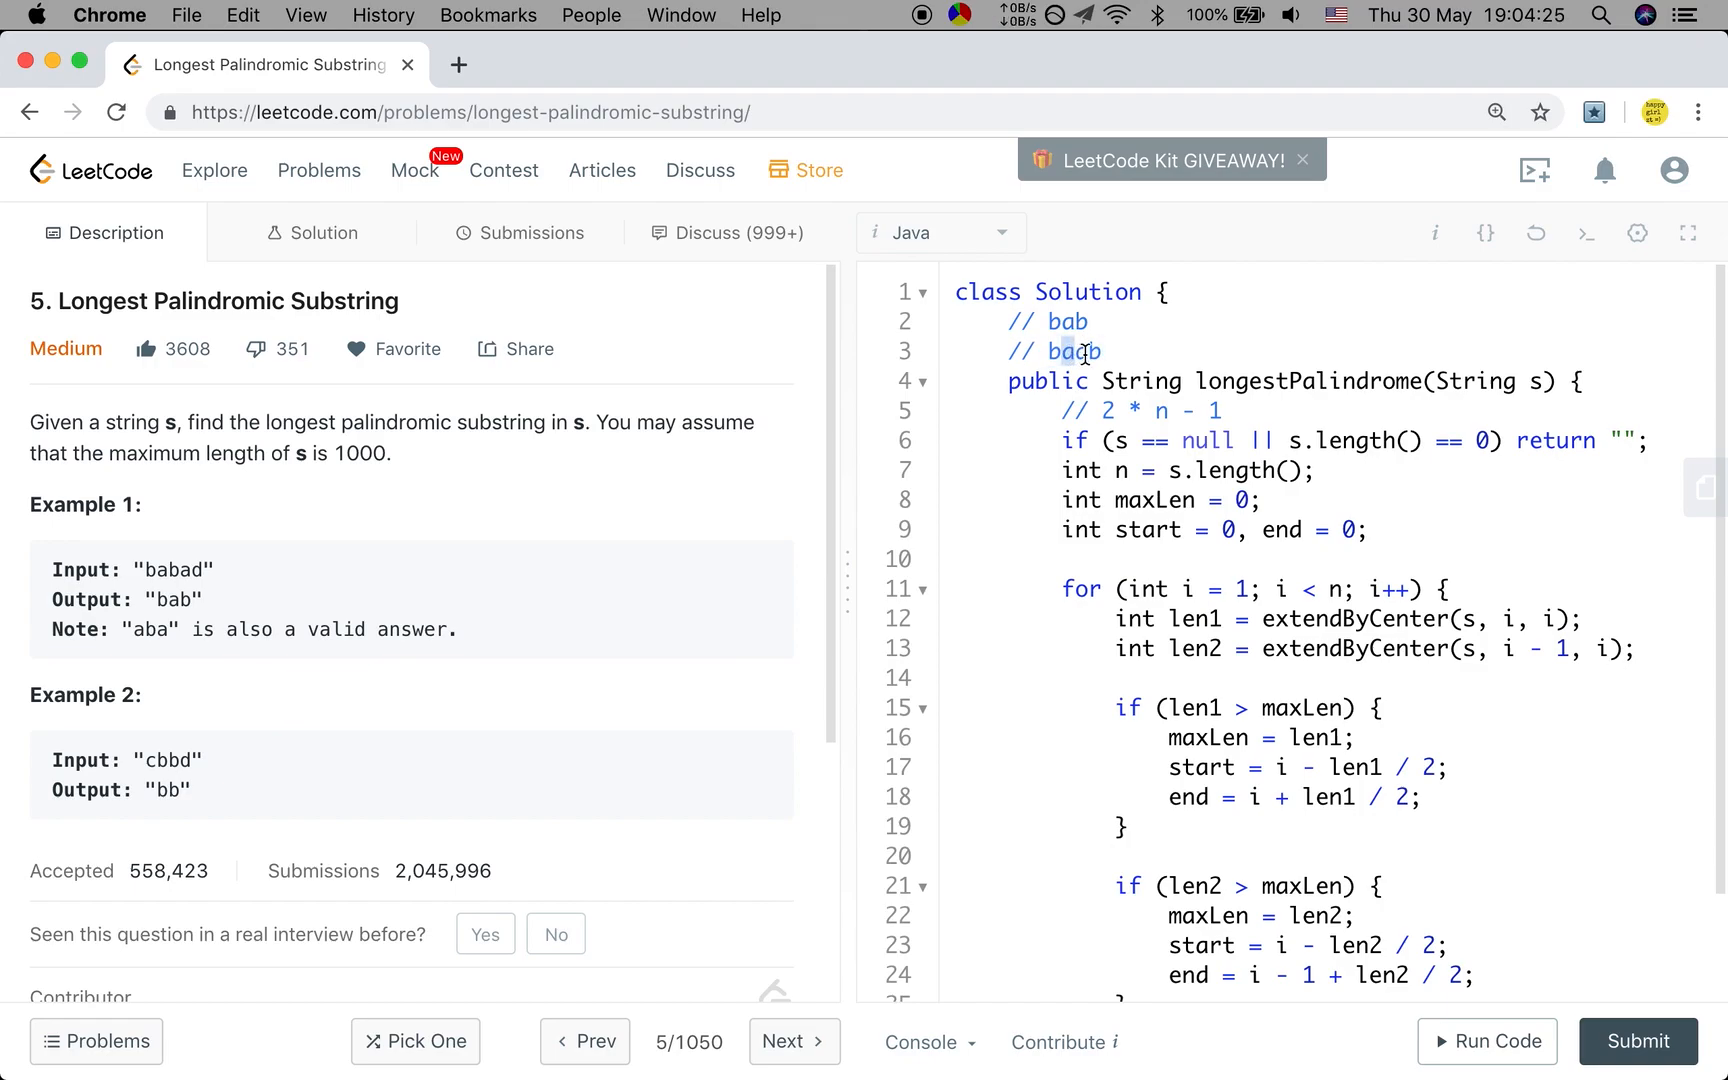
left_click(1069, 350)
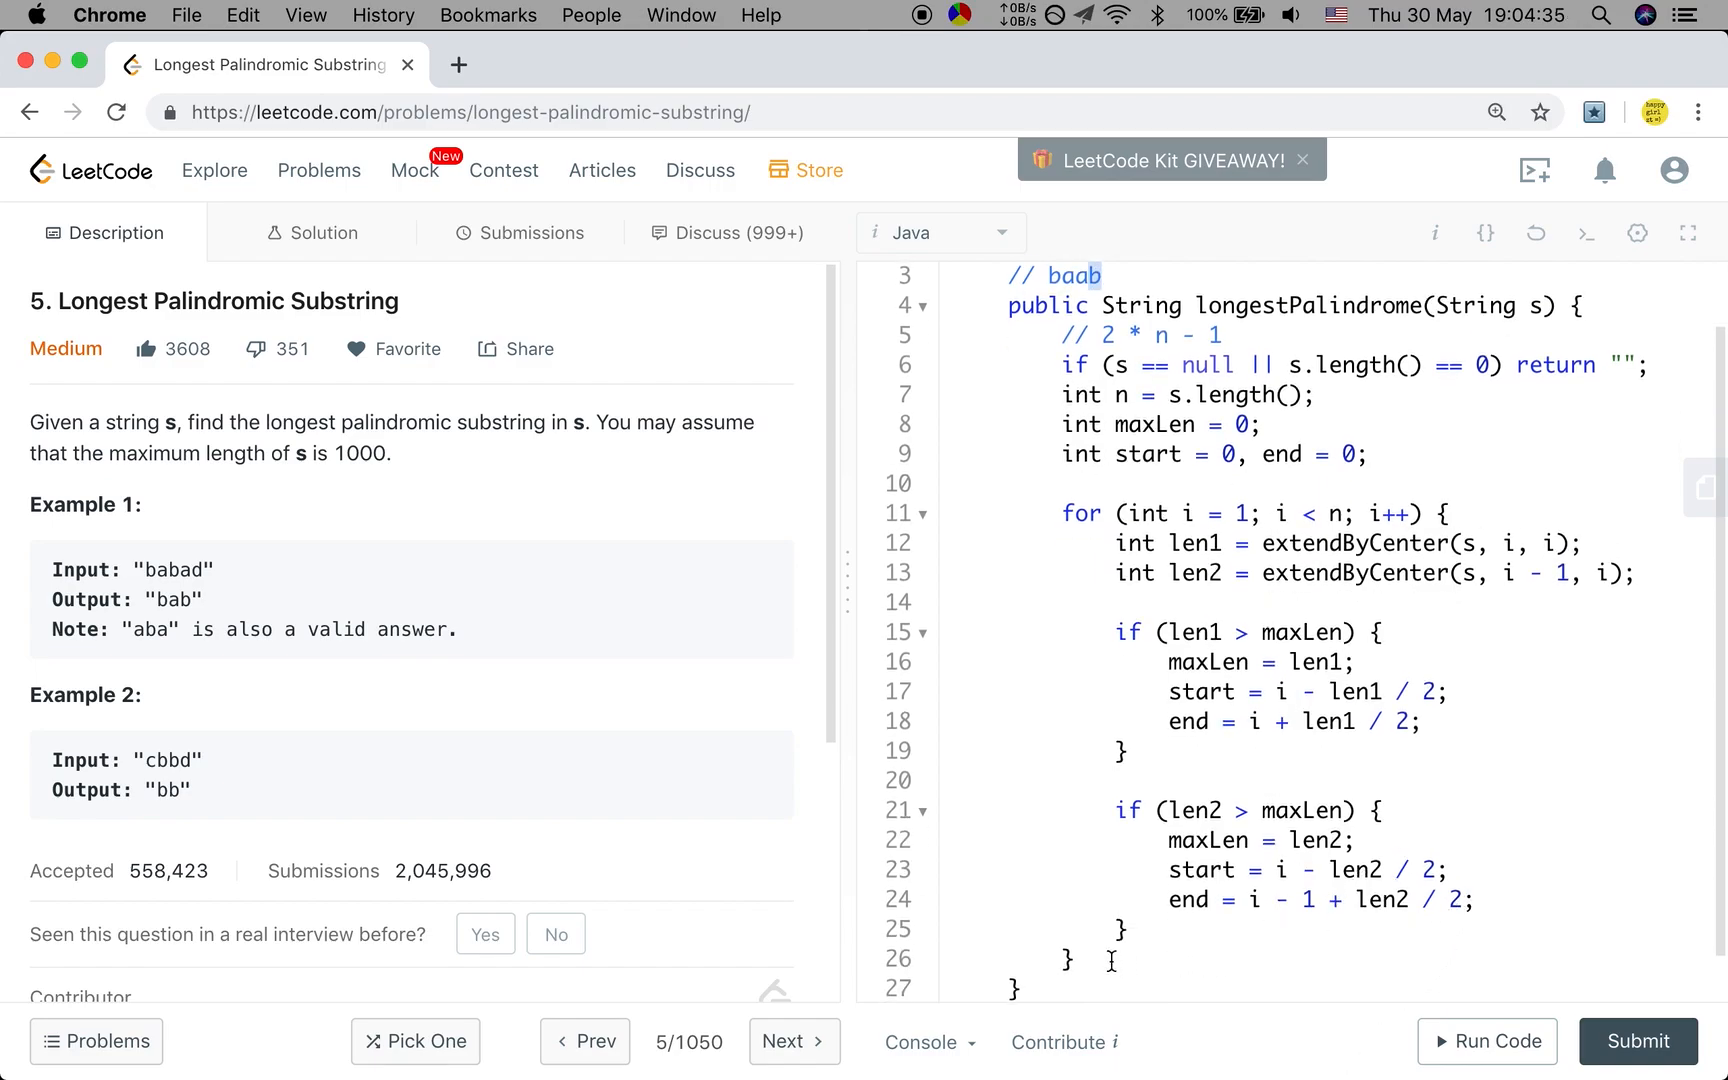
Return s.substring(start, end + 1) from longestPalindrome and begin a private int helper
type("return s.su")
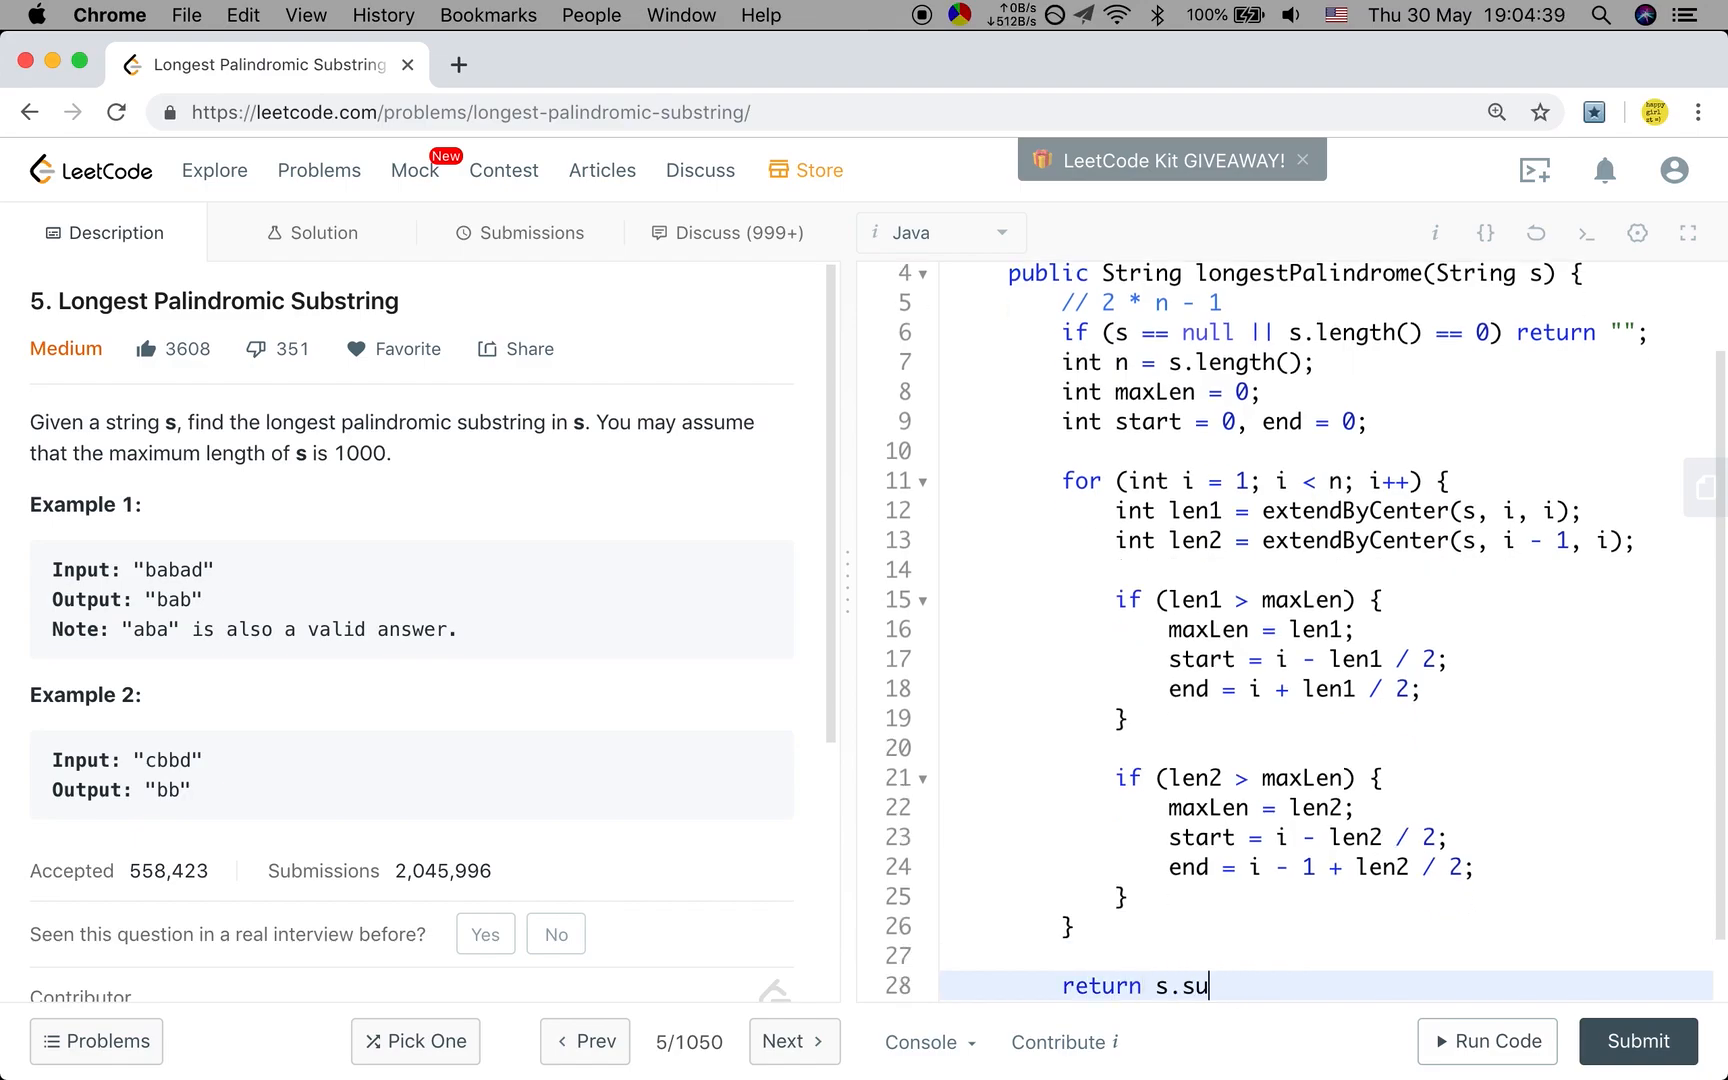
type("bstring(sta")
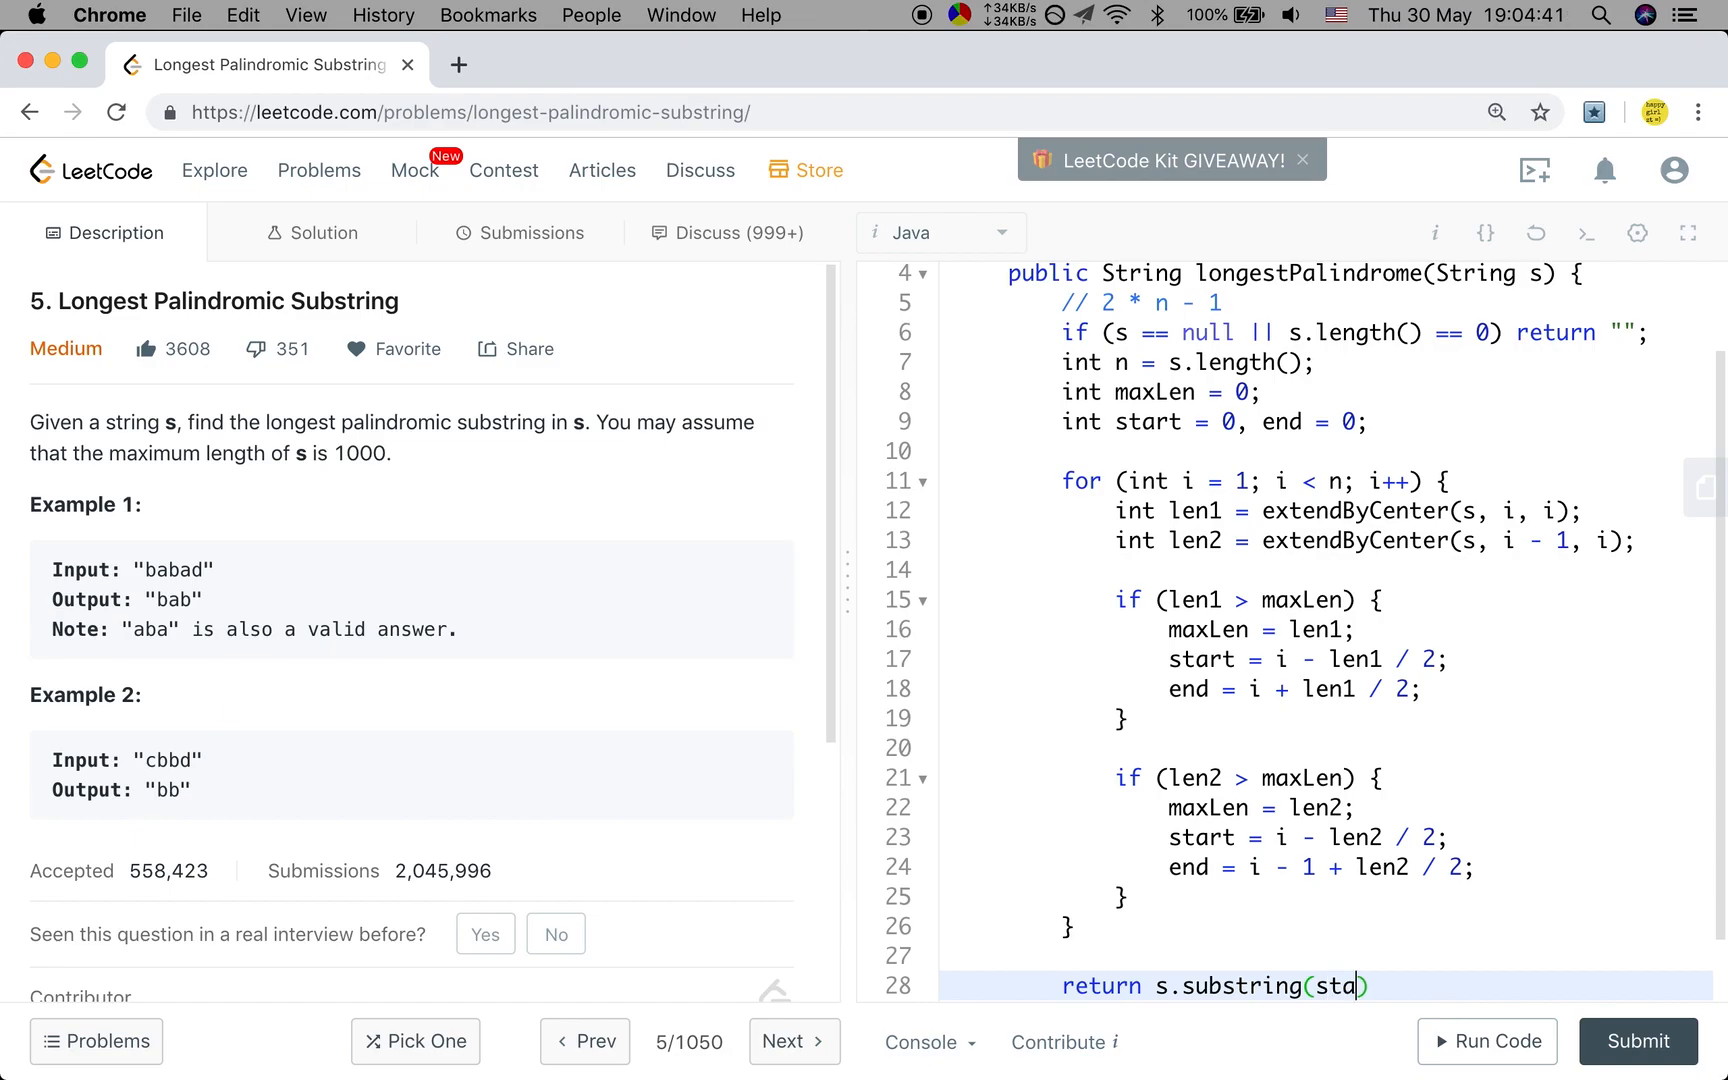
type("rt, end + 1)")
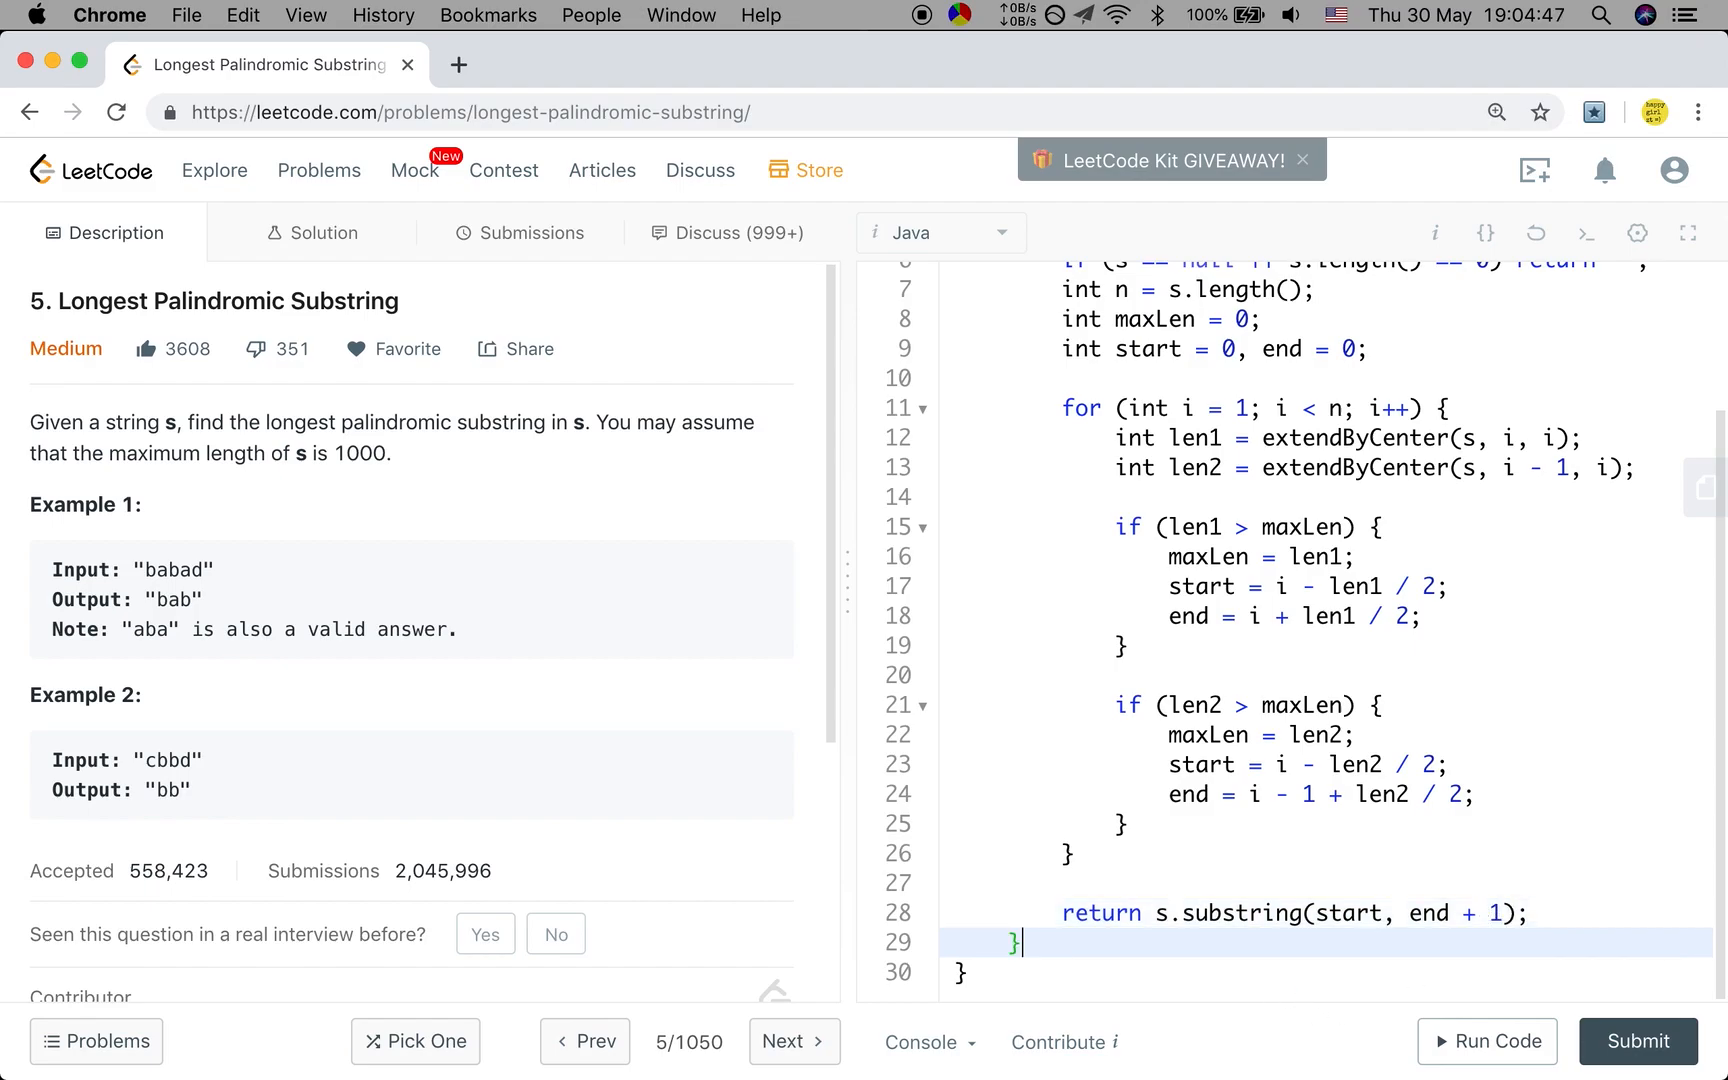
type("private int")
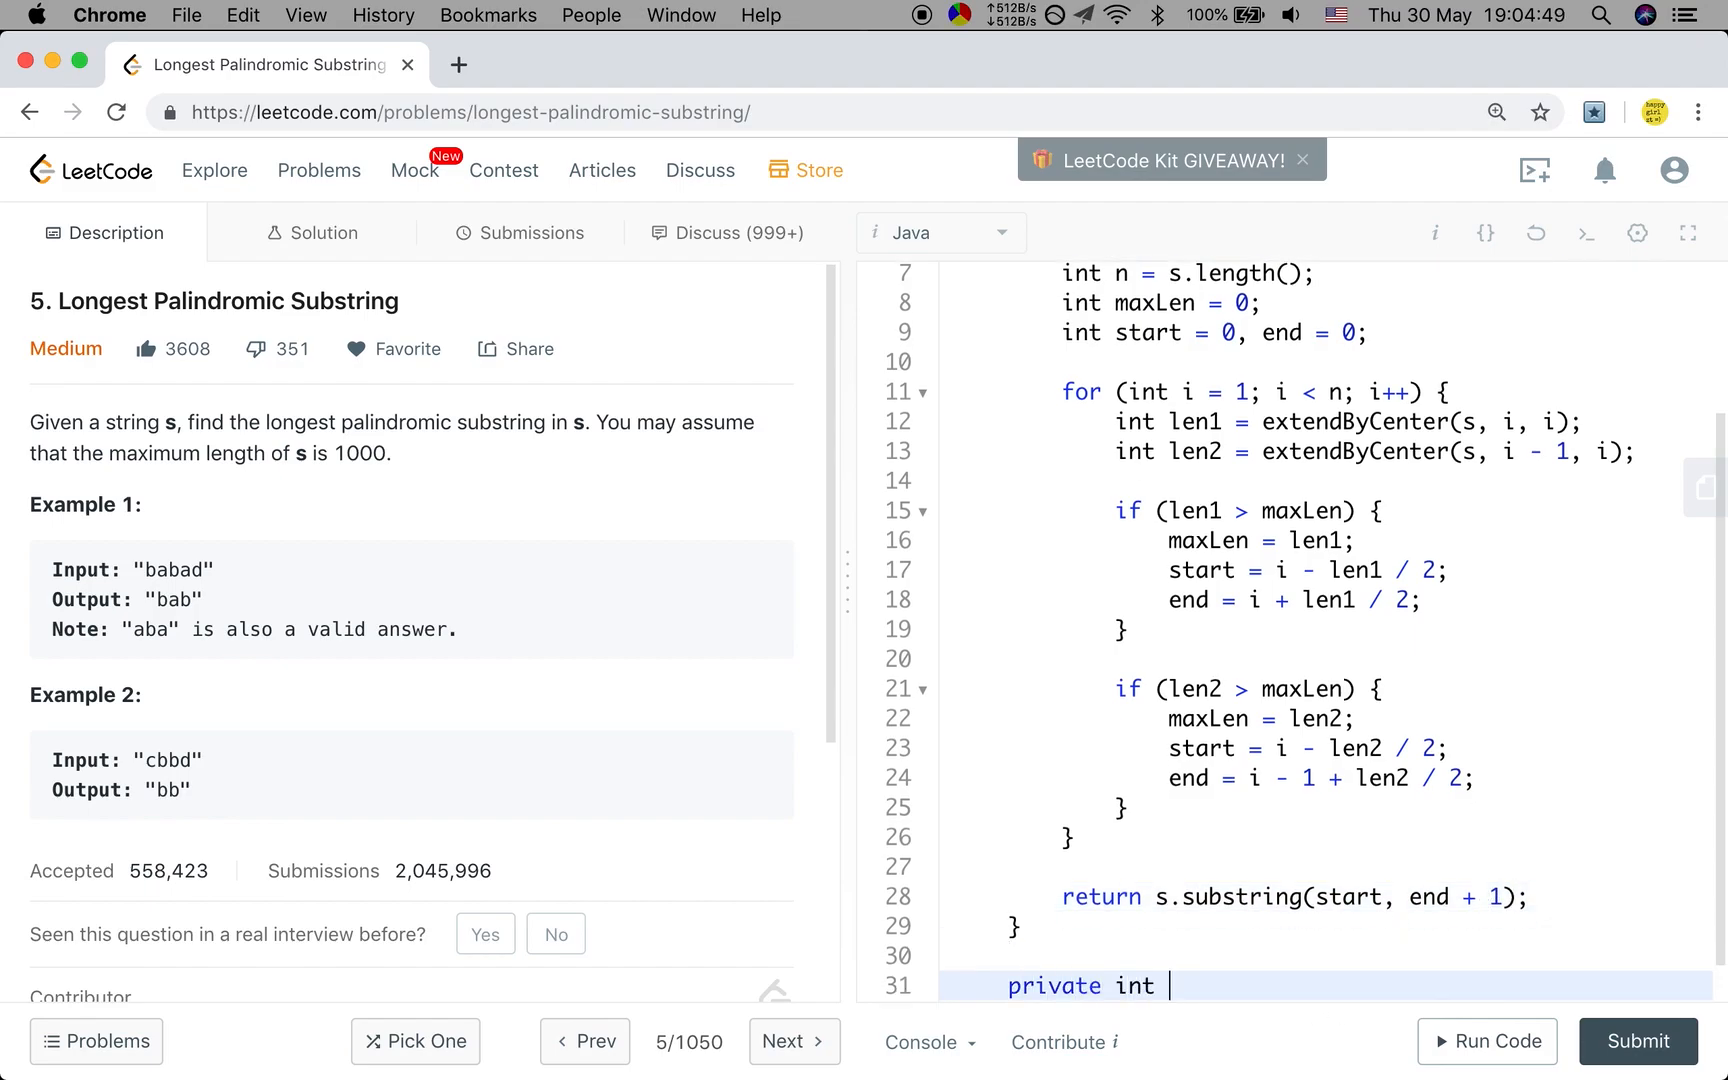
Declare extendByCenter(String s, int lo, int hi) with int maxLen = 1 as its first line
type("extendBy")
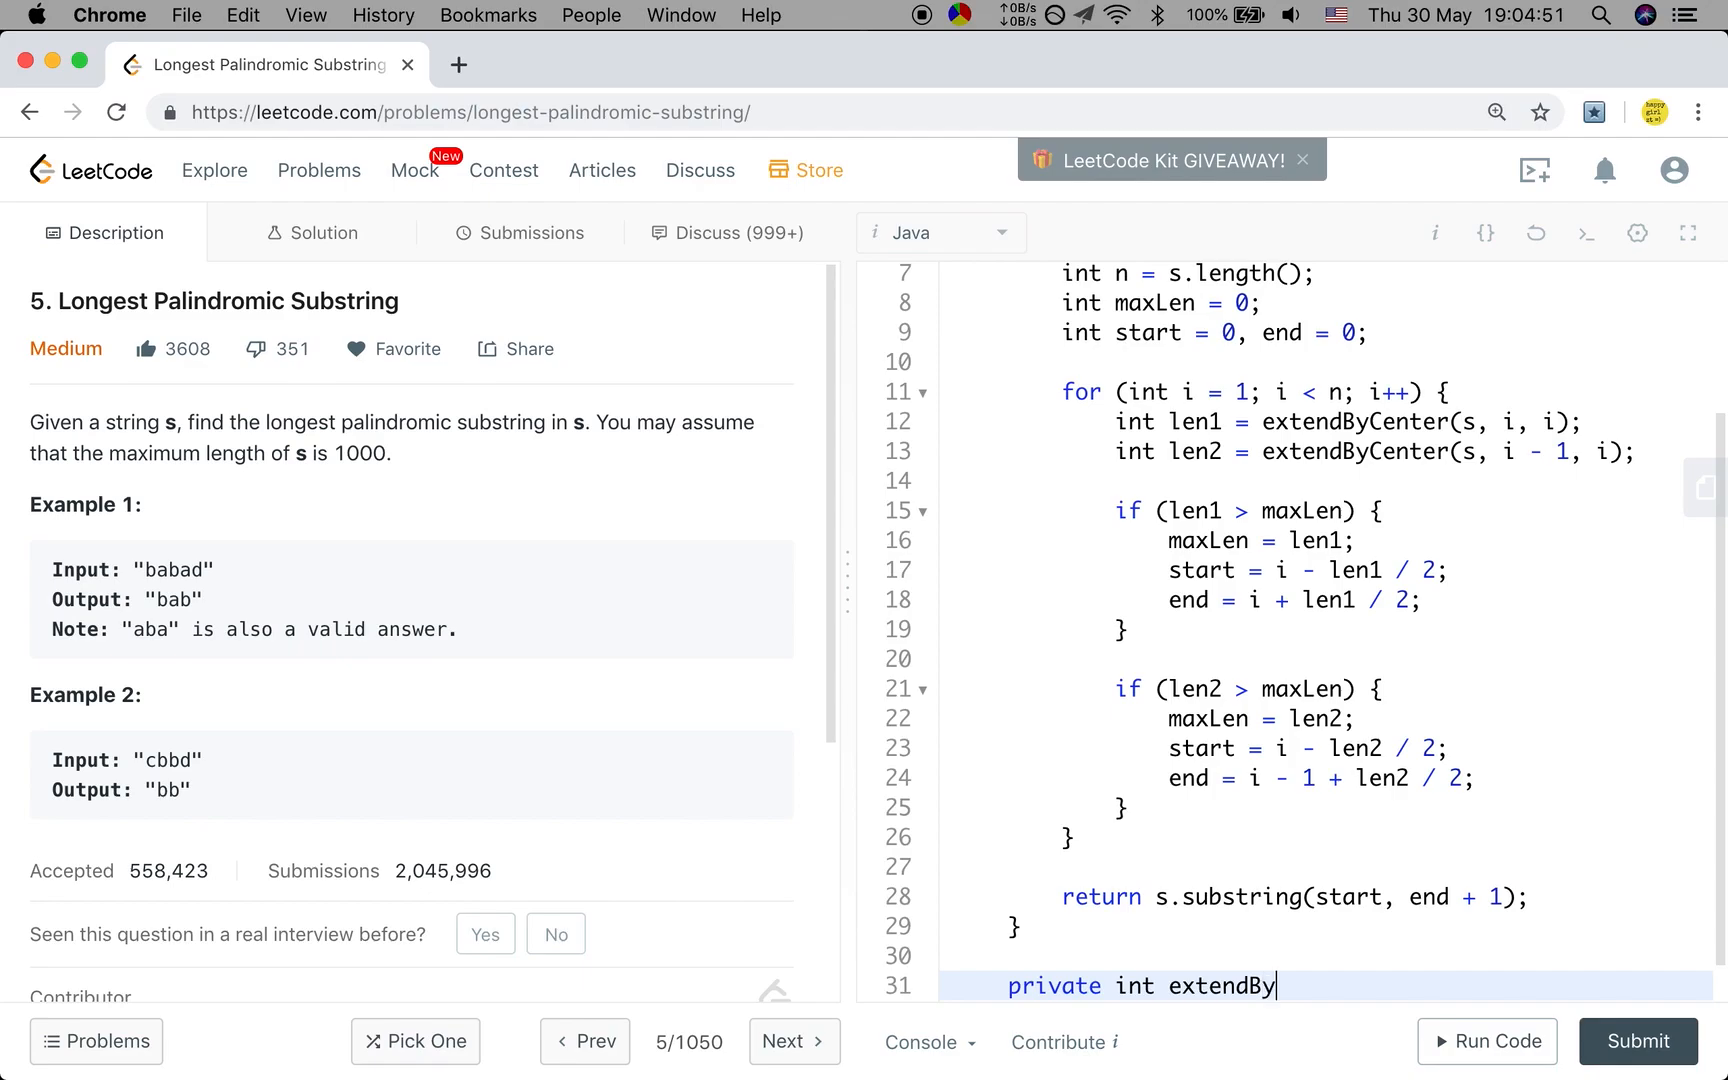
type("Center(String s, int lo, int")
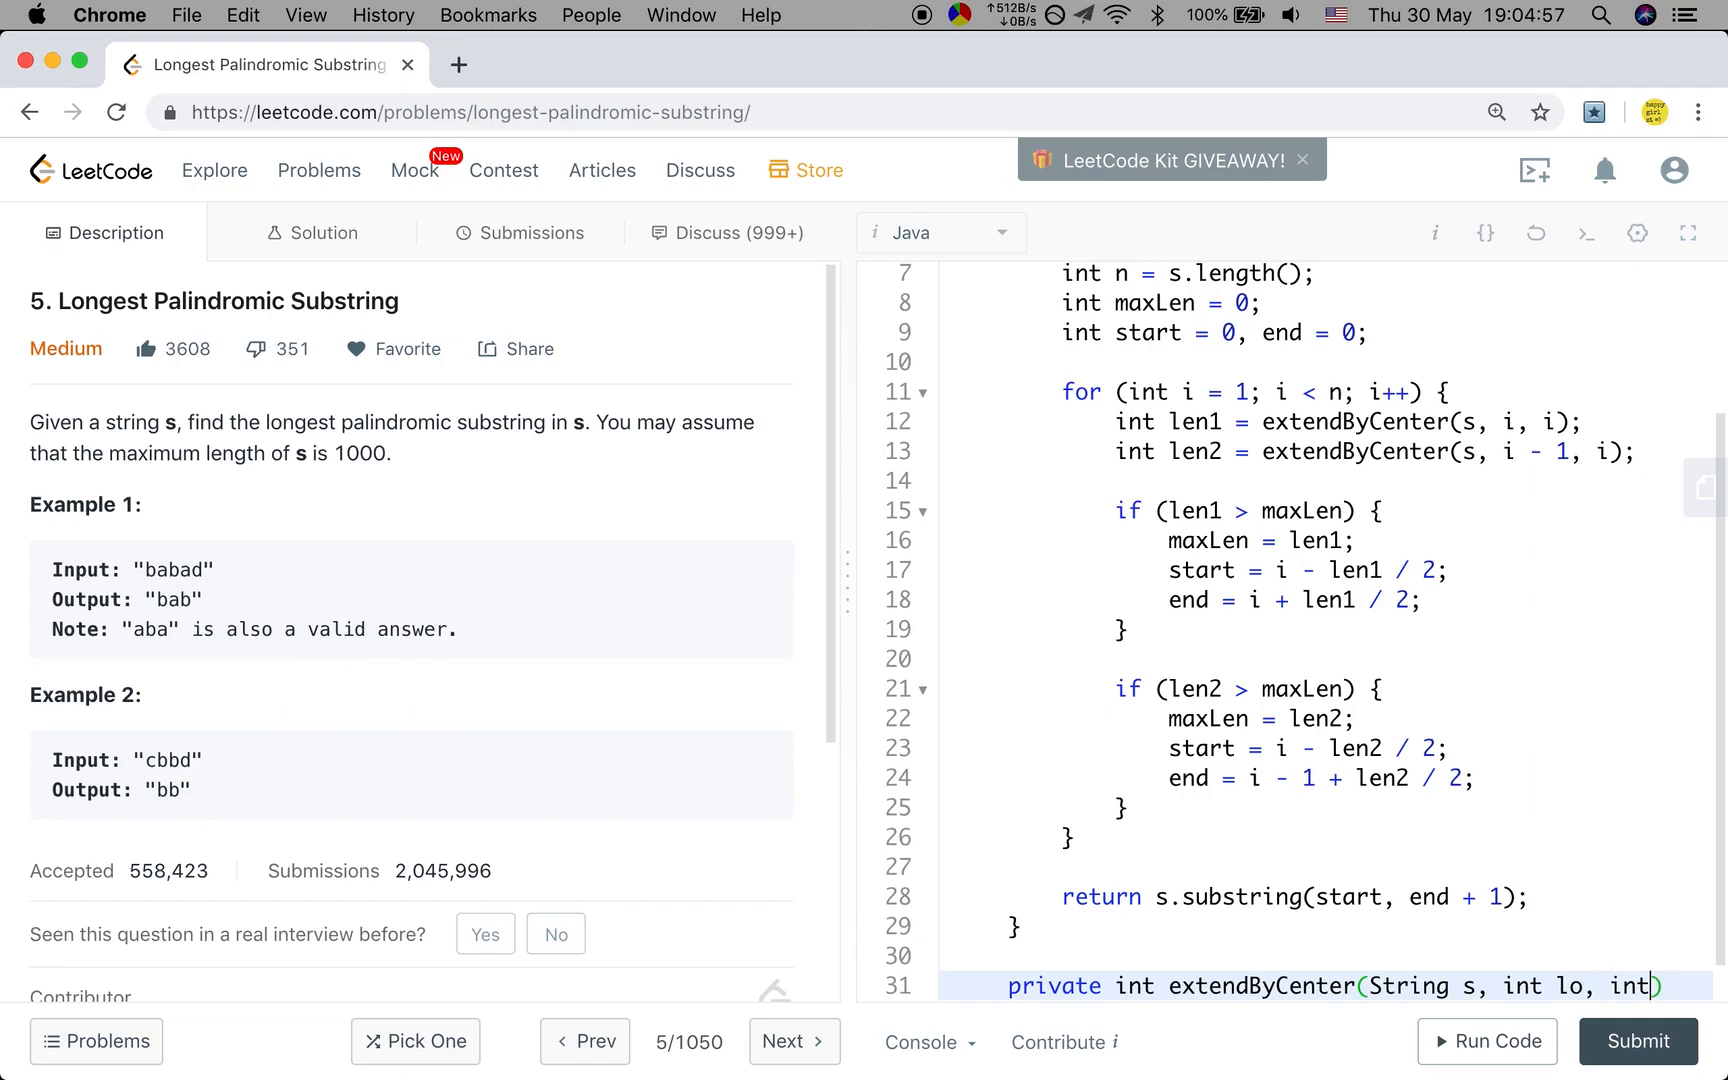
type("hi) {")
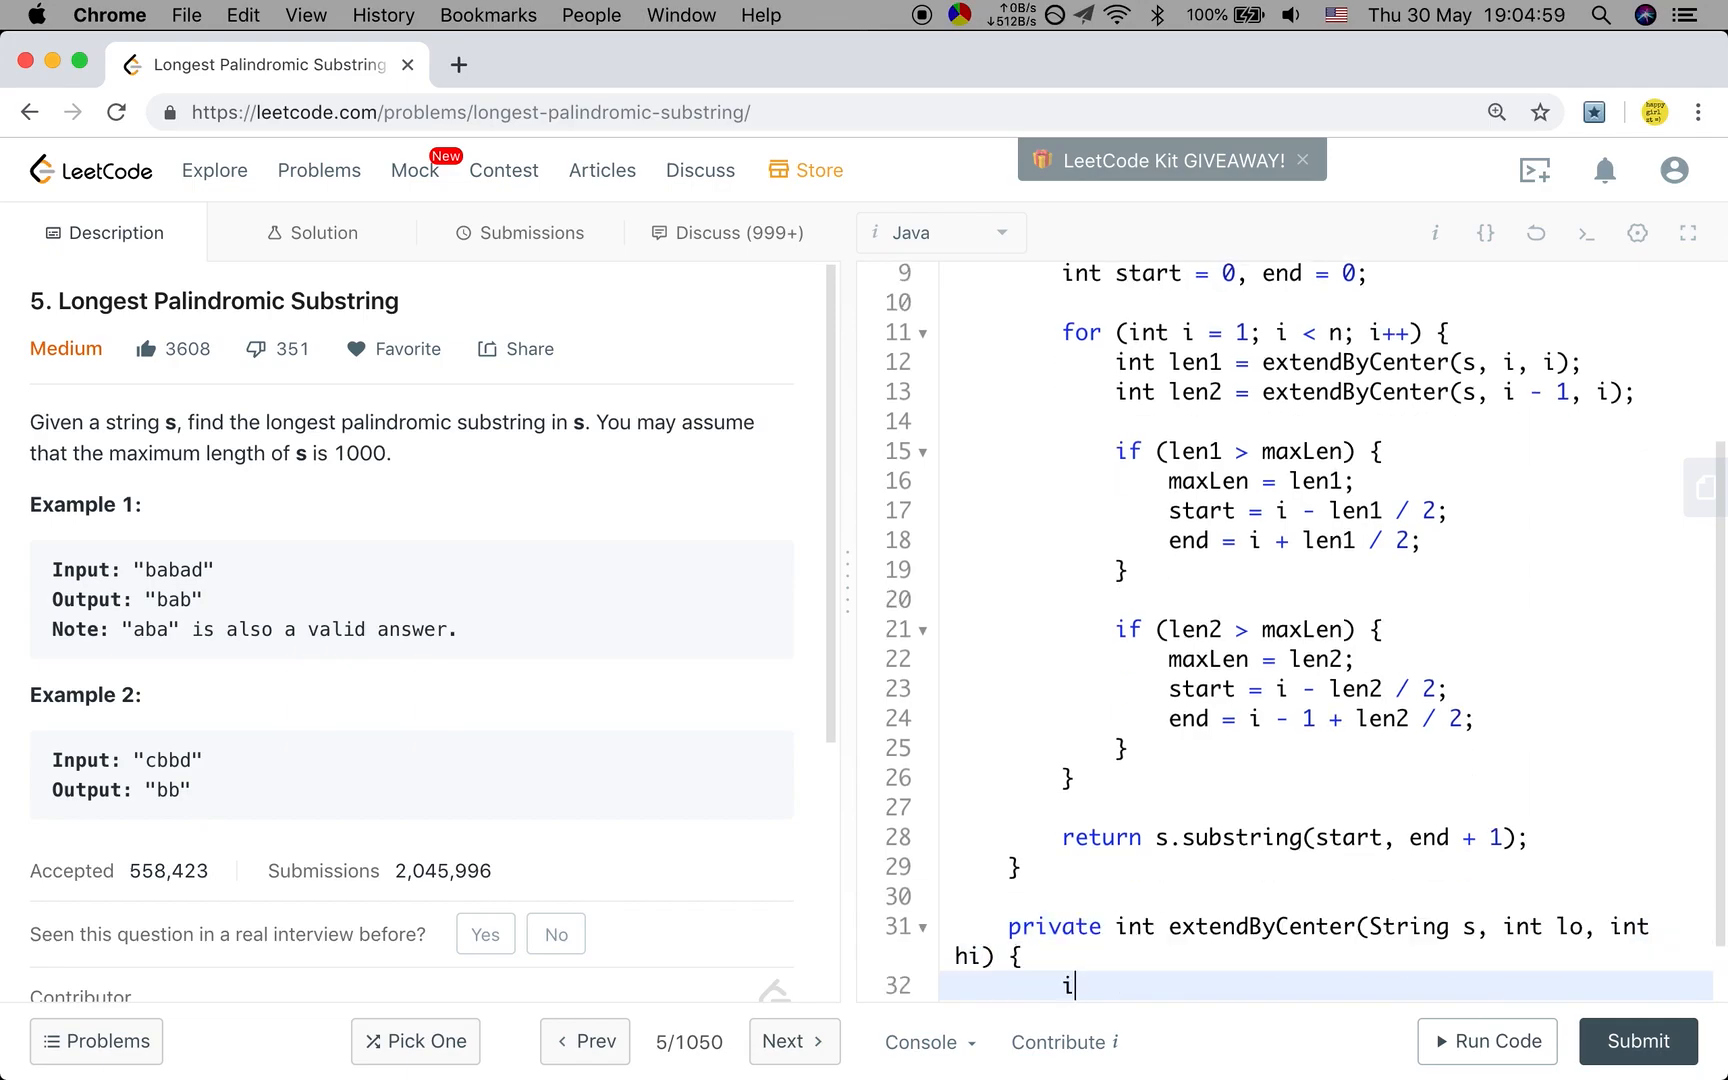
type("nt maxLen")
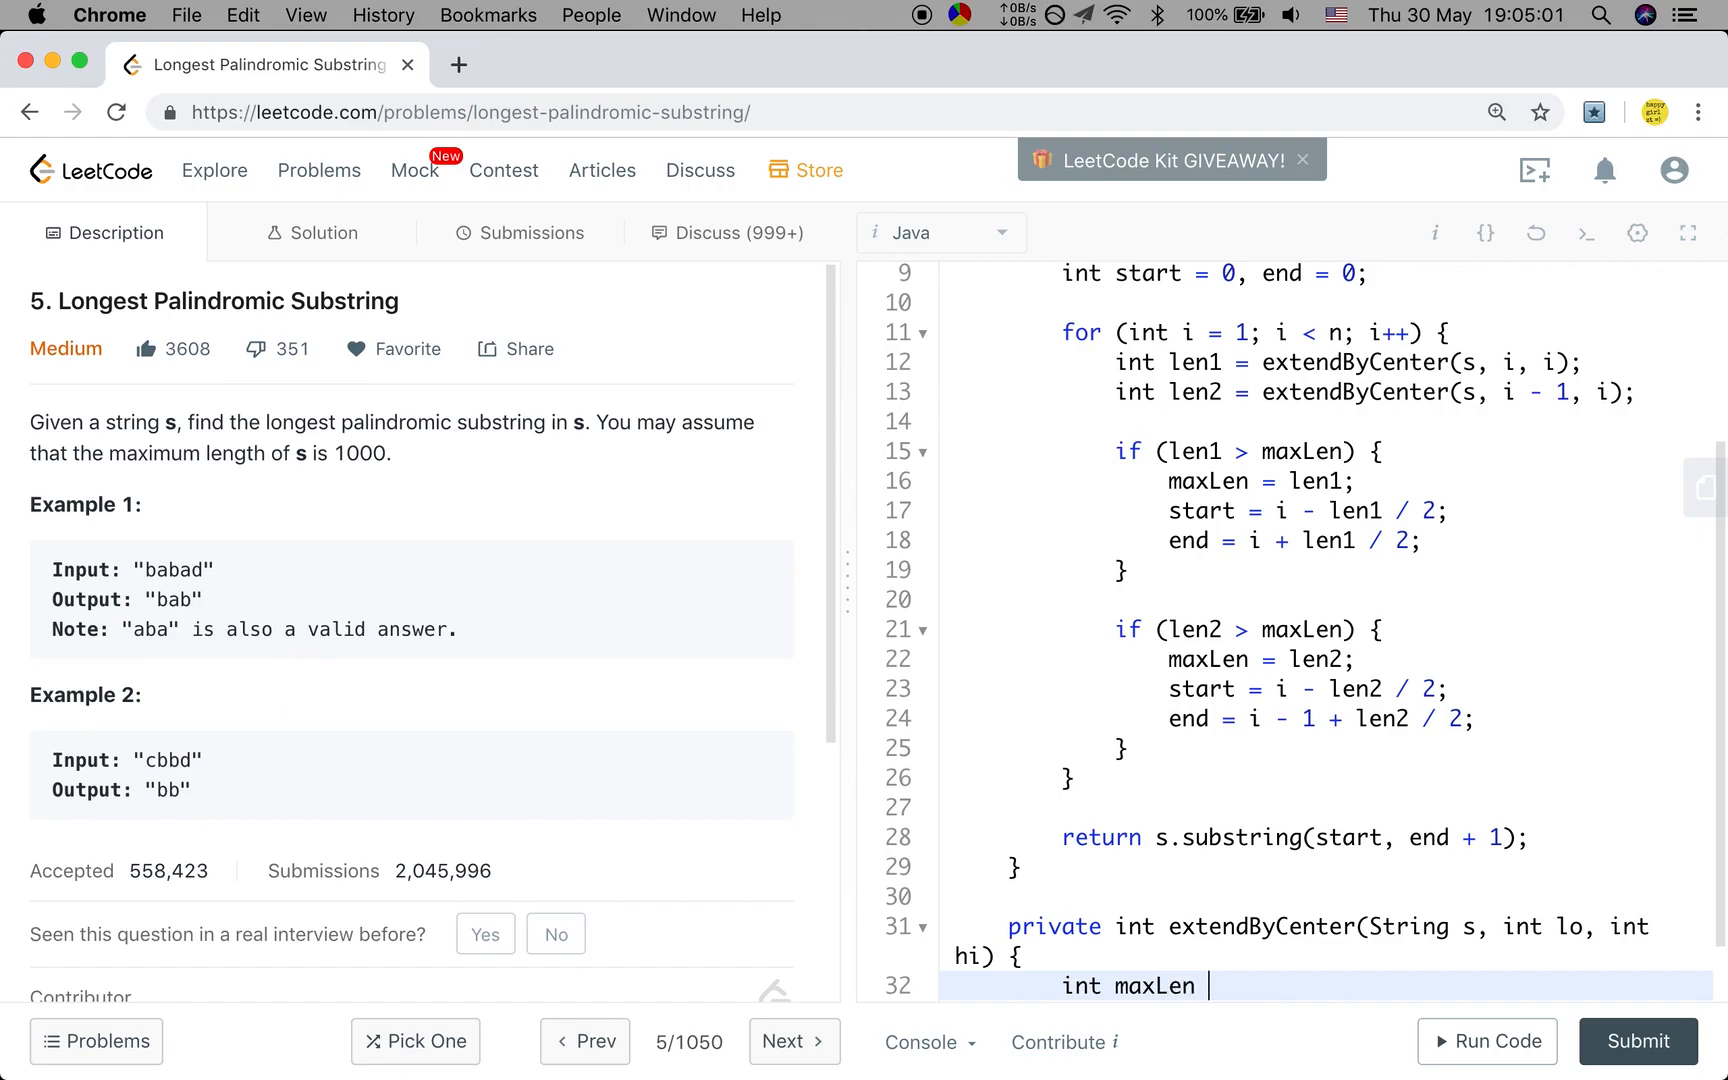
type("= 1;")
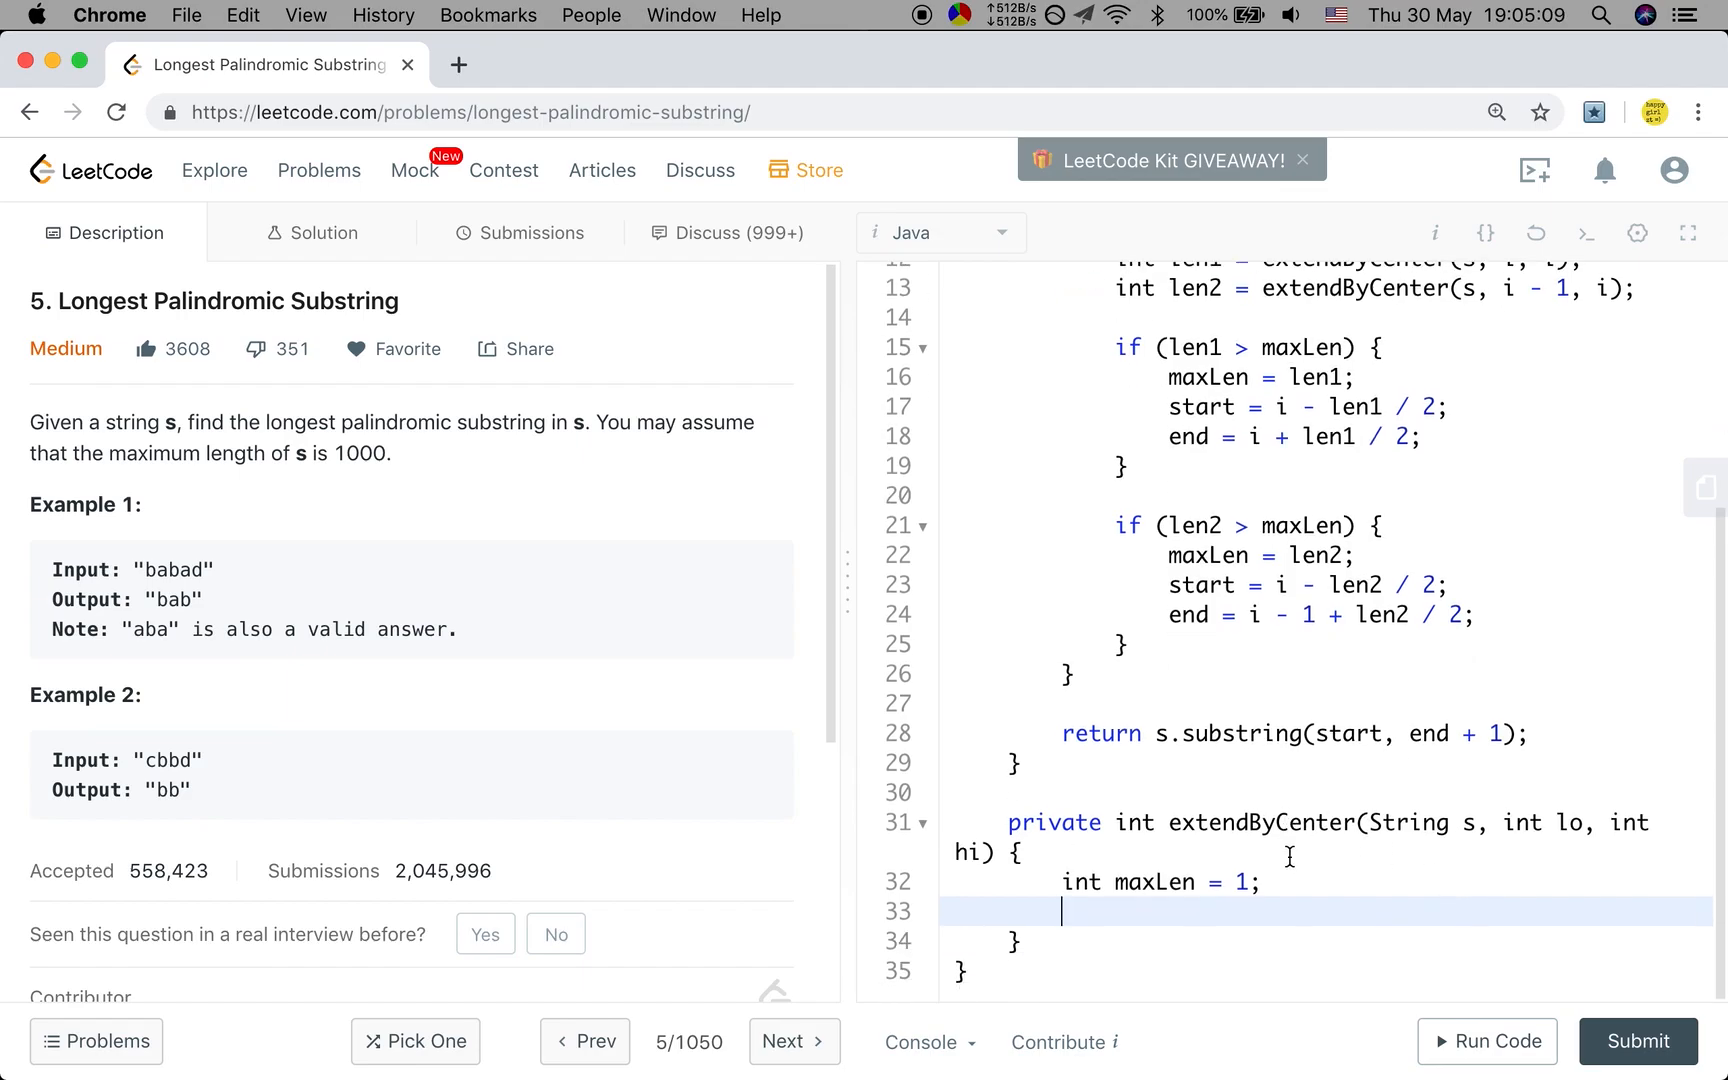
Write the while condition lo >= 0 && hi < s.length() && s.charAt(lo) == s.charAt(hi)
type("while (")
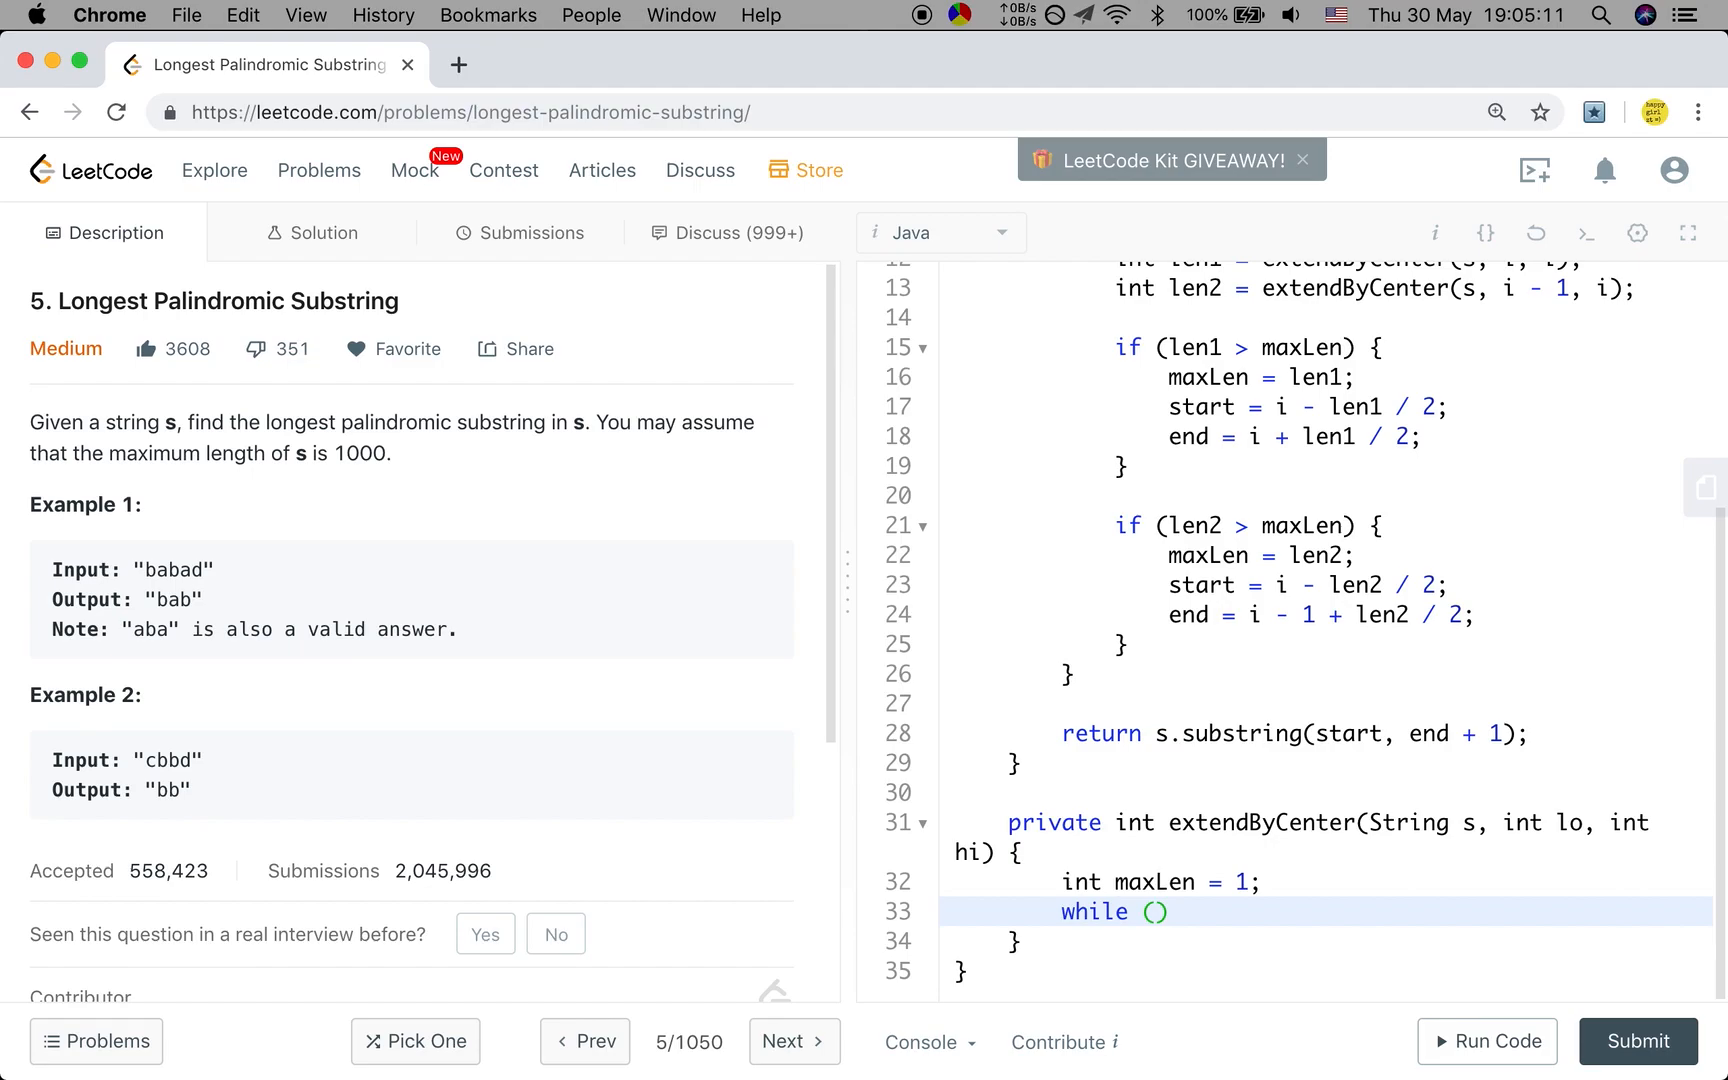
type("lo >")
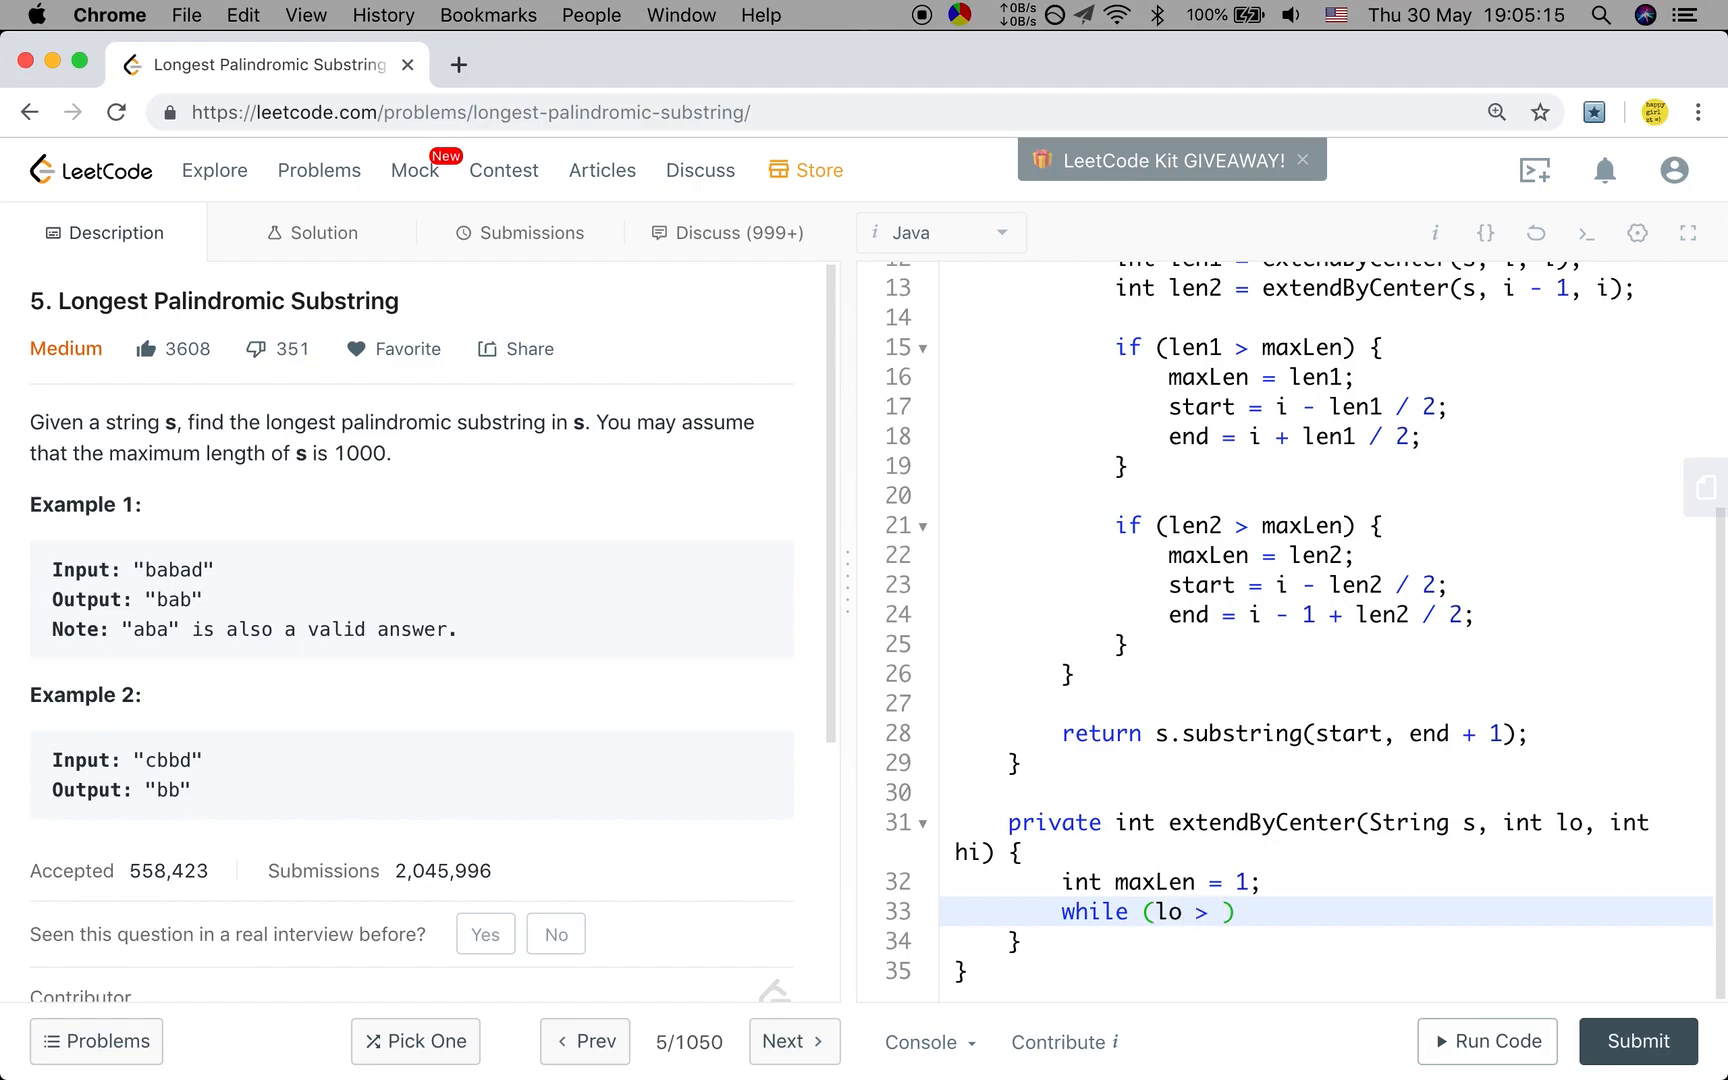
type("=")
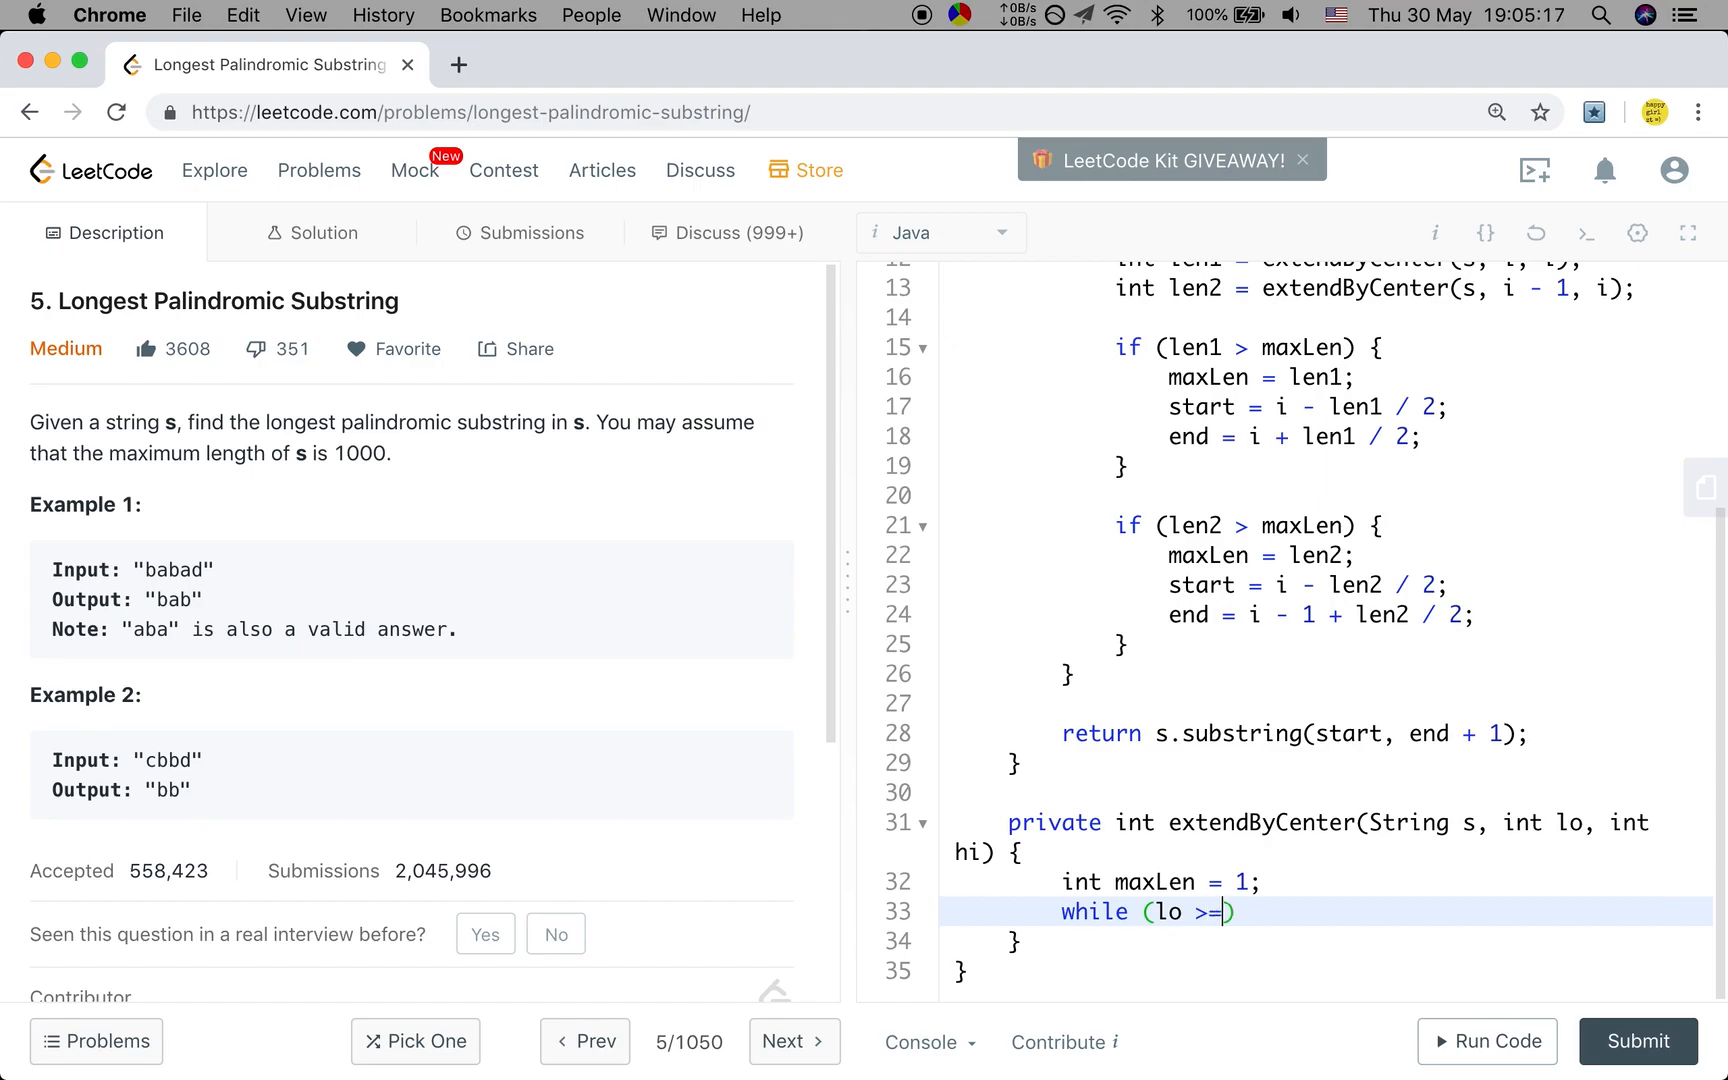
type("0 && hi <")
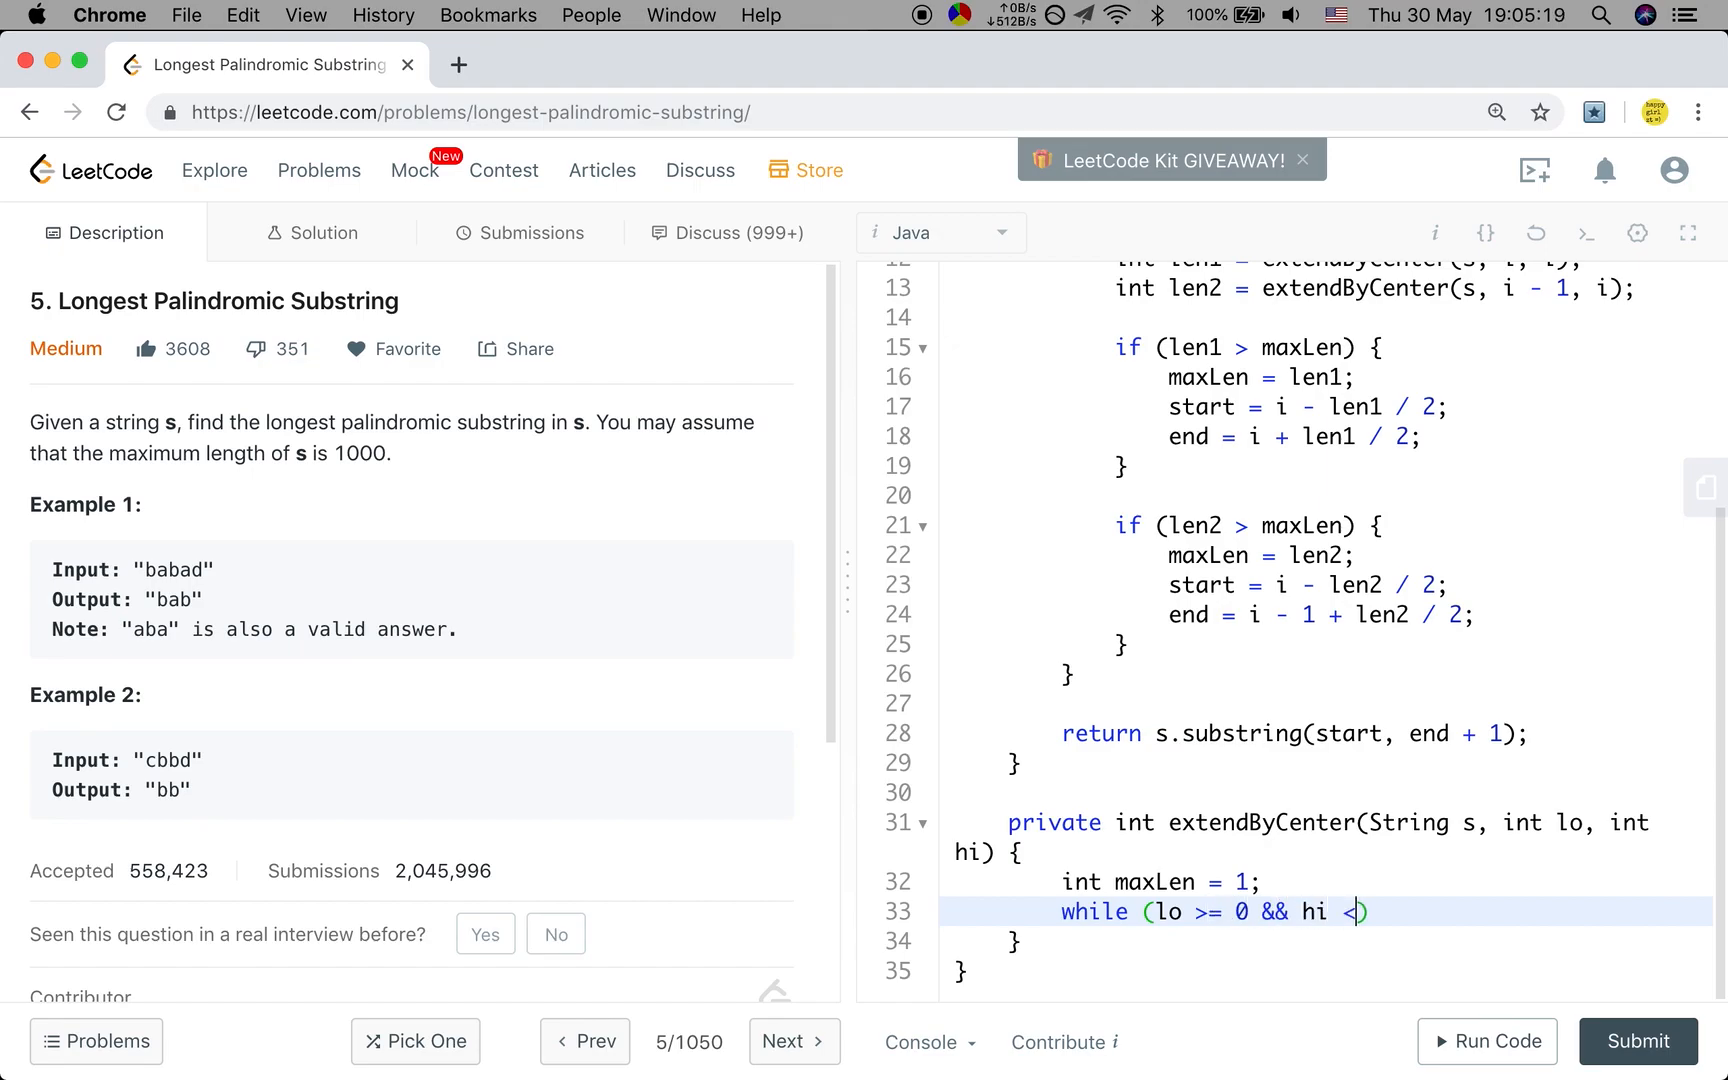
type("s.length()")
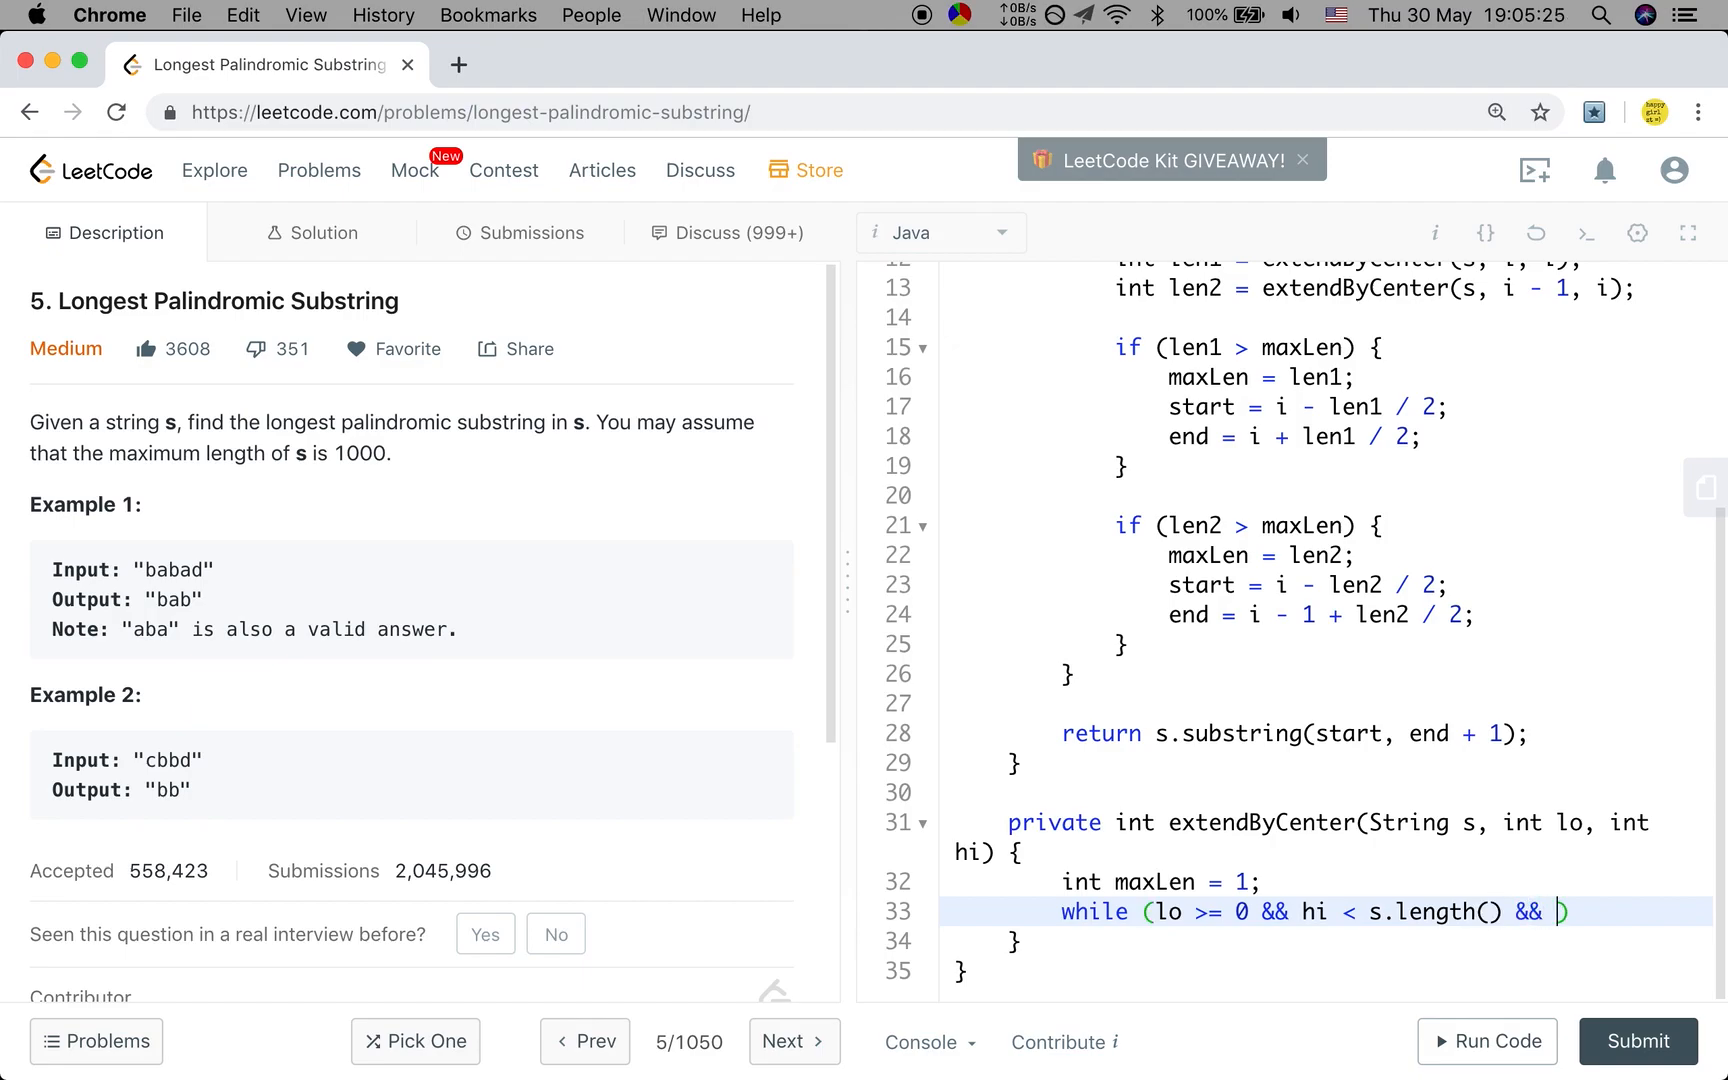
type("s.")
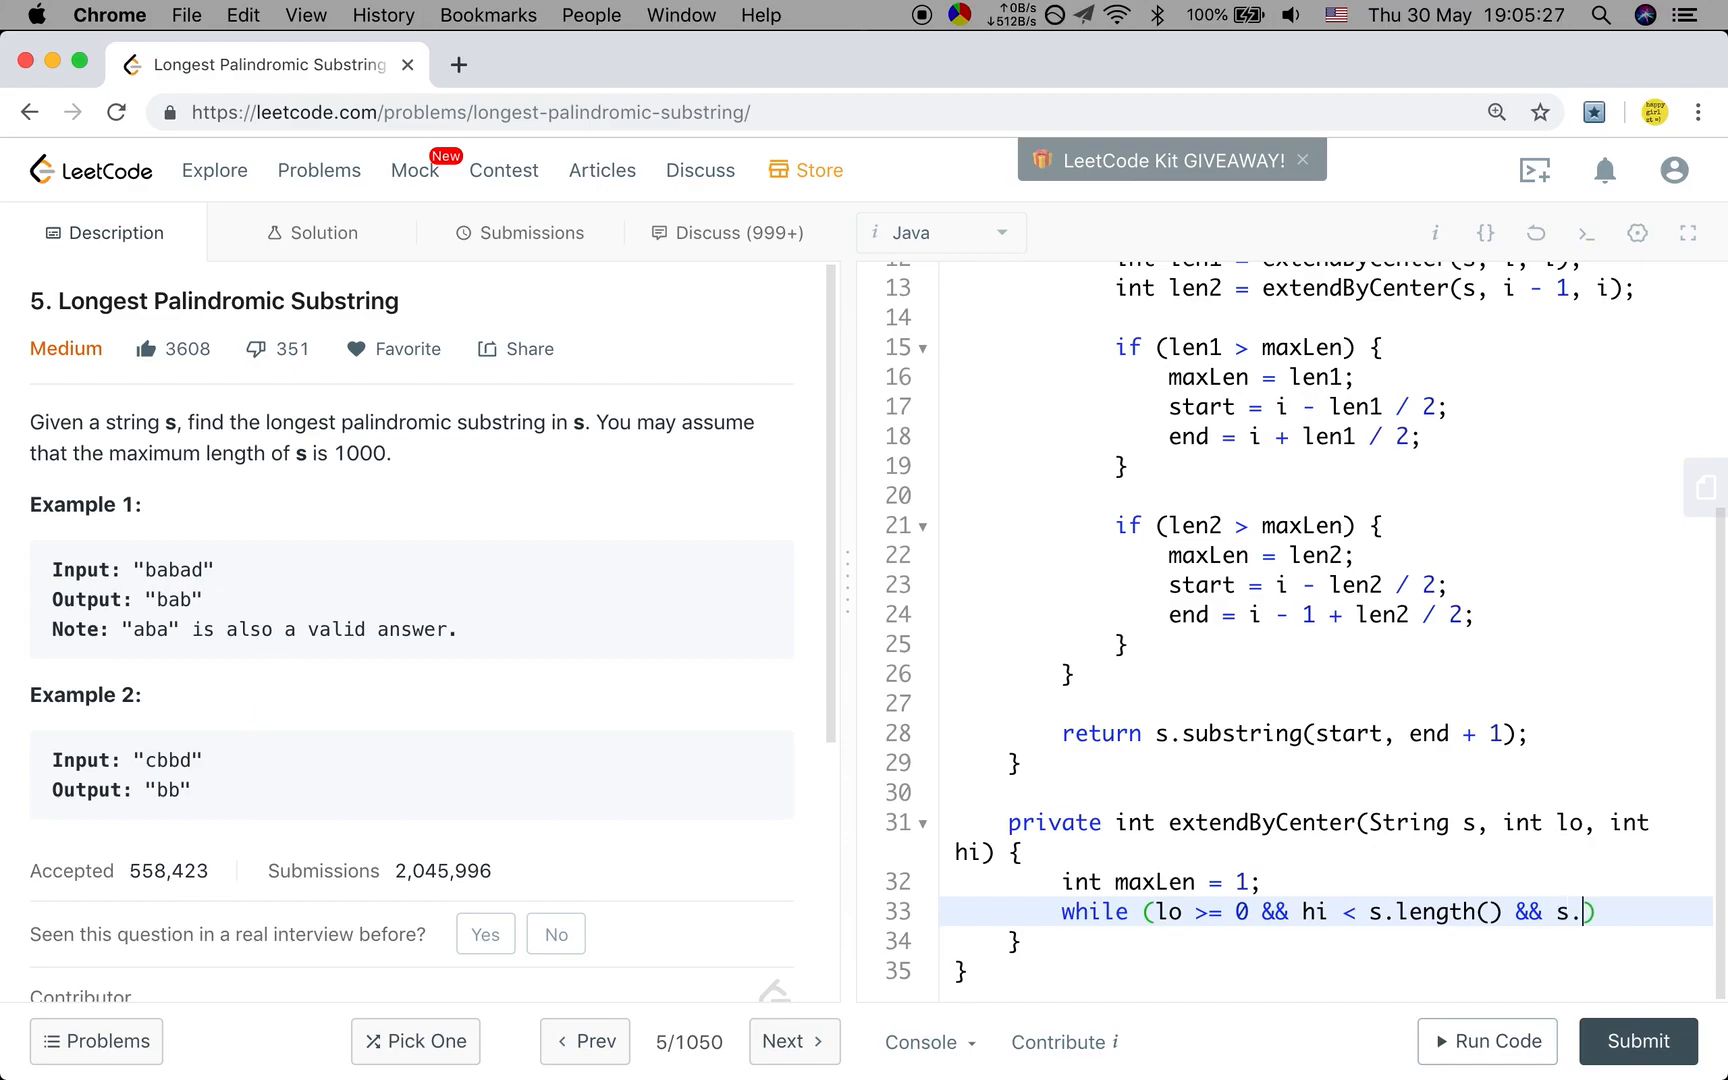
type("charAt(lo)")
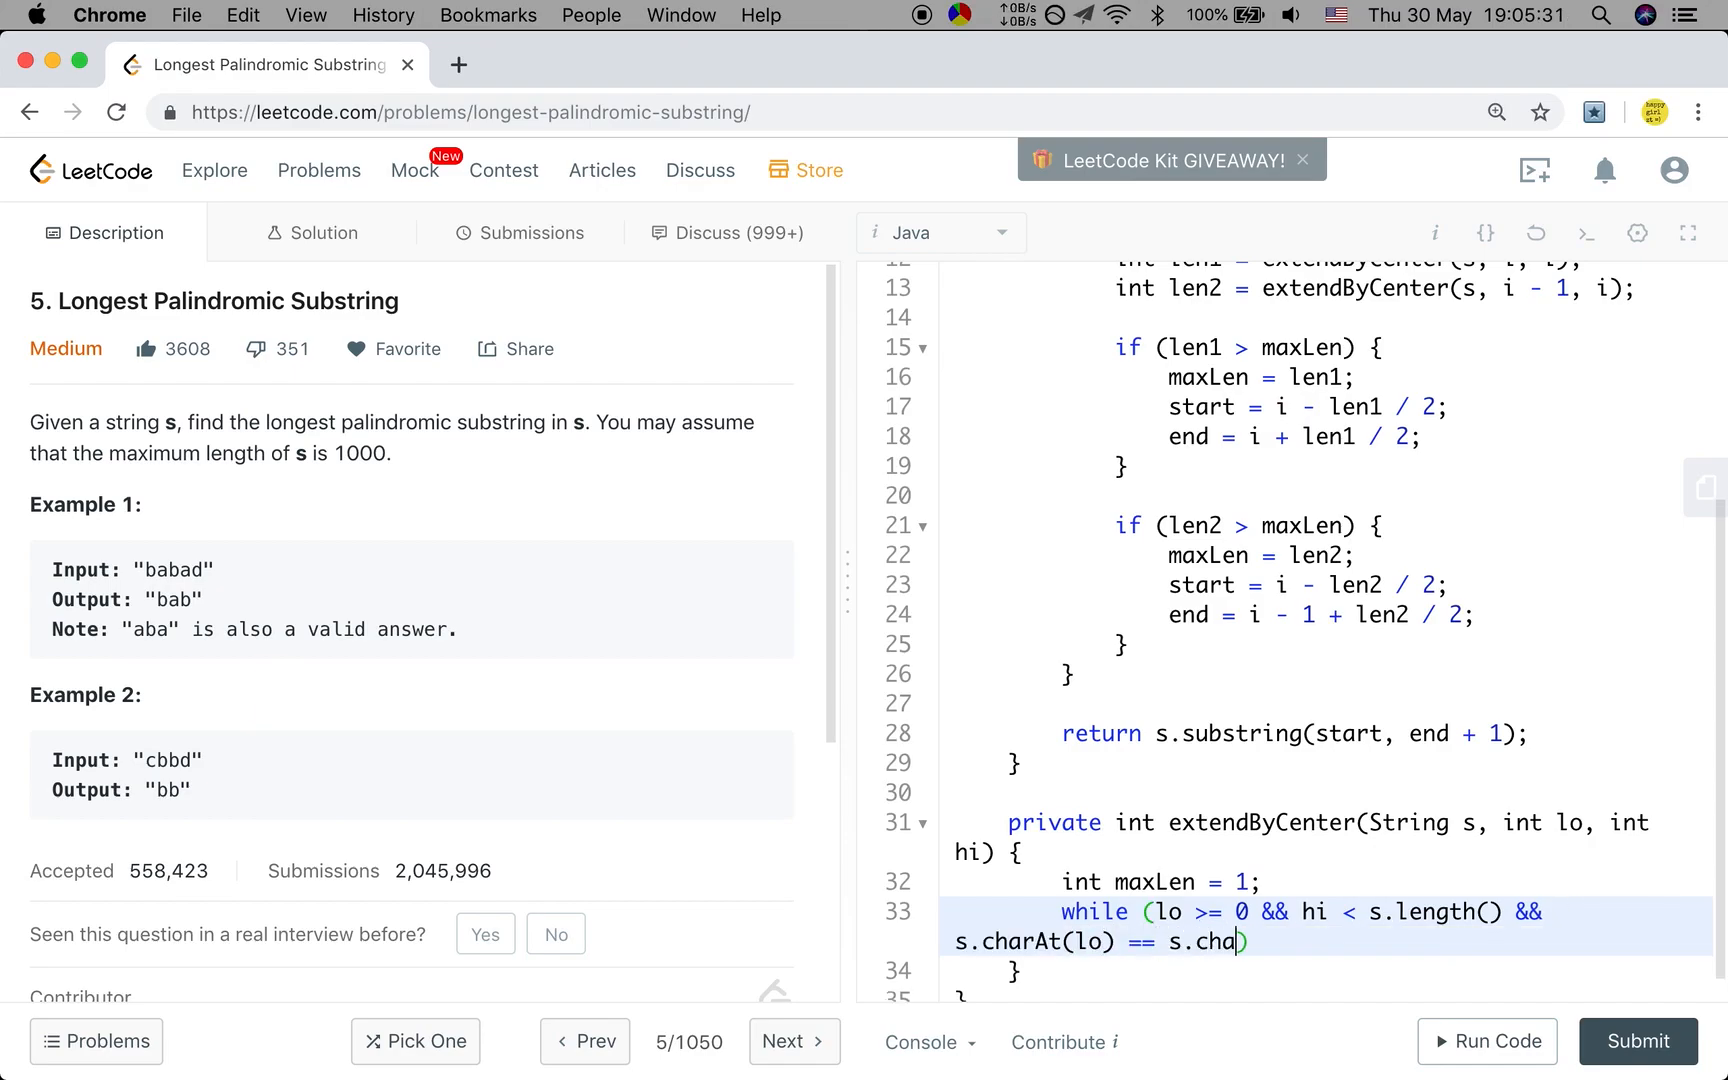
type("rAt(hi)) {")
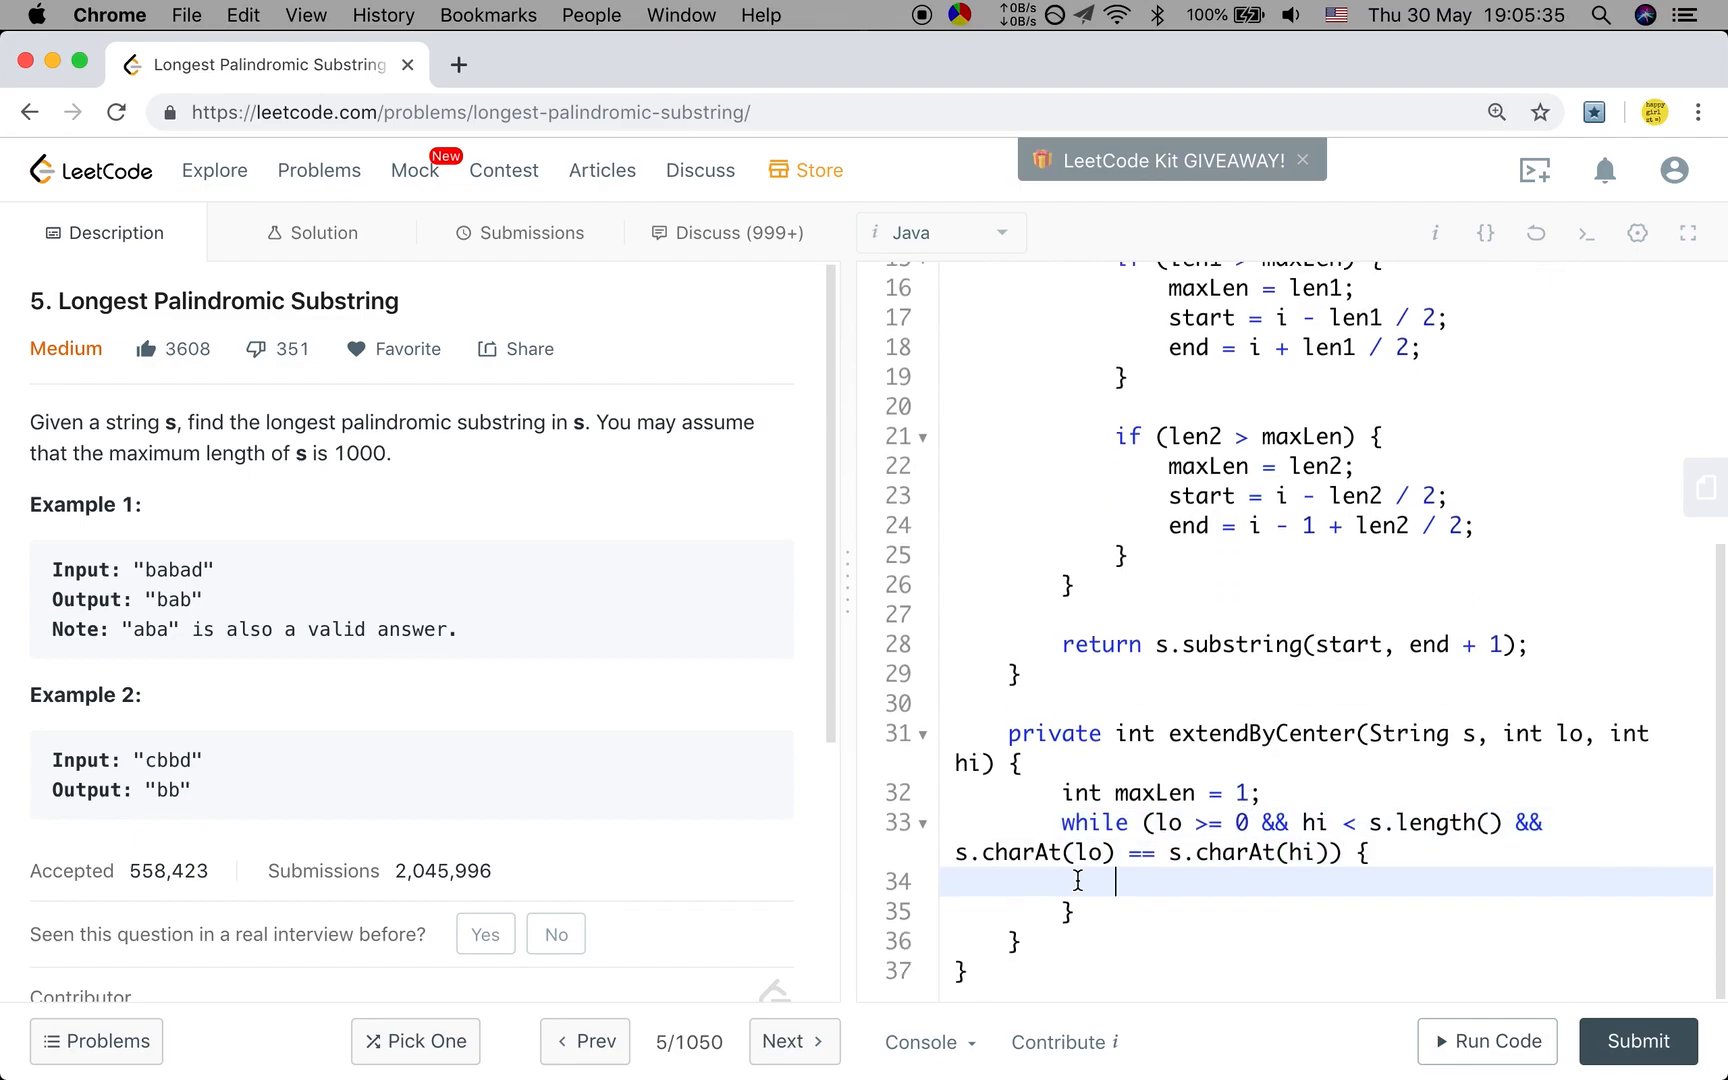
Update maxLen = hi - lo + 1, step lo-- and hi++, return maxLen, and run the code
type("max")
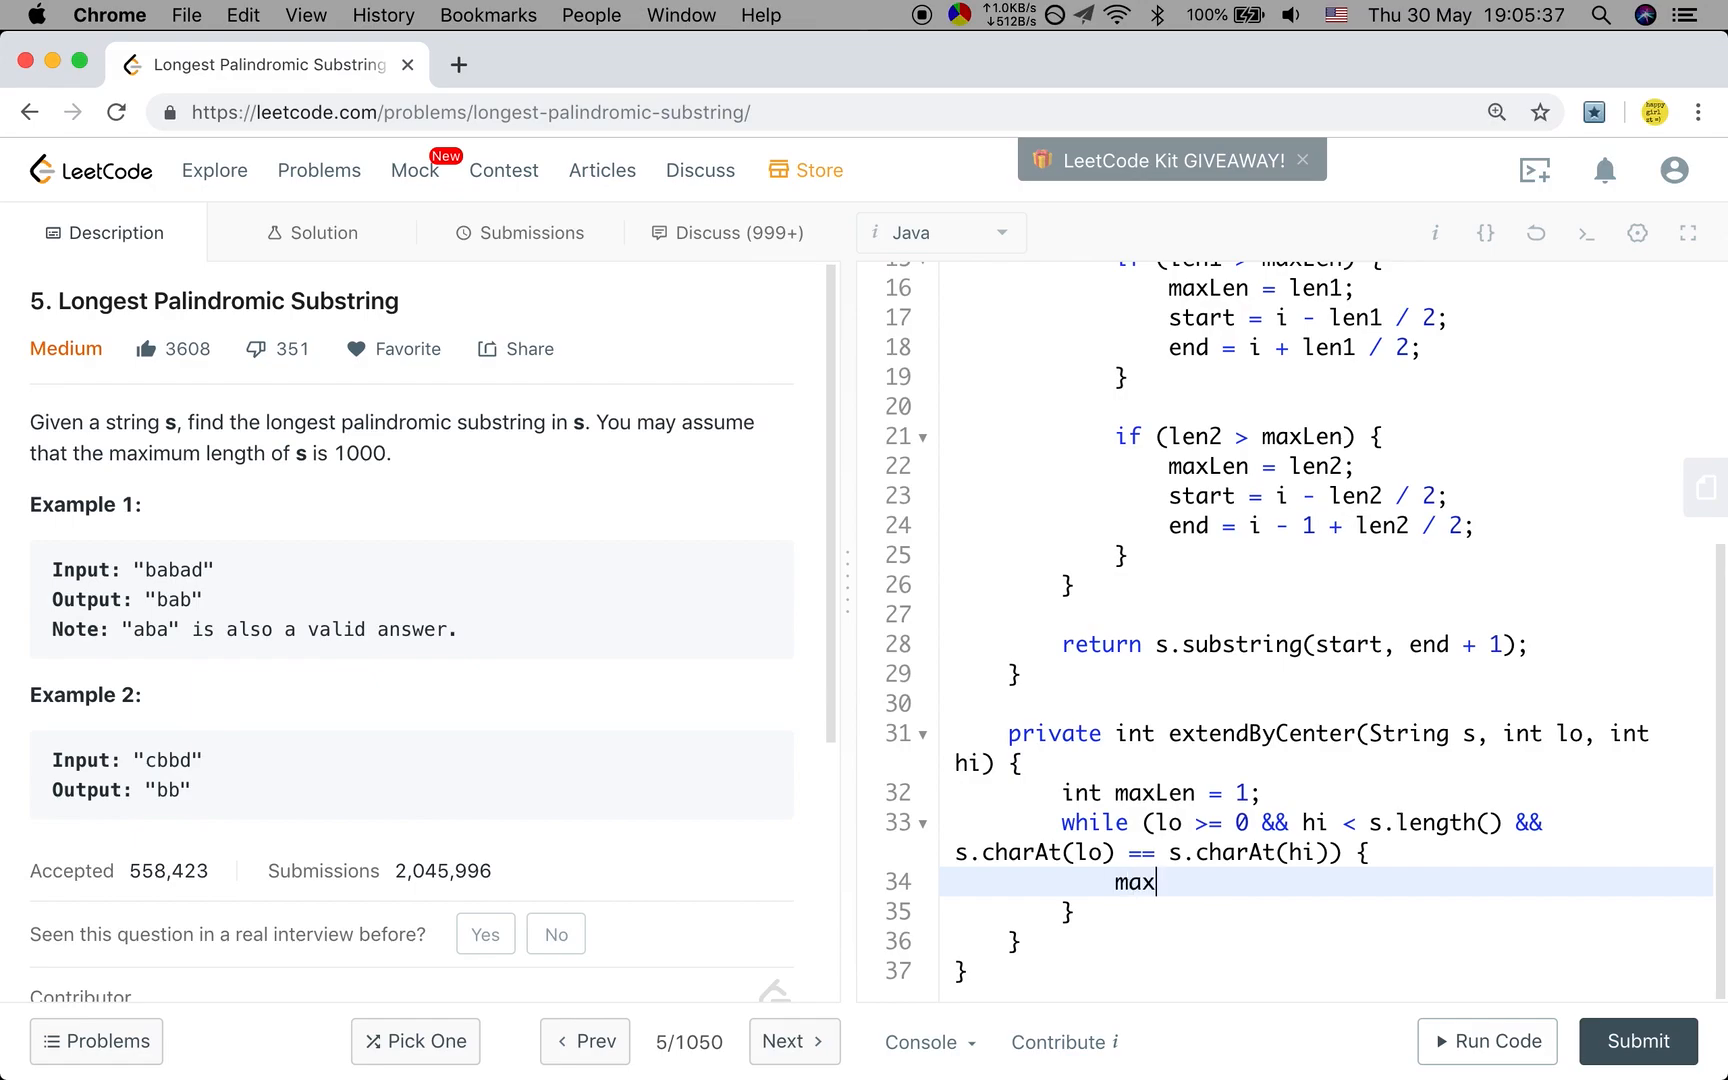
type("Len = h")
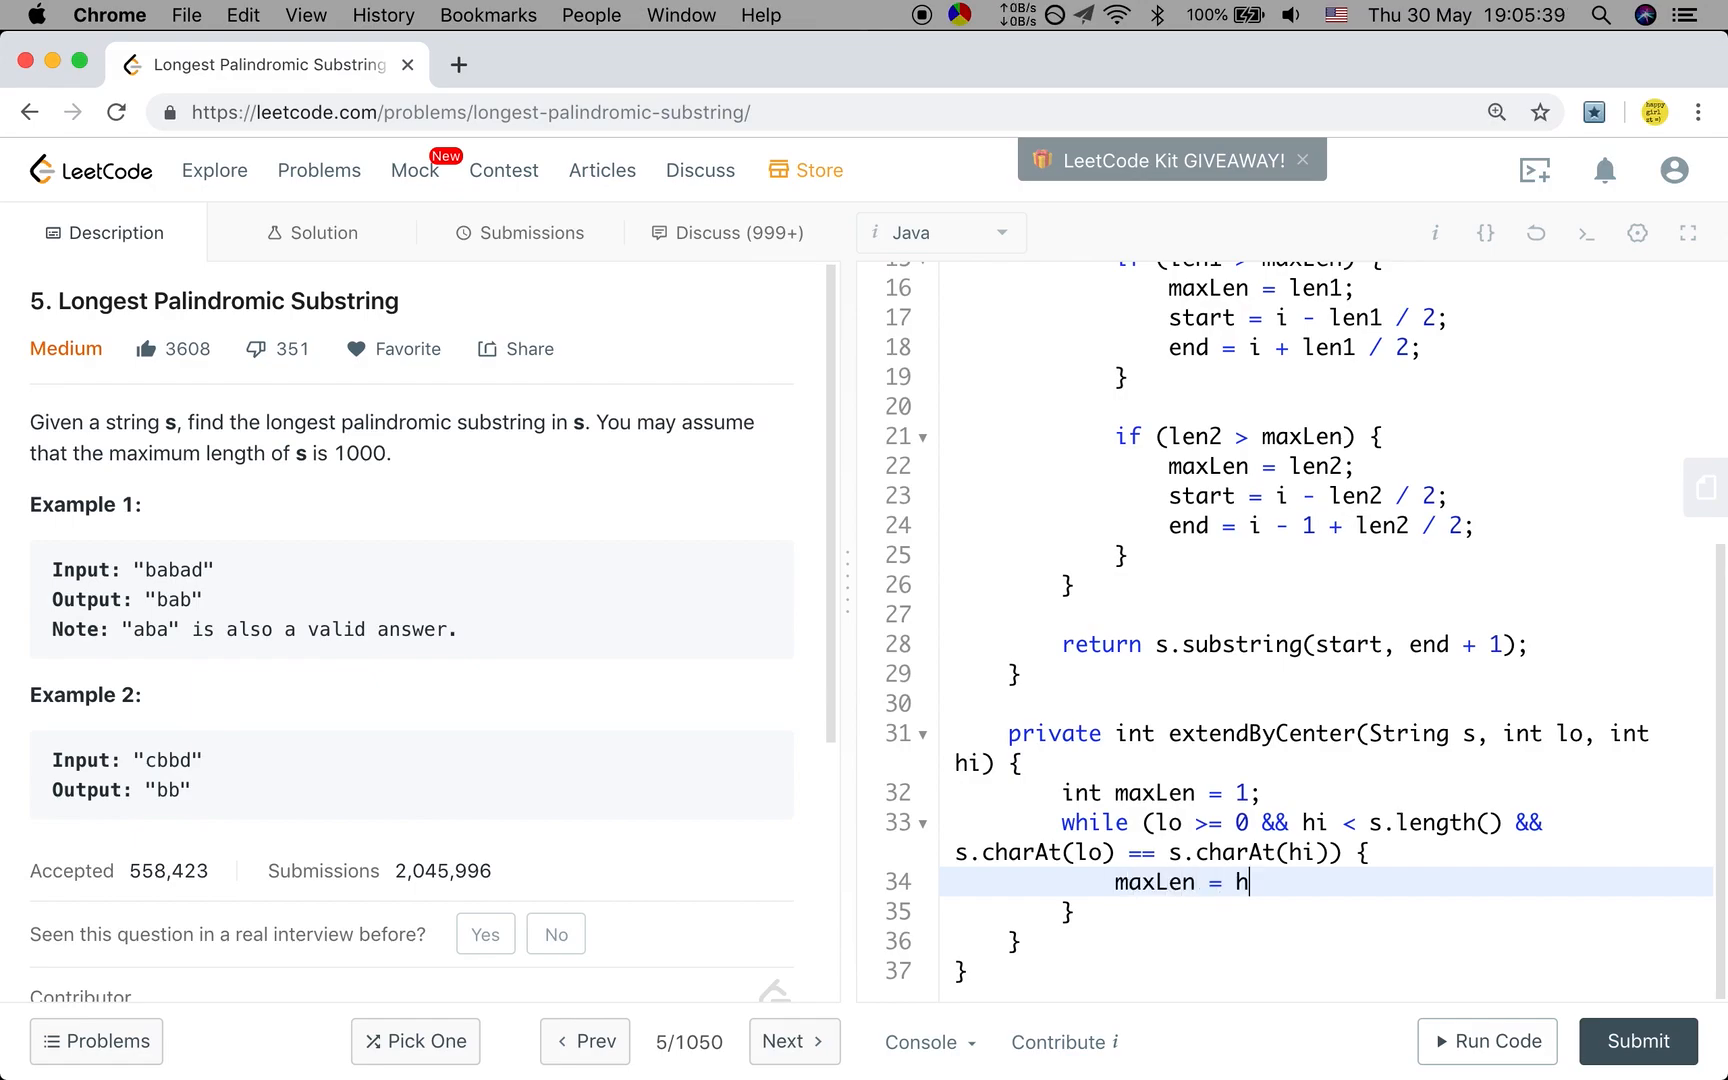
type("i - lo + 1;")
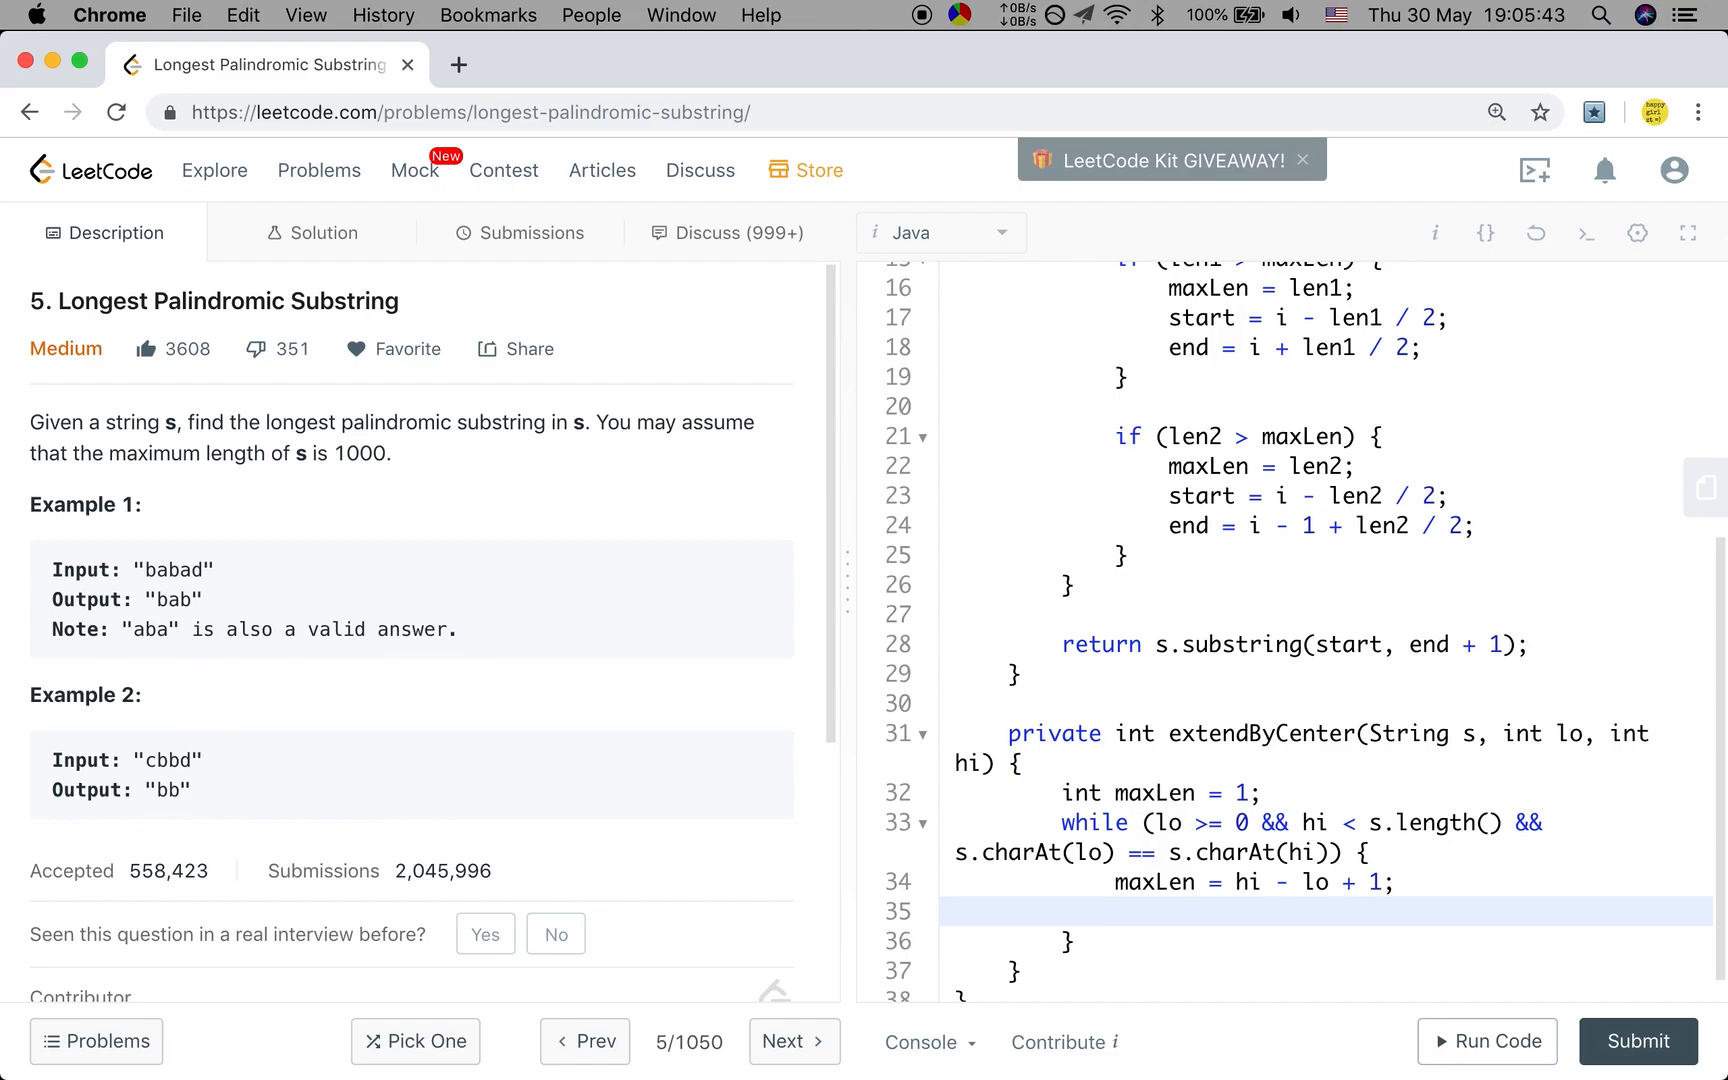
type("lo--;")
type("ret")
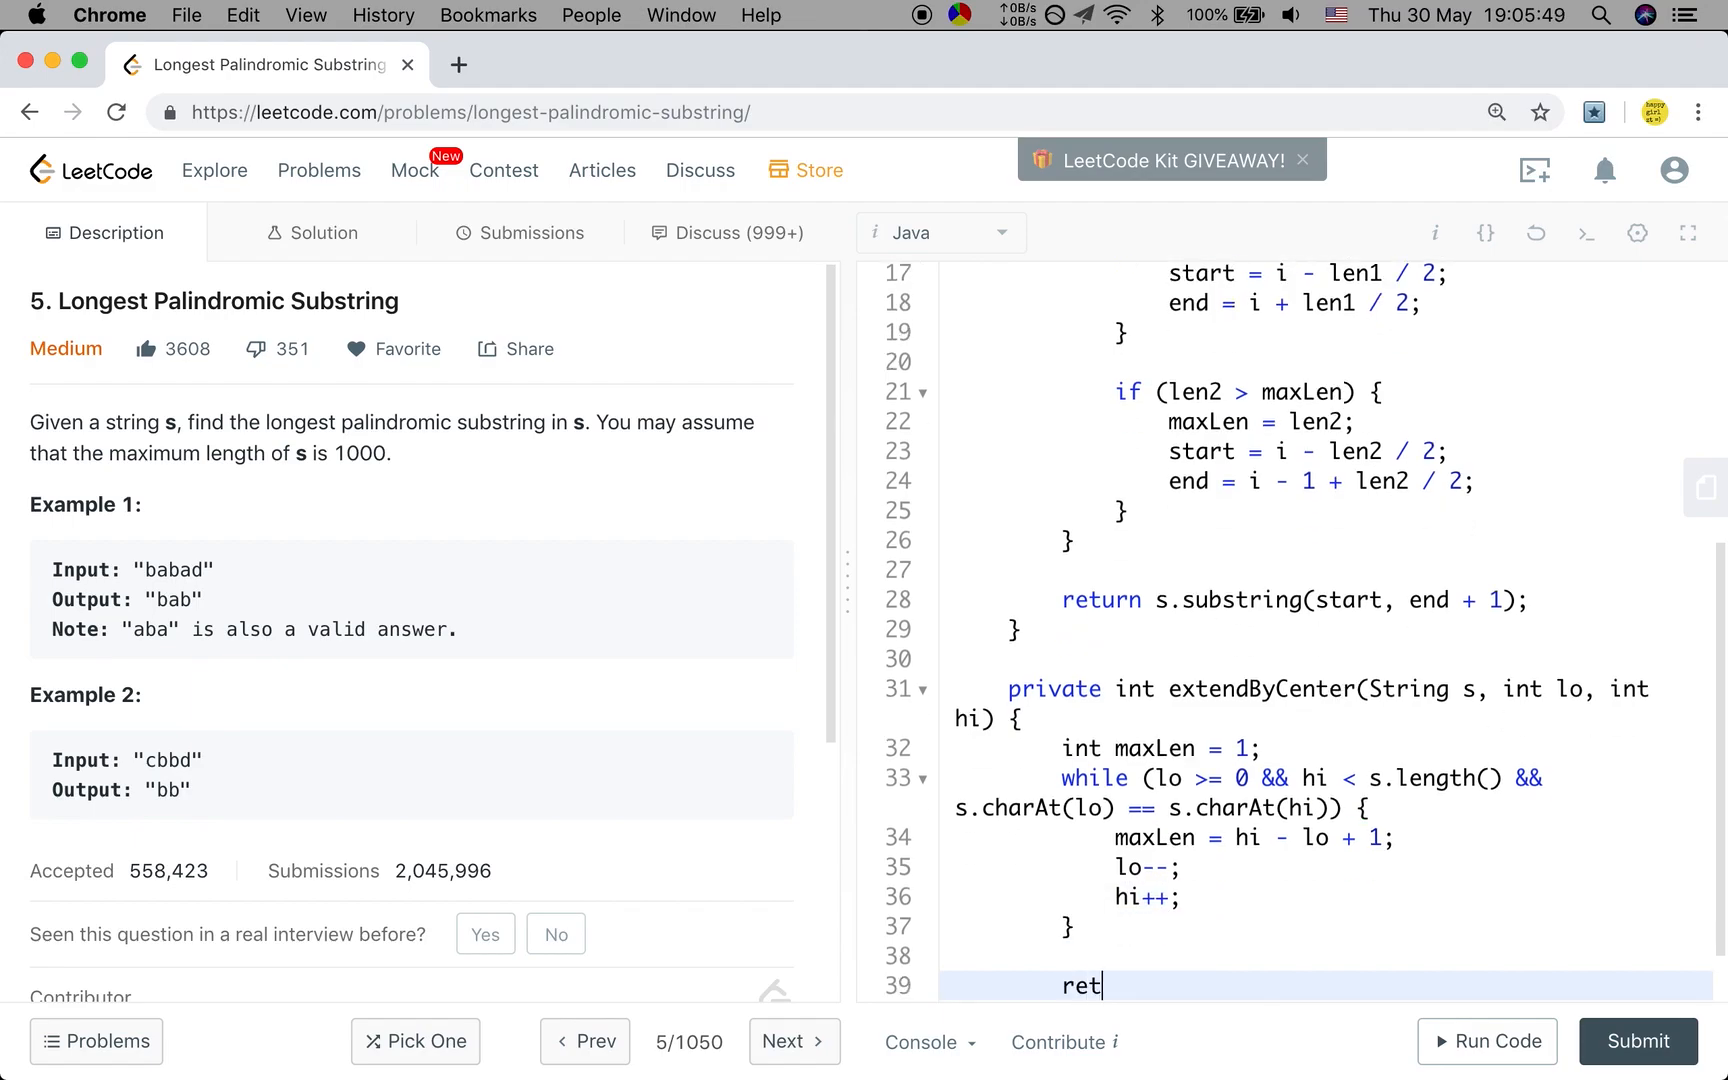
type("urn maxLen;")
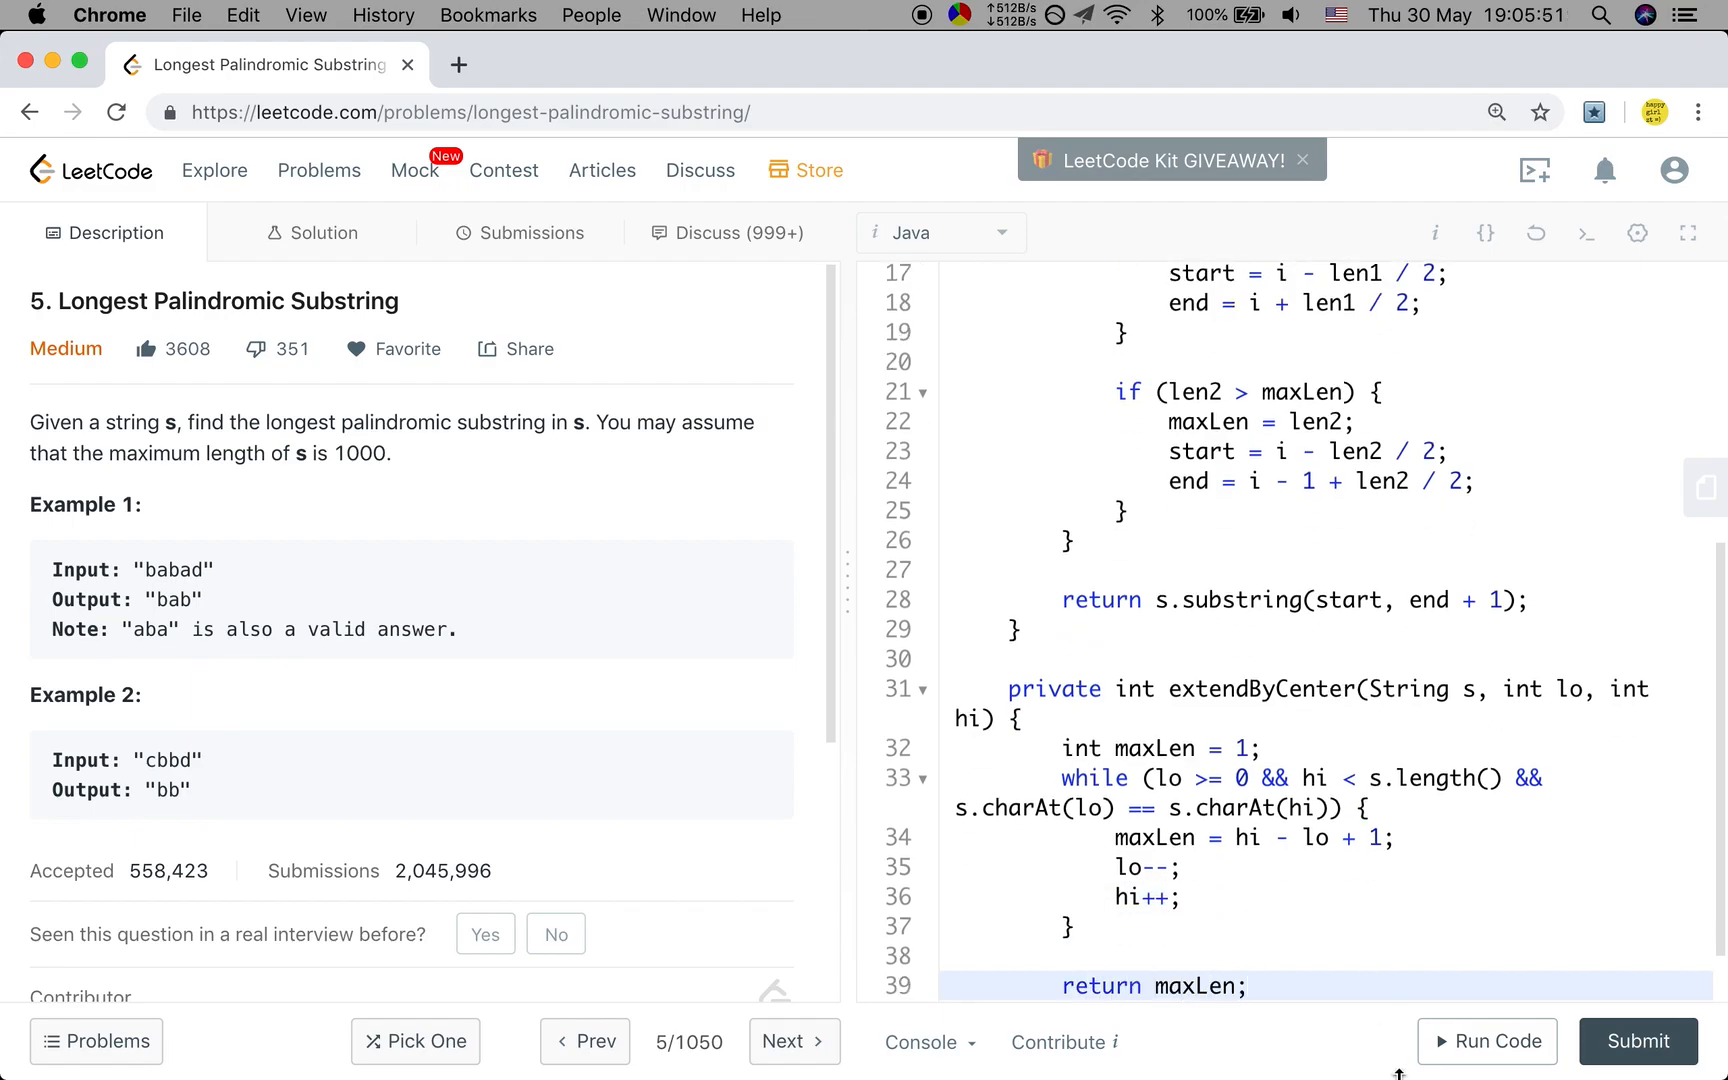
left_click(1487, 1040)
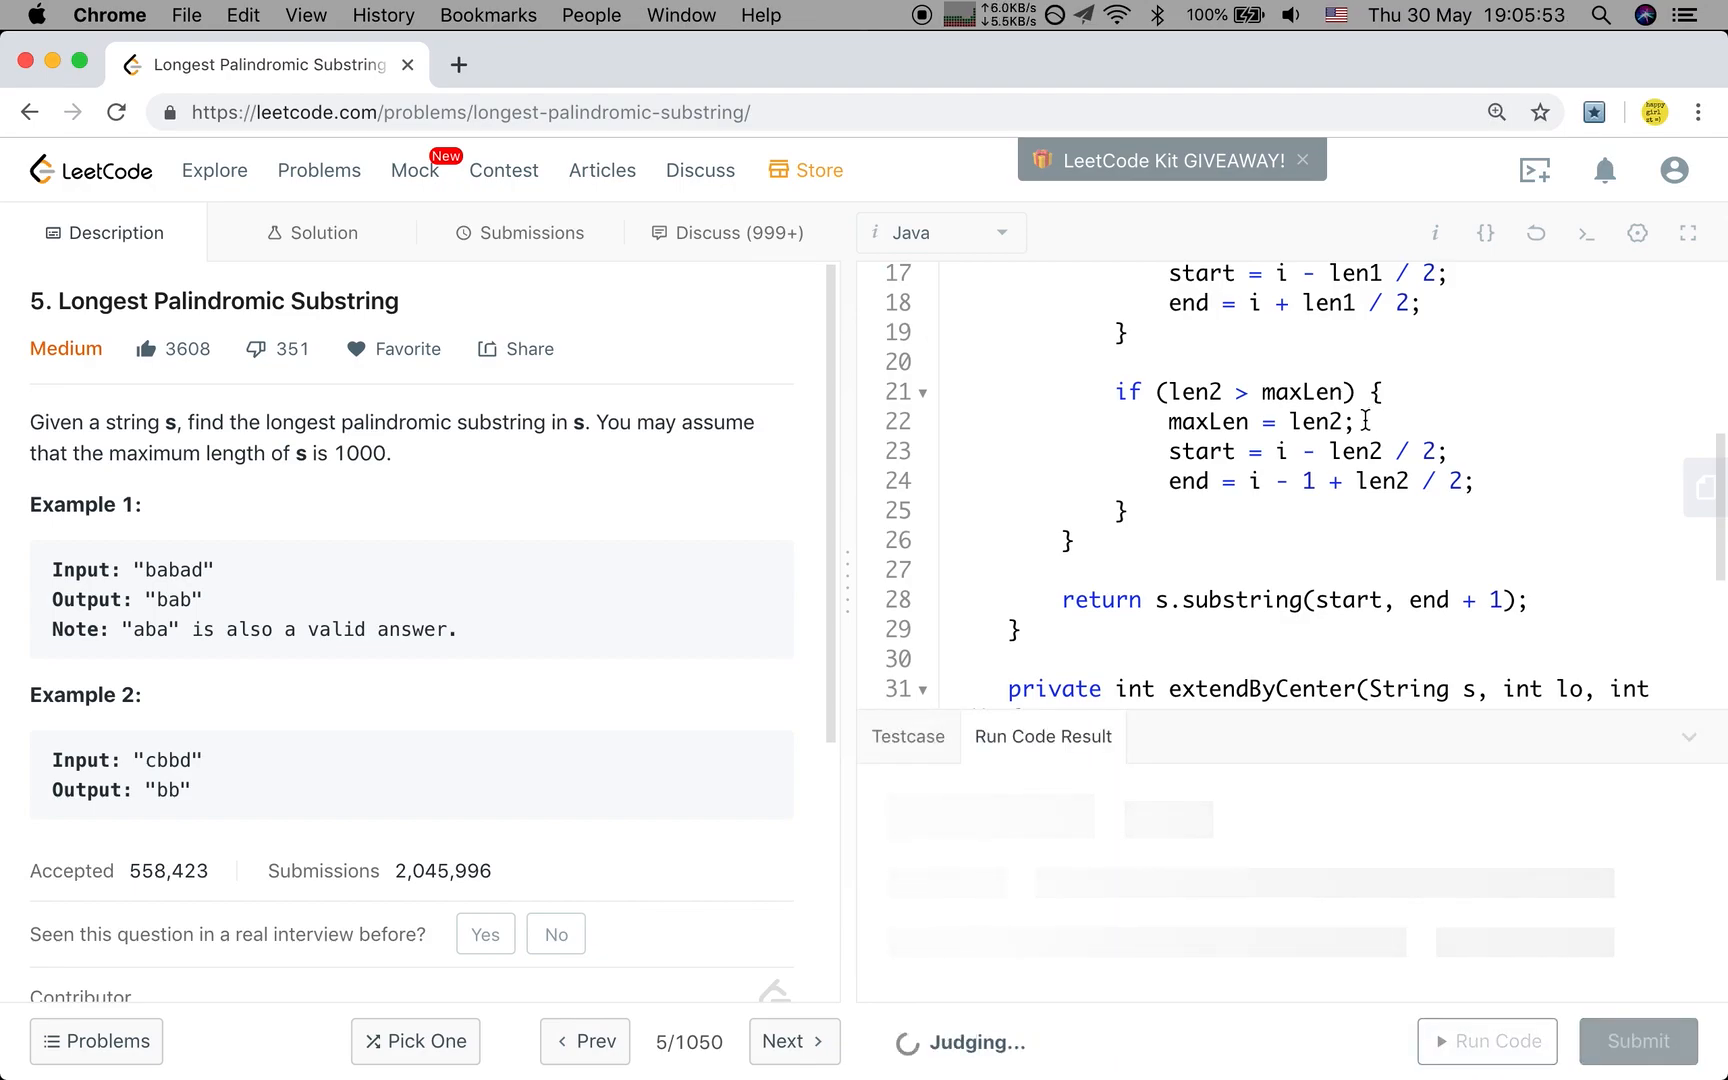